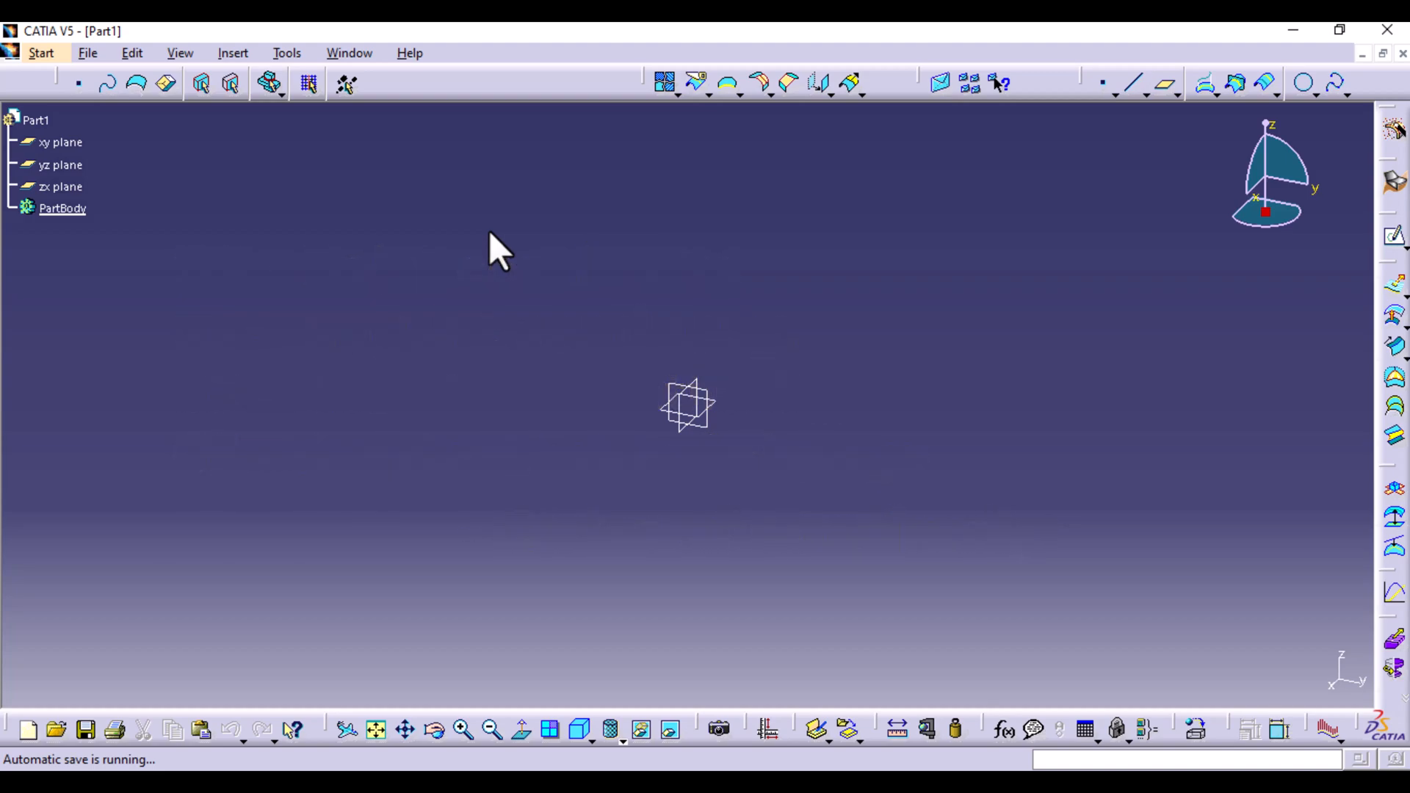
mouse_move(751, 246)
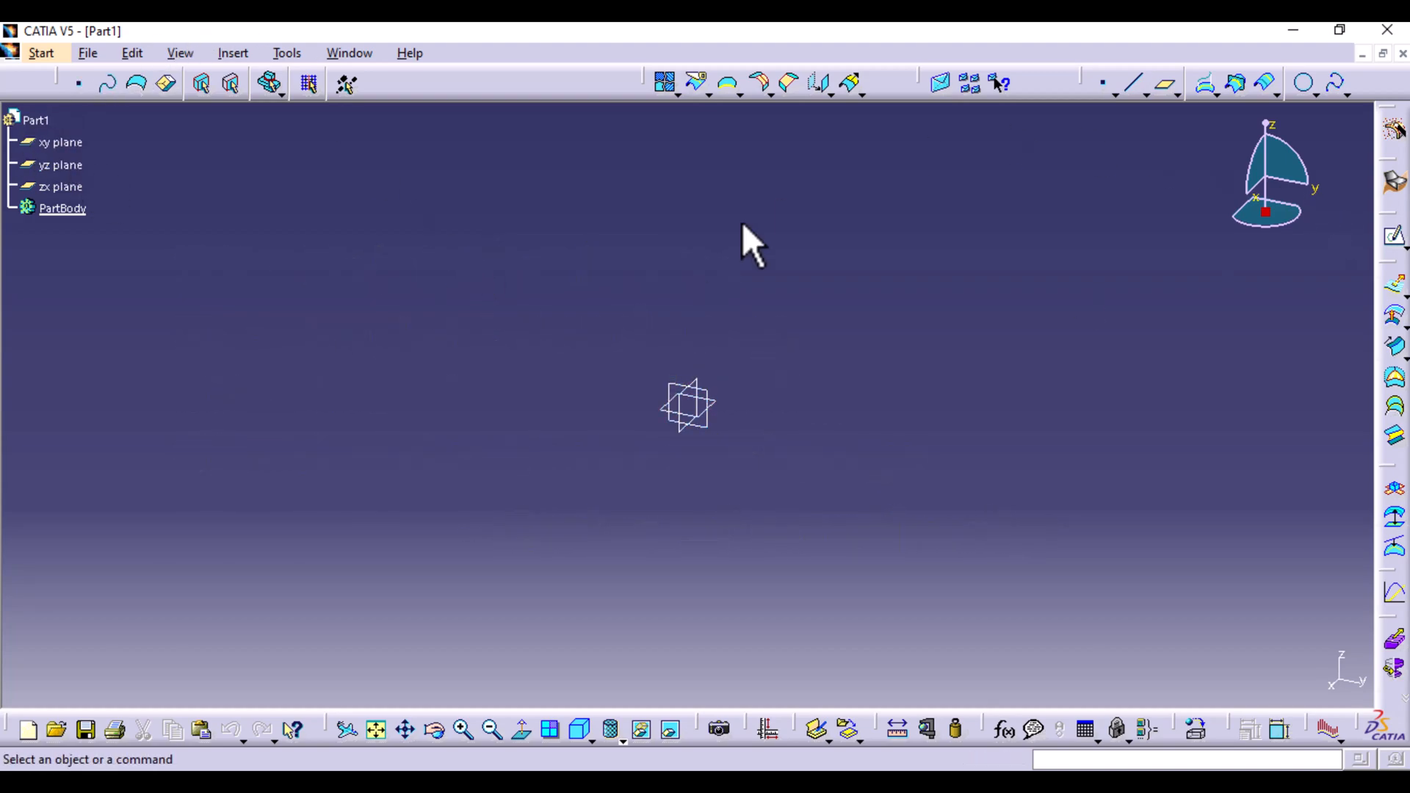
mouse_move(162, 158)
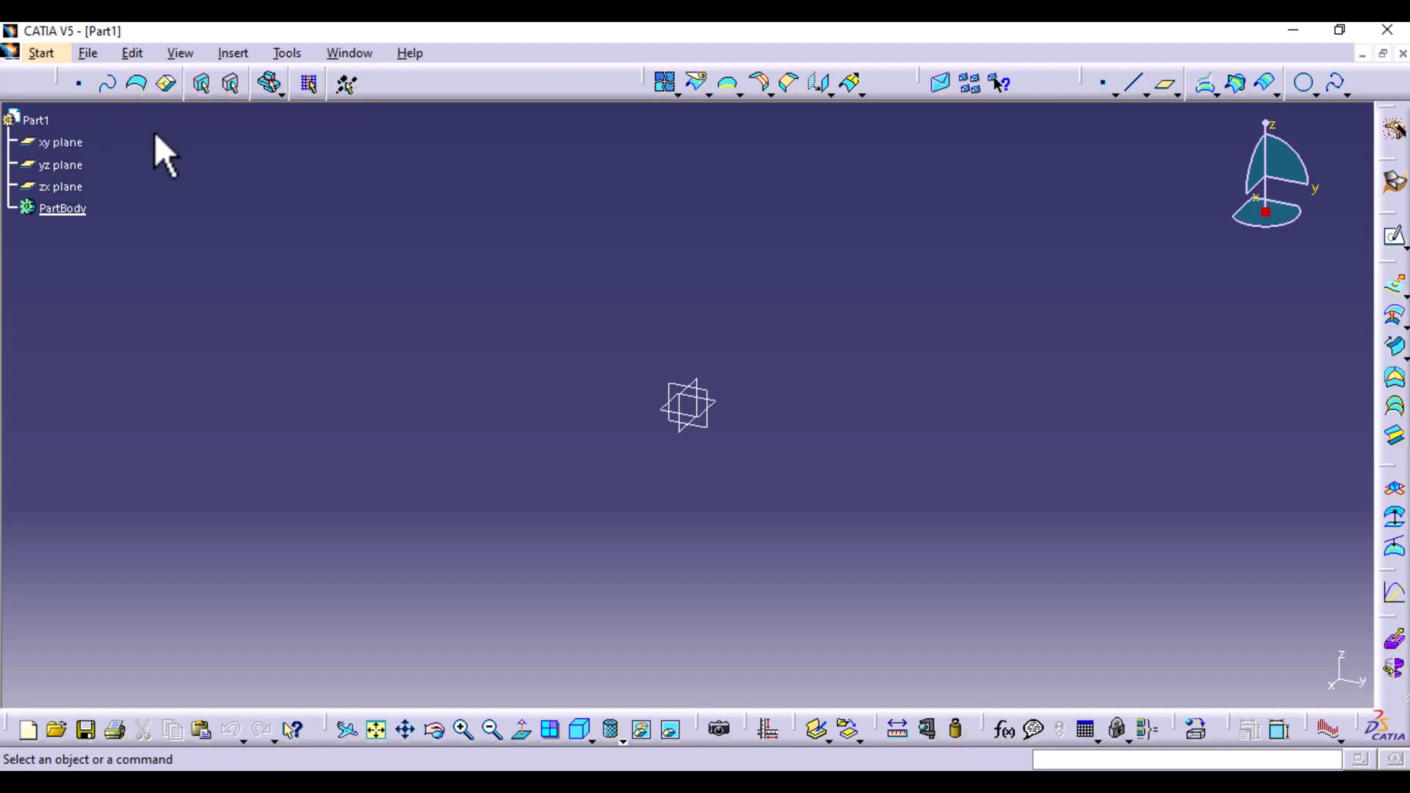
mouse_move(140, 166)
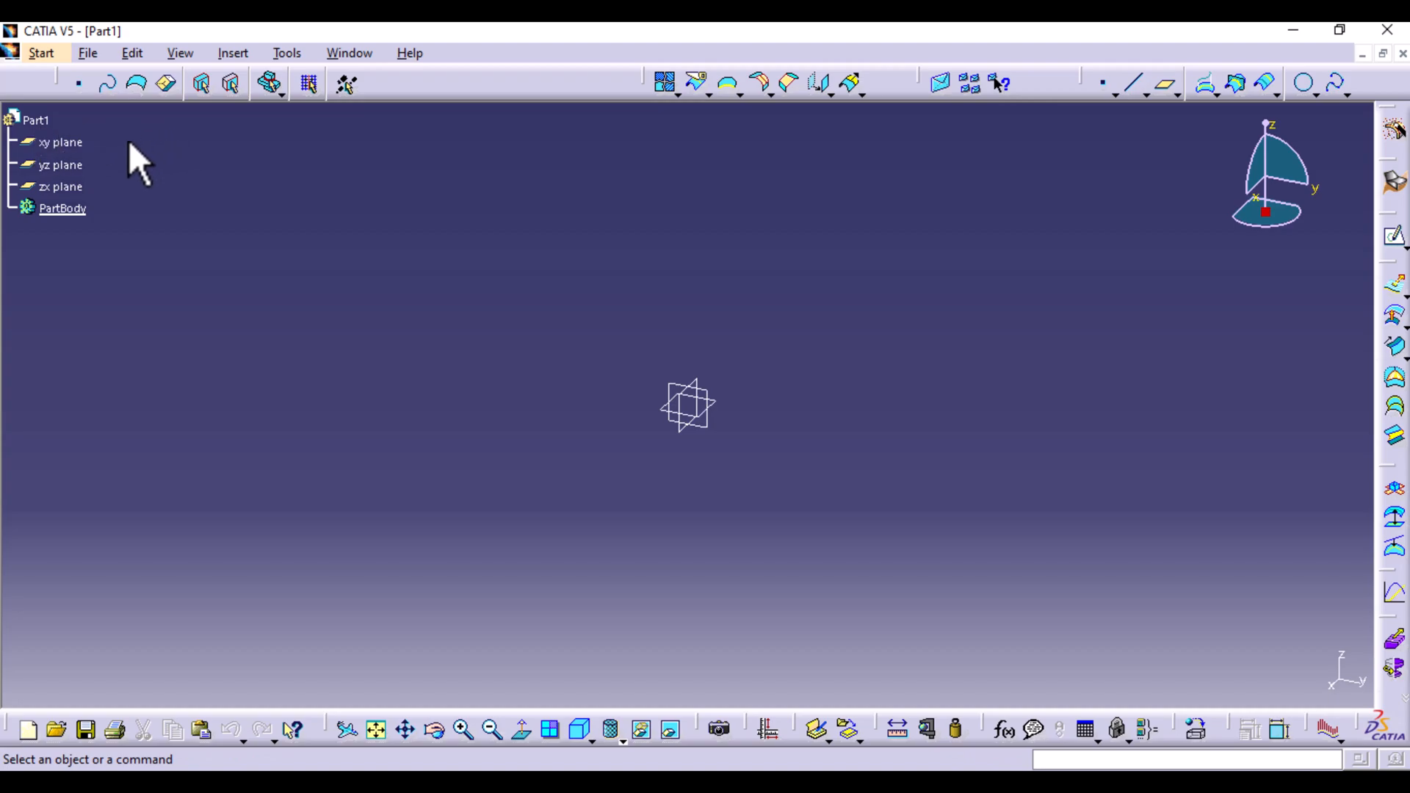
mouse_move(724, 458)
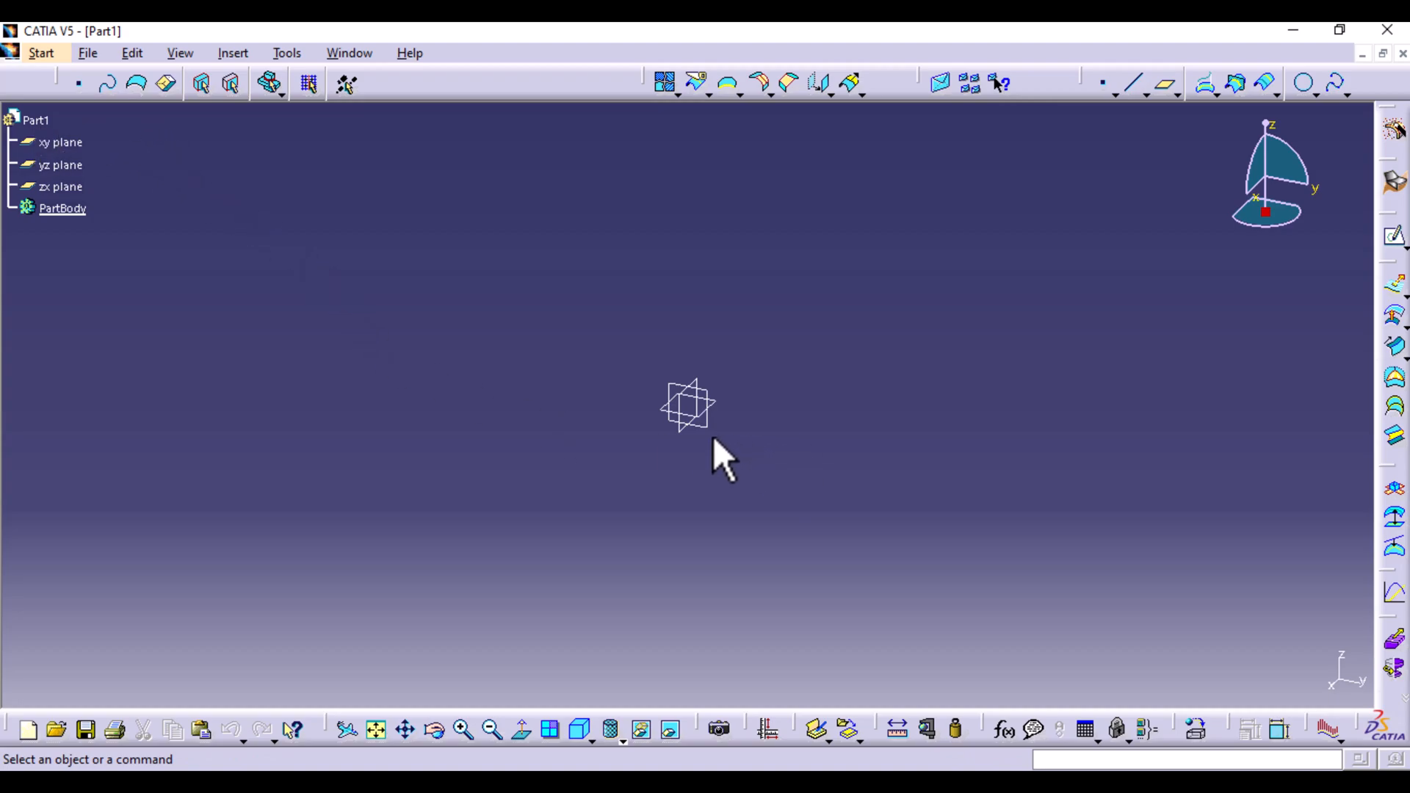
- Sketch a gently bowed vertical spline on the yz plane past the origin (Sketch.1)
click(60, 165)
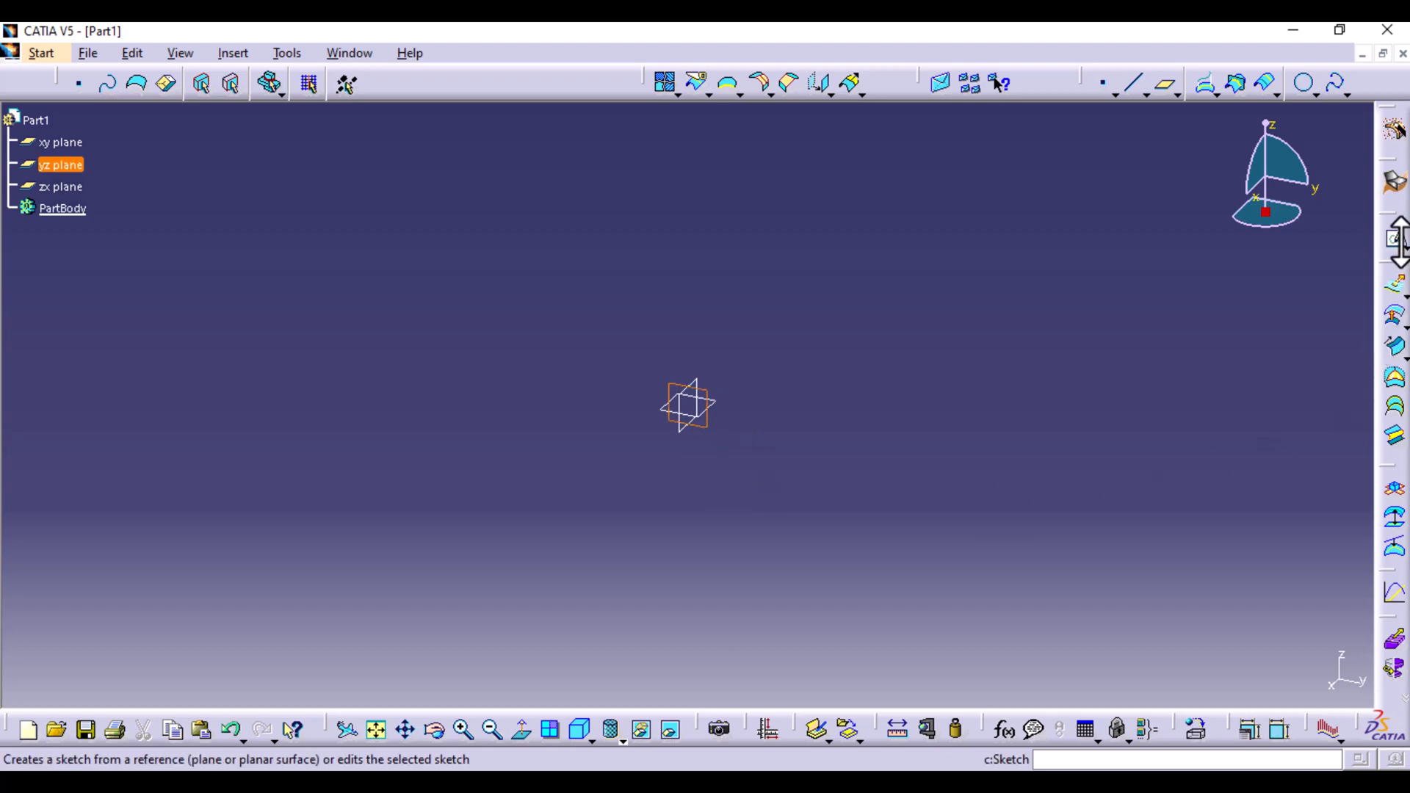
mouse_move(1394, 238)
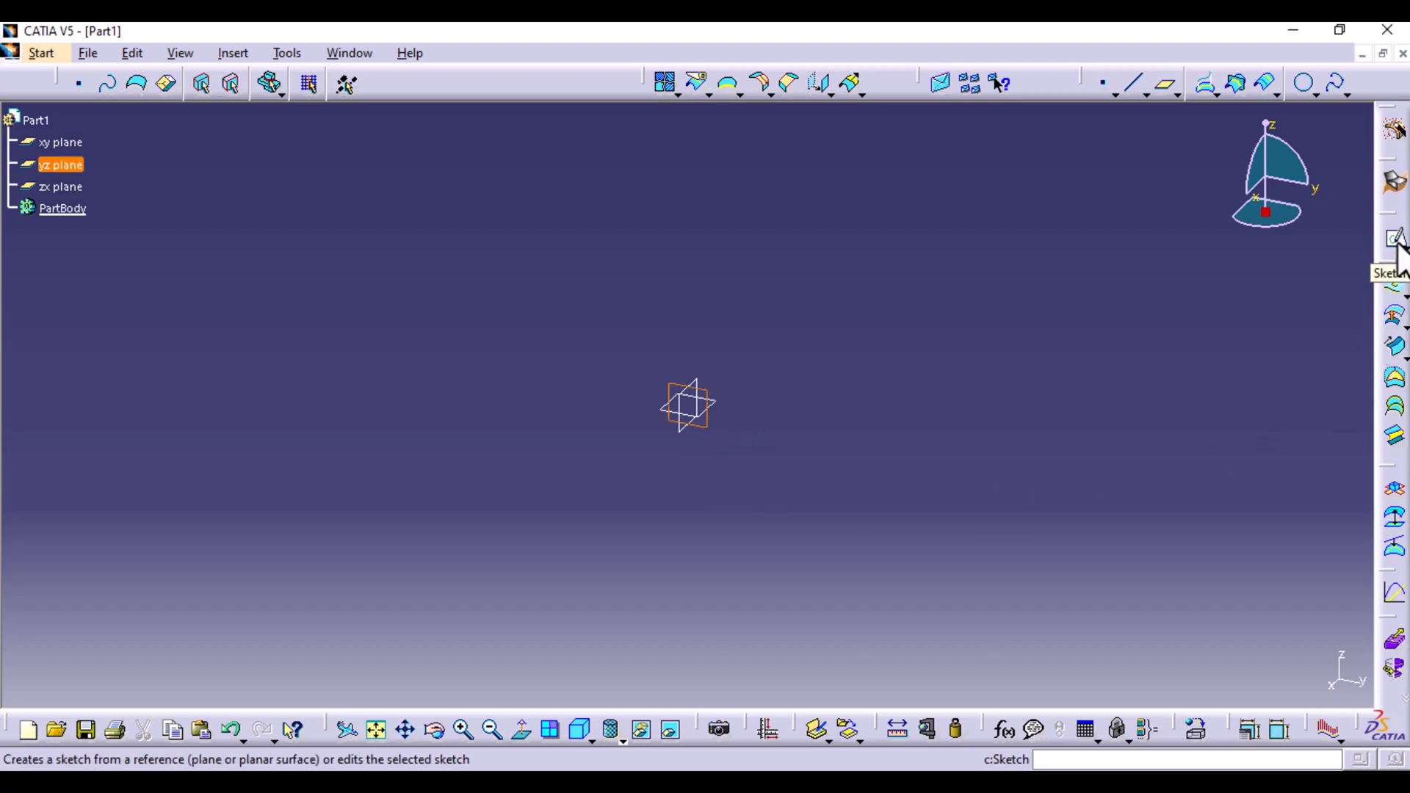
click(1394, 238)
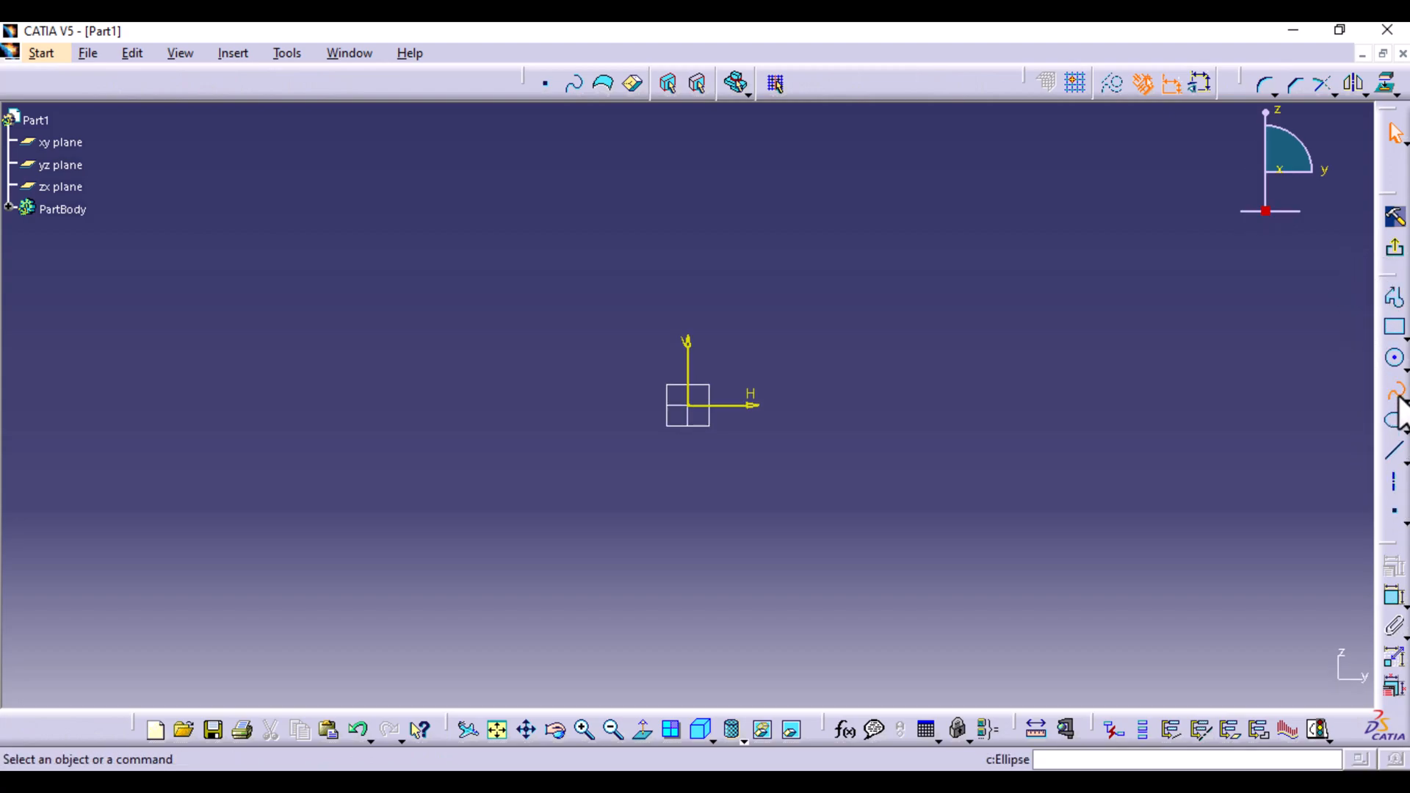
click(1392, 389)
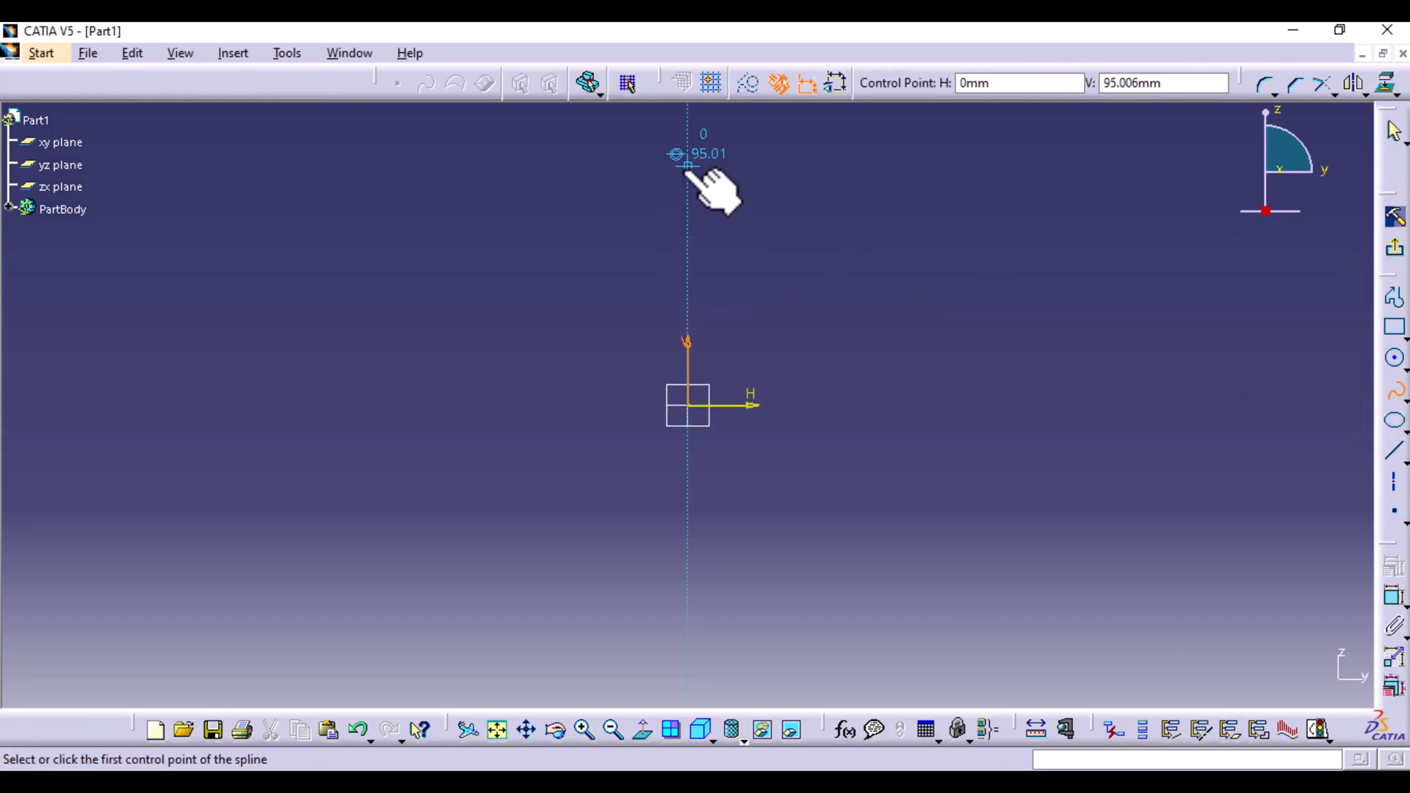
mouse_move(639, 242)
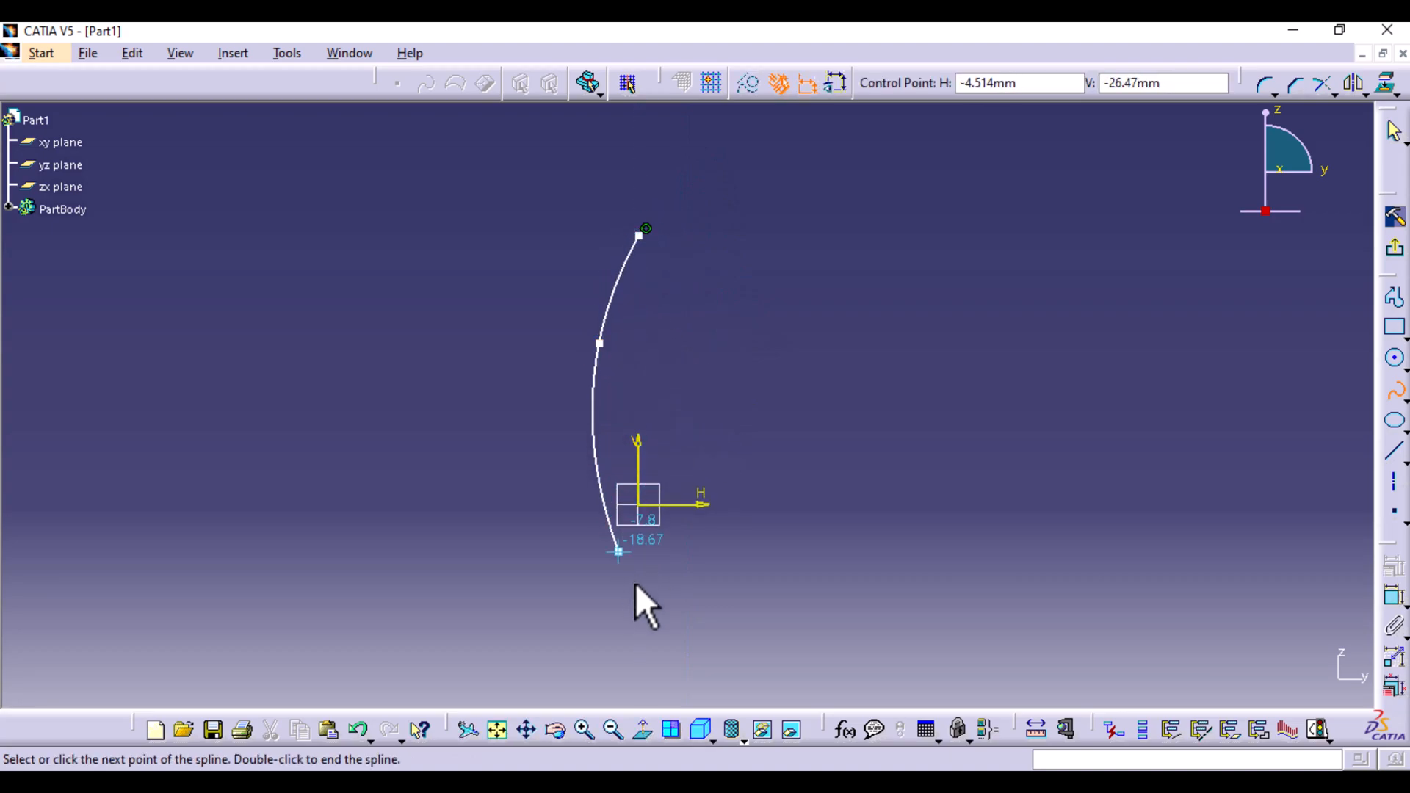
click(669, 657)
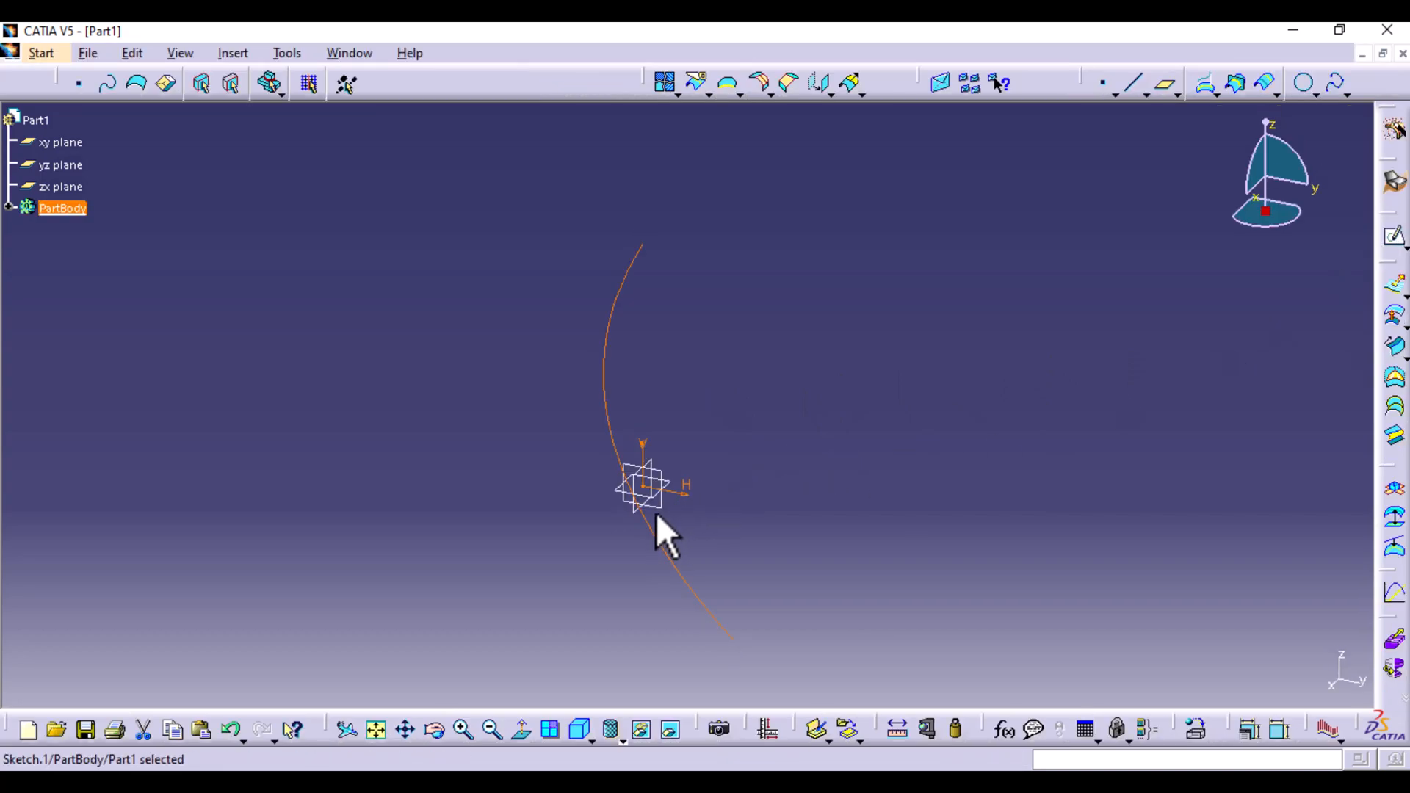
- Sketch a second four-point spline arching to the right above the first curve (Sketch.2)
click(62, 165)
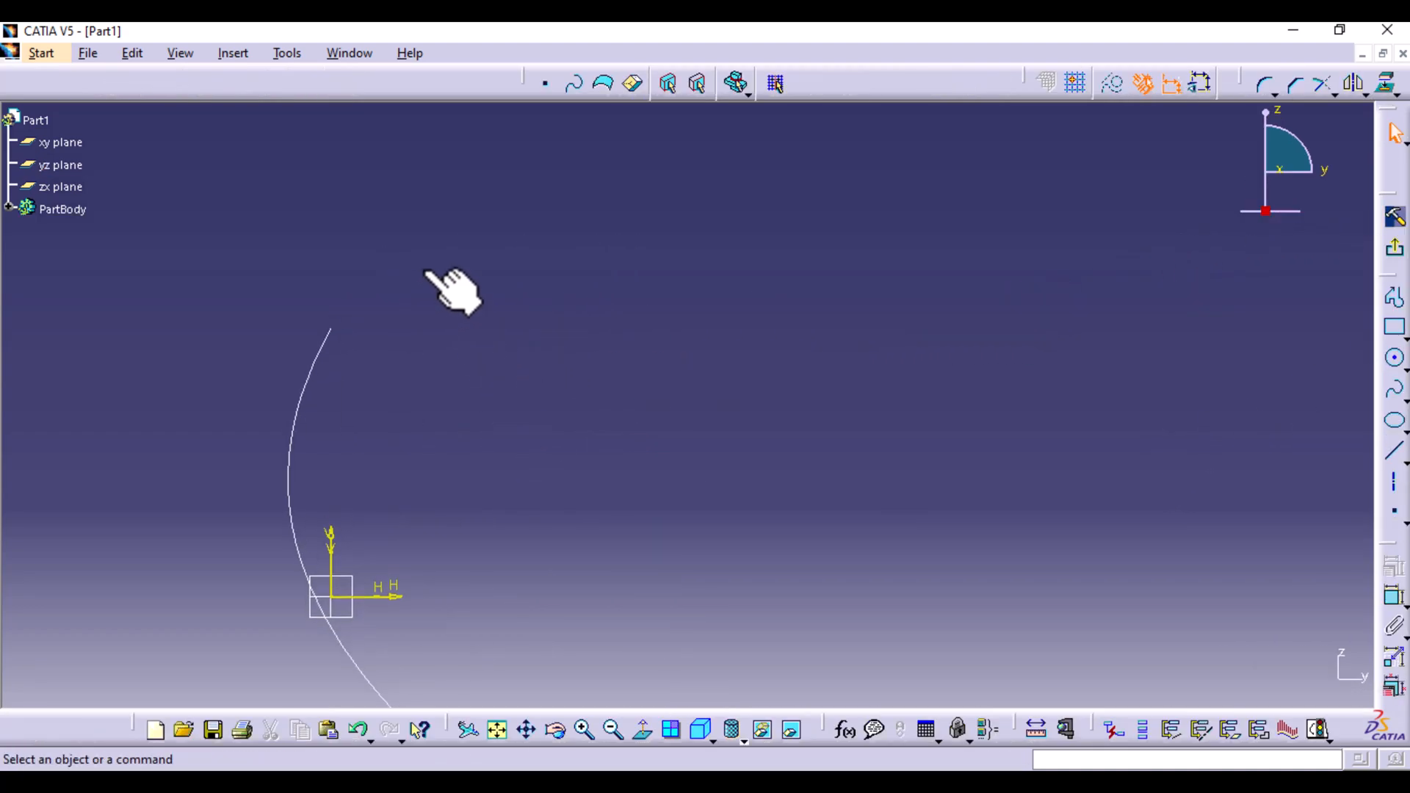
click(1394, 395)
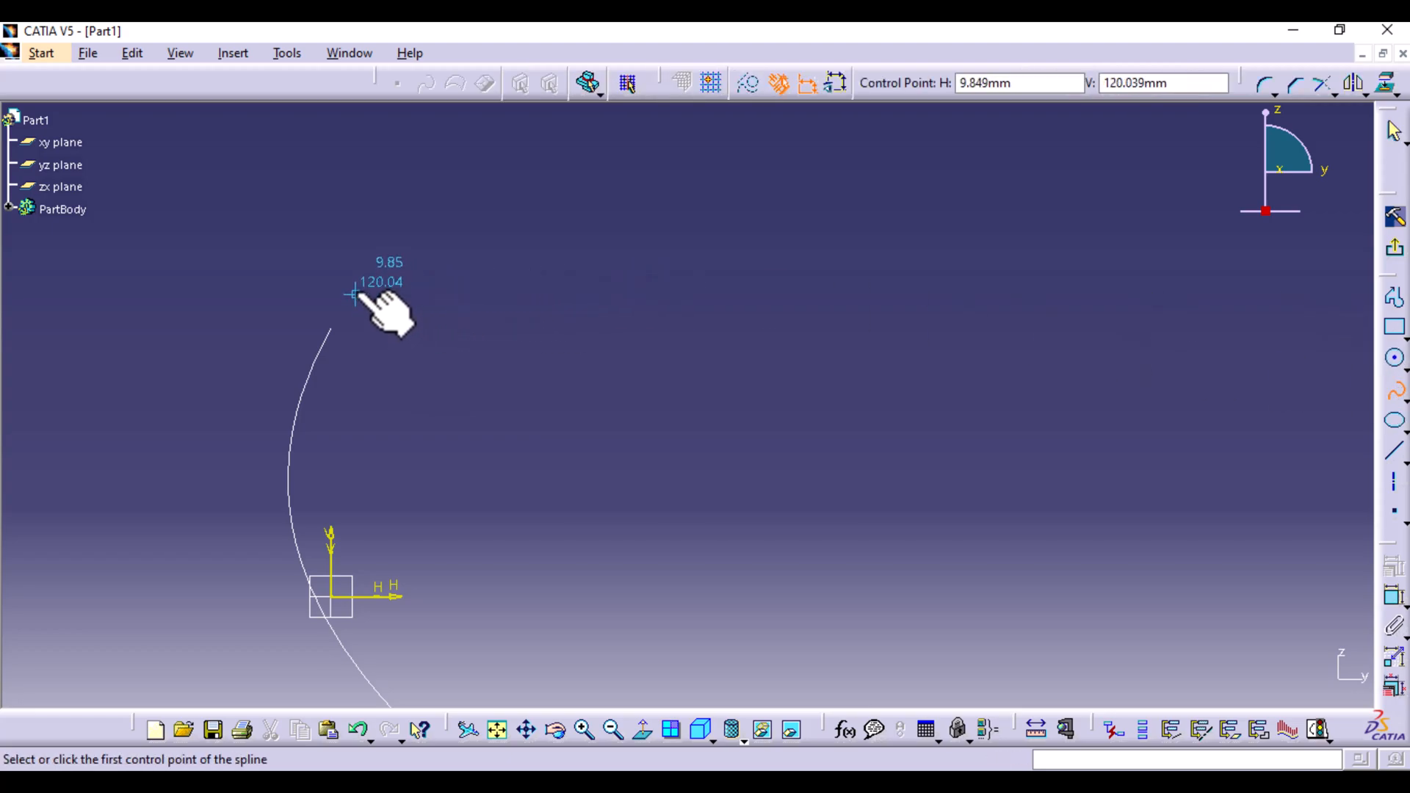
click(355, 292)
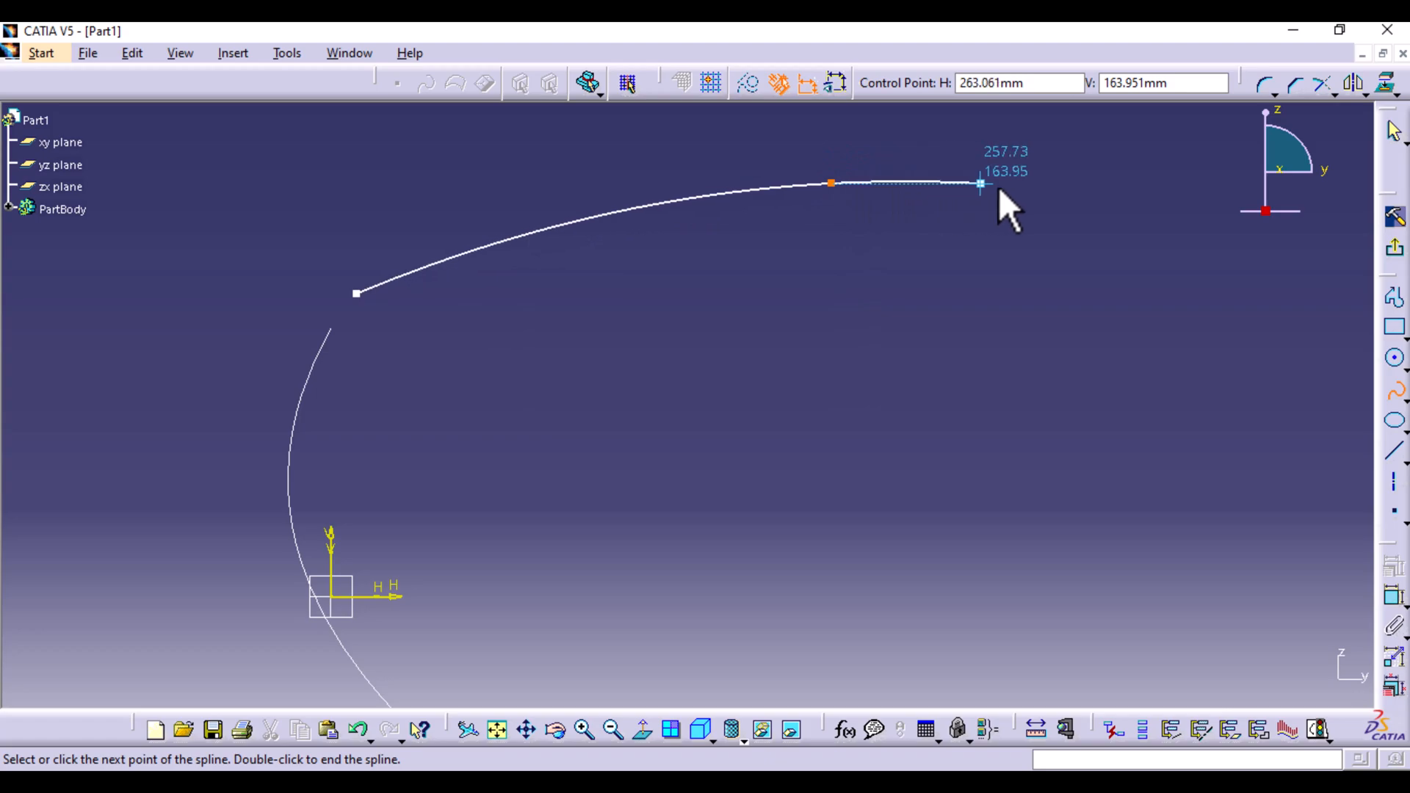
click(1088, 322)
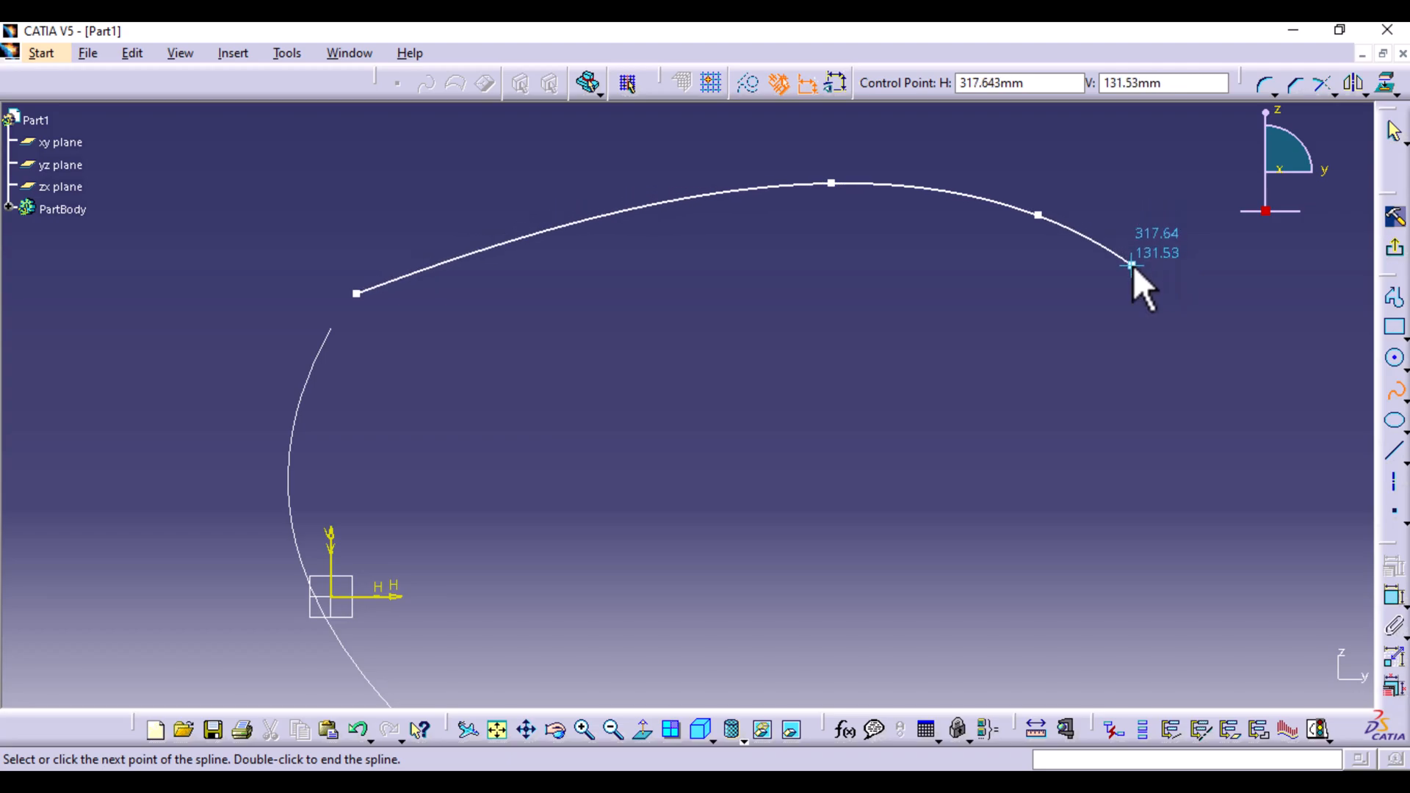
click(1131, 265)
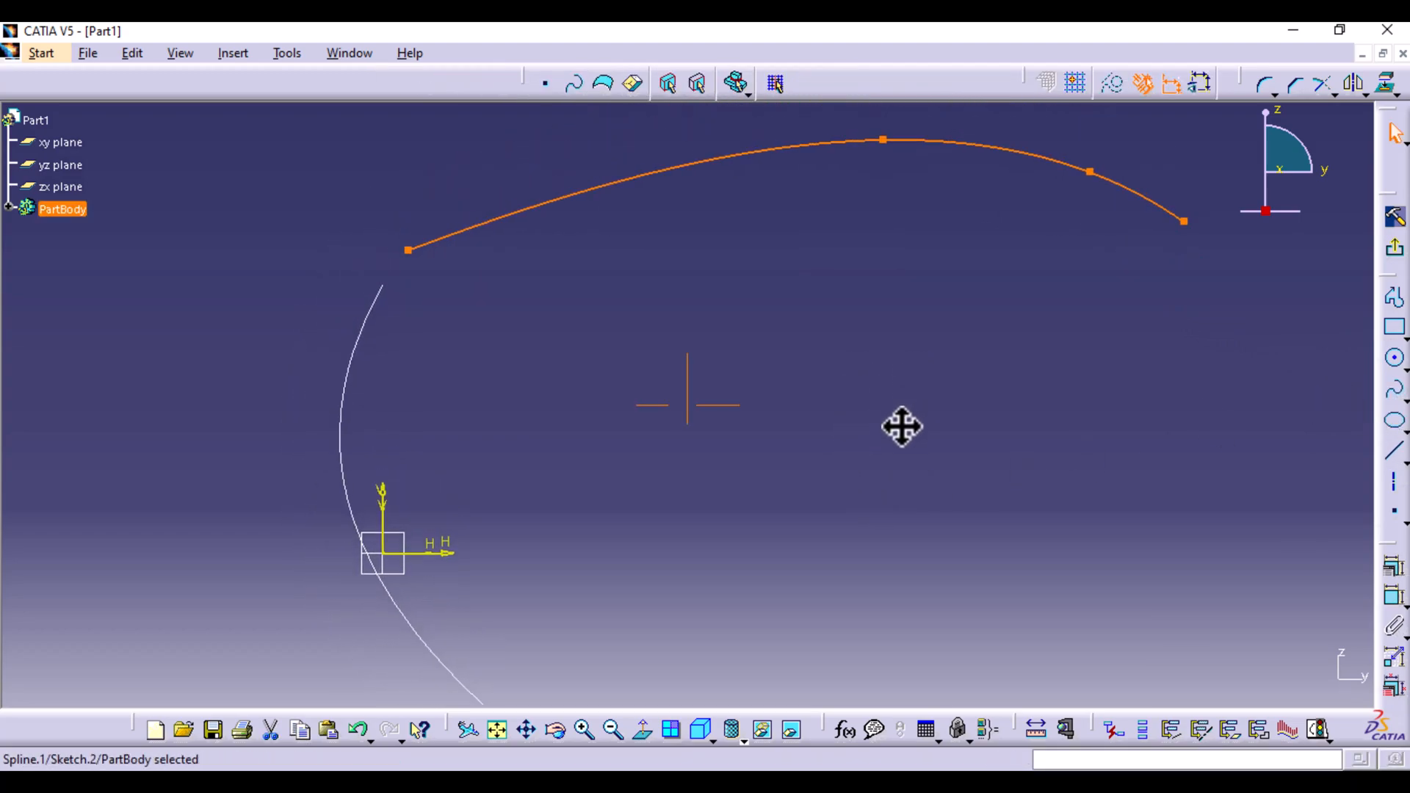
mouse_move(881, 141)
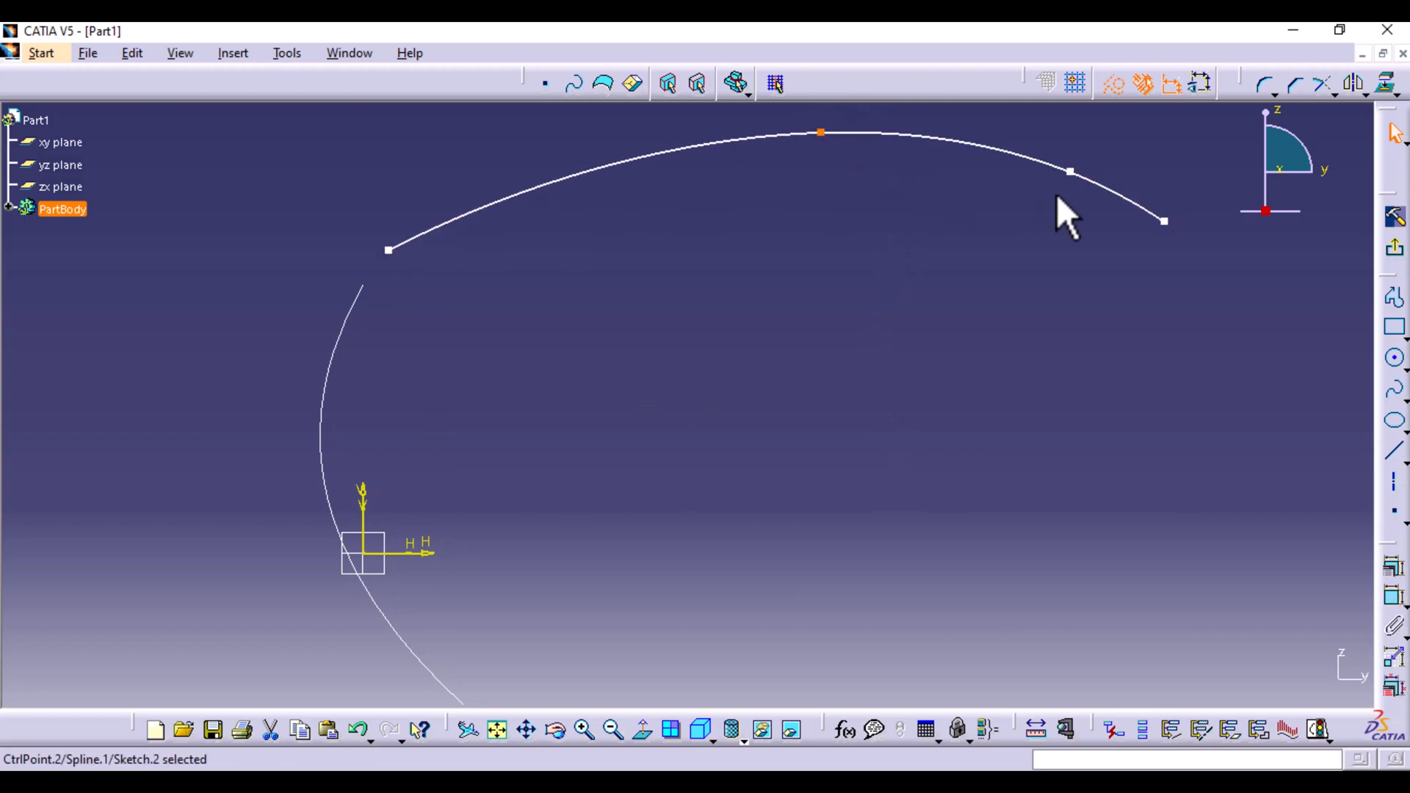
mouse_move(1070, 194)
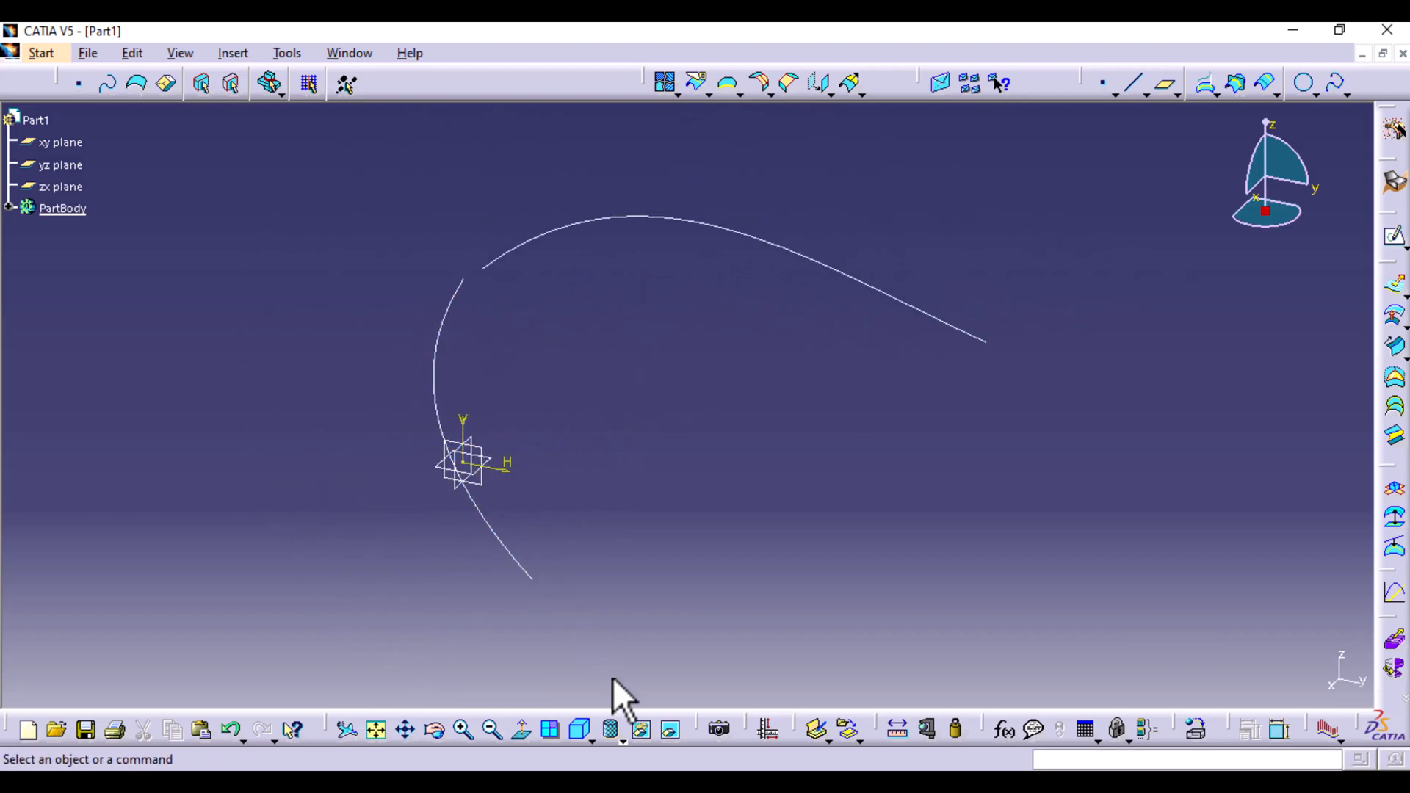
mouse_move(1160, 355)
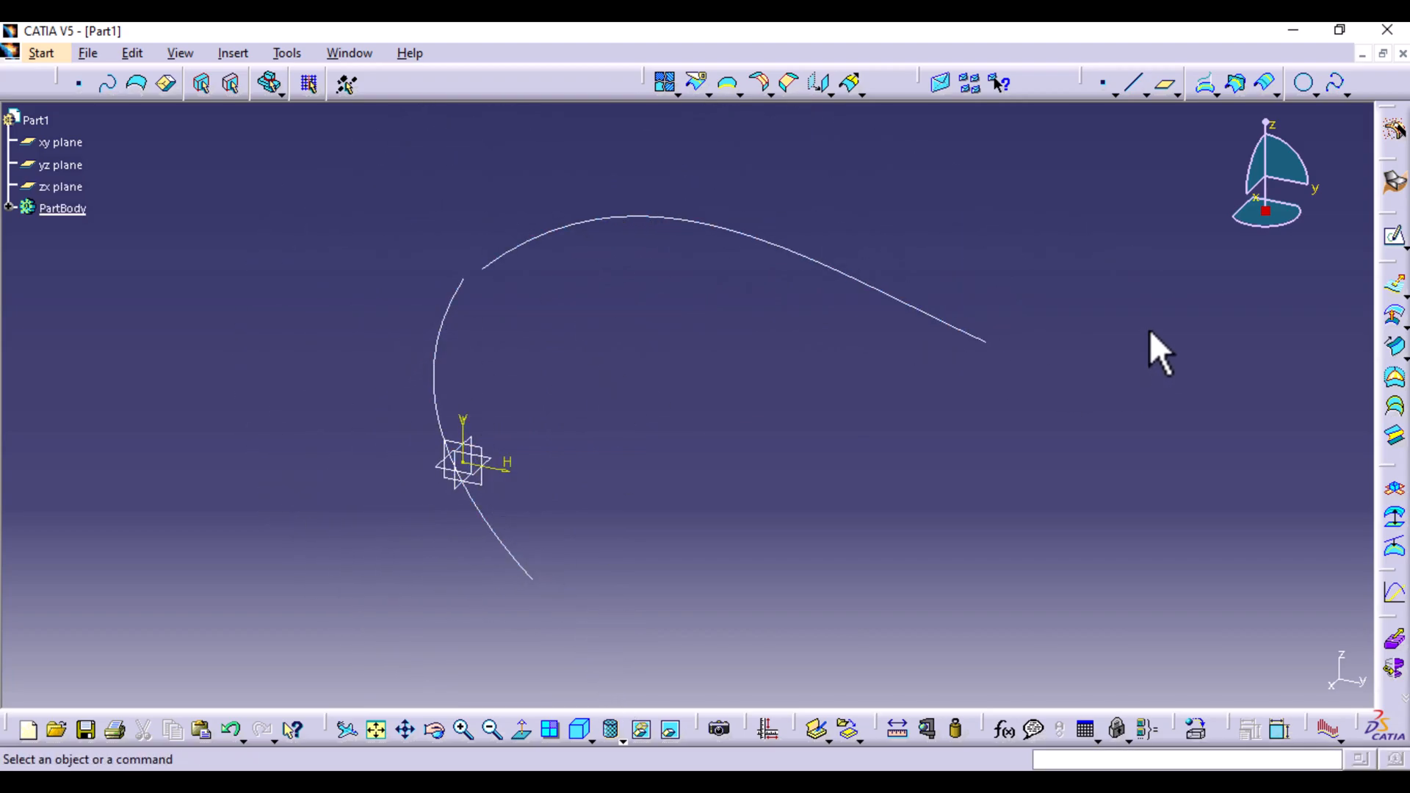
mouse_move(1147, 327)
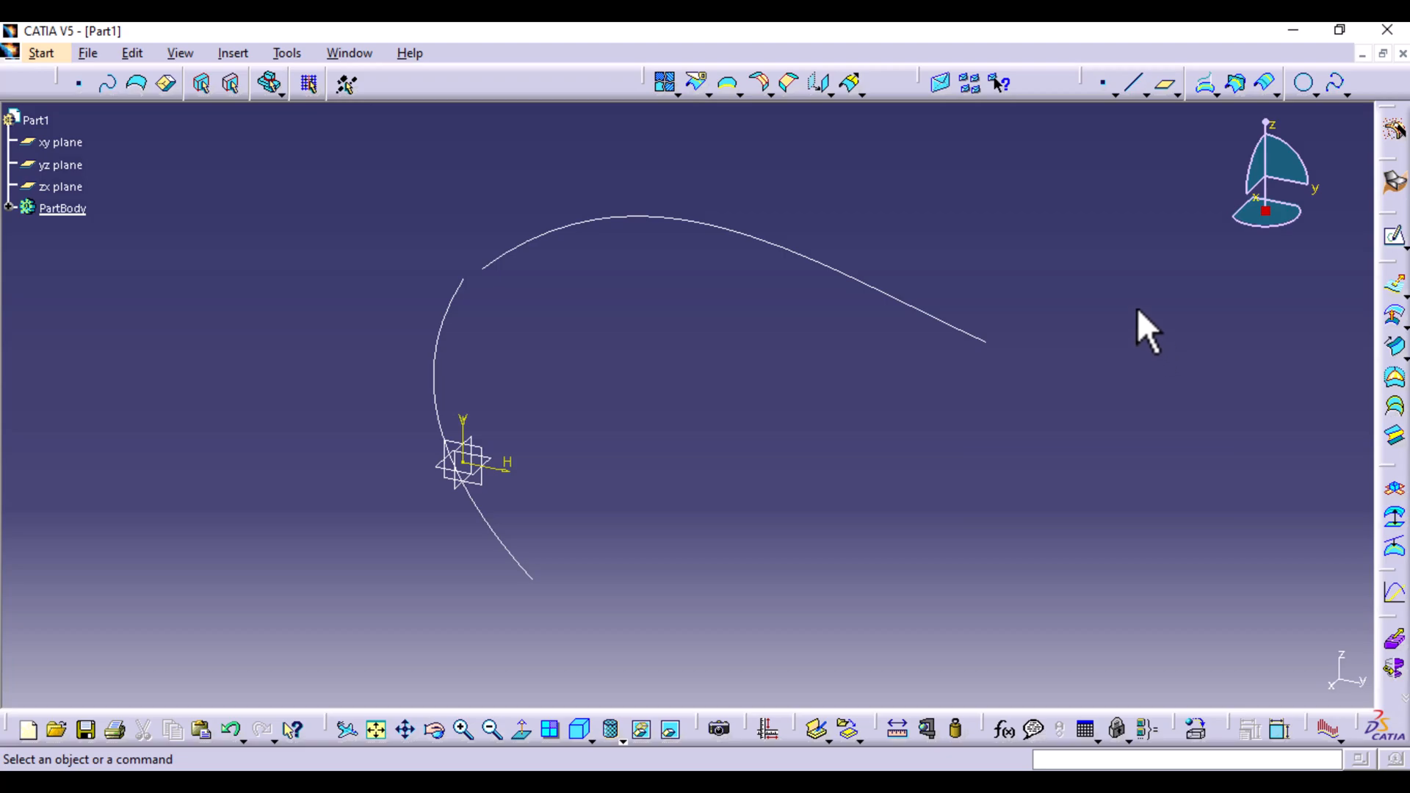
mouse_move(486, 310)
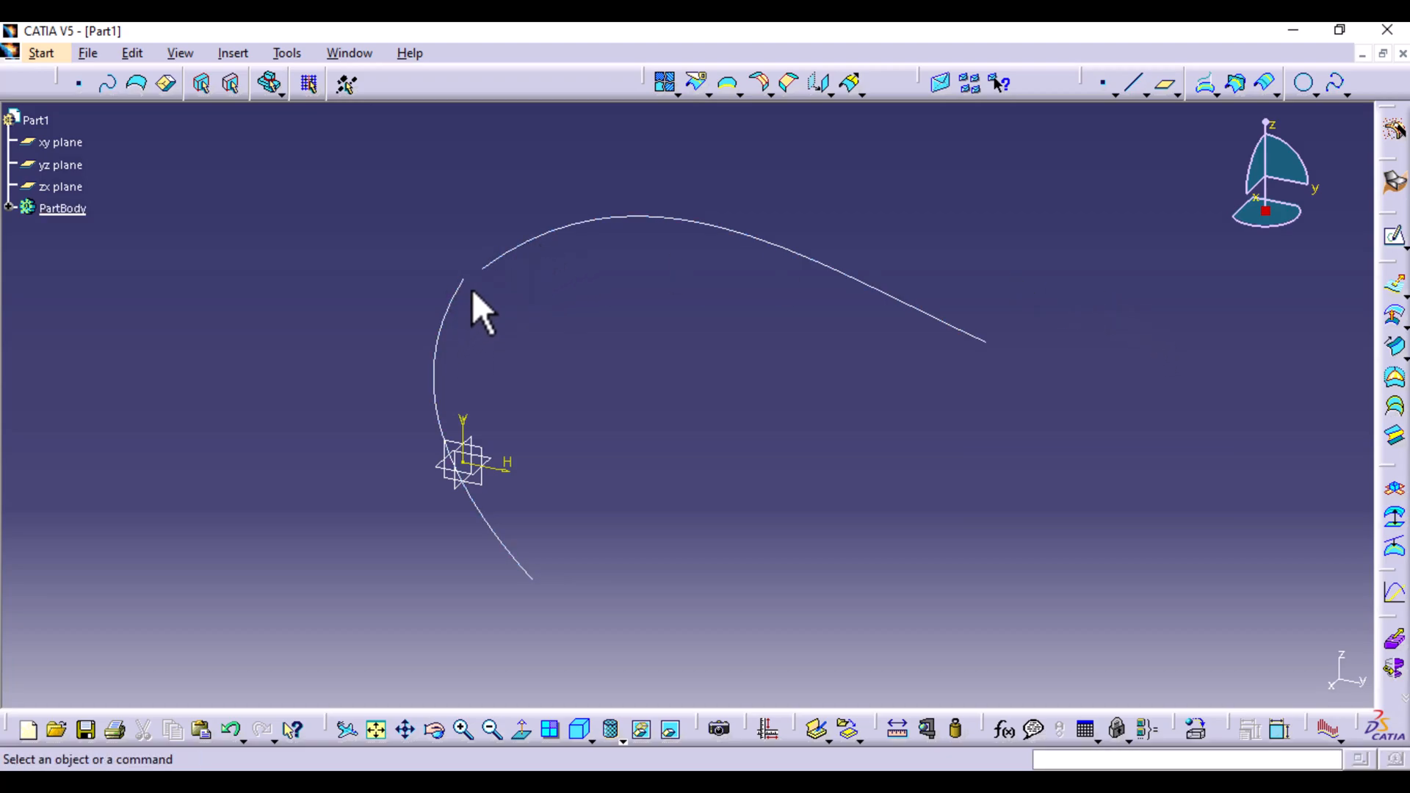
mouse_move(630, 247)
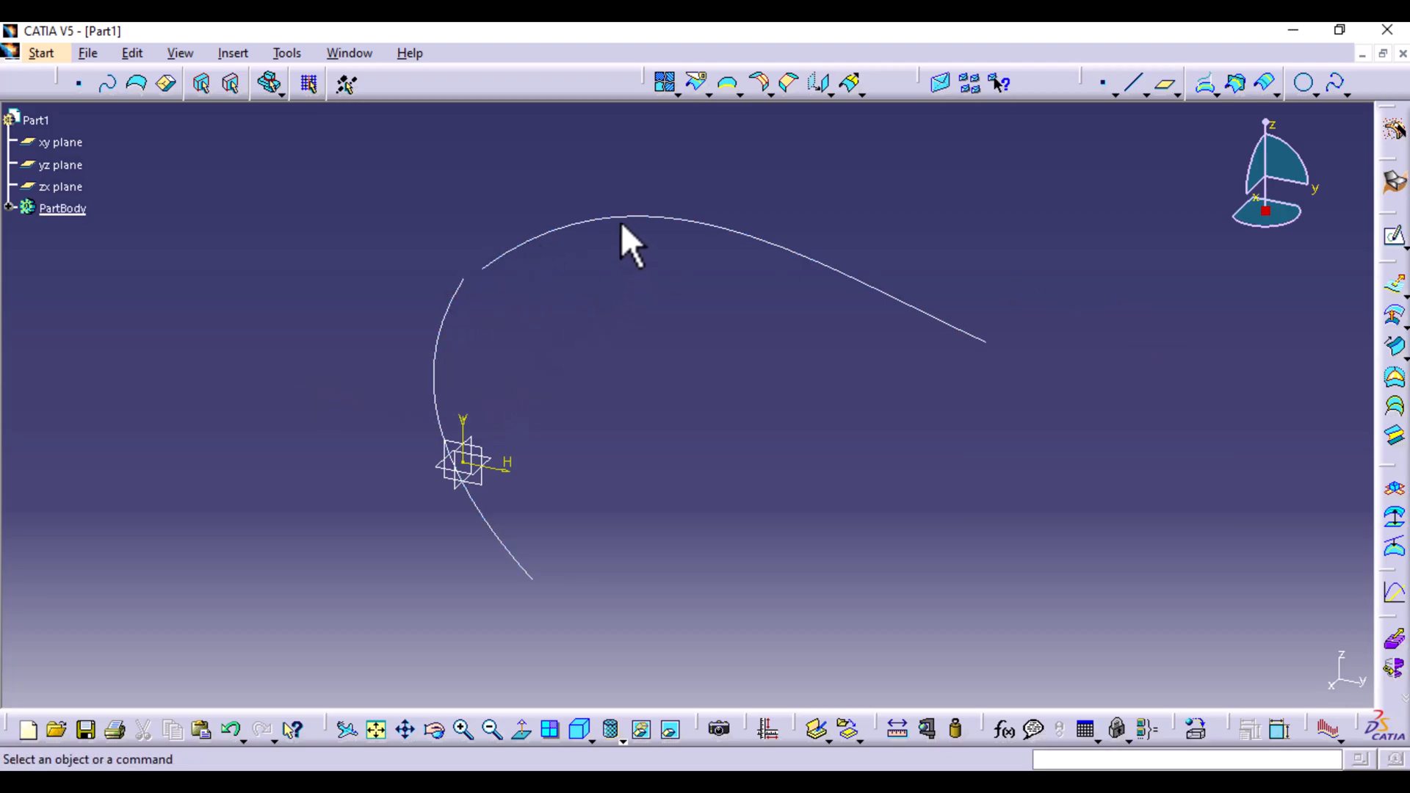
- Reposition control points of Spline.2's arch and Spline.1's vertical curve to refine curvature
click(630, 238)
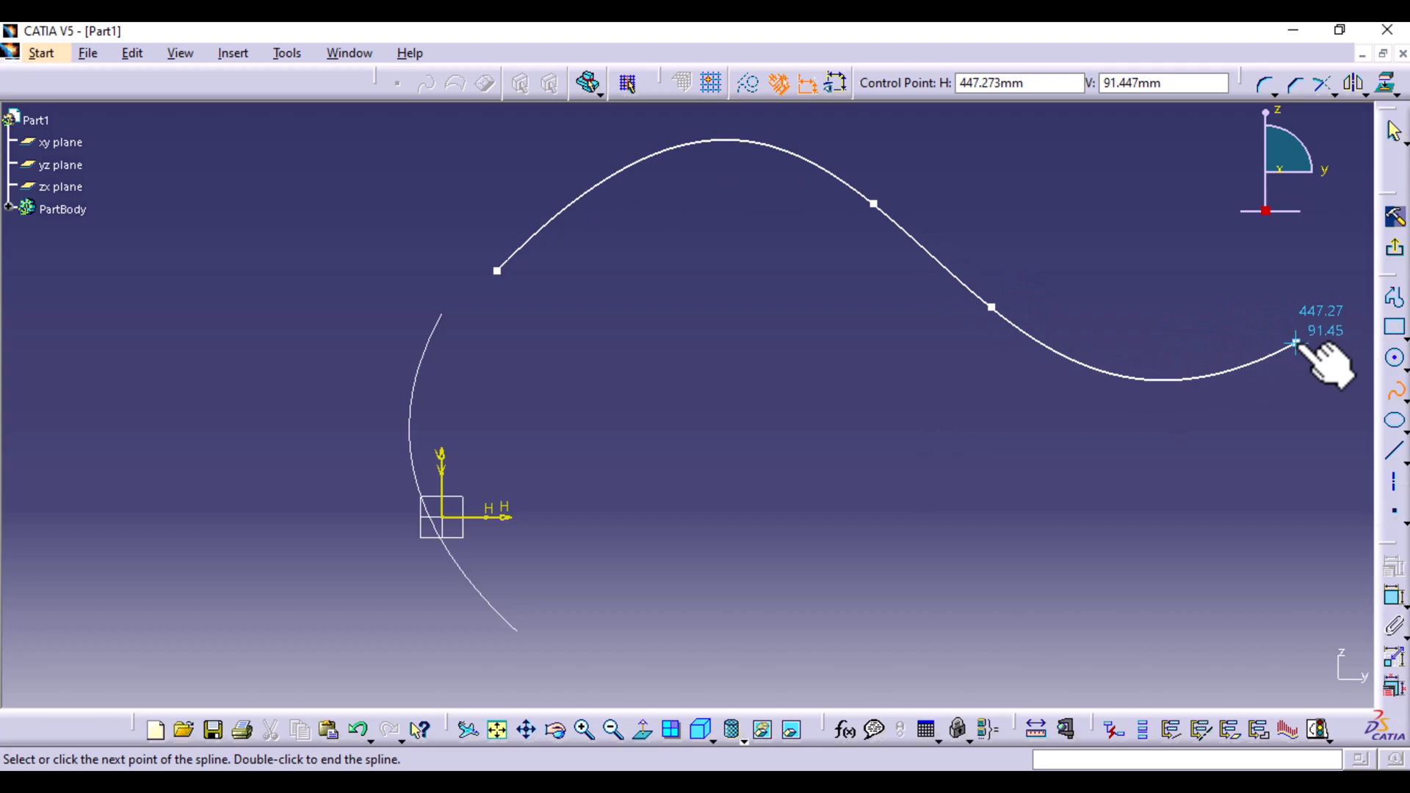
double_click(1292, 342)
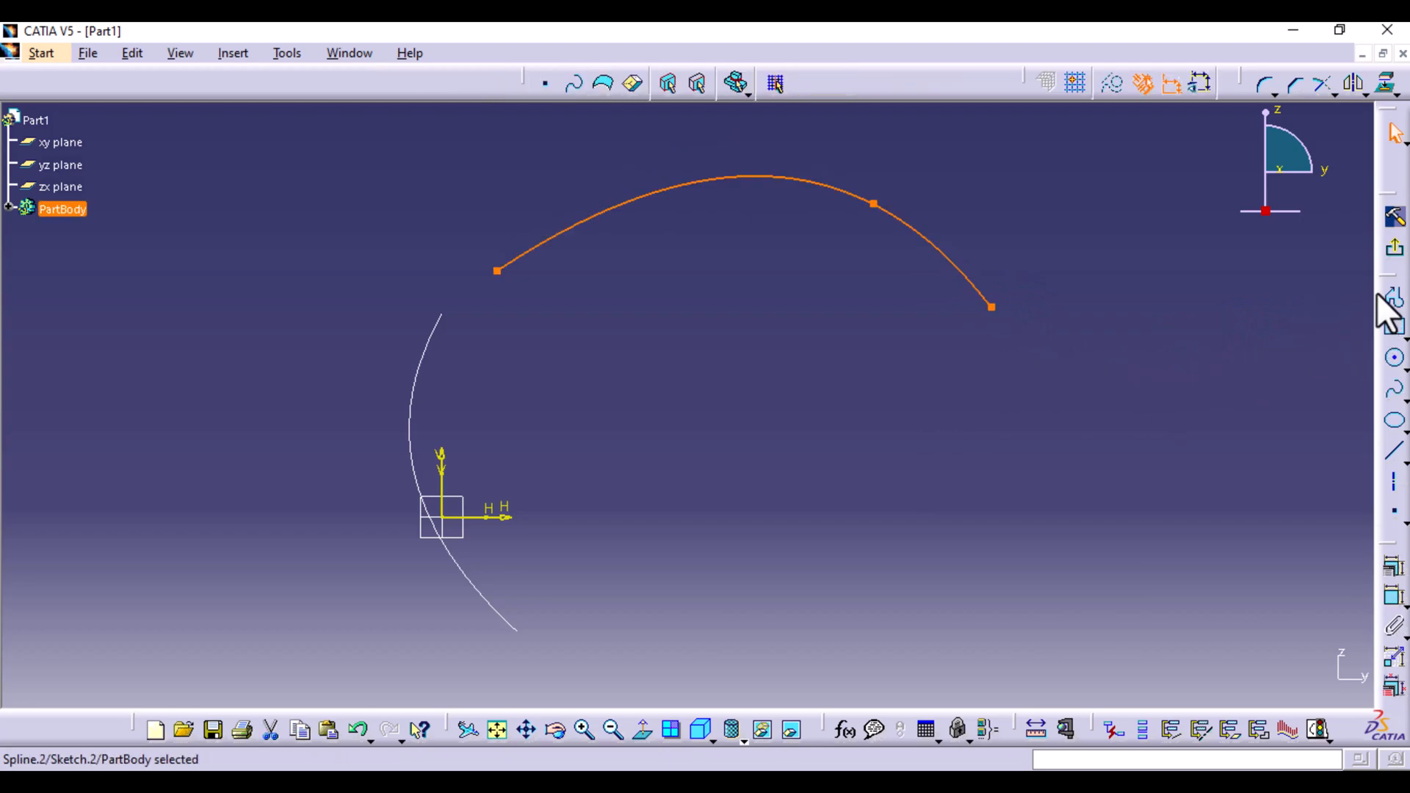
mouse_move(503, 301)
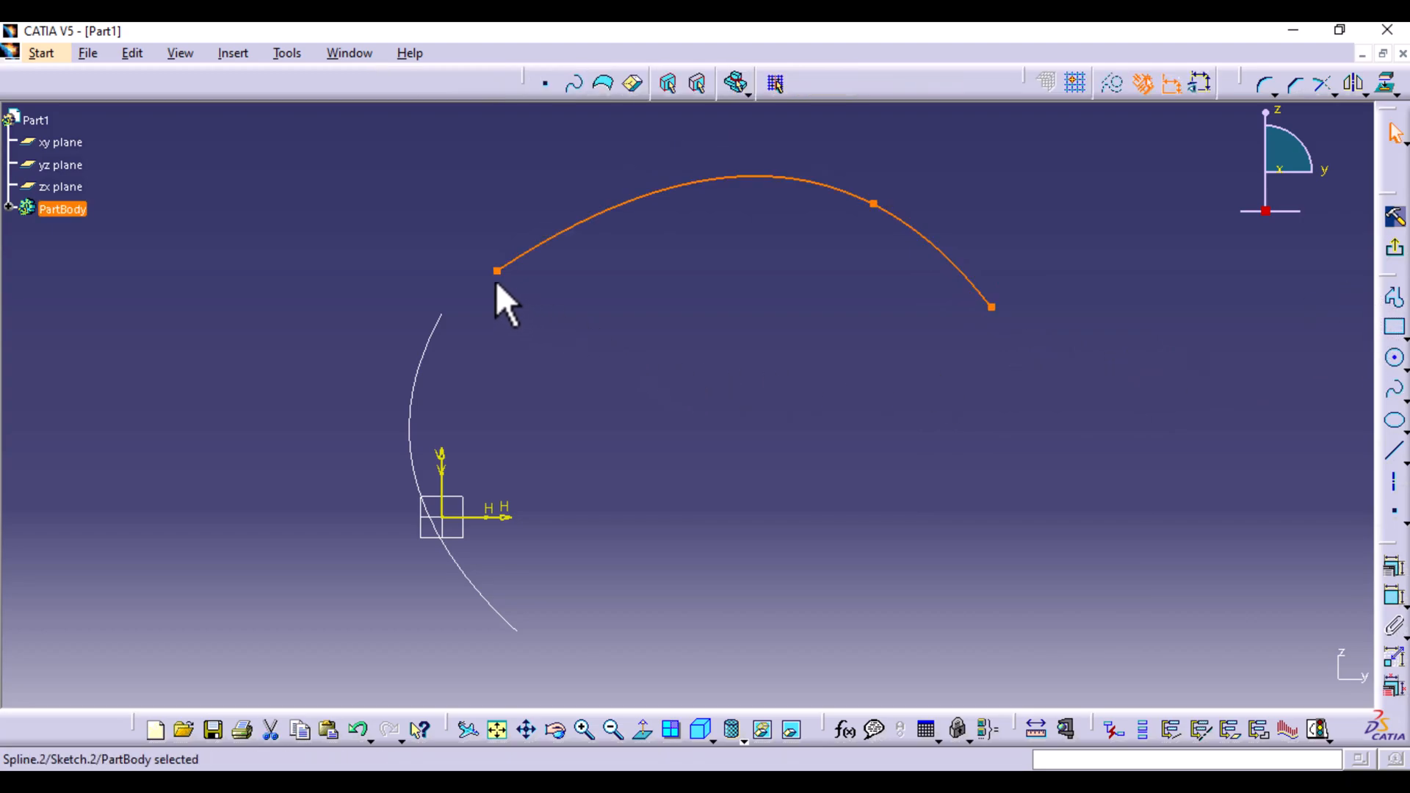
mouse_move(497, 270)
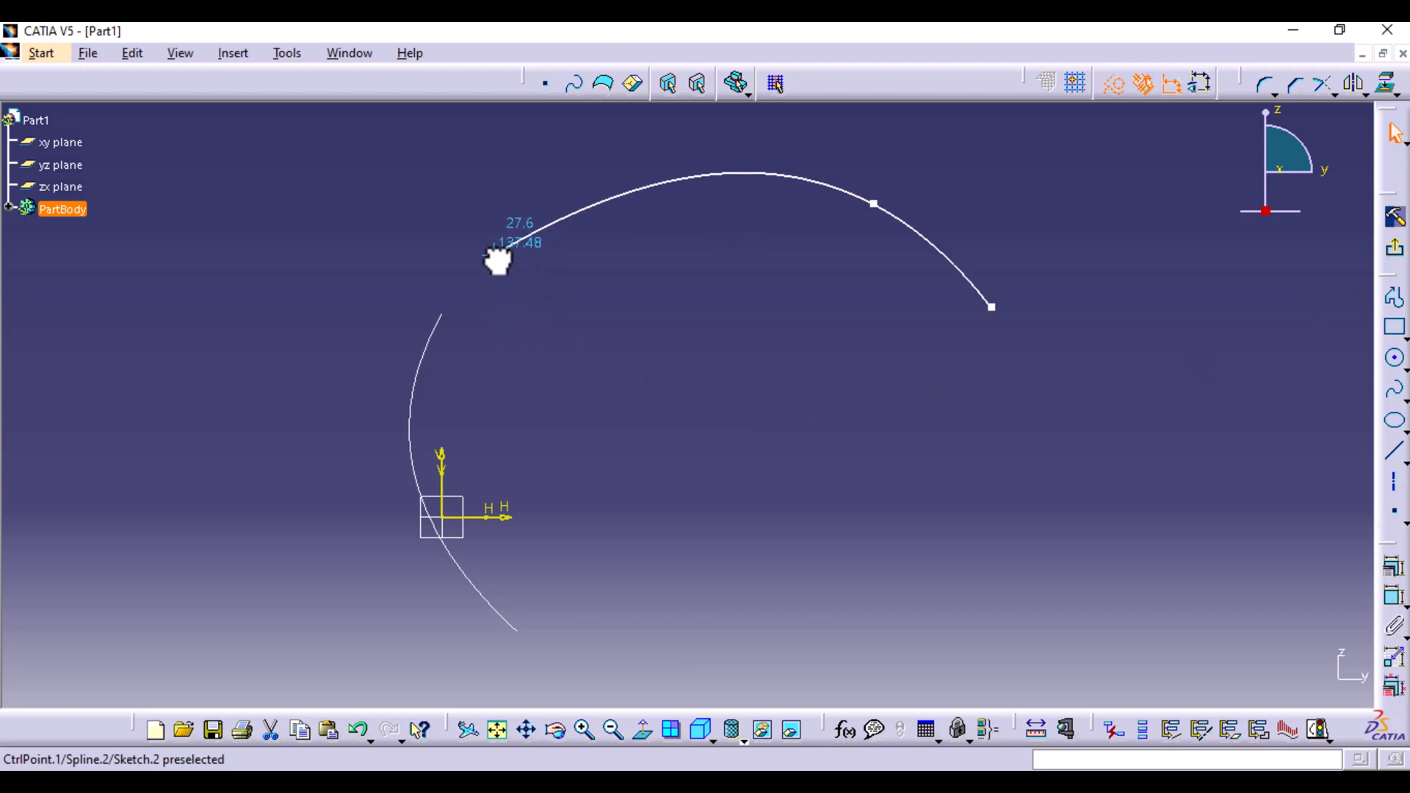
click(499, 261)
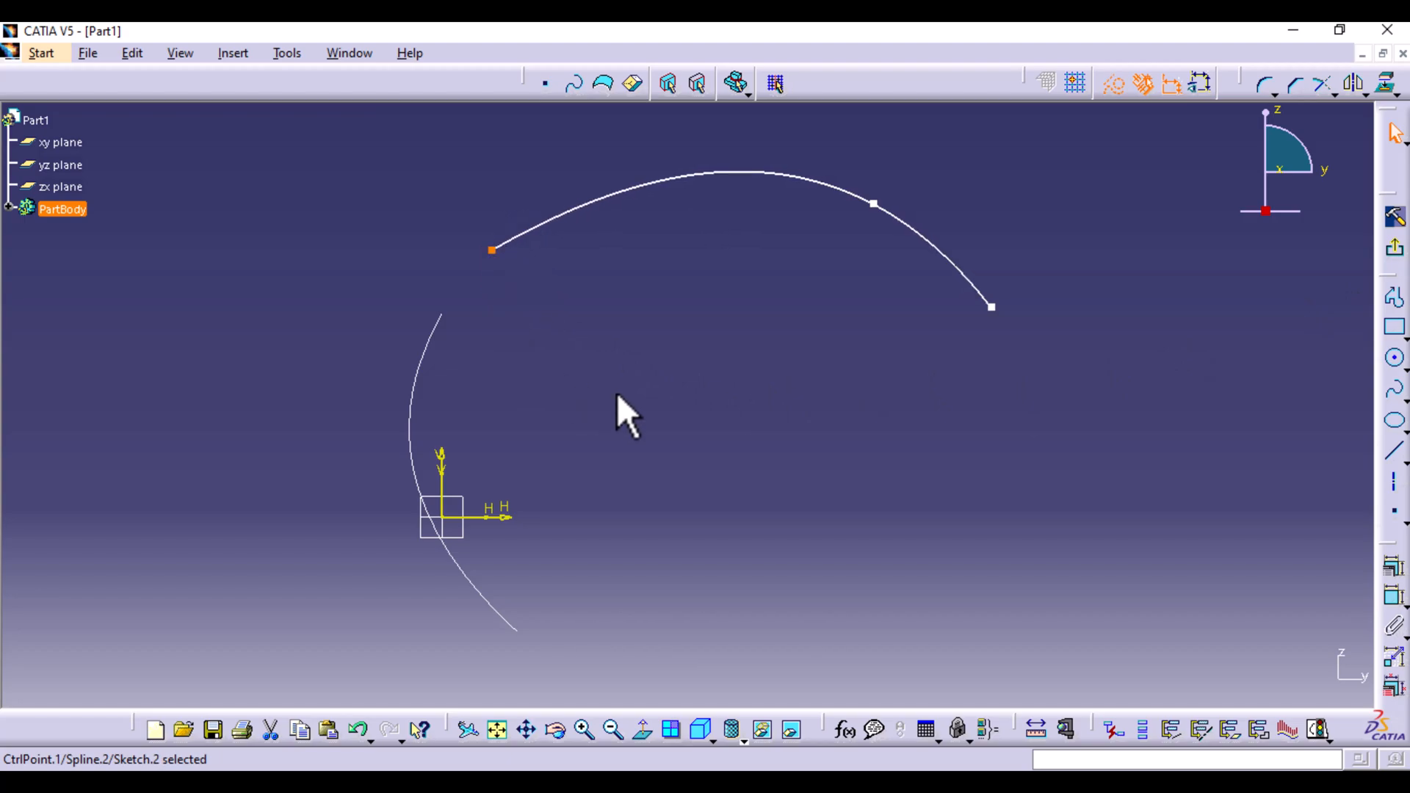
mouse_move(796, 216)
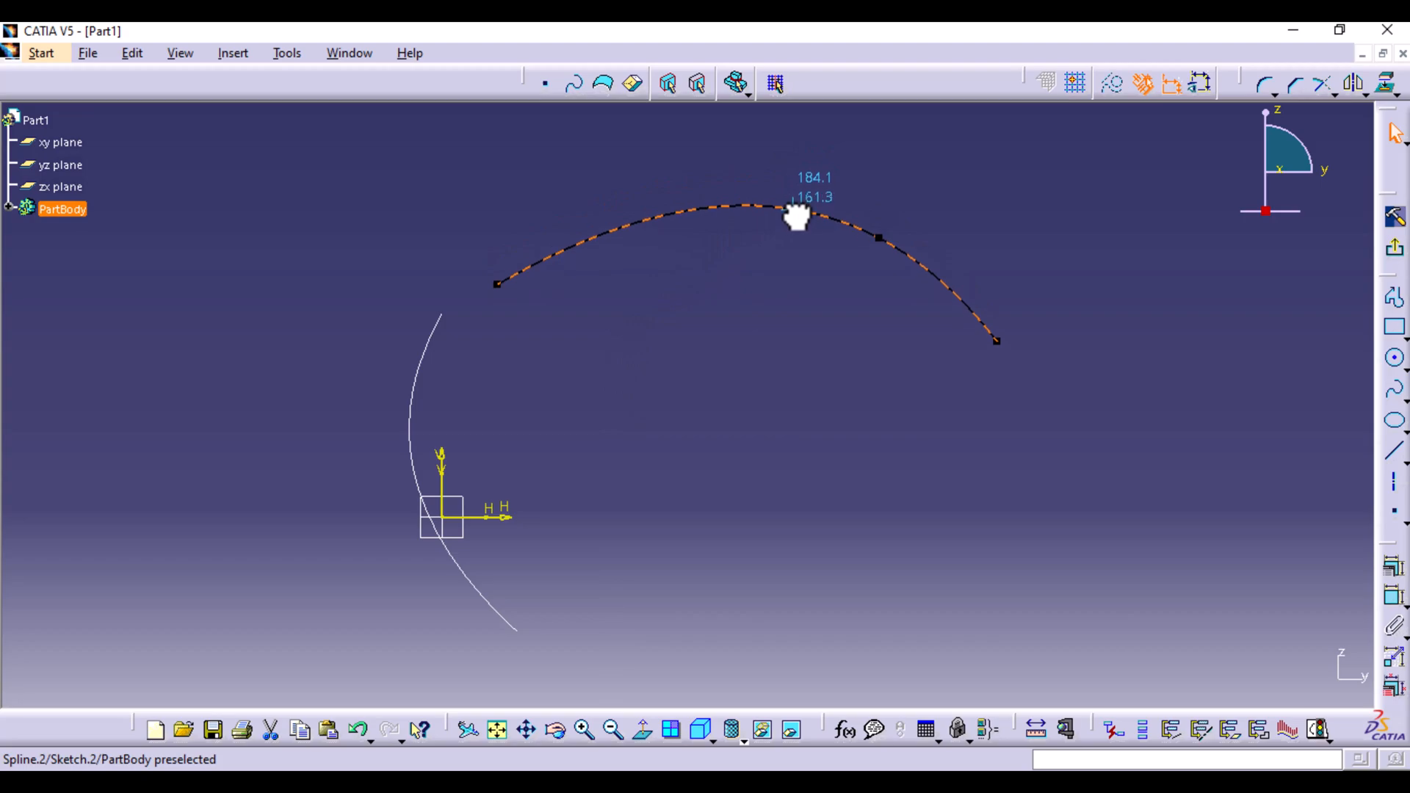
click(796, 207)
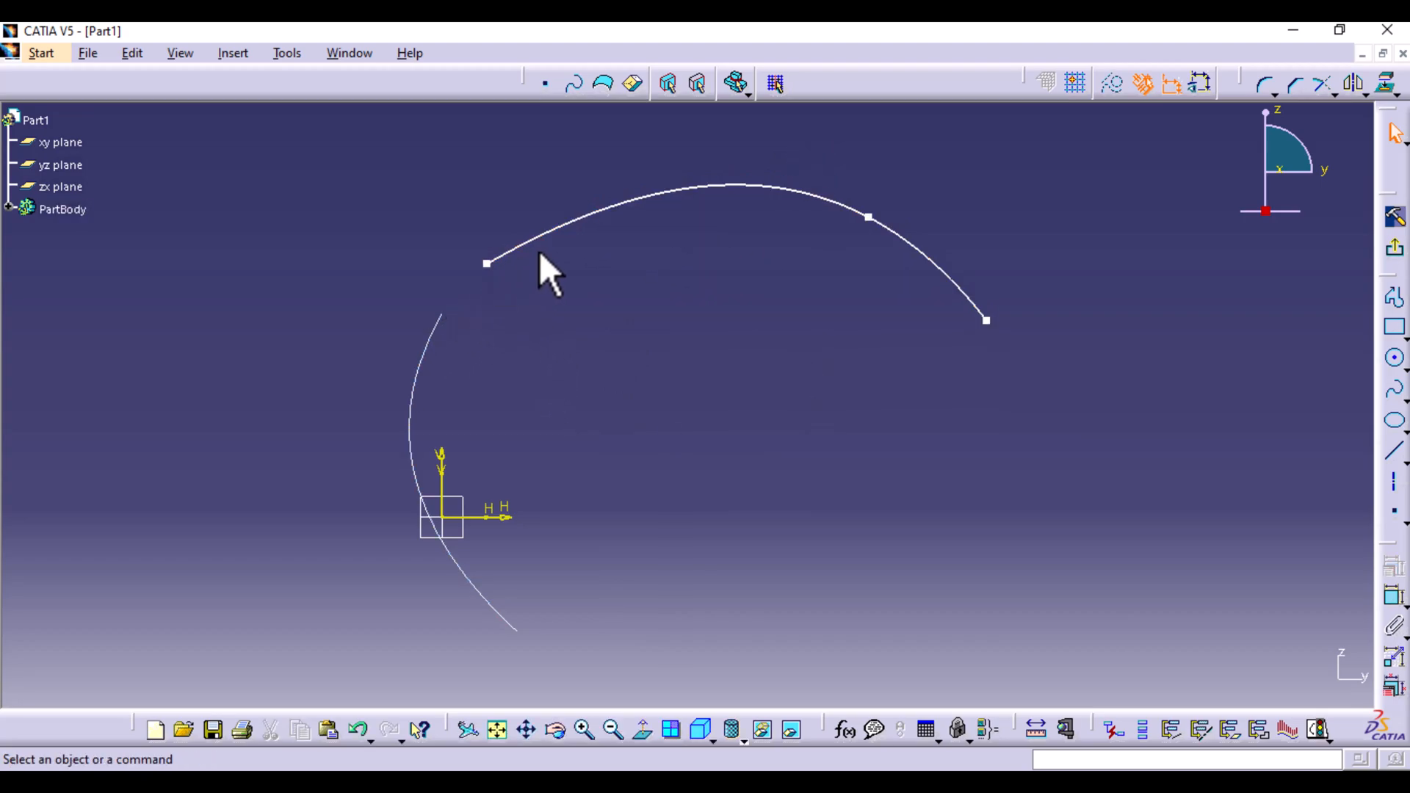
mouse_move(445, 369)
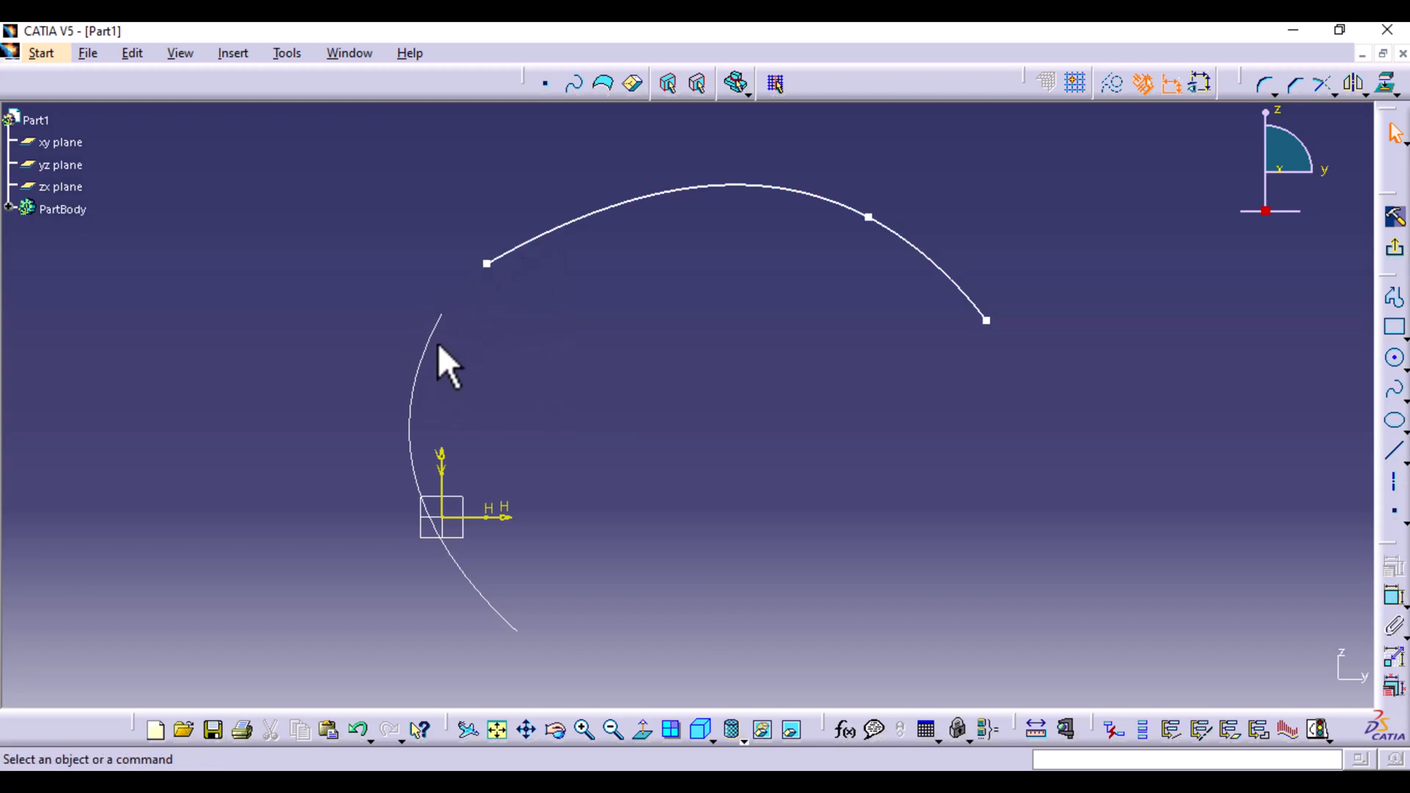
mouse_move(890, 229)
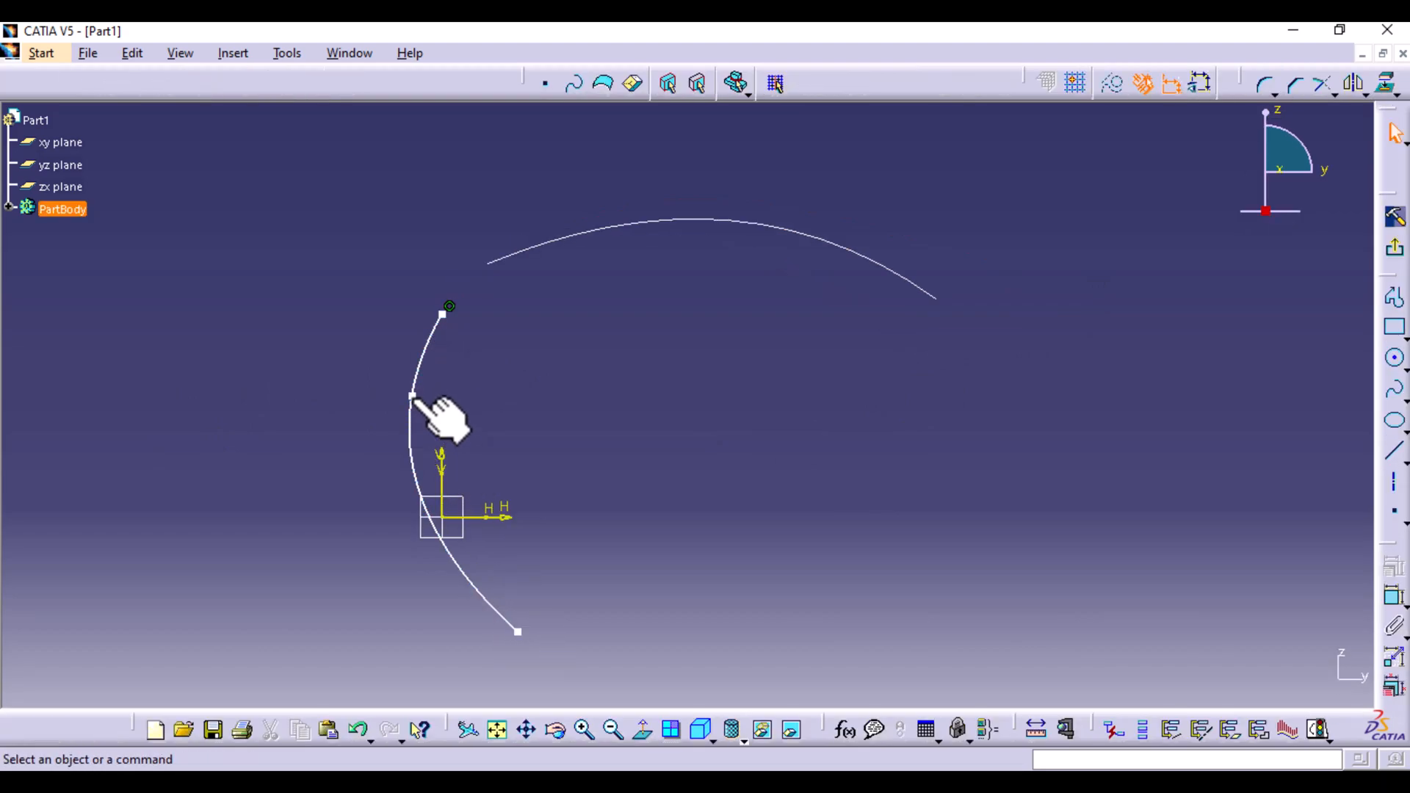
click(412, 395)
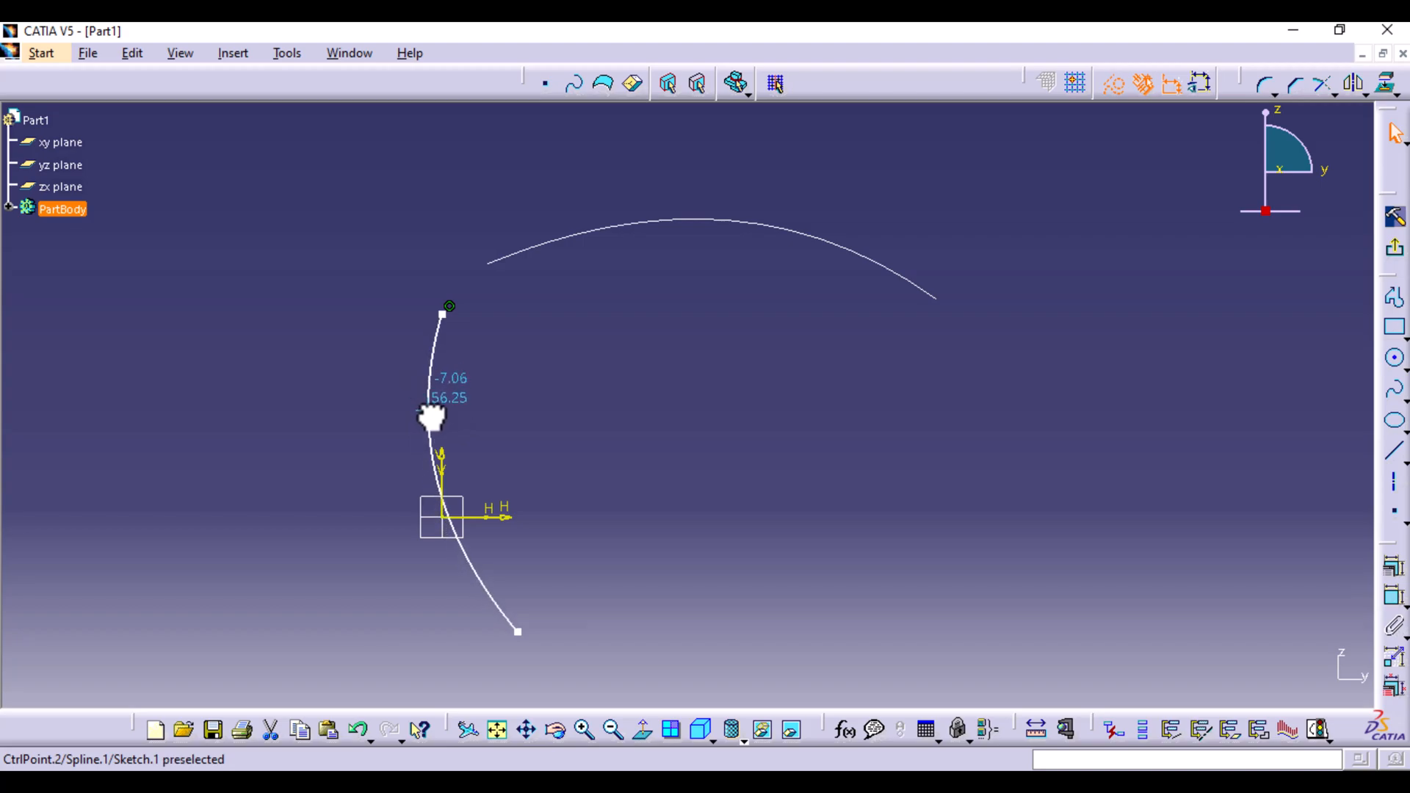
mouse_move(520, 631)
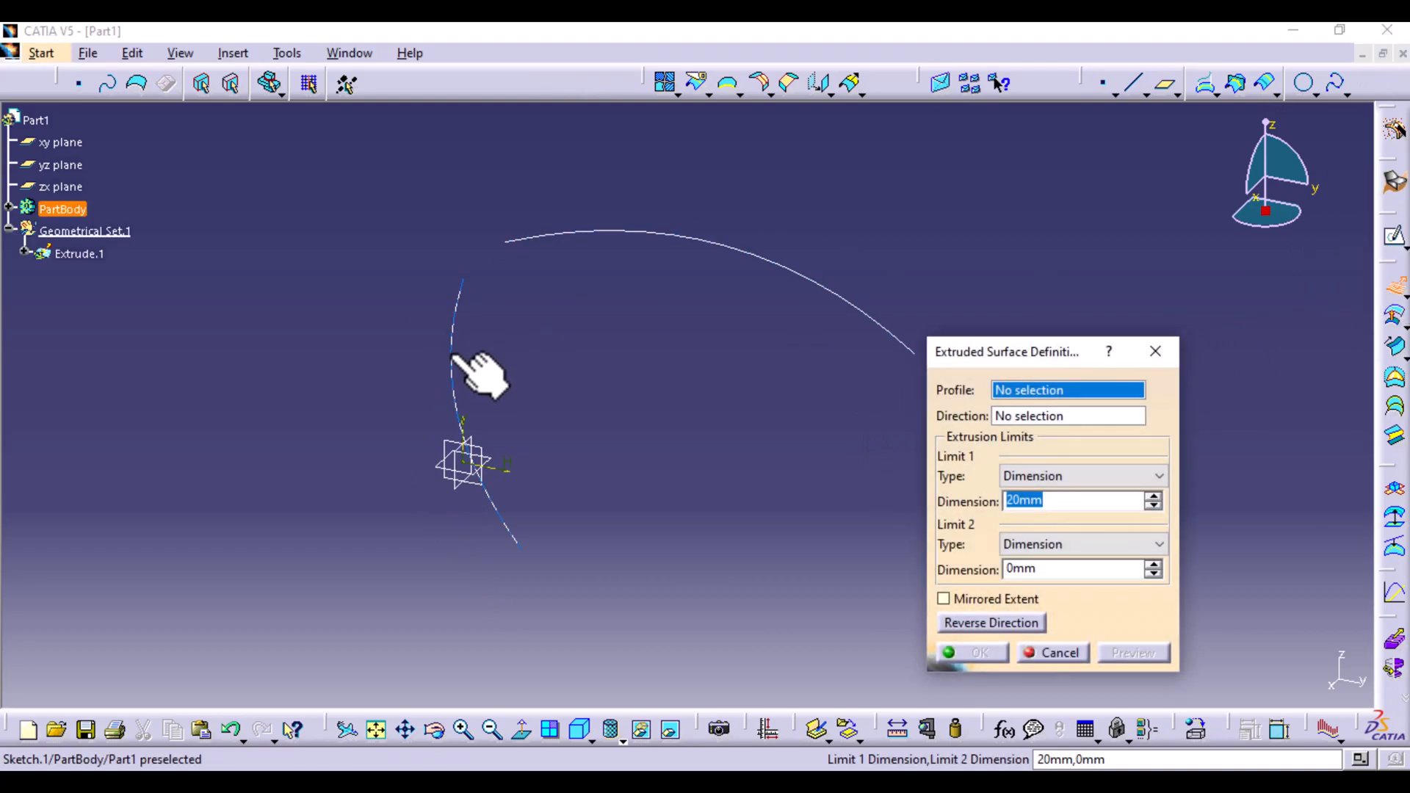
- Extrude Sketch.1 and Sketch.2 into surfaces Extrude.1 and Extrude.2, the second 100mm long
click(458, 373)
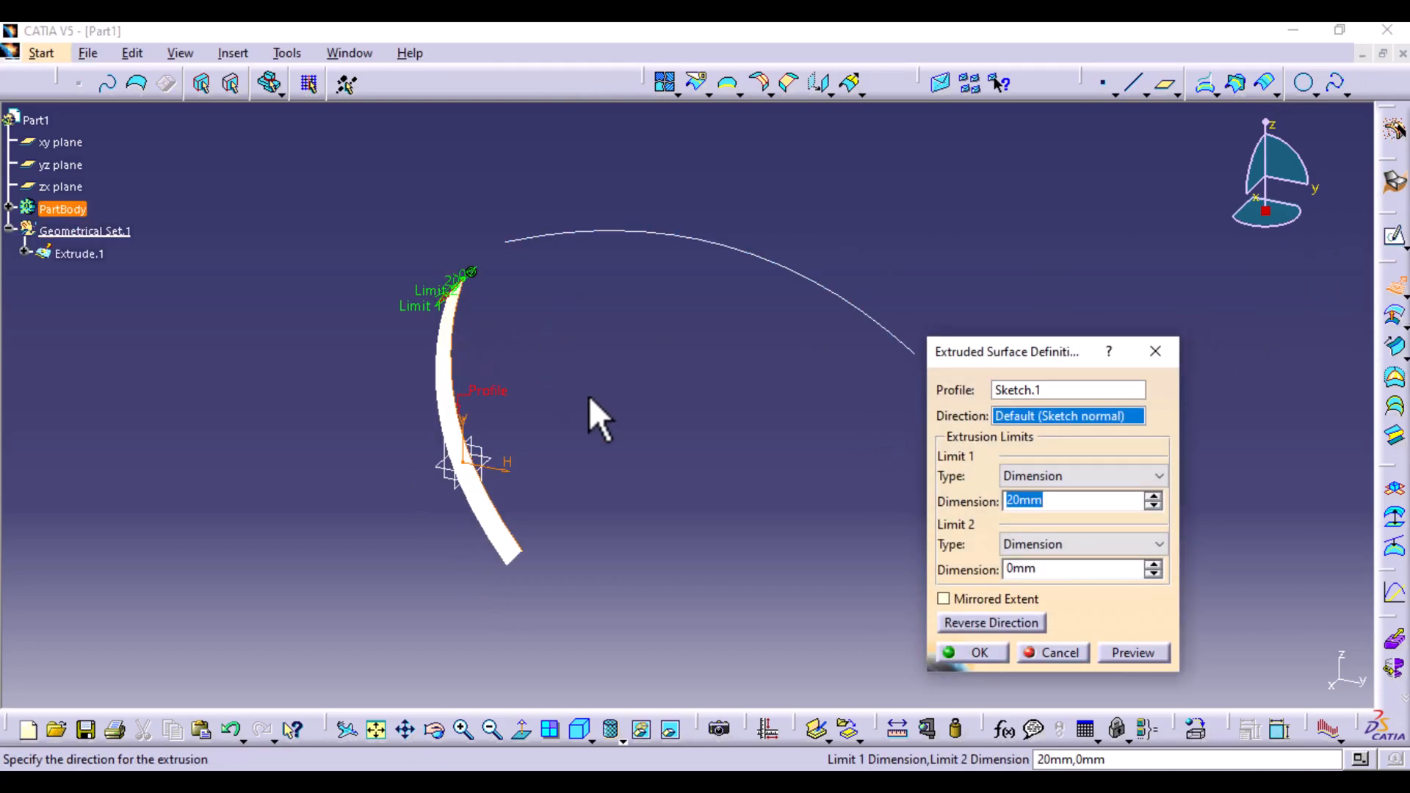
click(1071, 501)
text(10)
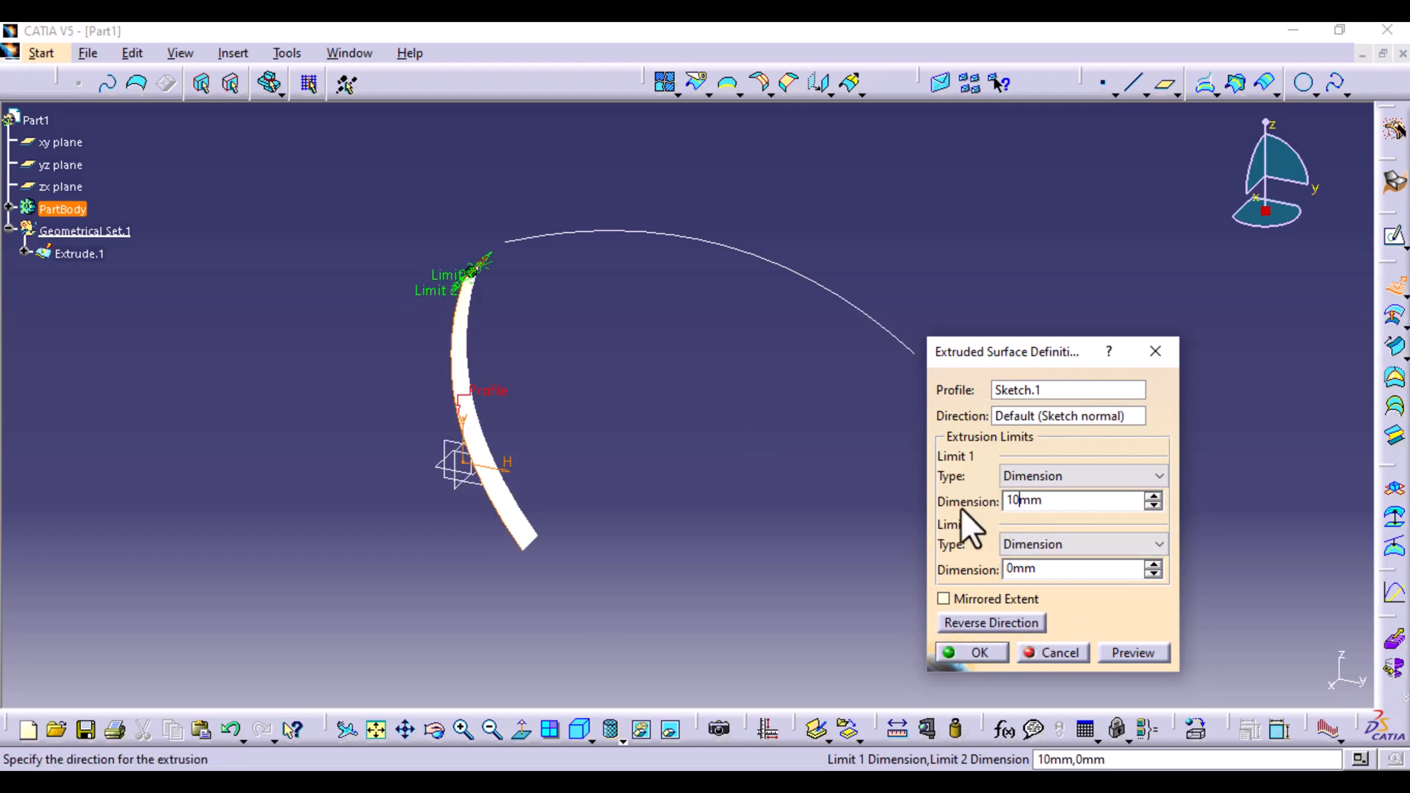
click(978, 652)
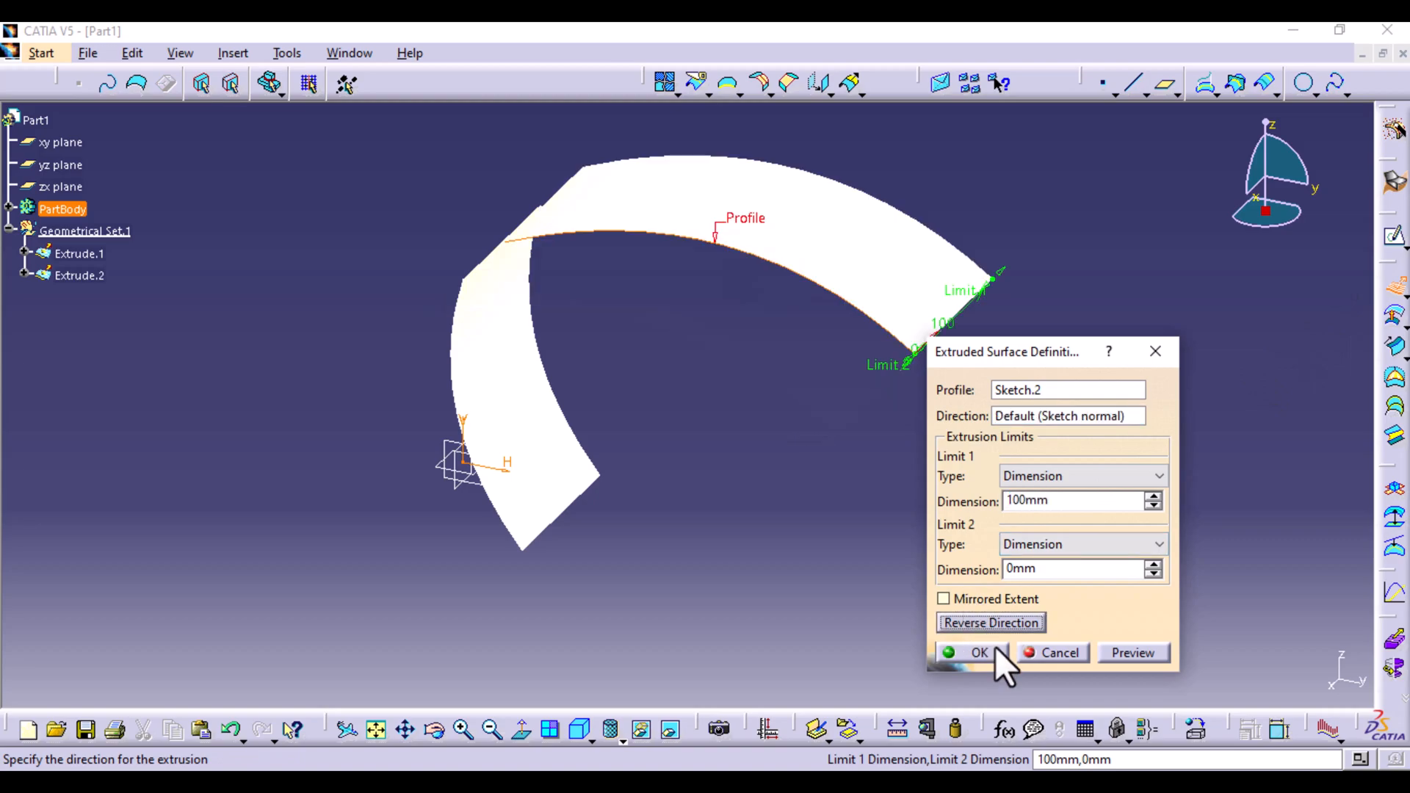
click(979, 652)
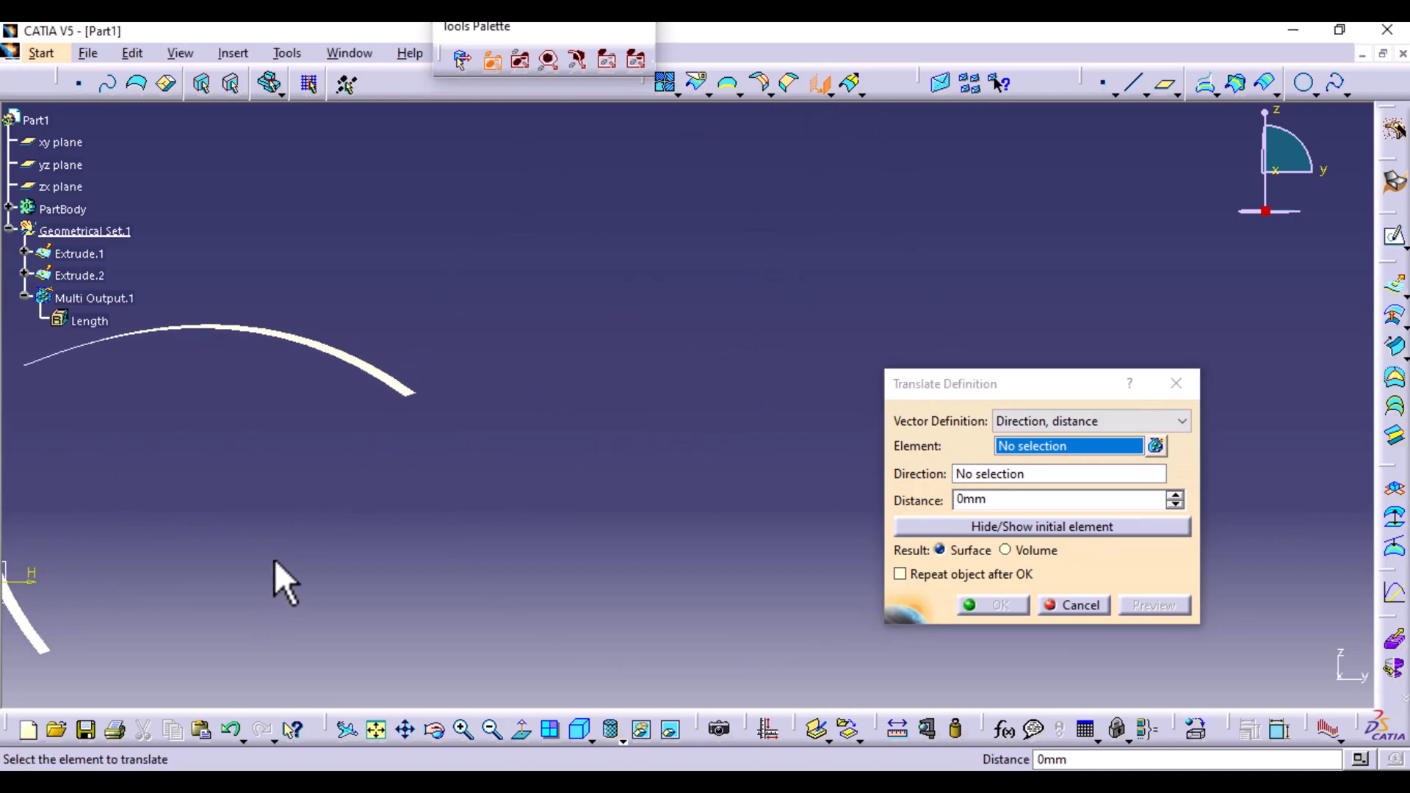
- Translate Extrude.1 and Extrude.2 together 500 mm along Y, creating Translate.1 and Translate.2
click(79, 254)
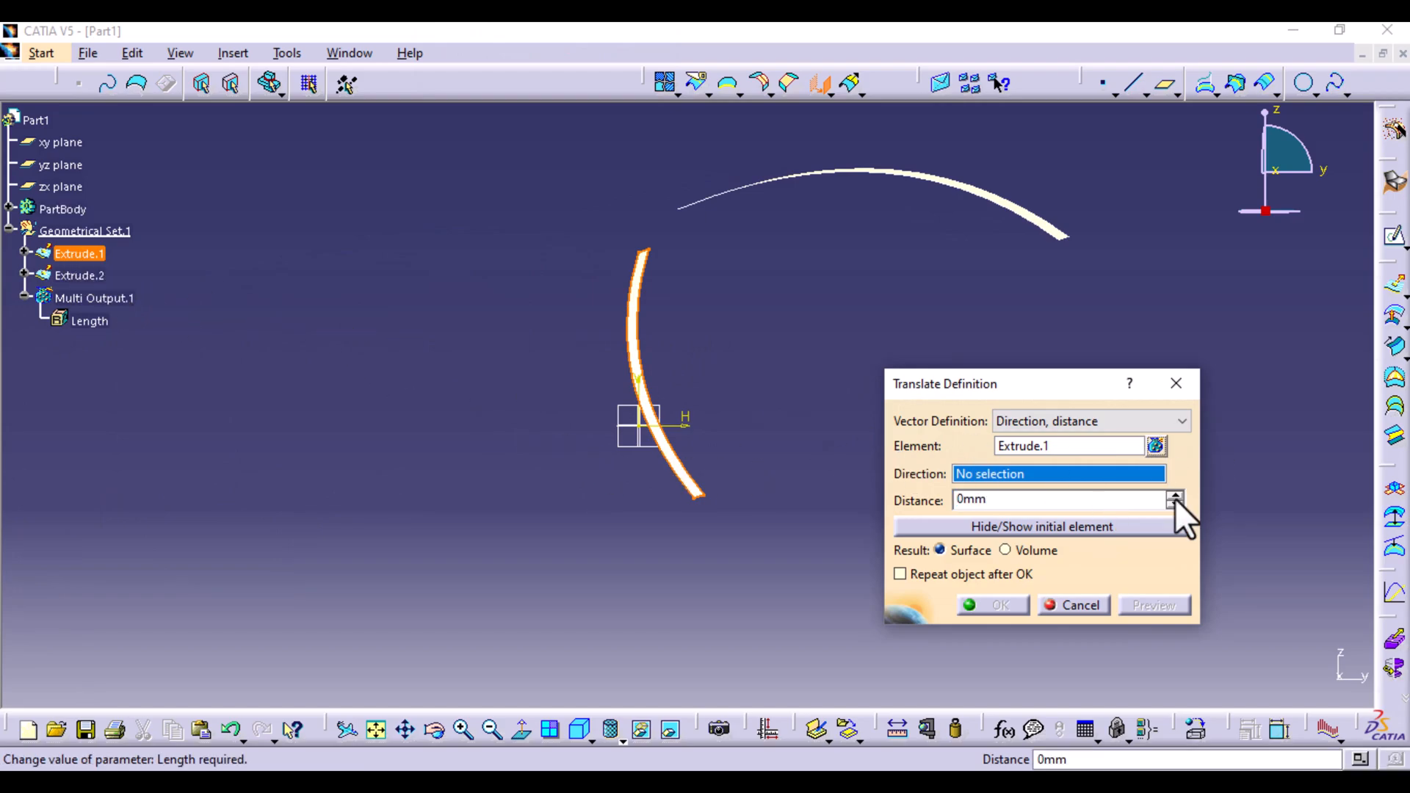
click(1156, 446)
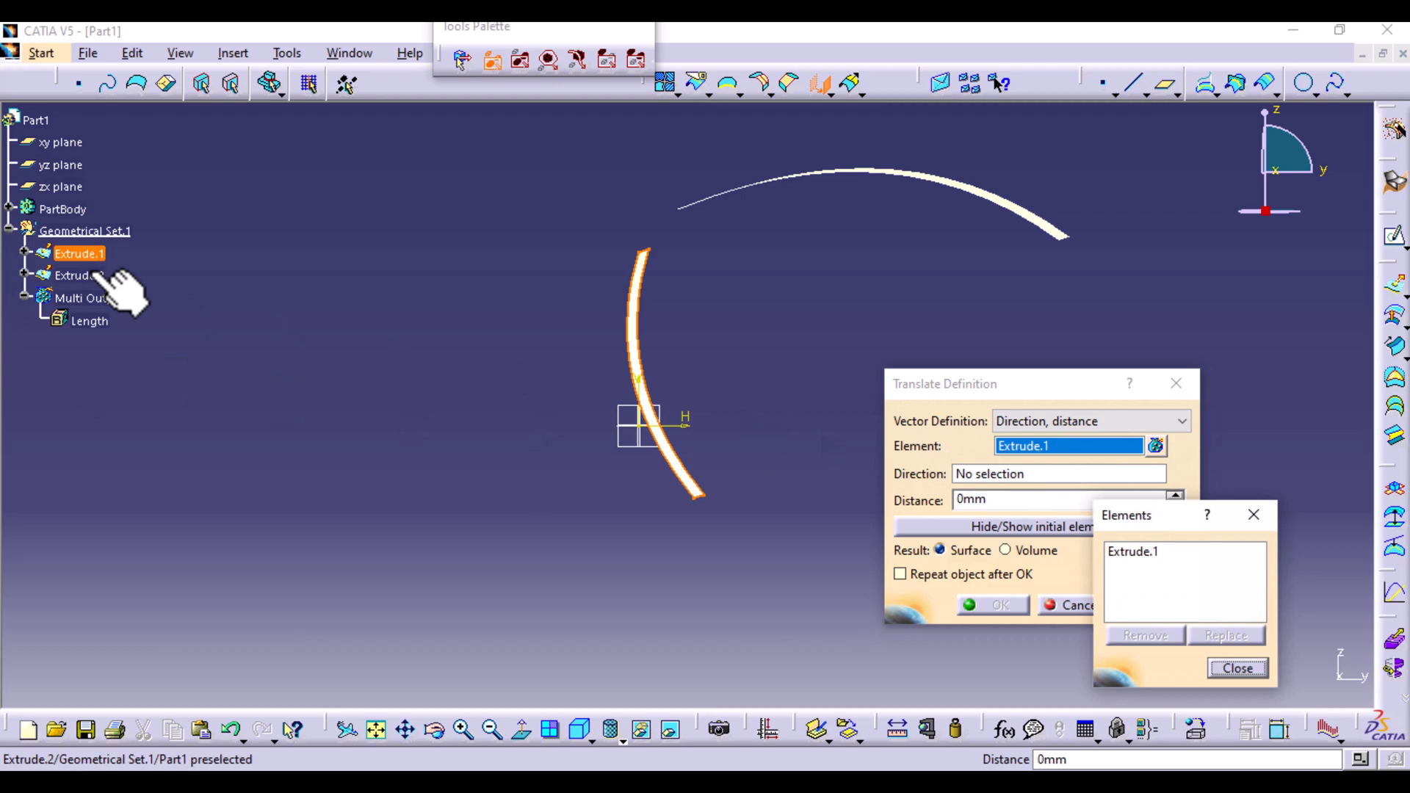
click(78, 274)
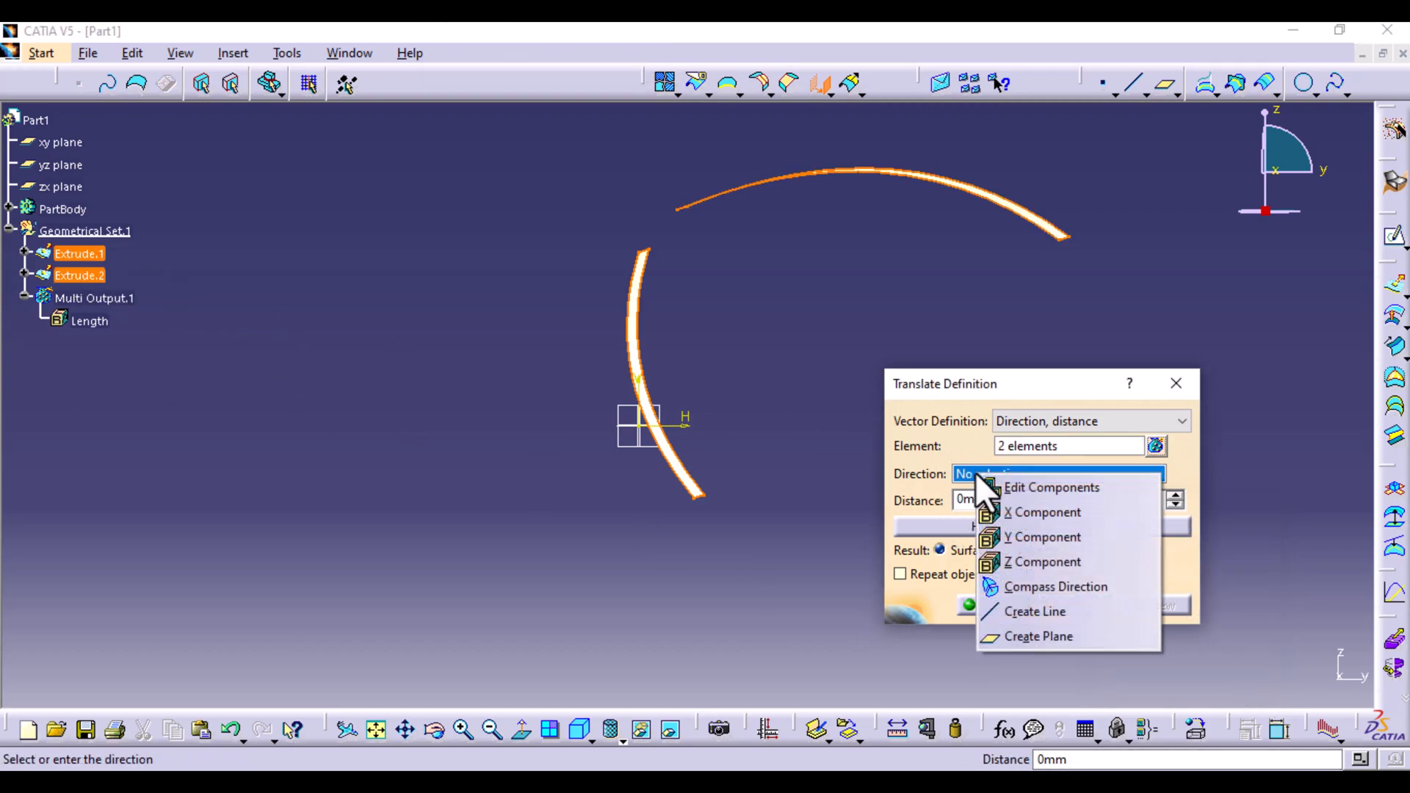
click(1043, 538)
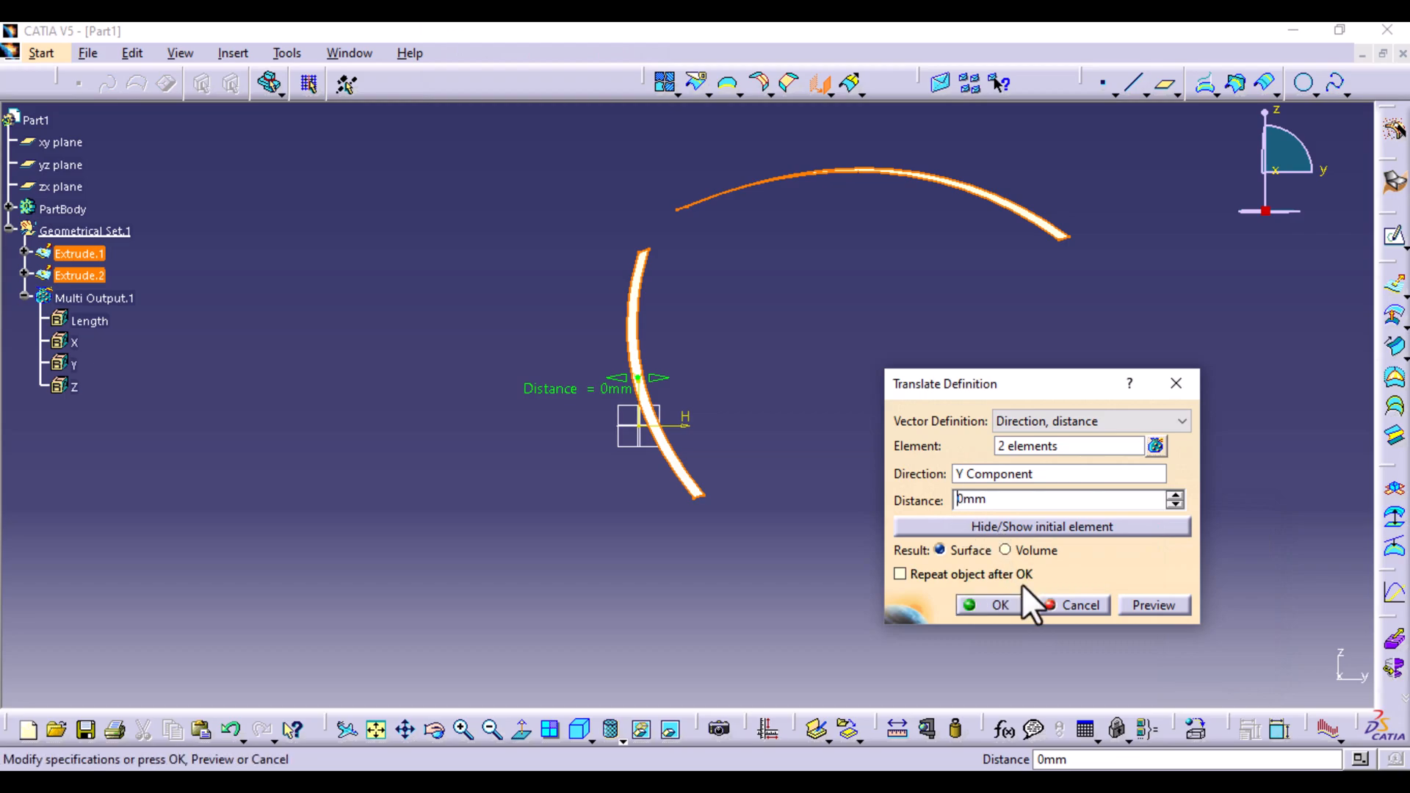
text(50mm)
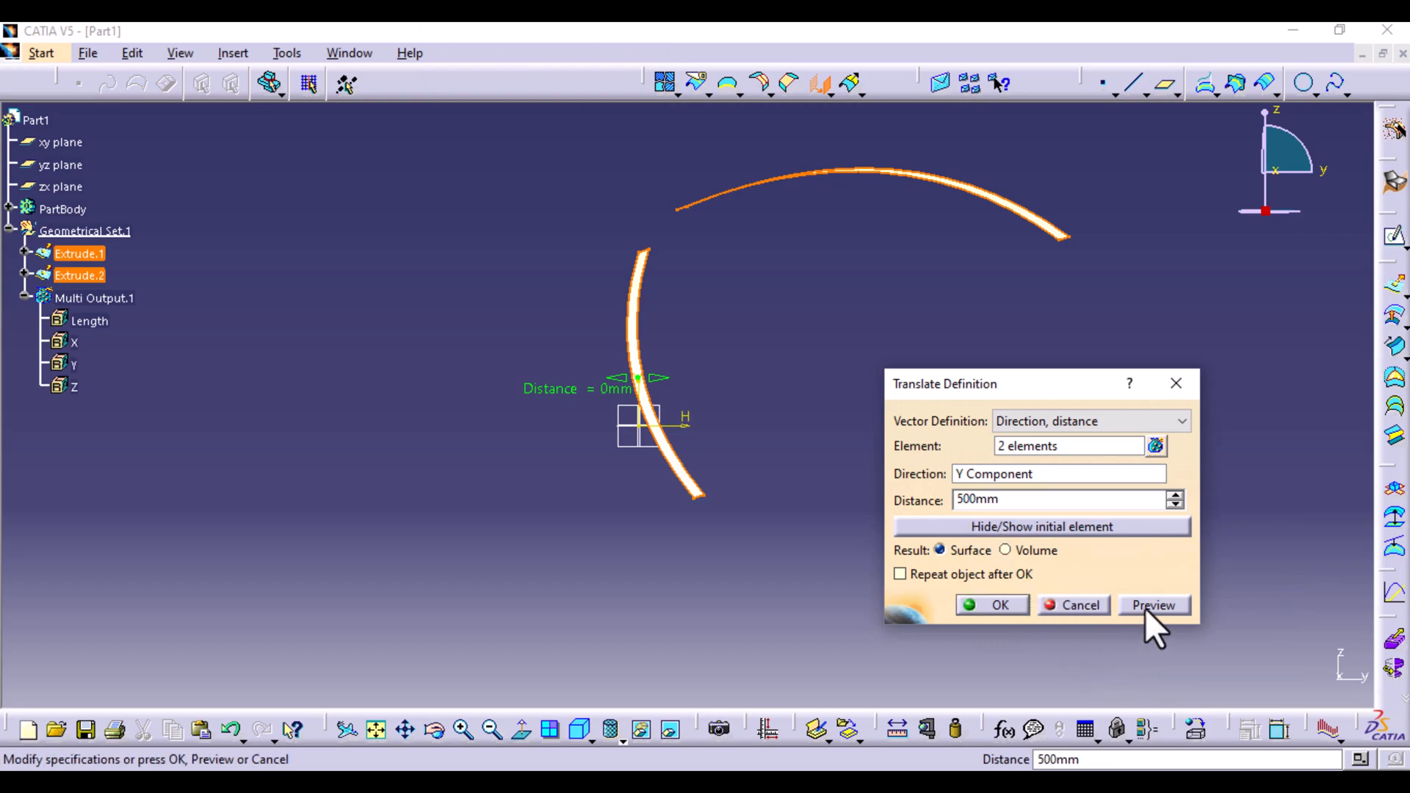
click(1154, 604)
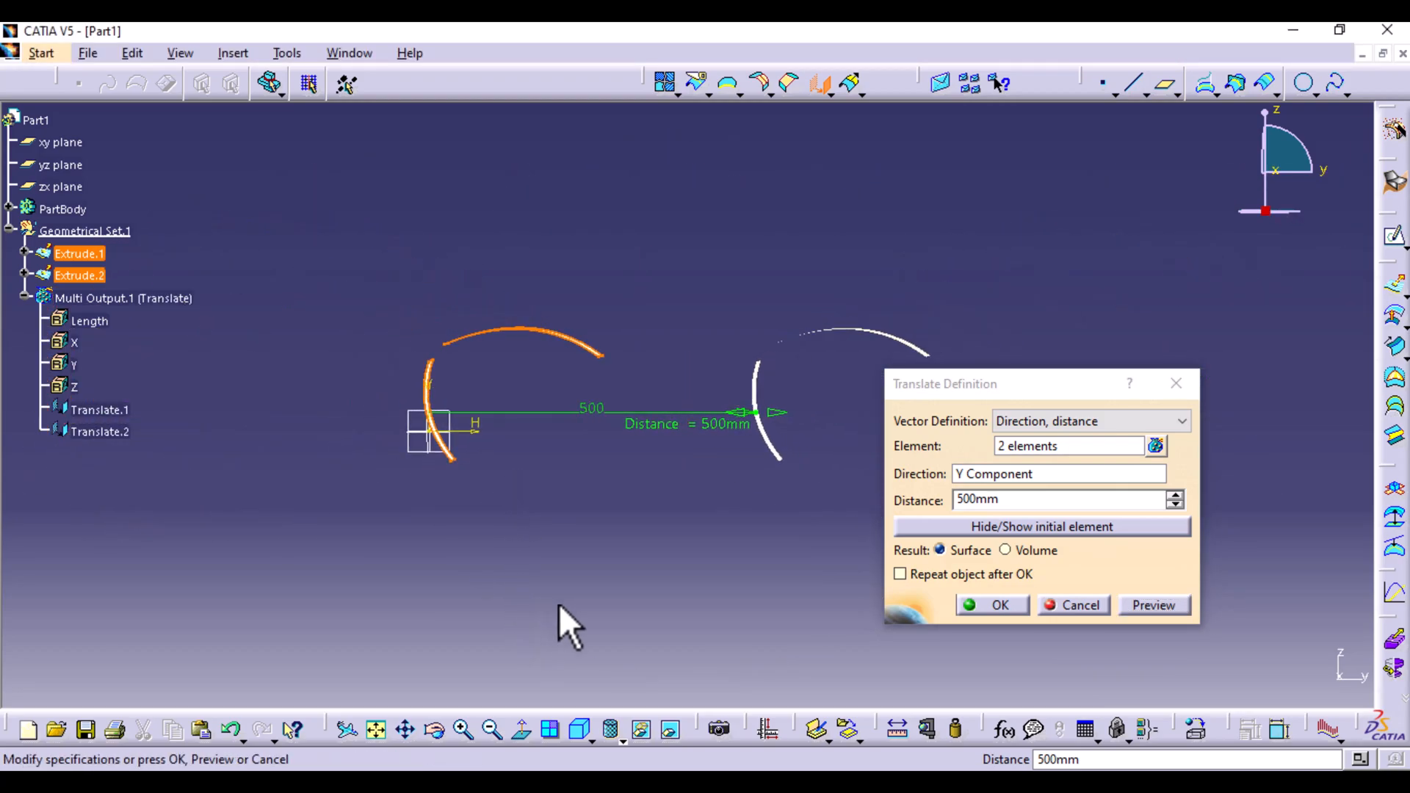
click(992, 604)
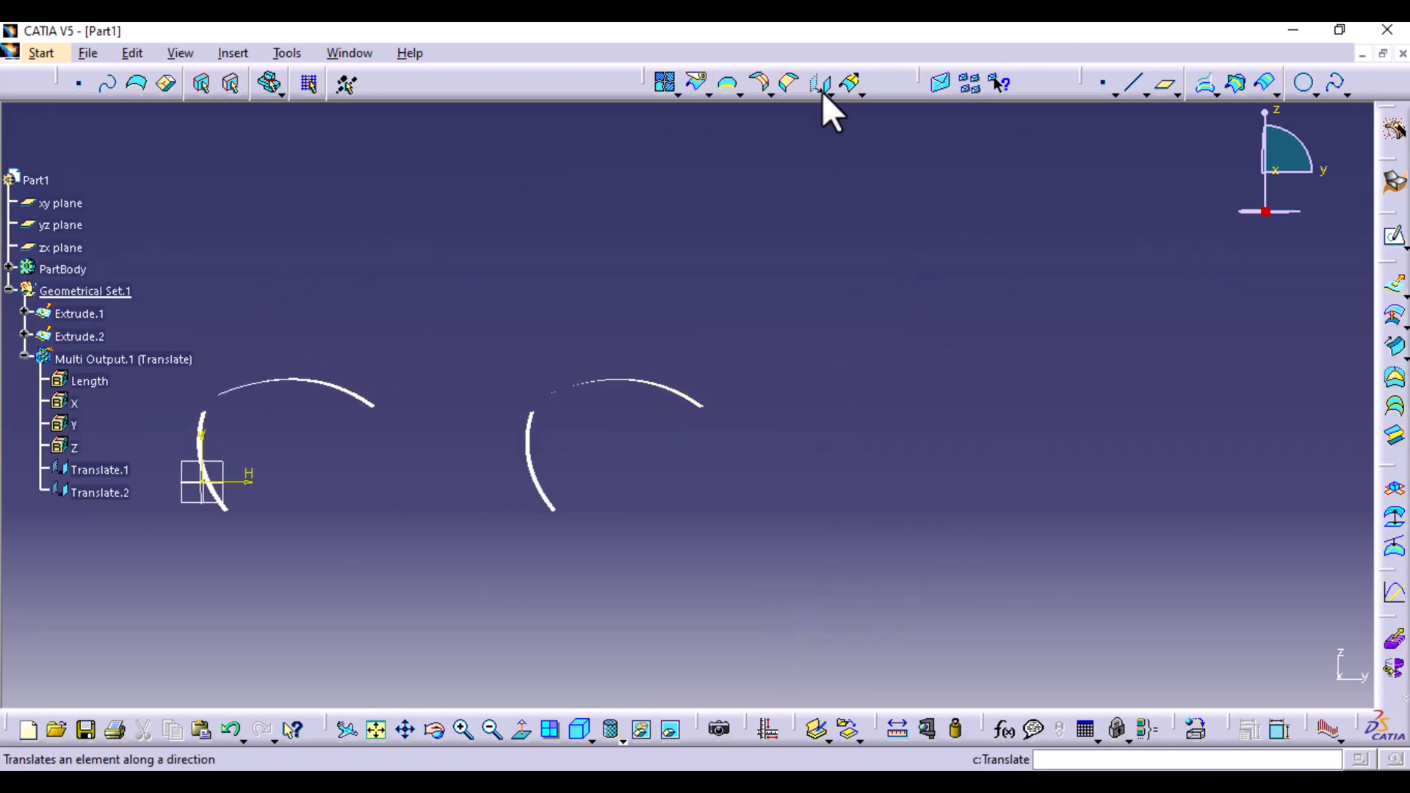
mouse_move(816, 82)
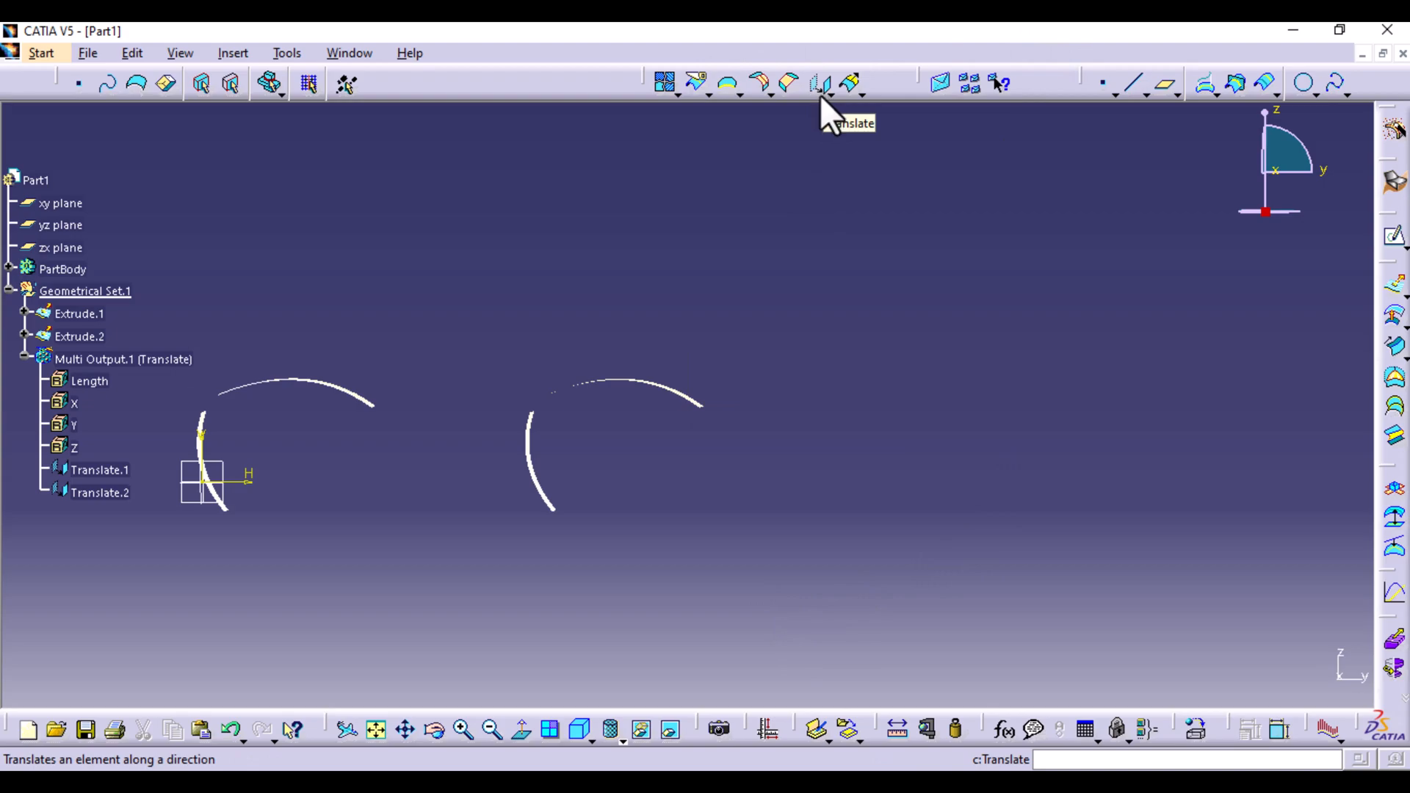
- Translate Translate.1 and Translate.2 another 500 mm along Y, giving Translate.3 and Translate.4
click(817, 82)
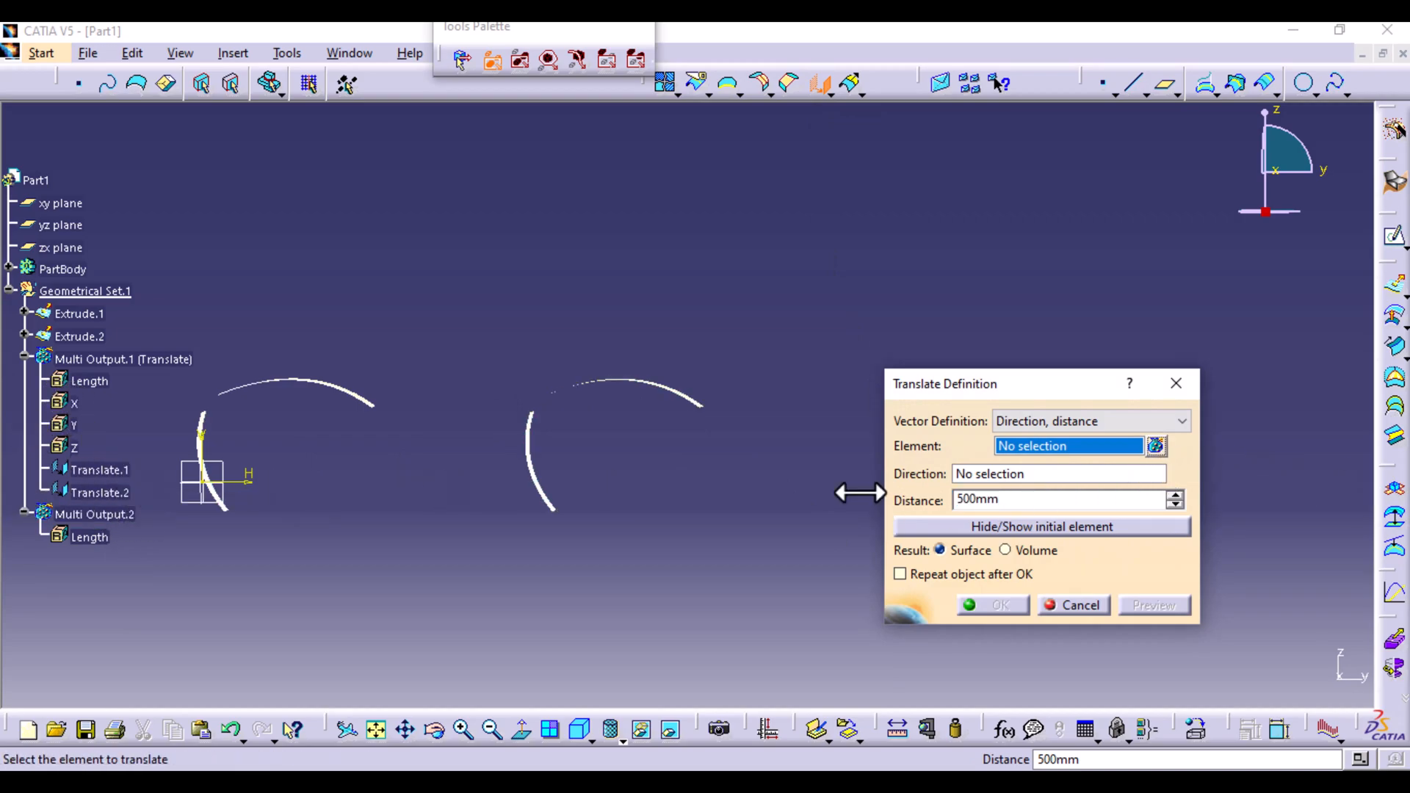
mouse_move(973, 461)
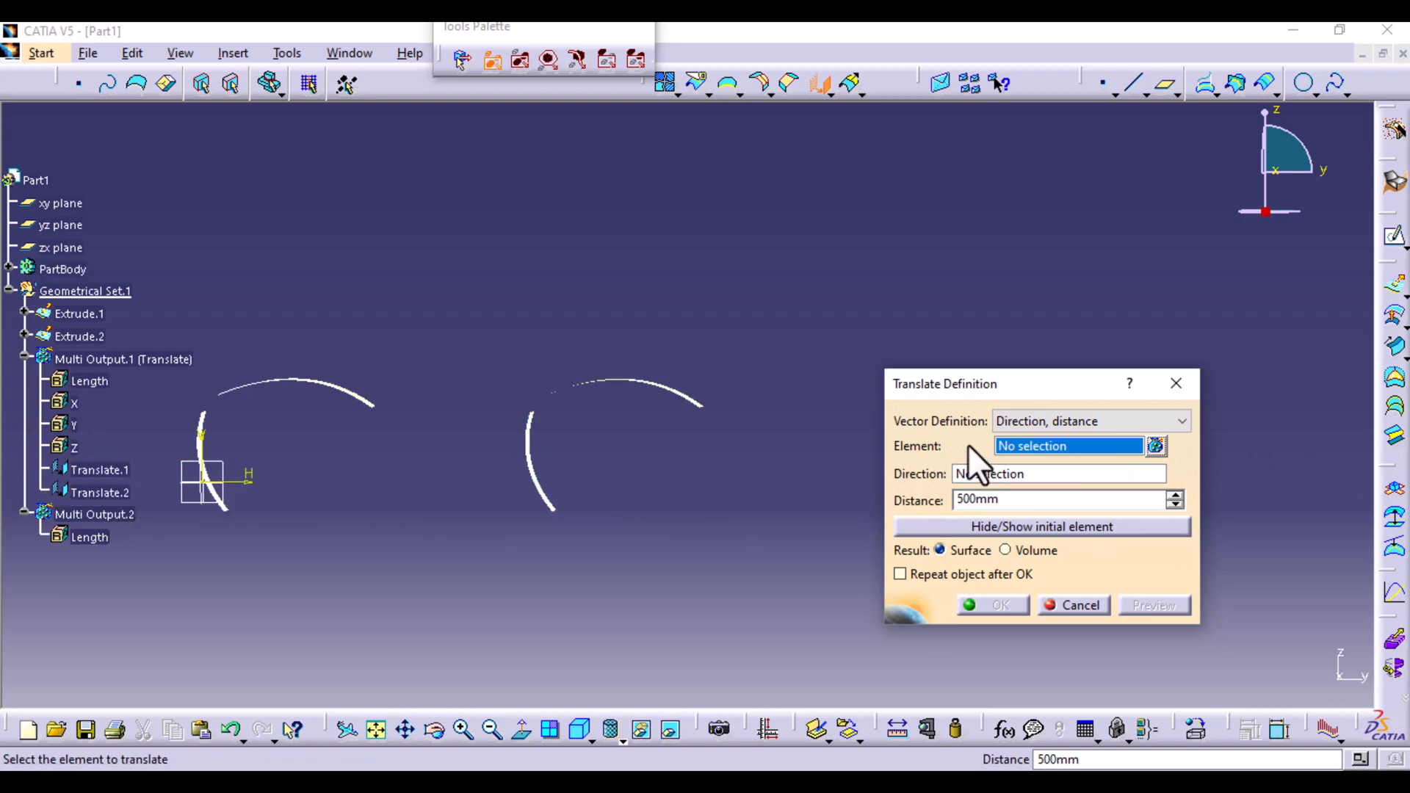
click(1155, 446)
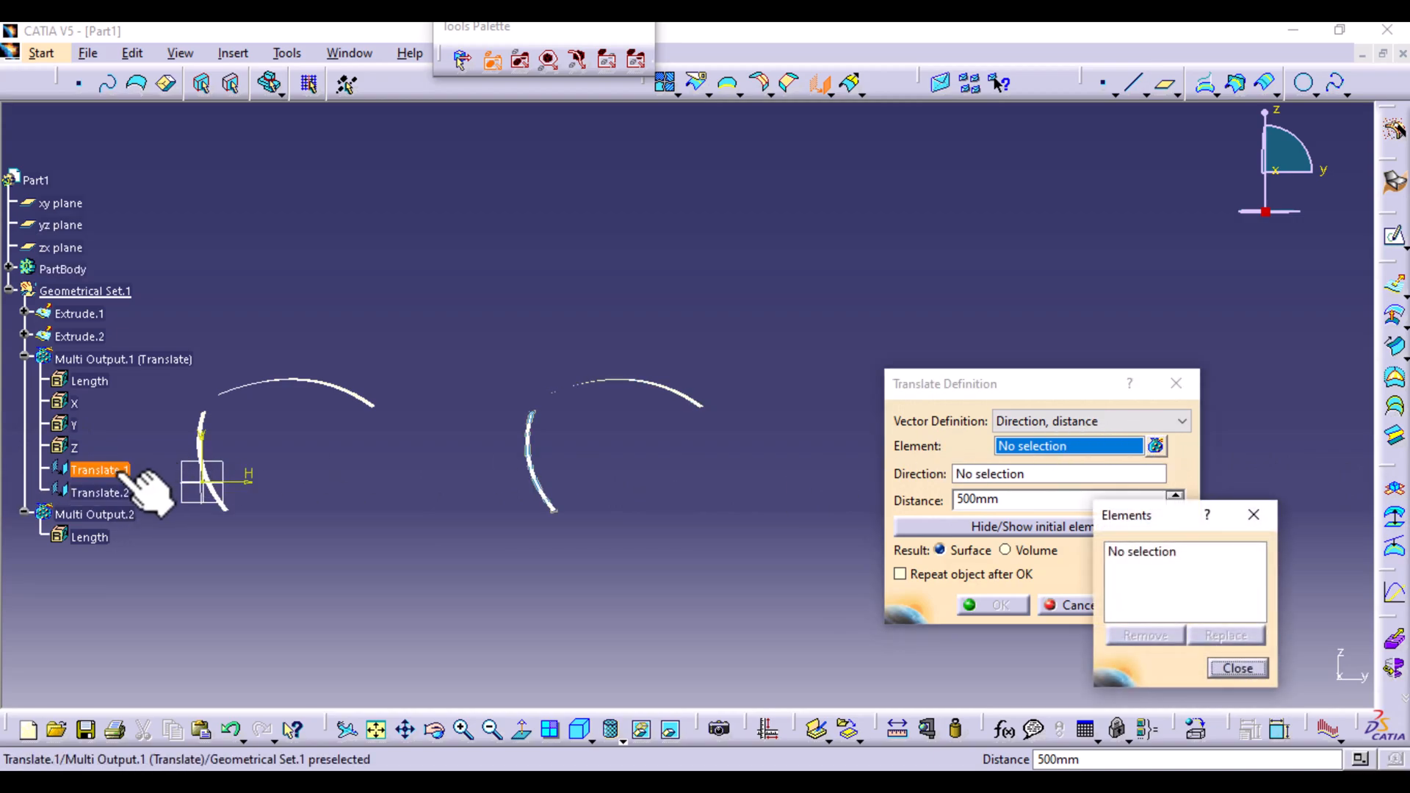
click(98, 468)
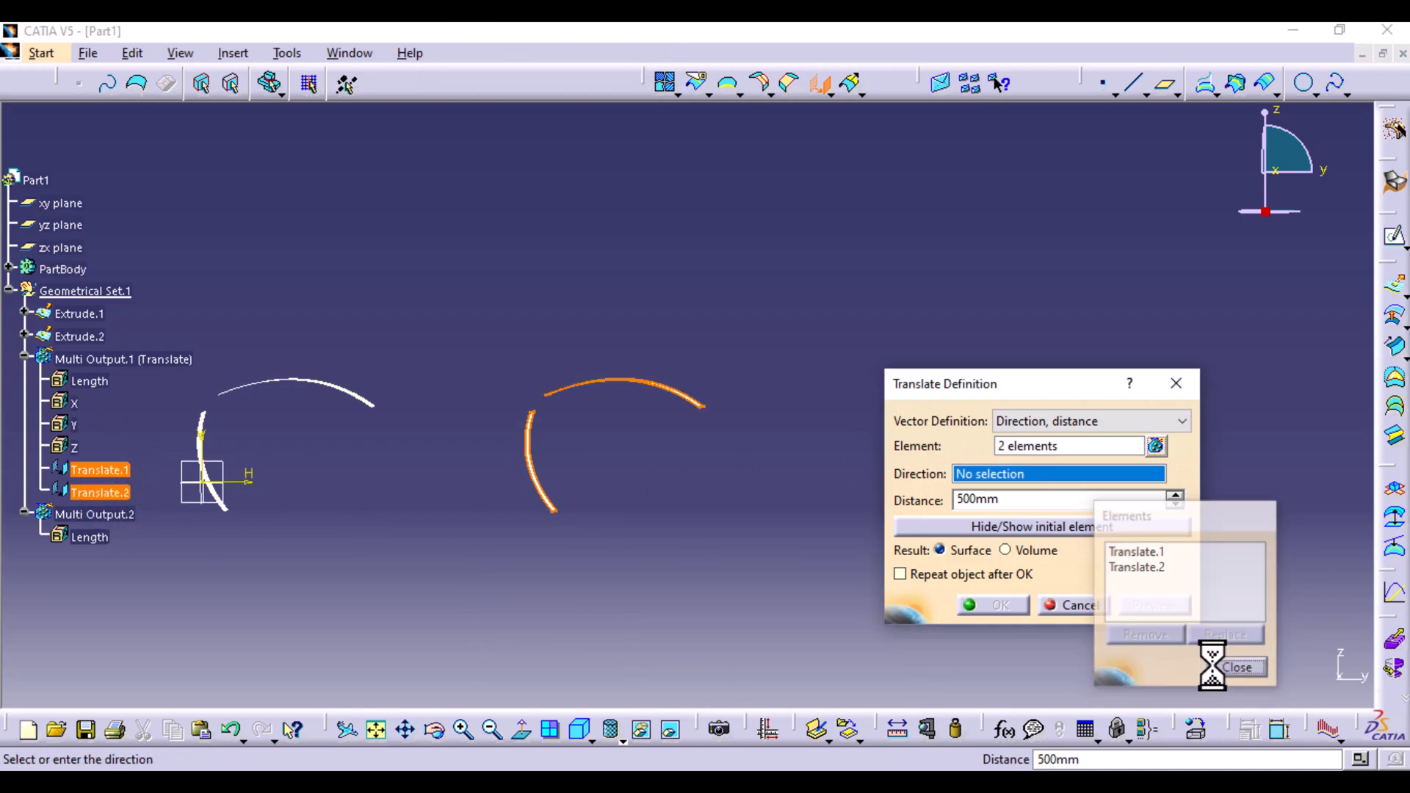
right_click(1059, 474)
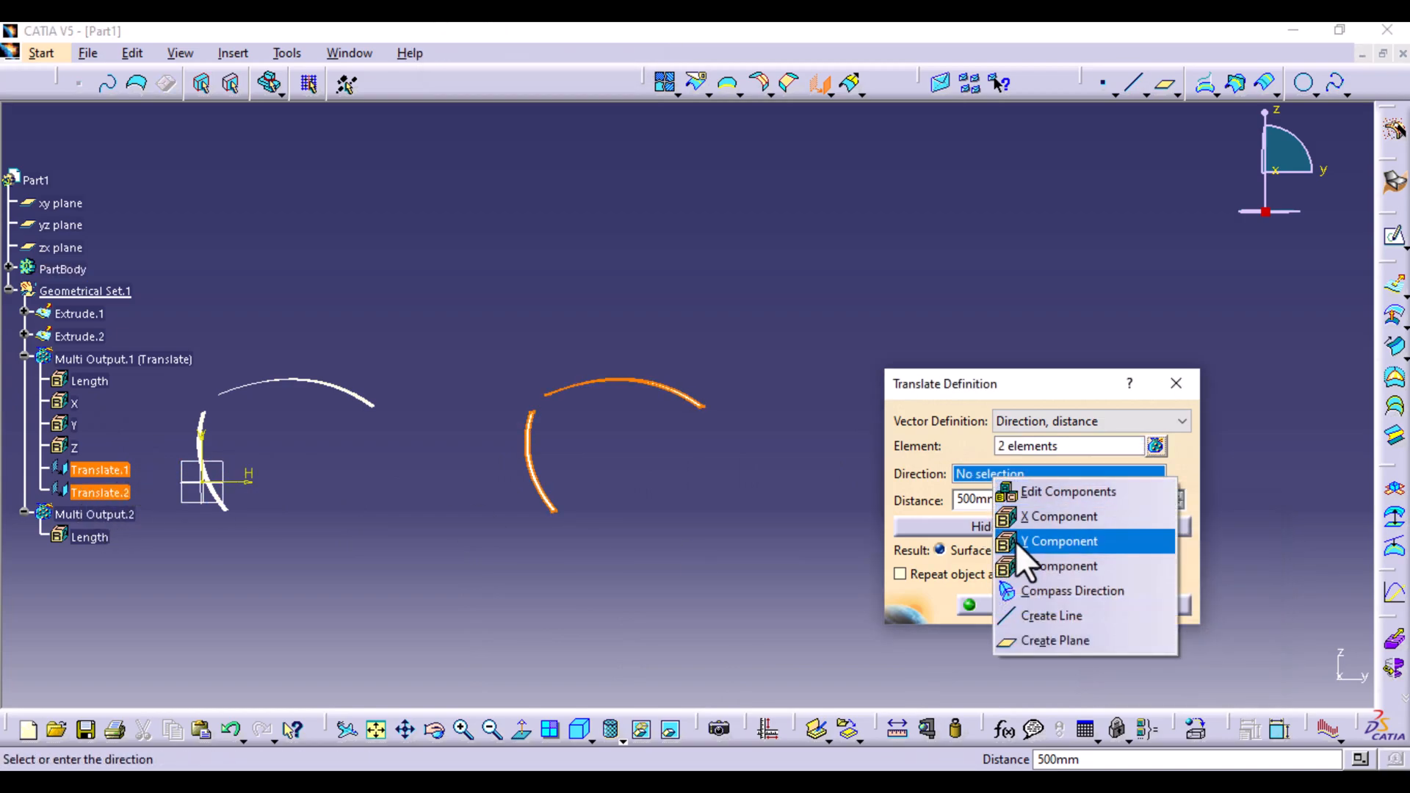
click(1058, 540)
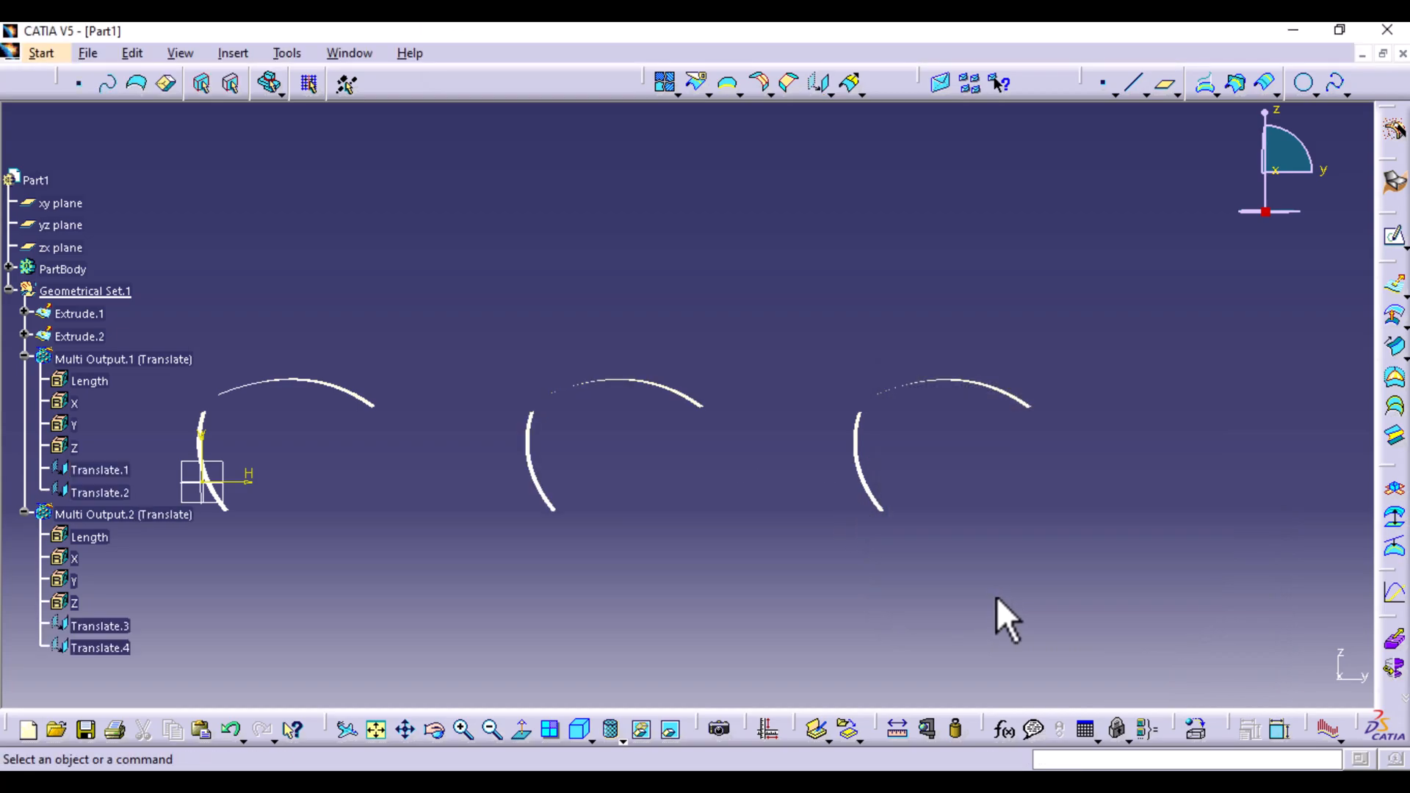
click(817, 82)
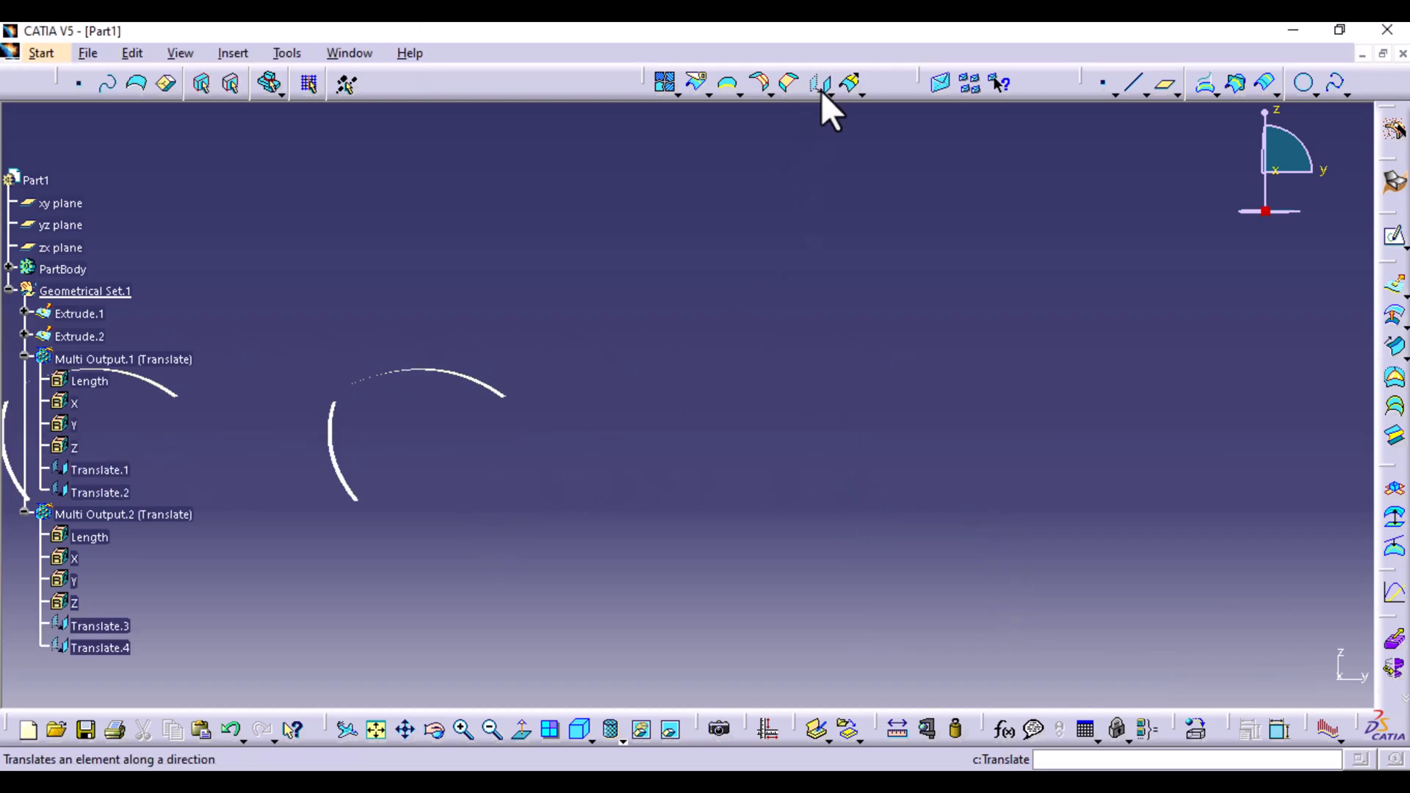
- Translate Translate.3 and Translate.4 500 mm along Y, producing Translate.5 and Translate.6
click(818, 82)
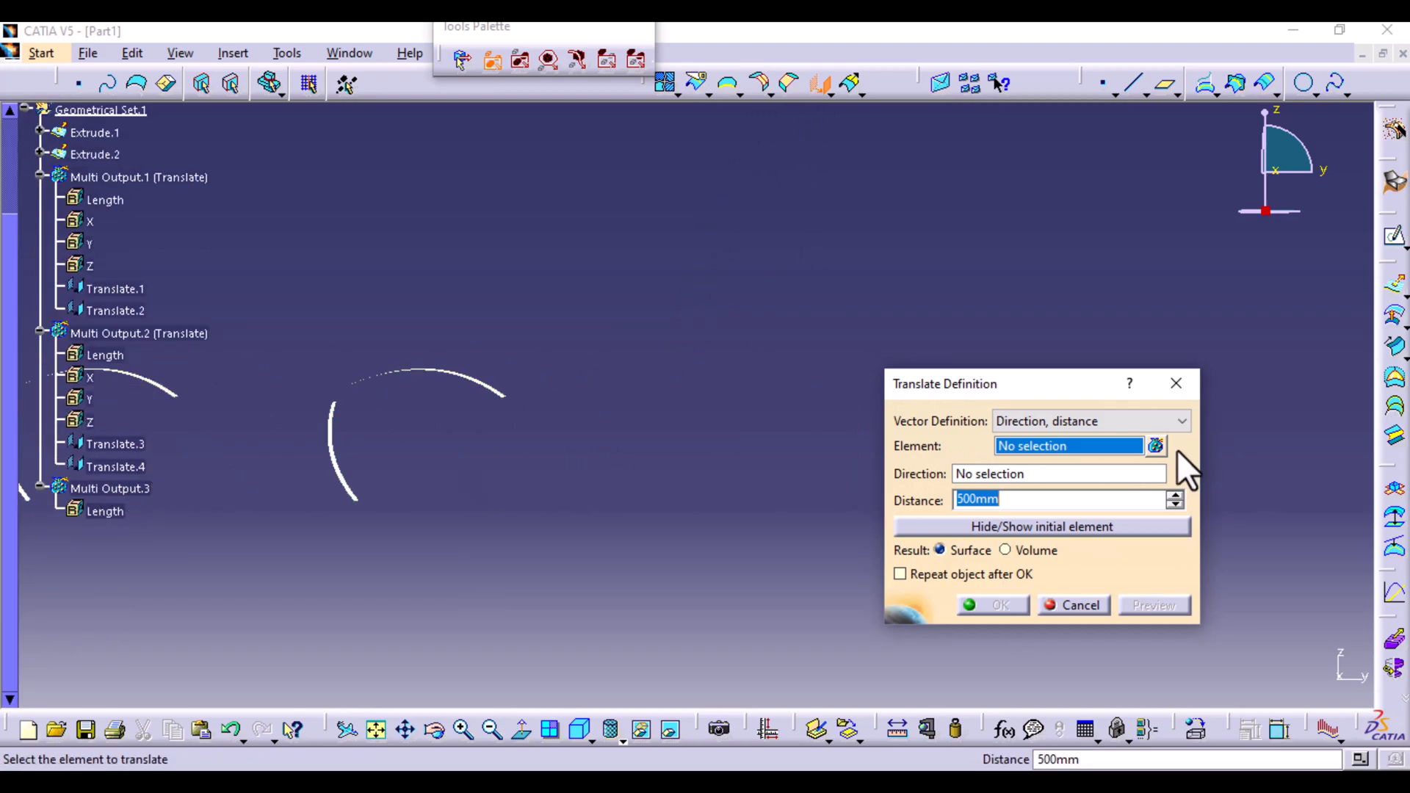
click(1155, 447)
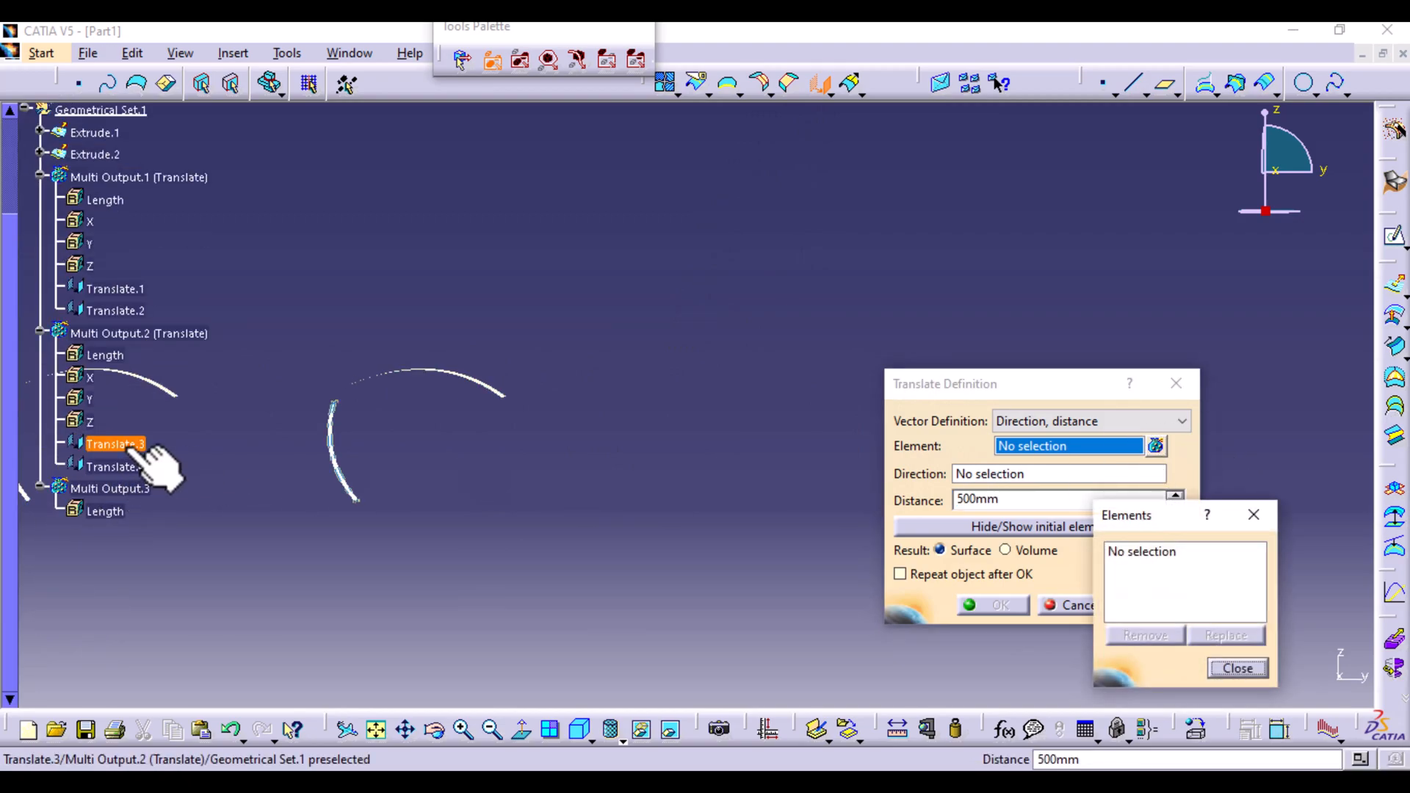
click(117, 467)
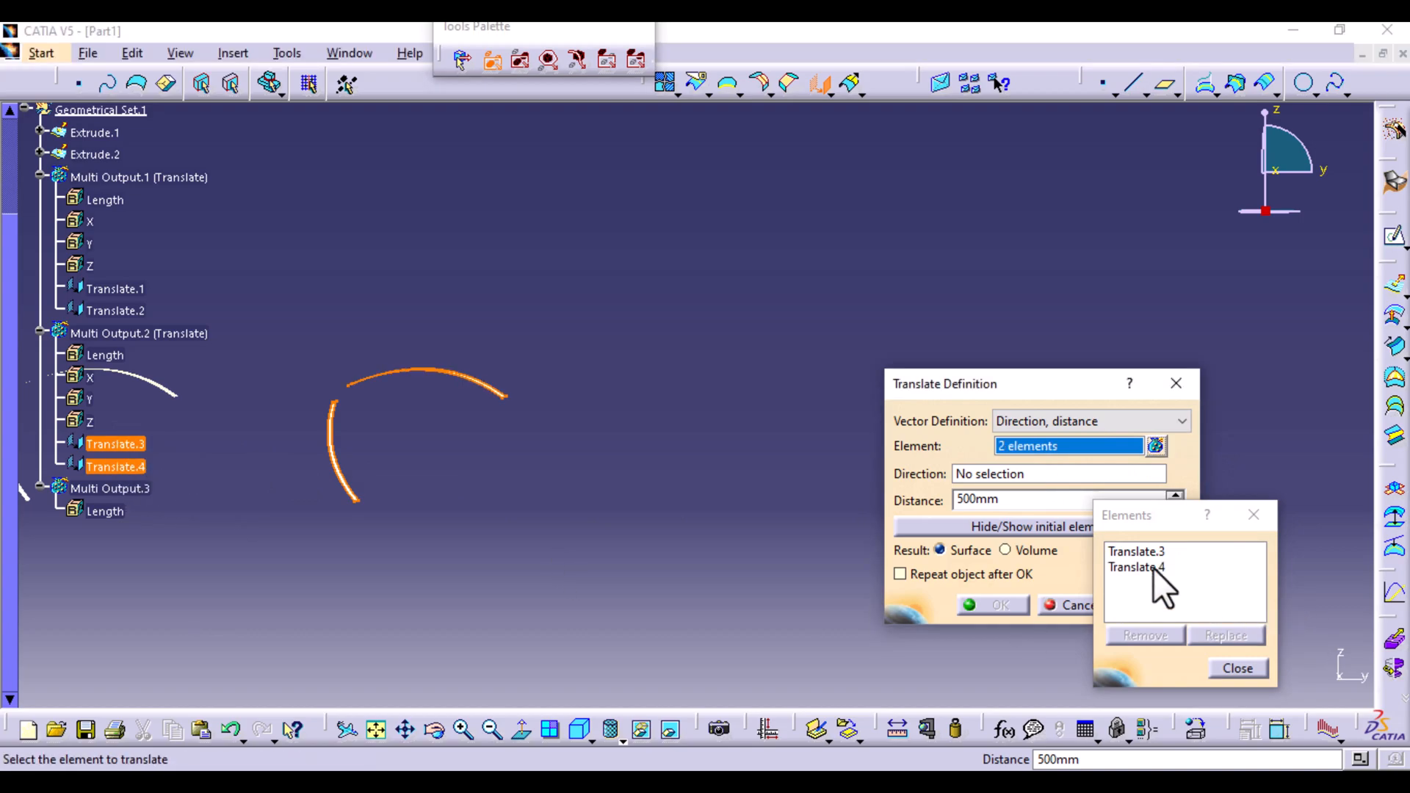
click(1237, 668)
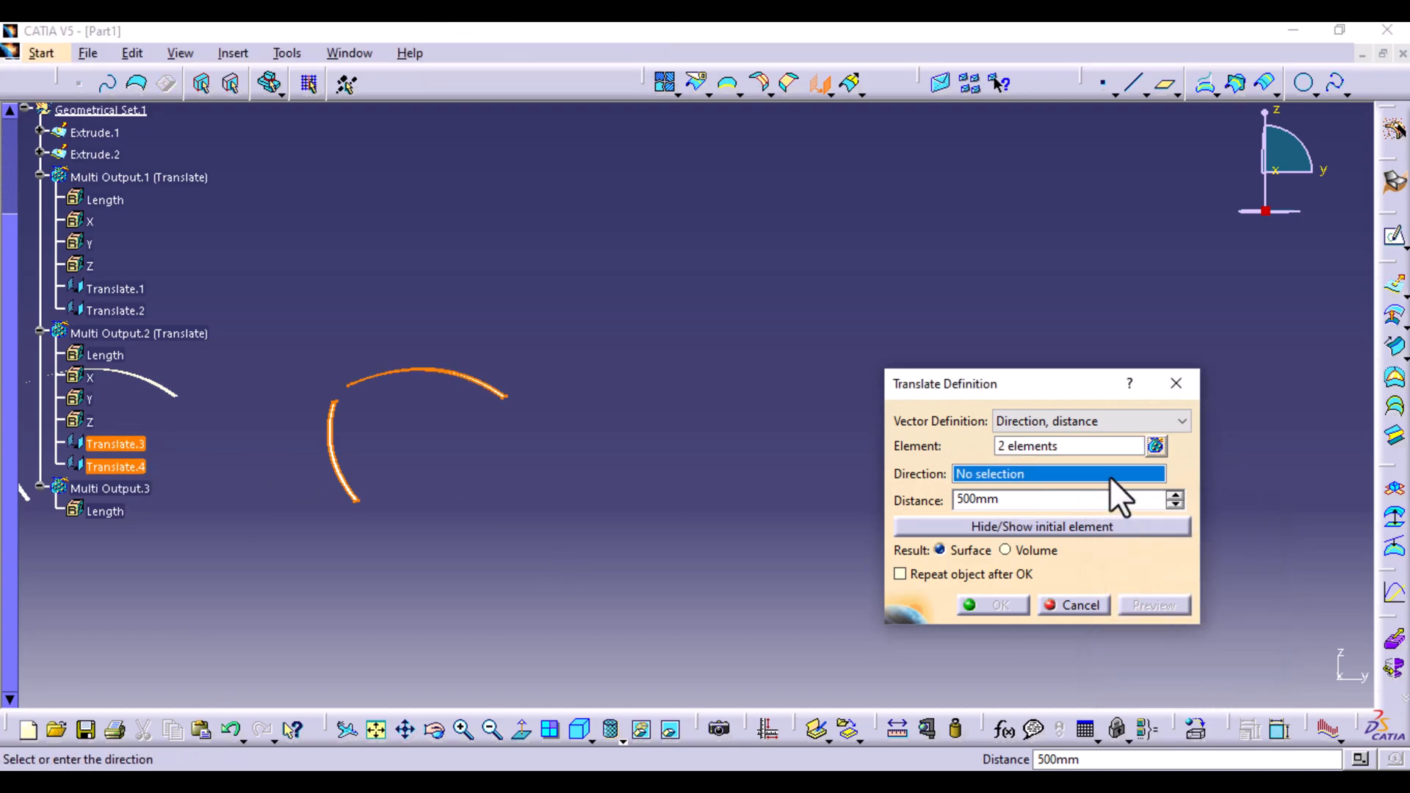
right_click(1059, 474)
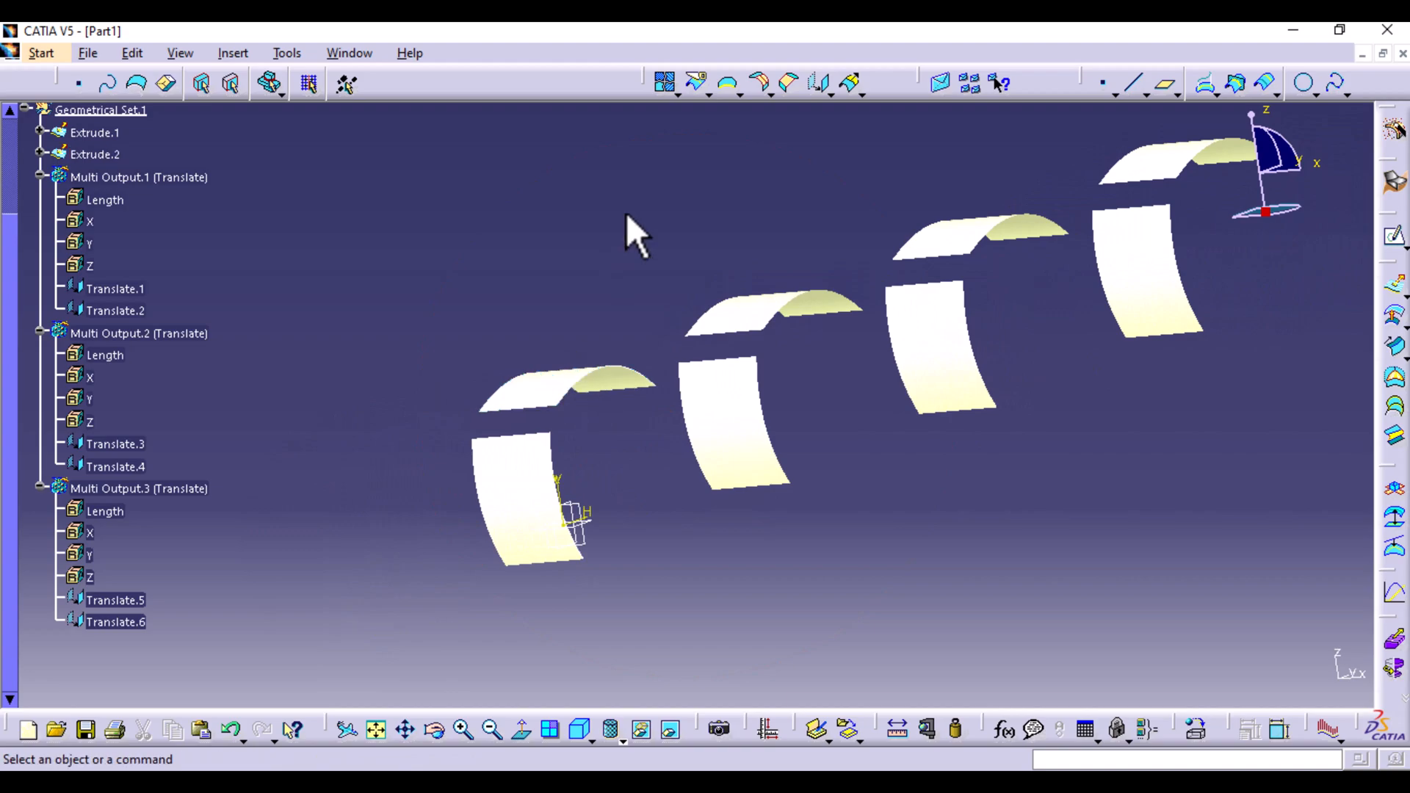
mouse_move(759, 83)
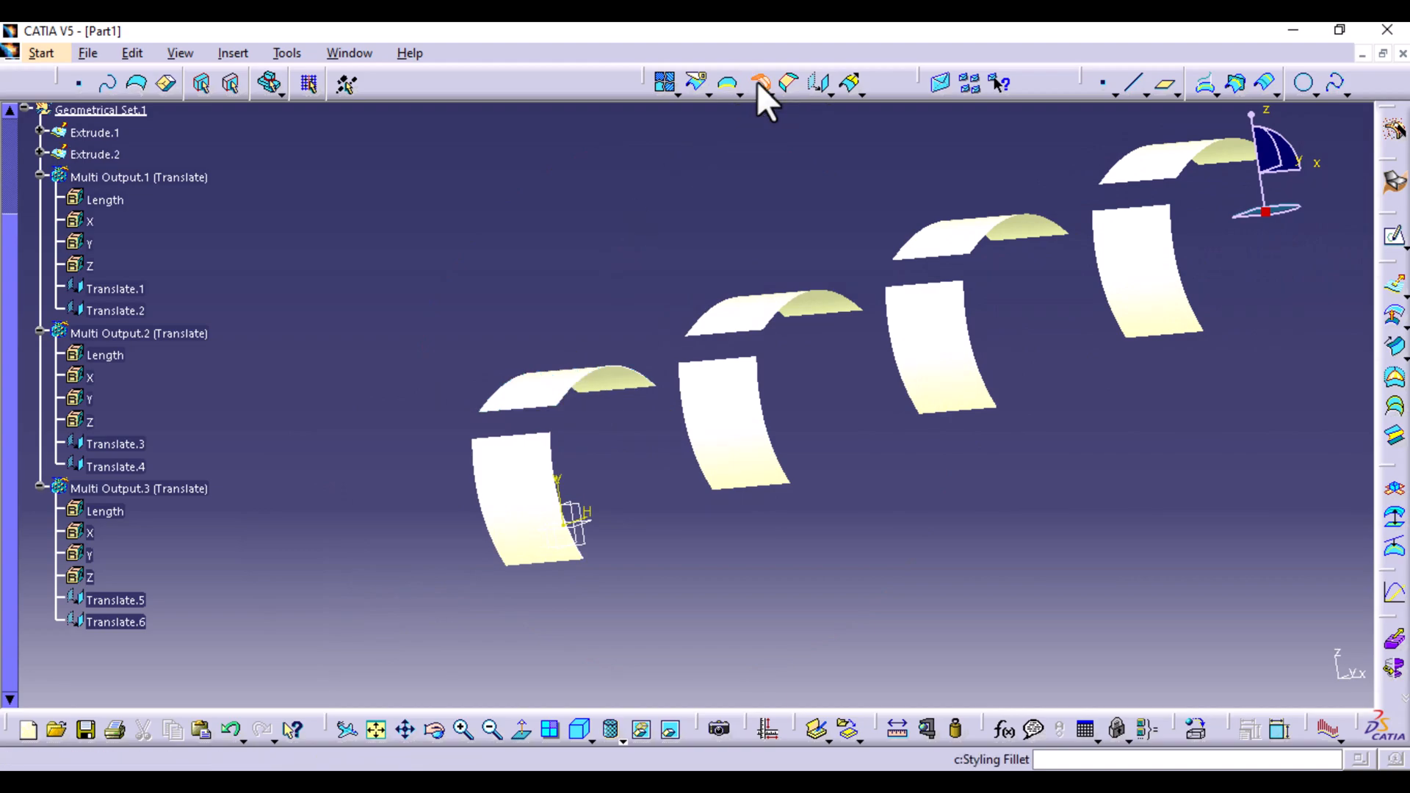
- Start a Styling Fillet and review its continuity options
click(759, 82)
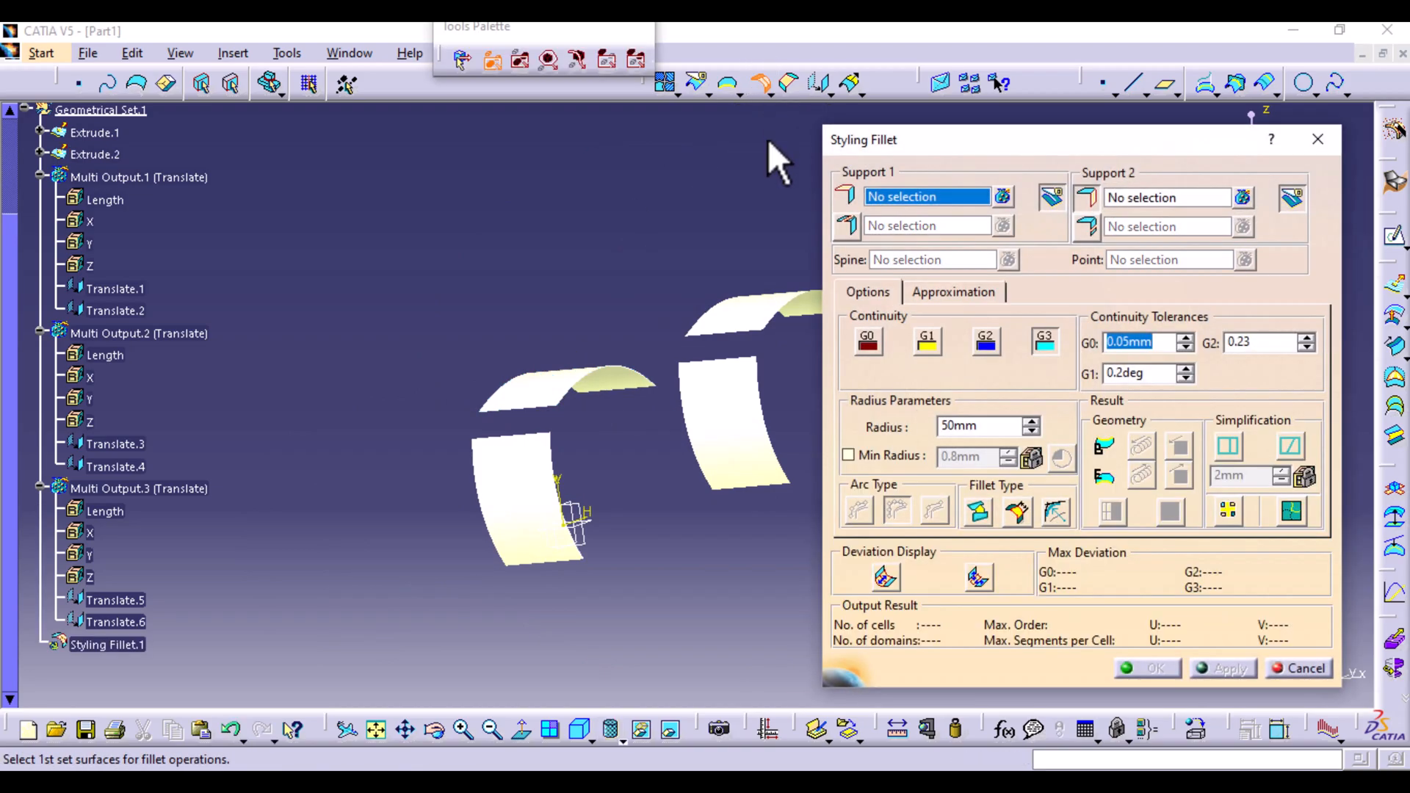
mouse_move(890, 153)
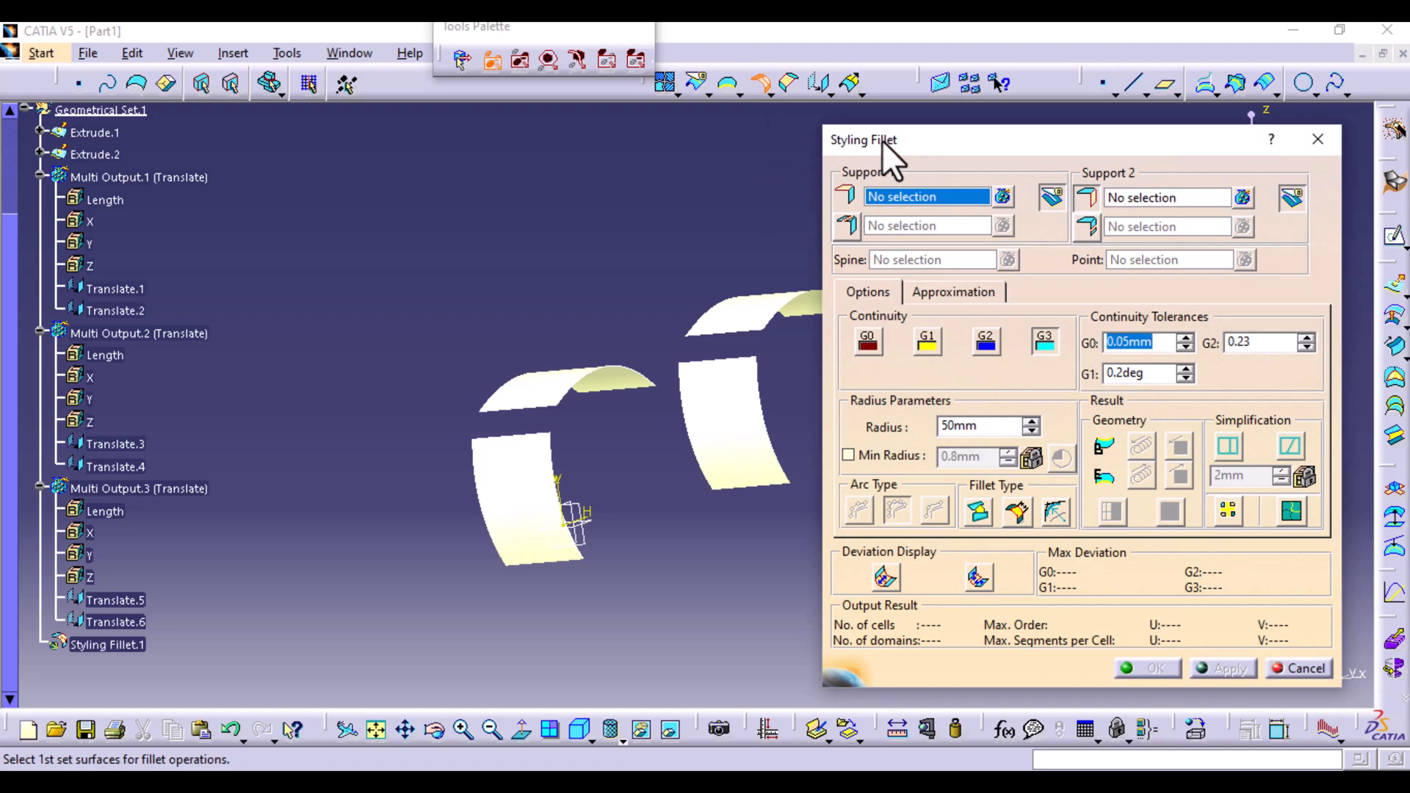
mouse_move(1033, 358)
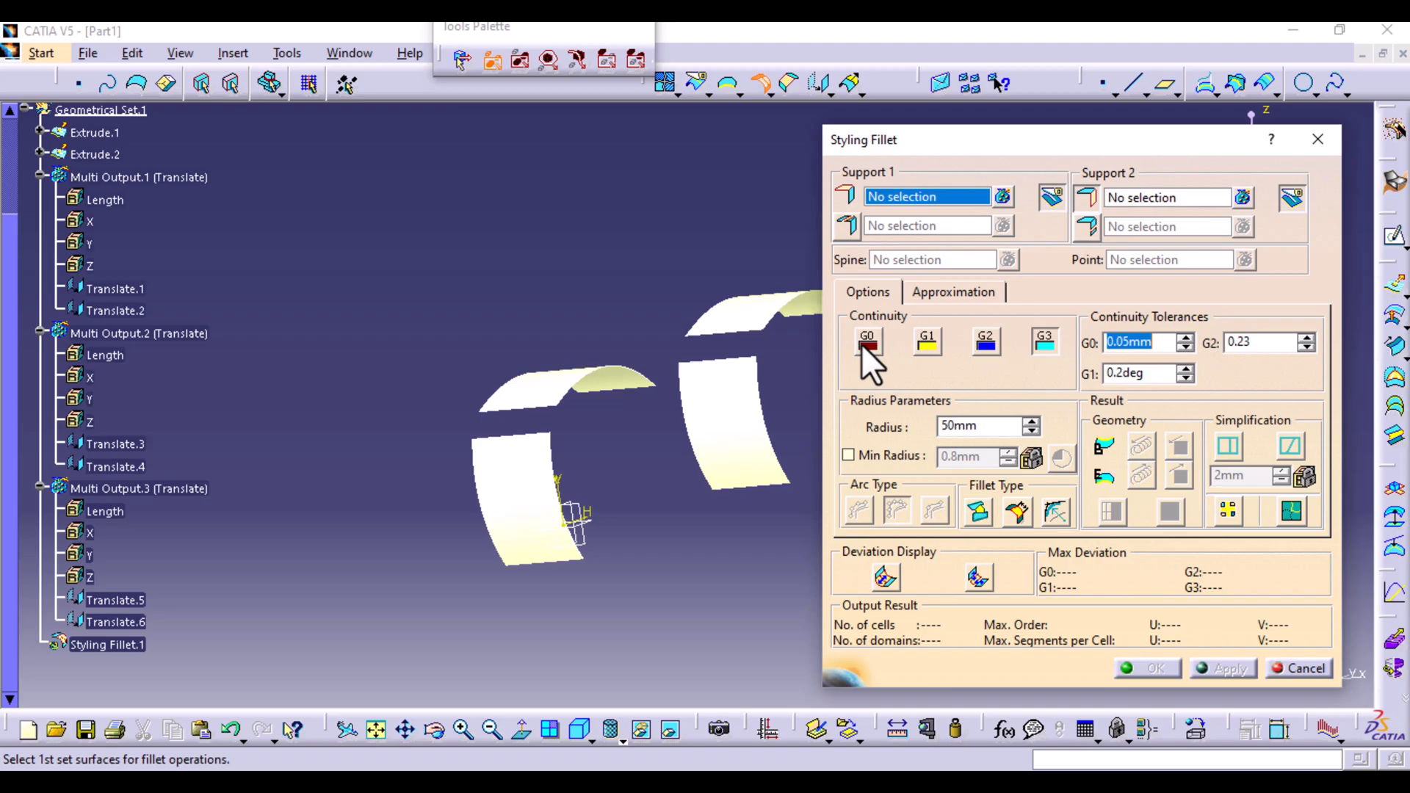
mouse_move(934, 376)
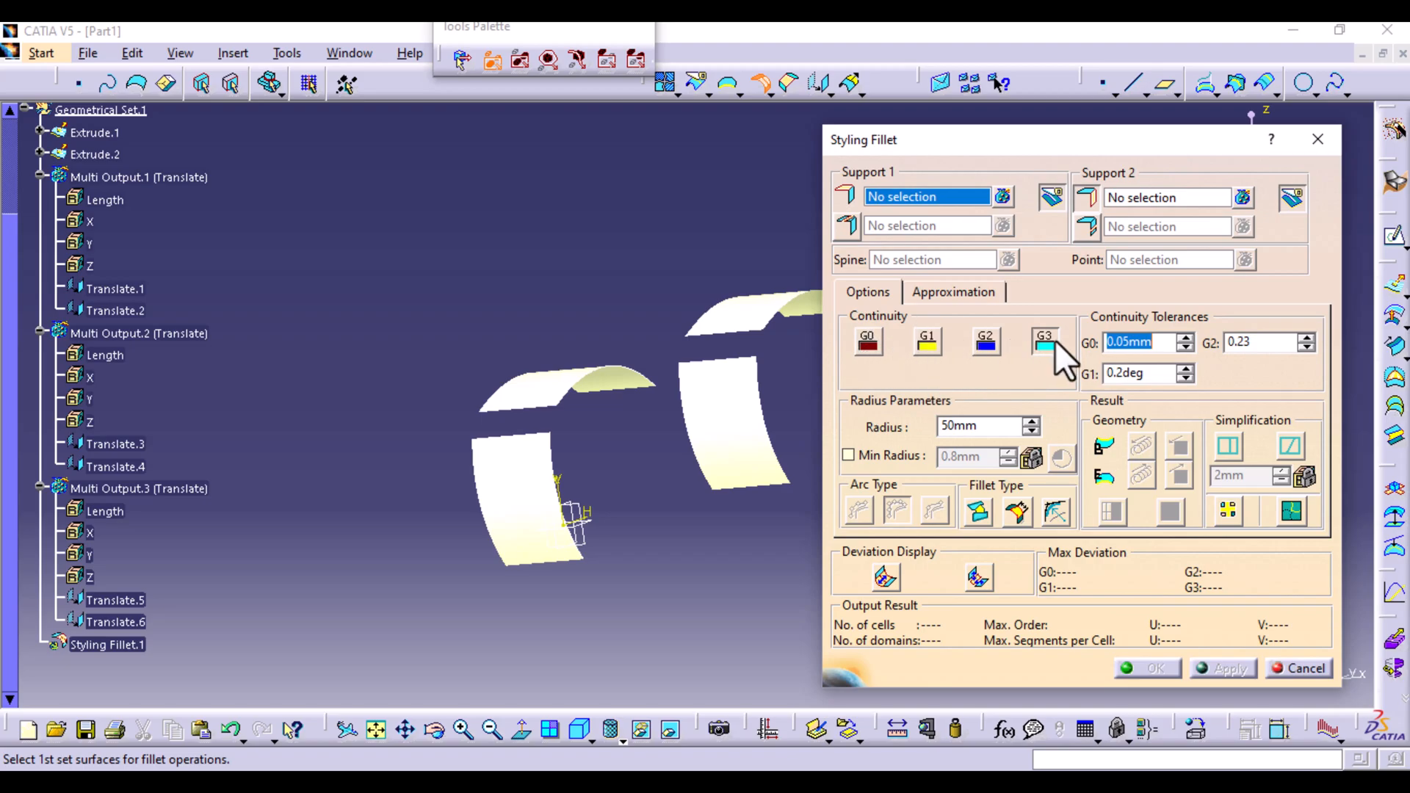
mouse_move(877, 382)
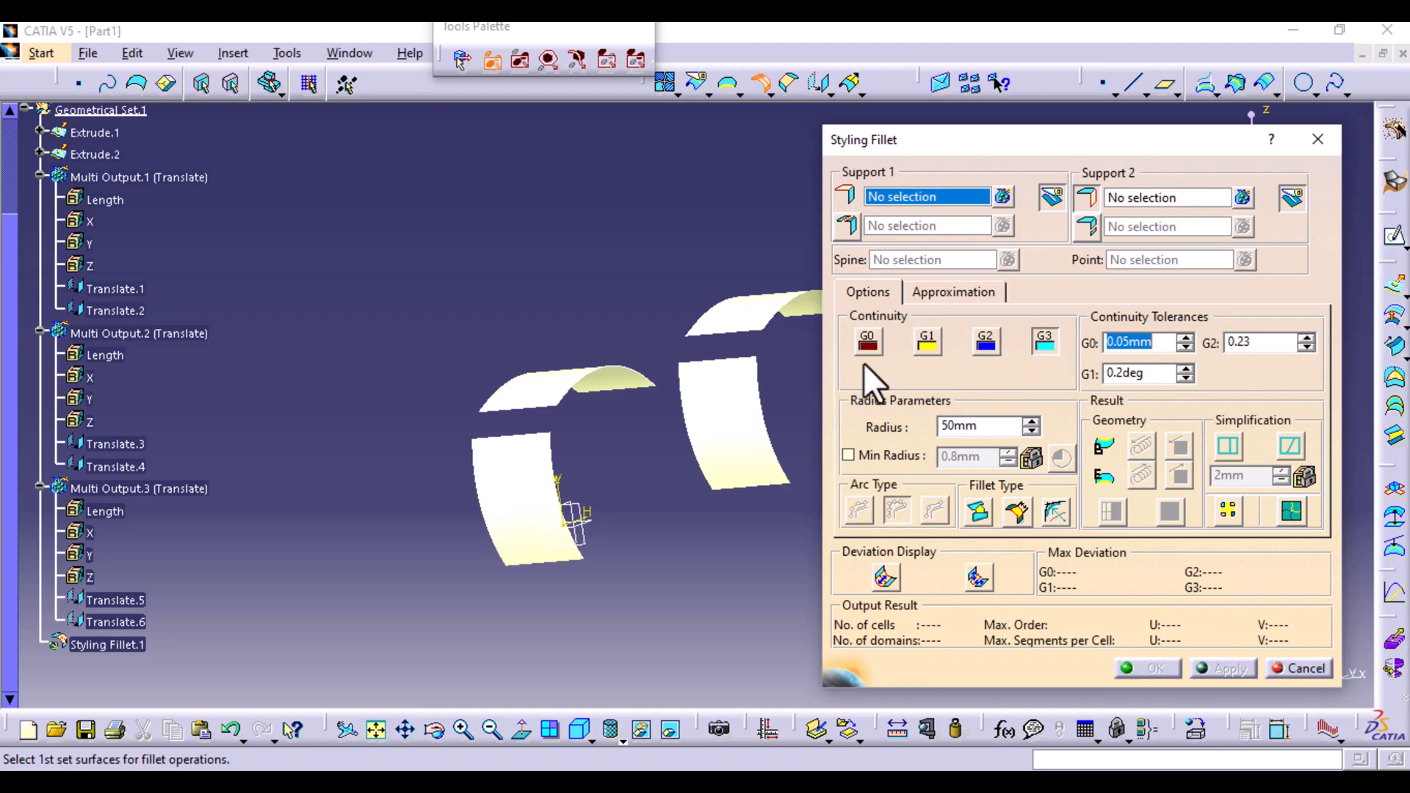
mouse_move(871, 314)
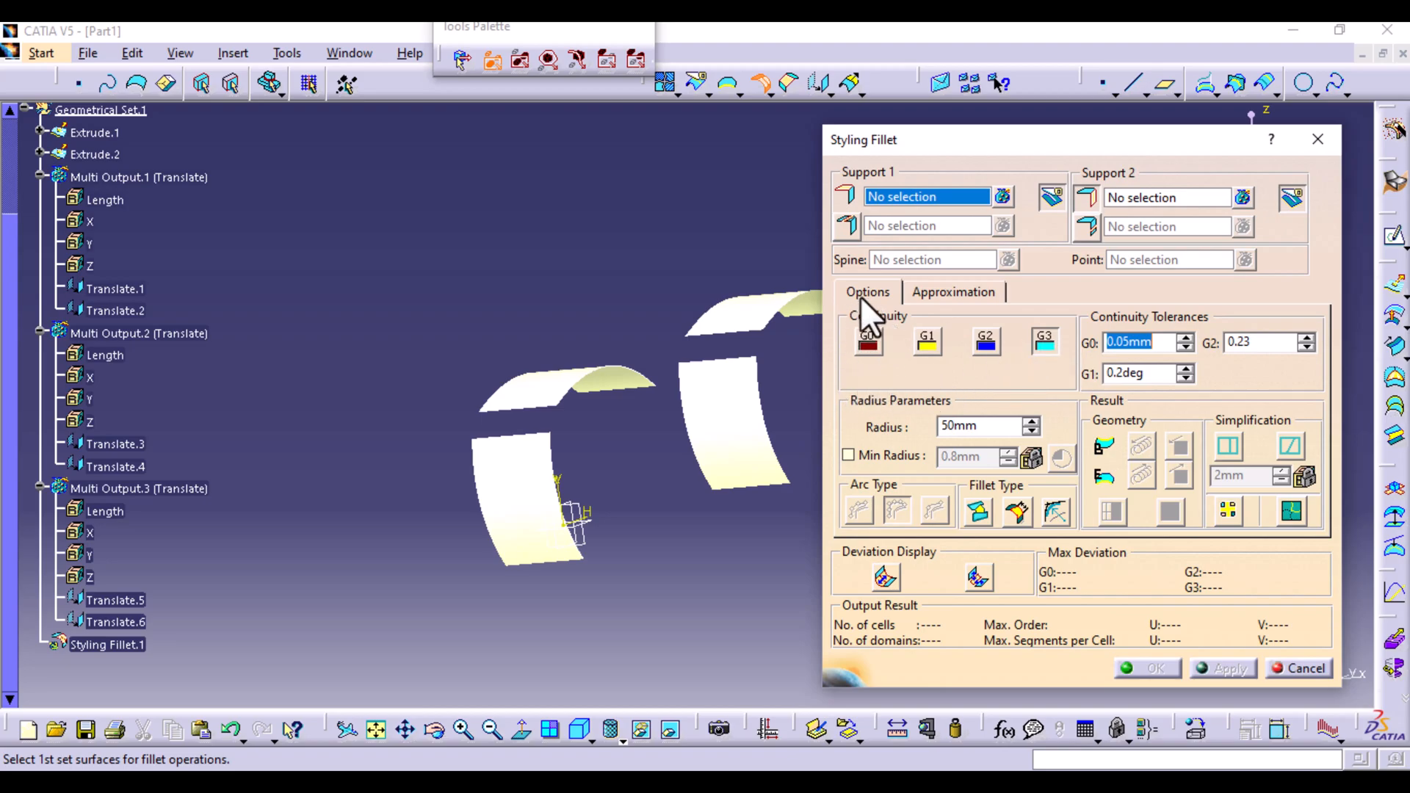
mouse_move(957, 342)
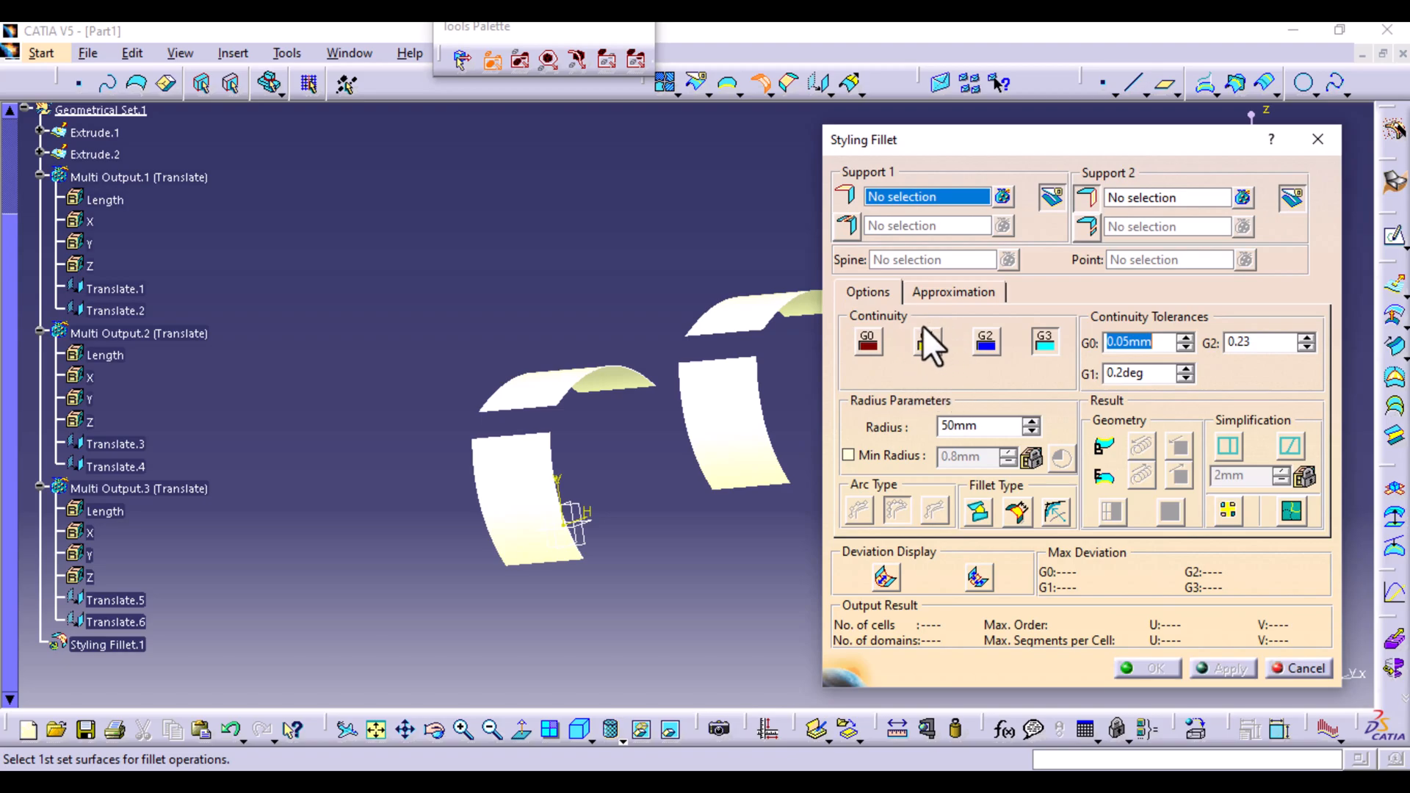
click(927, 339)
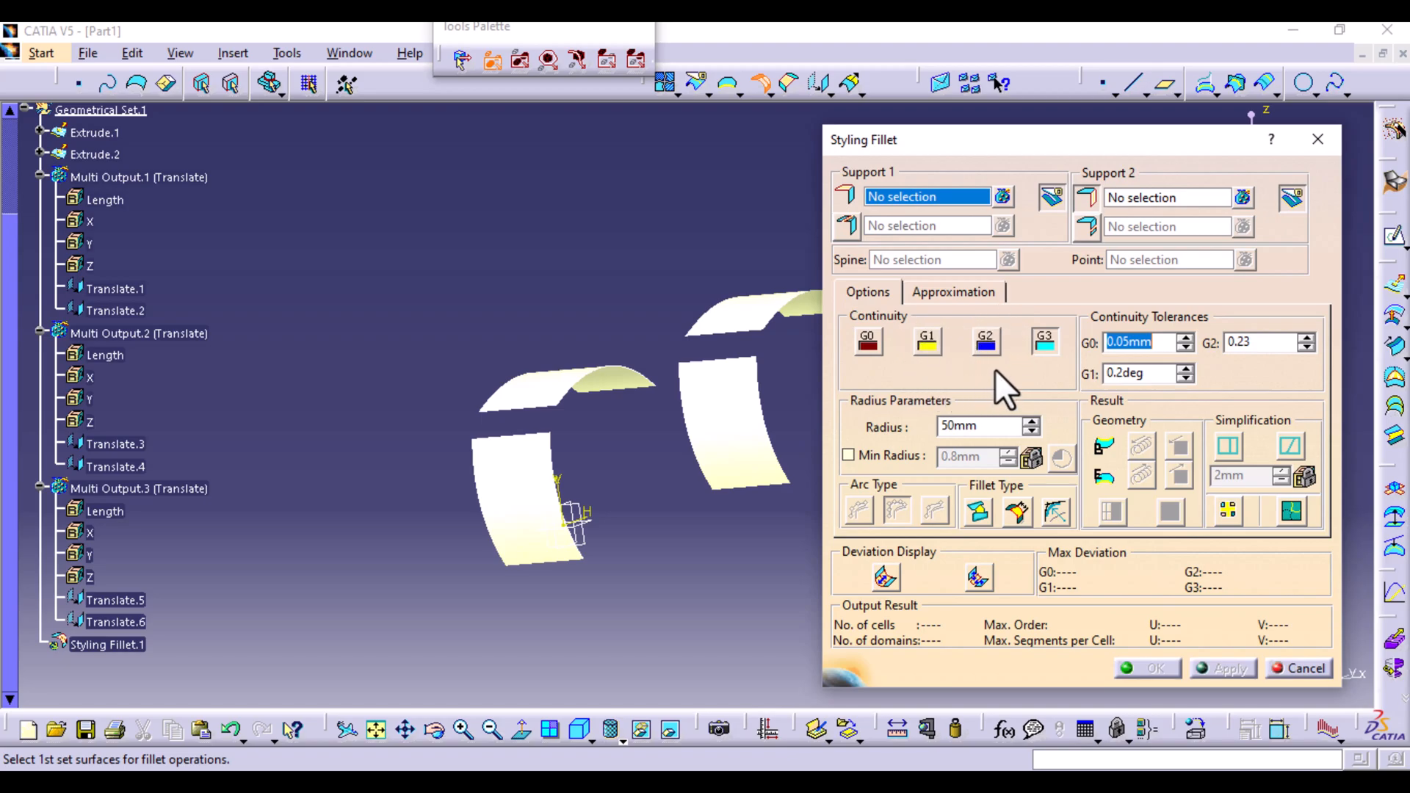
mouse_move(1093, 351)
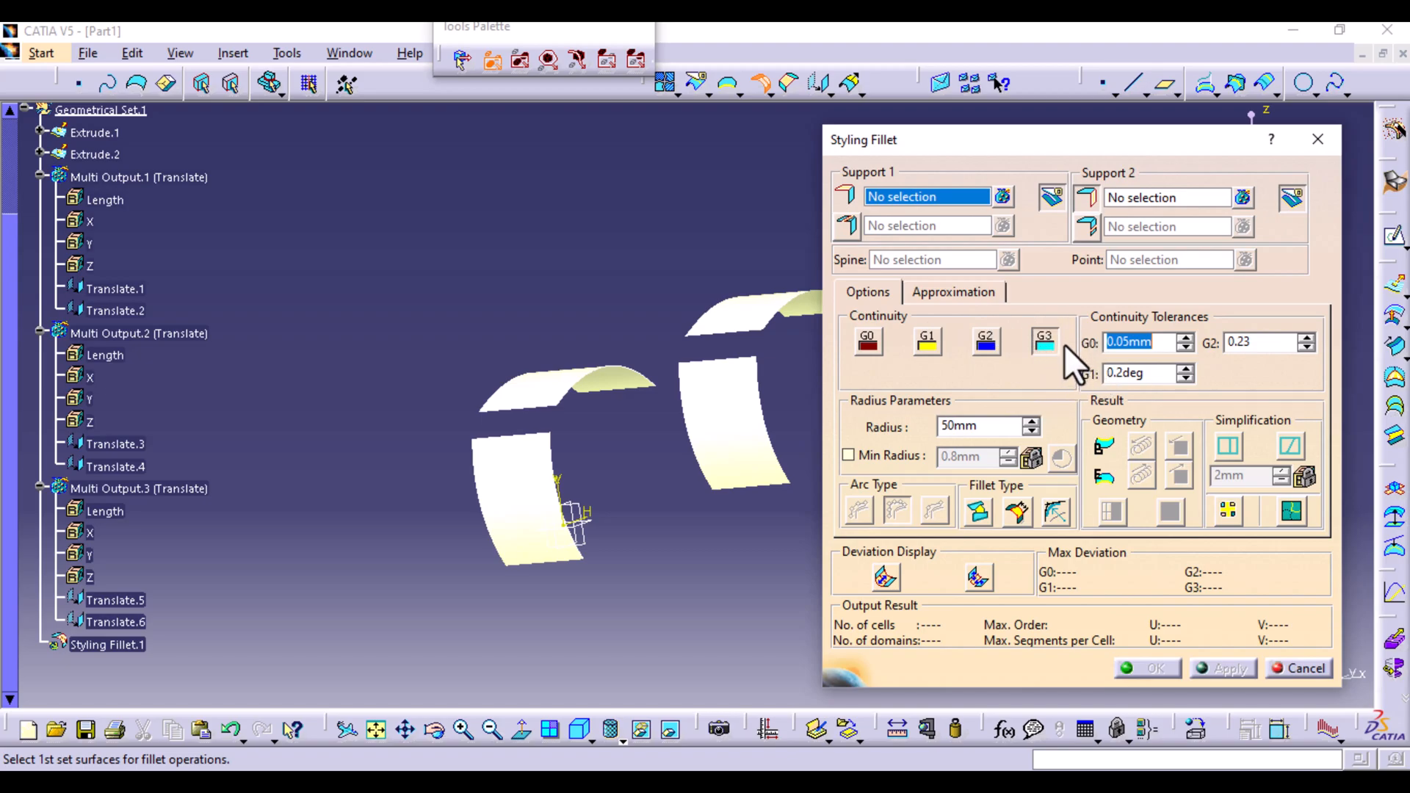
mouse_move(584, 491)
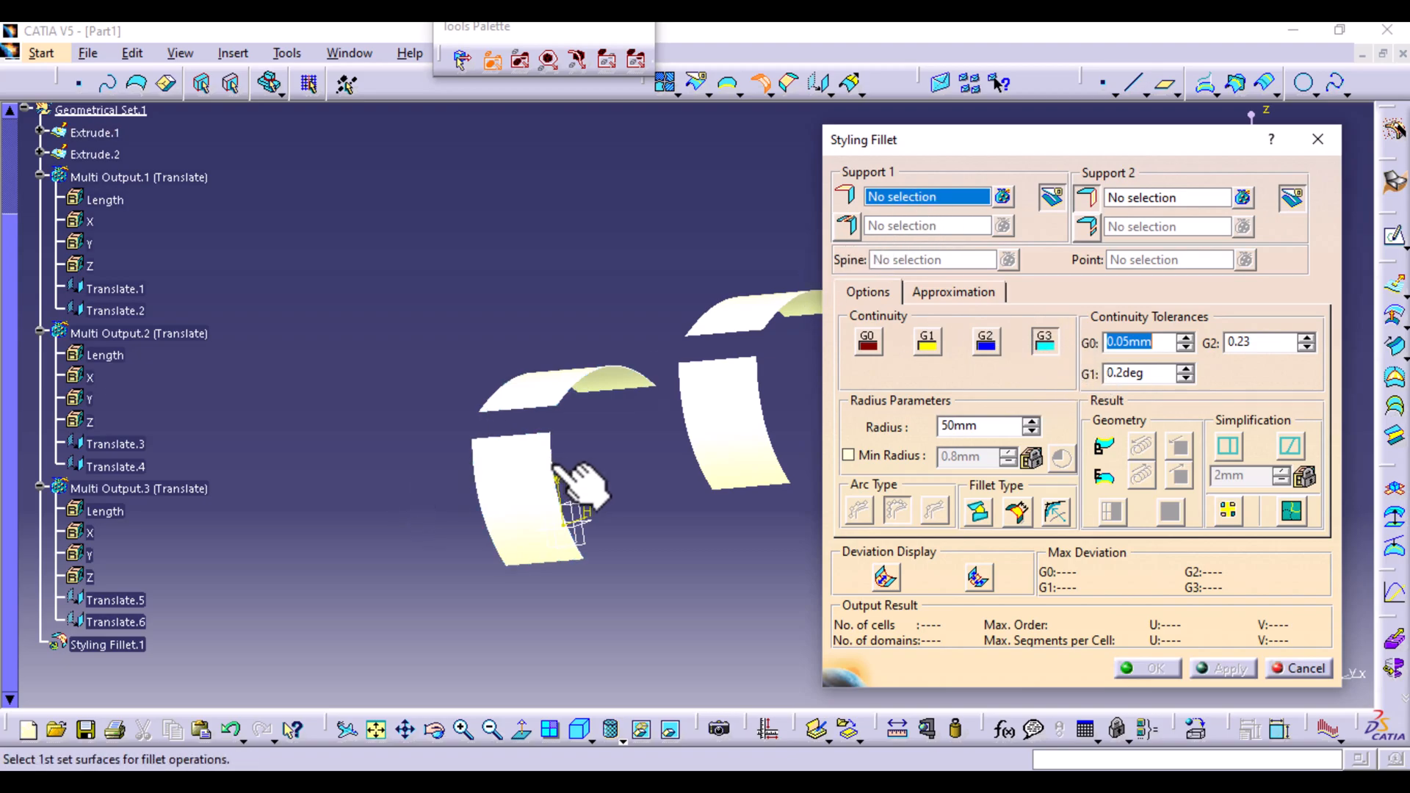
- Create a 50mm G0 styling fillet with Extrude.1 and Extrude.2 as supports
click(558, 504)
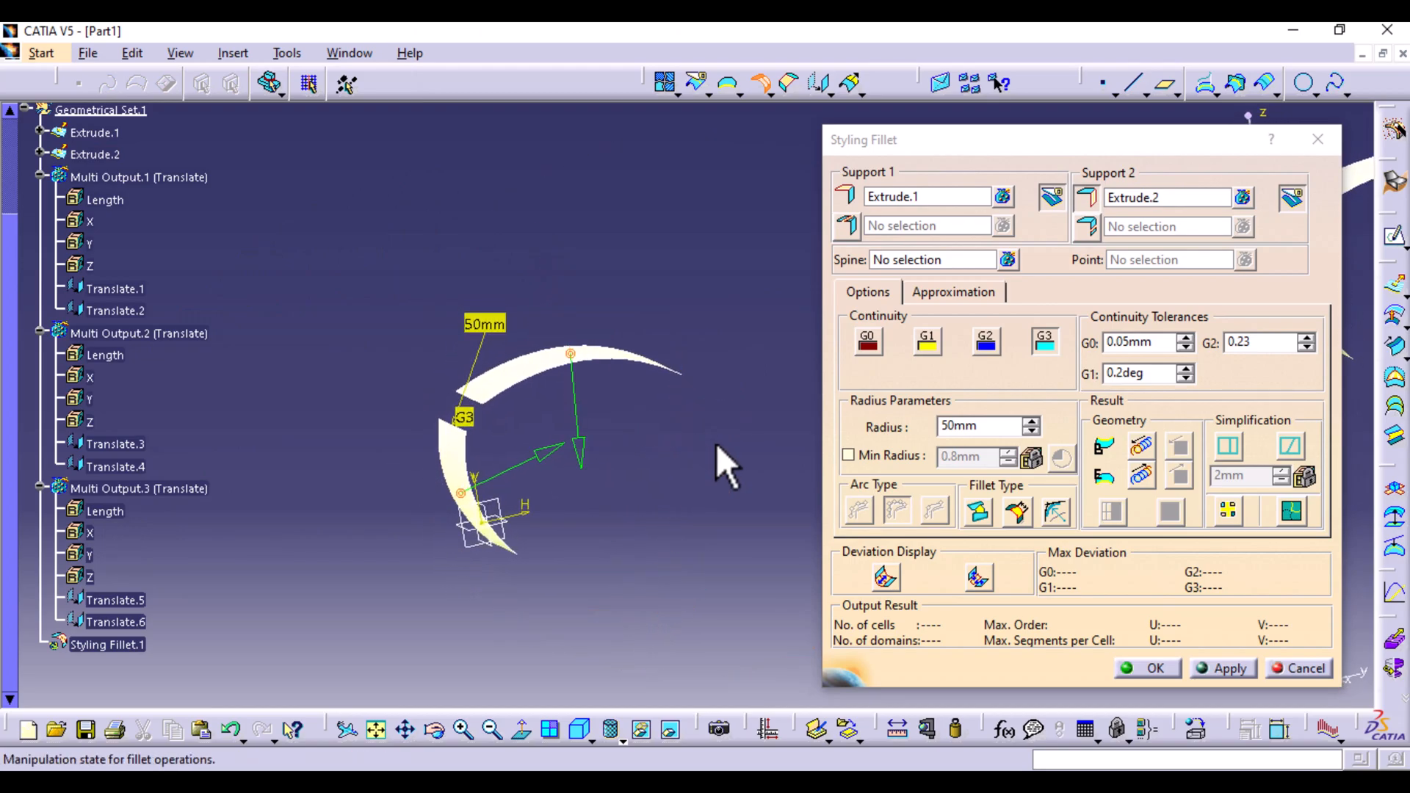
mouse_move(495, 395)
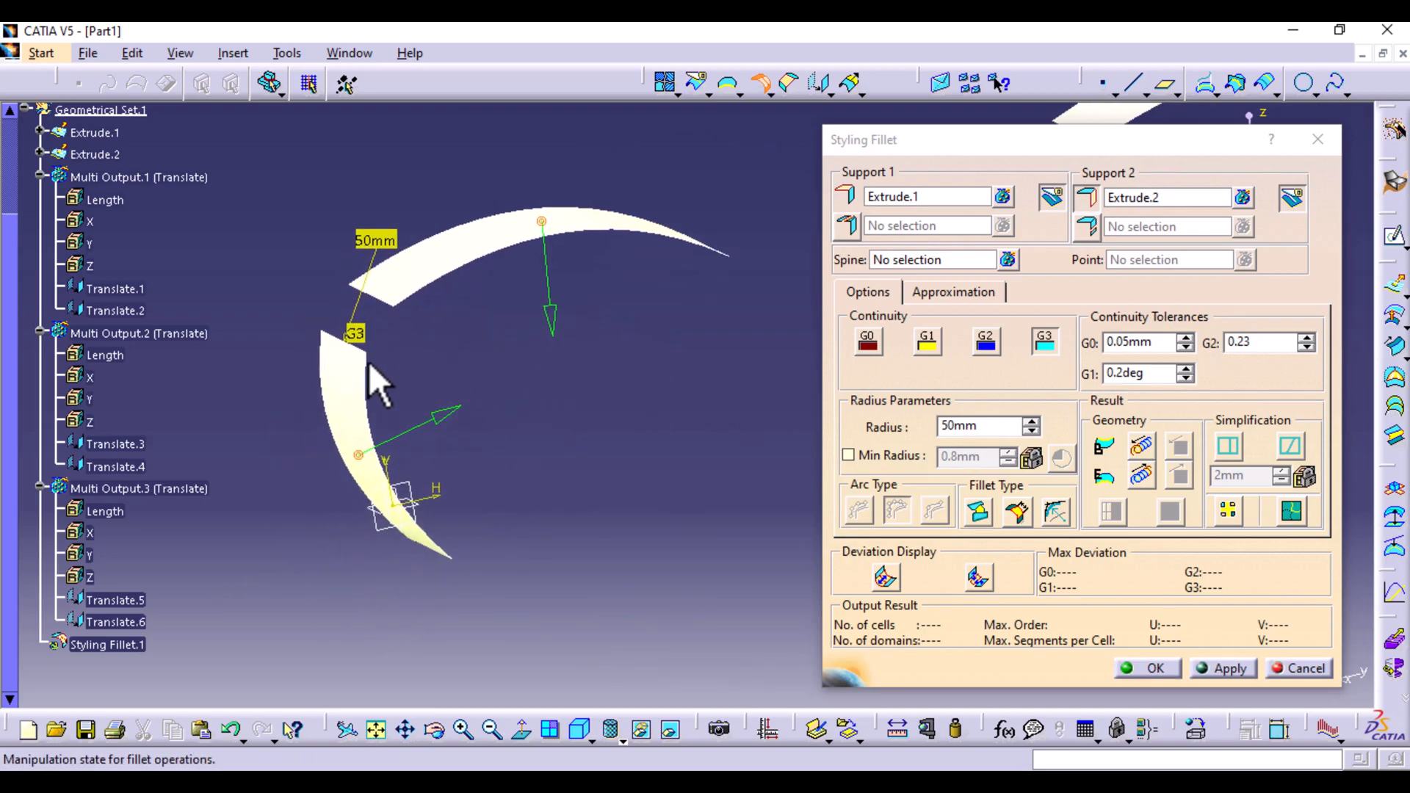
mouse_move(395, 338)
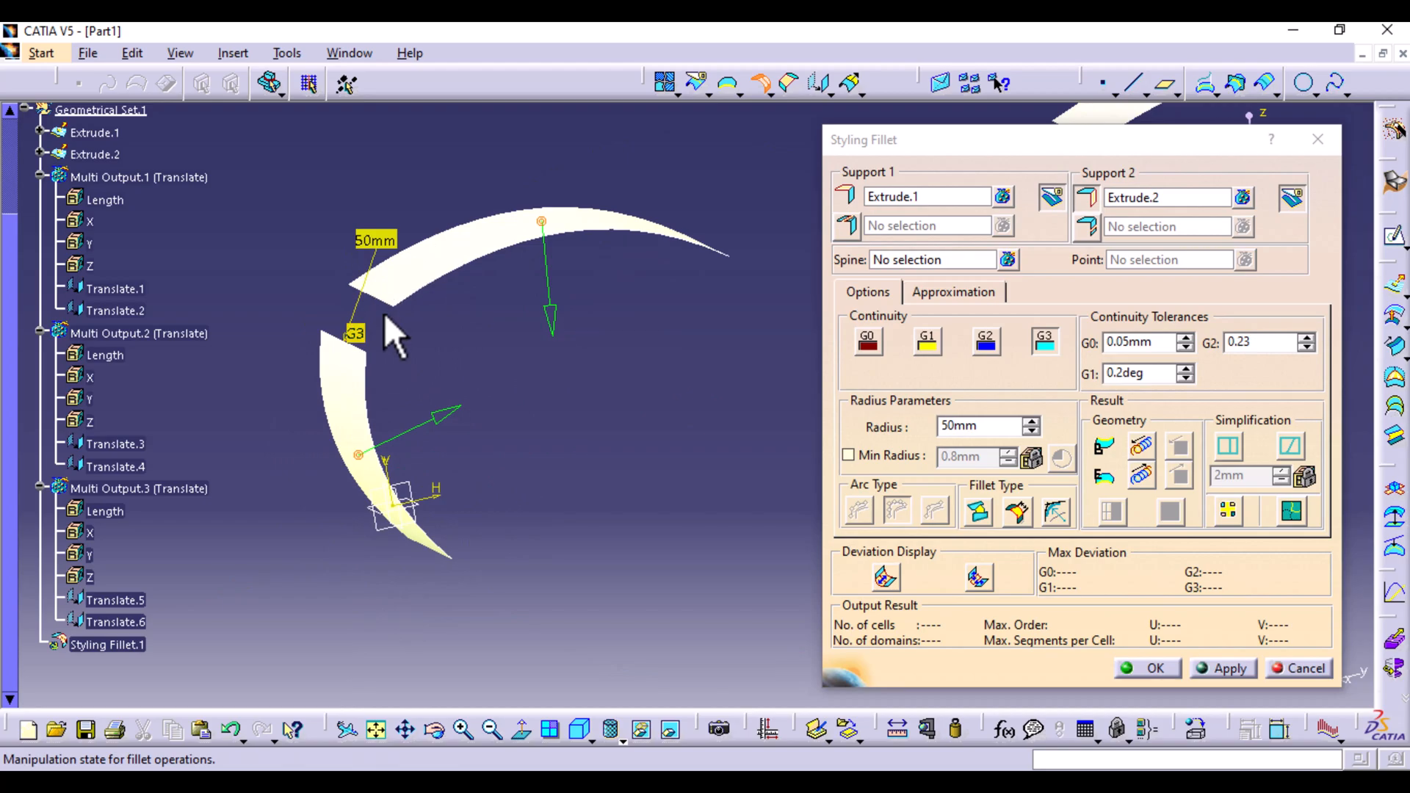
mouse_move(988, 463)
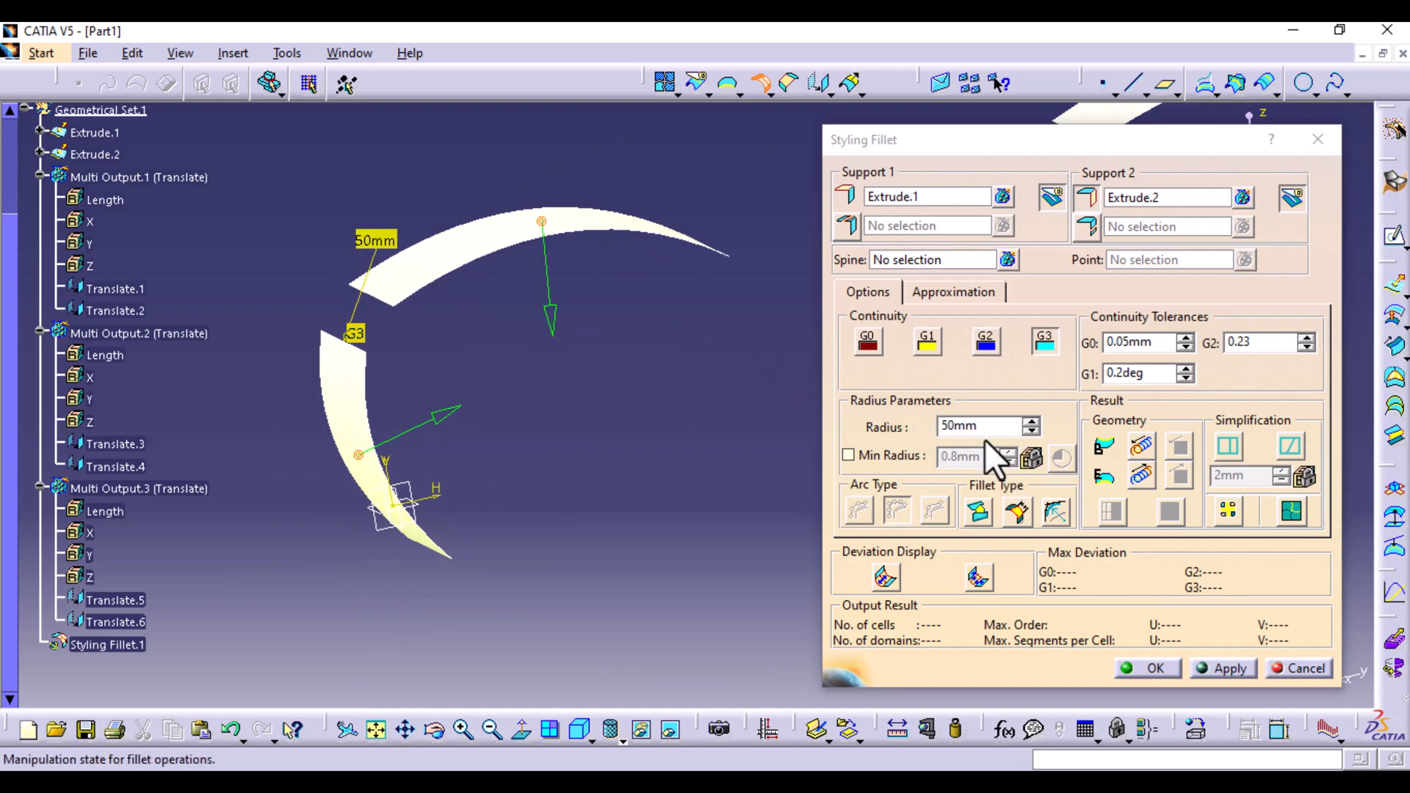
click(1229, 668)
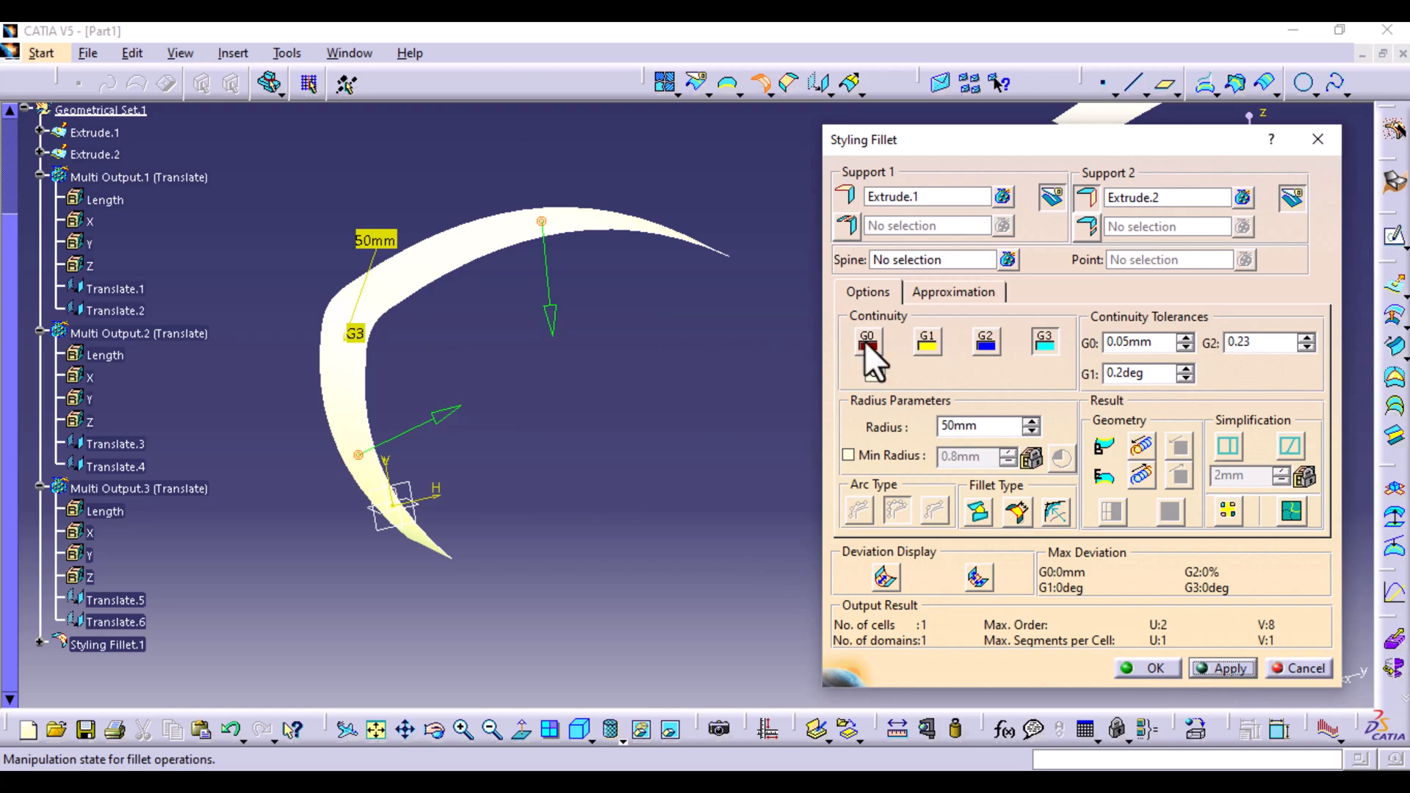
click(1223, 668)
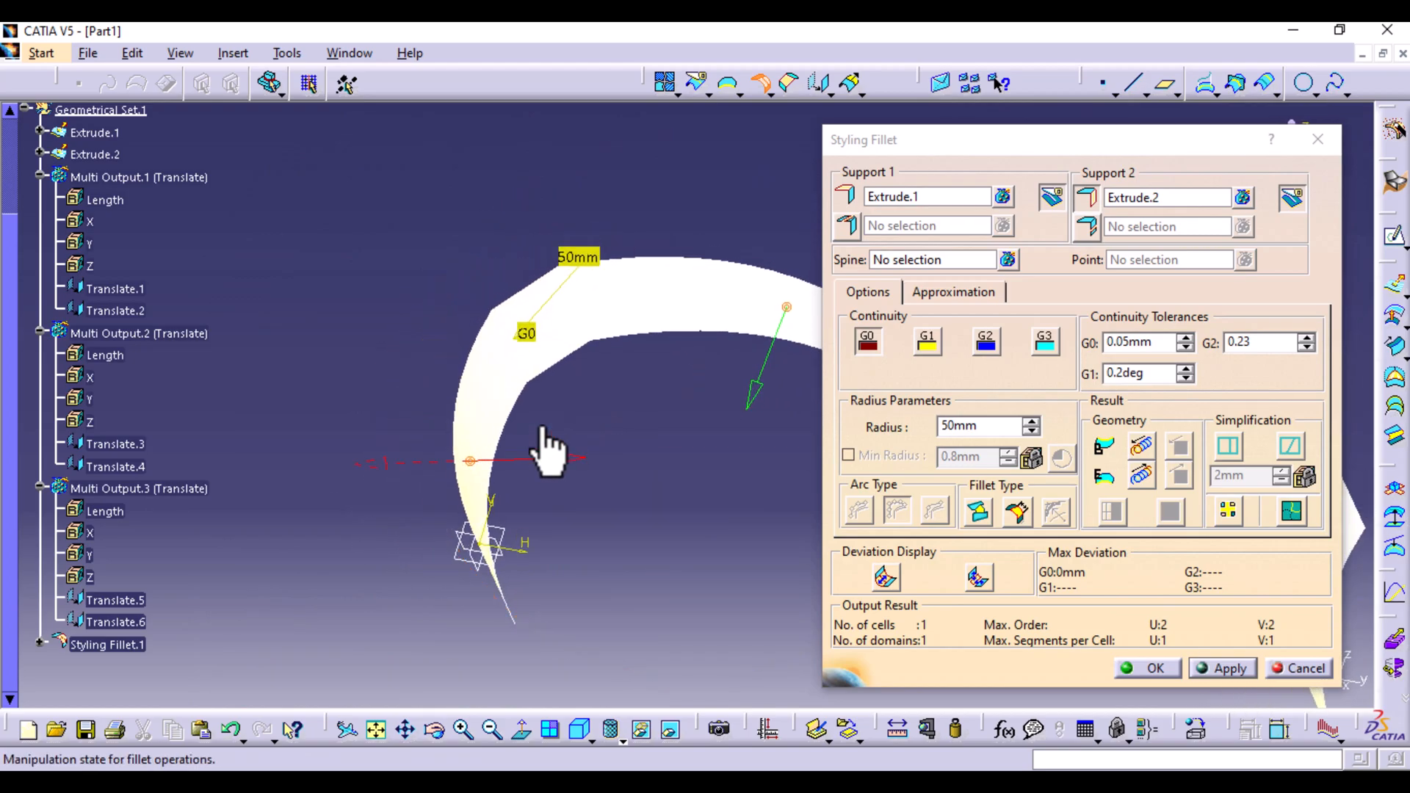
mouse_move(626, 669)
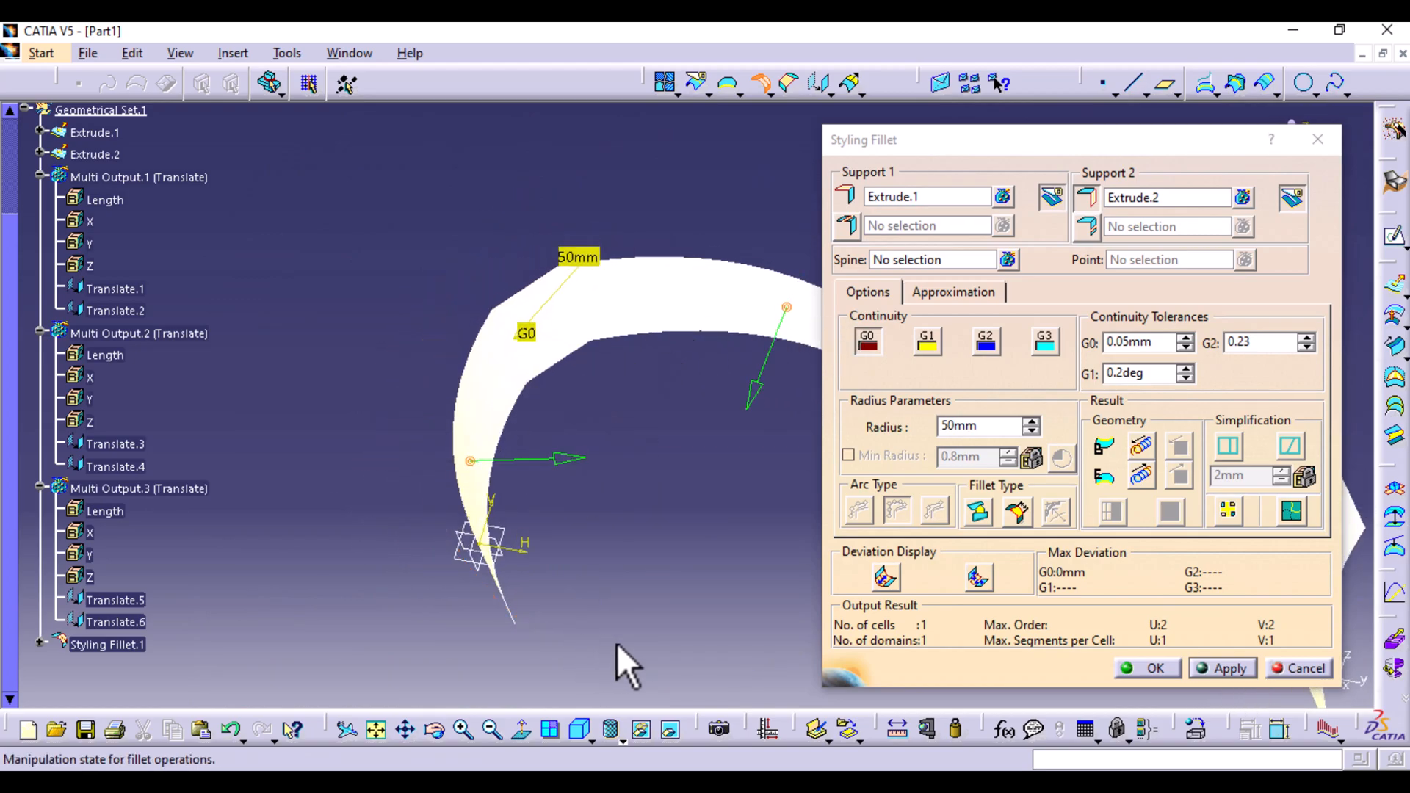
mouse_move(1148, 669)
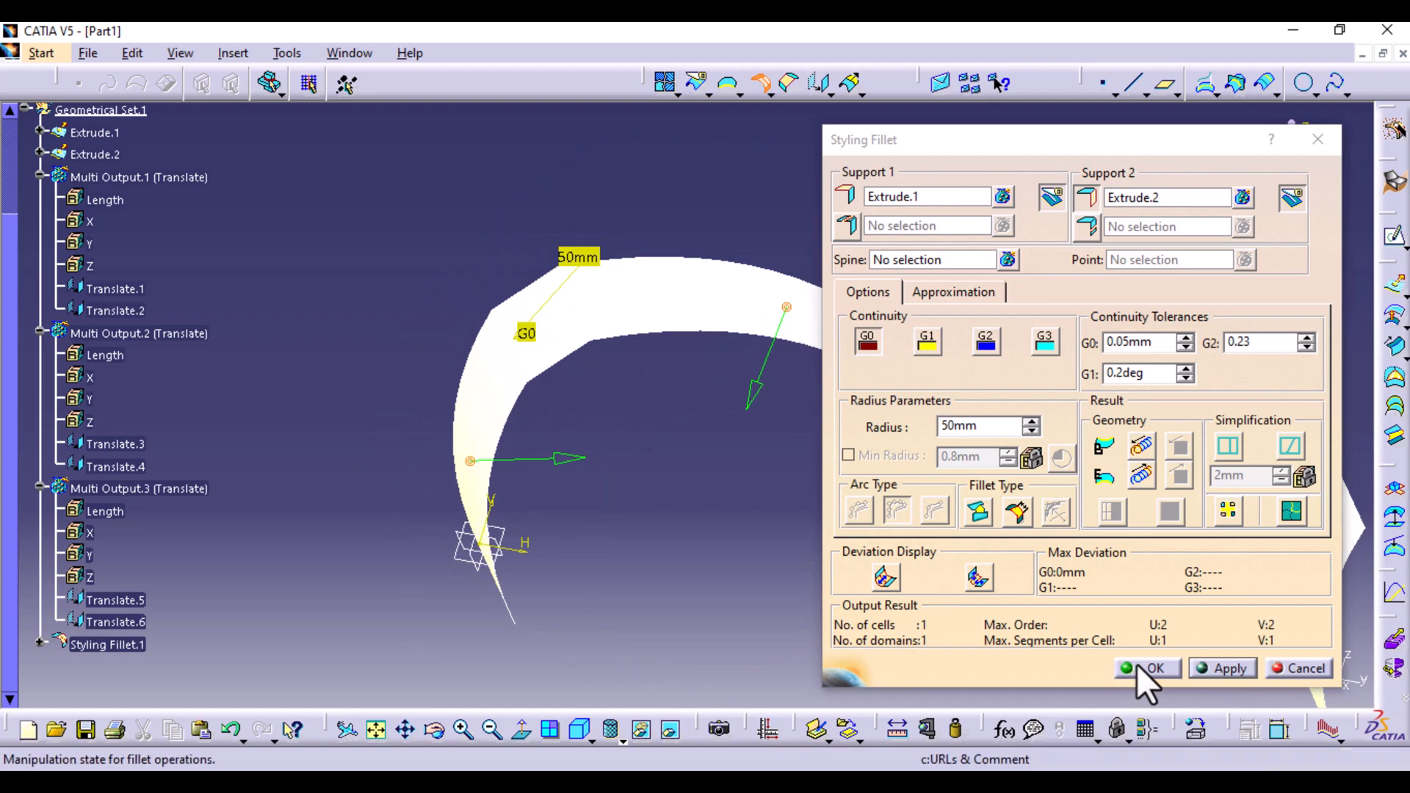
click(1153, 667)
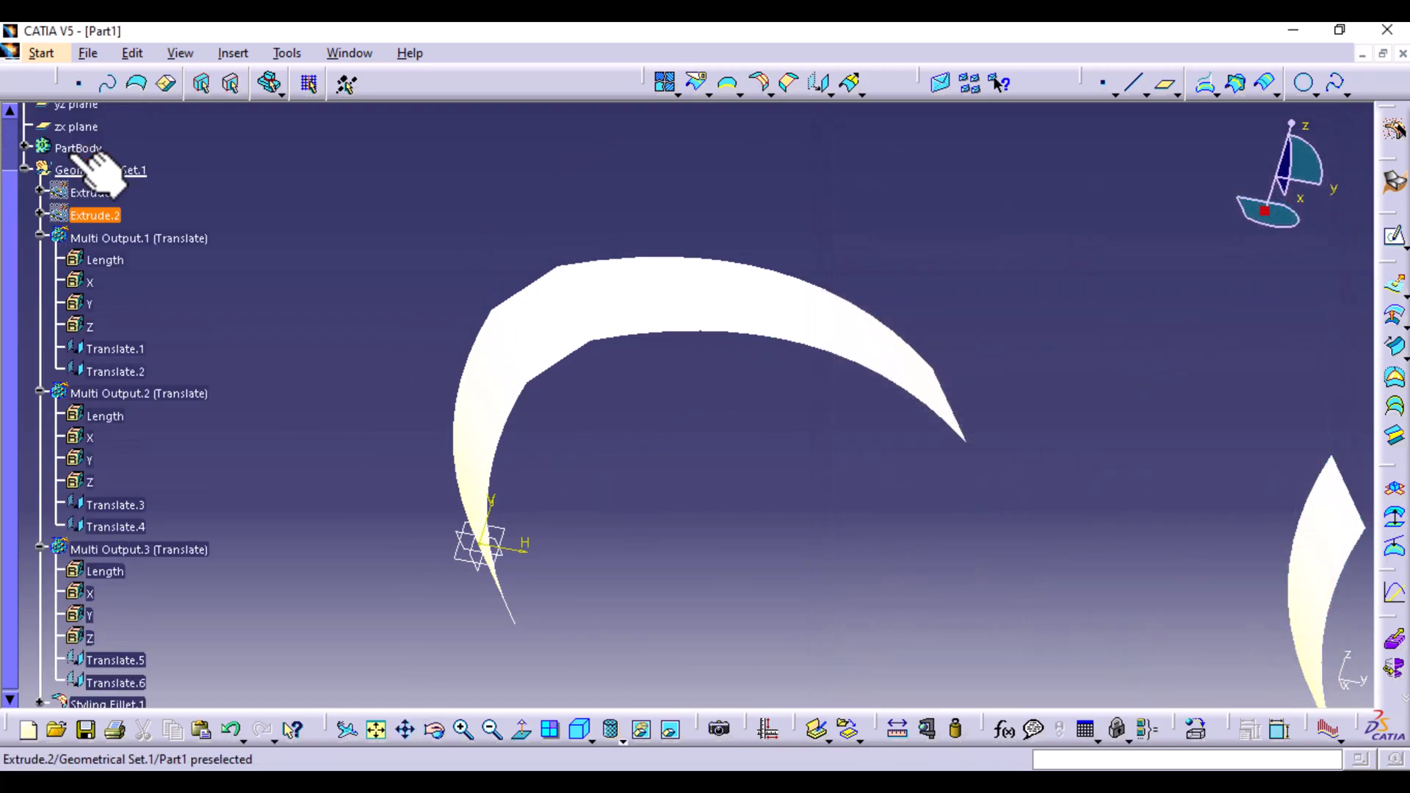
- Recolour the geometrical set's surfaces and adjust their hide/show state
click(101, 170)
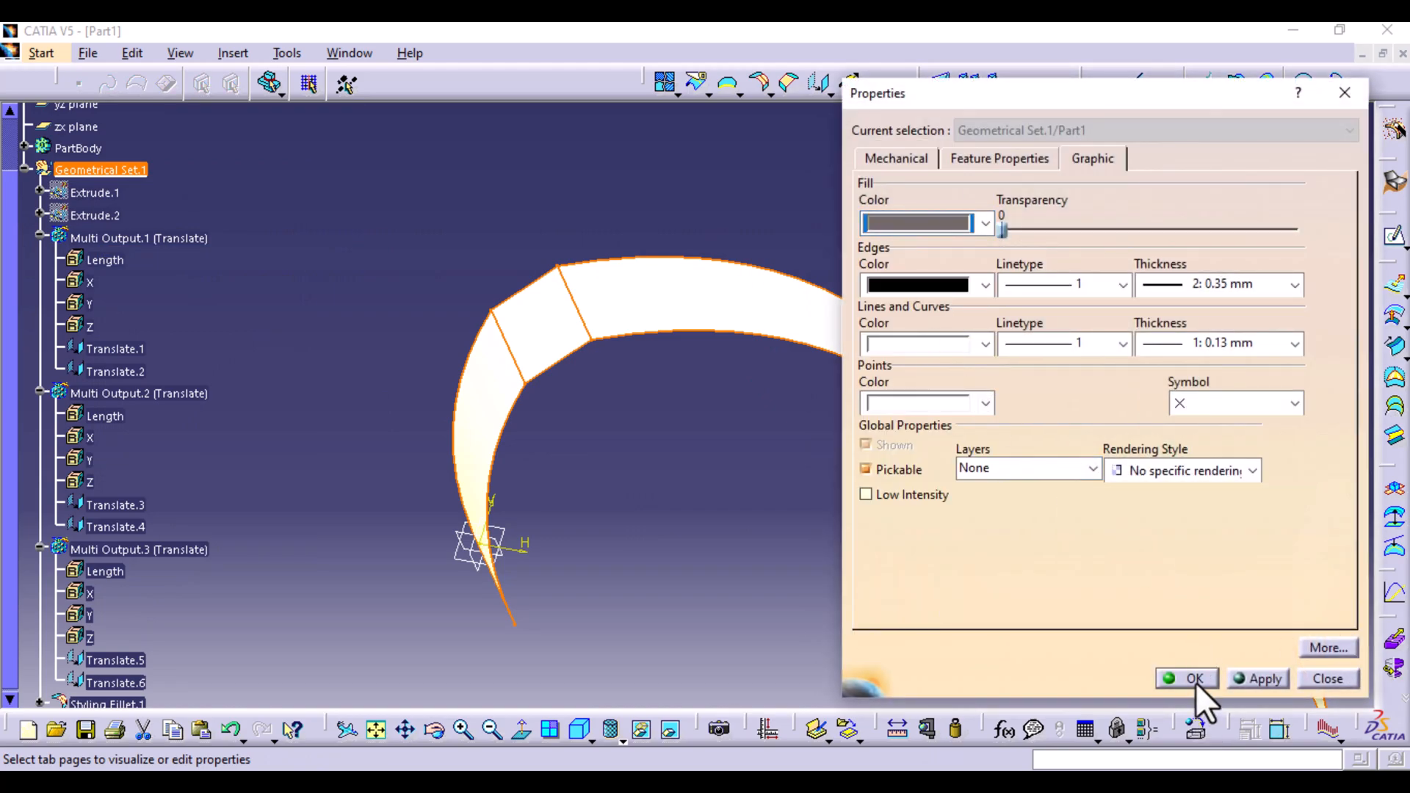
click(1186, 678)
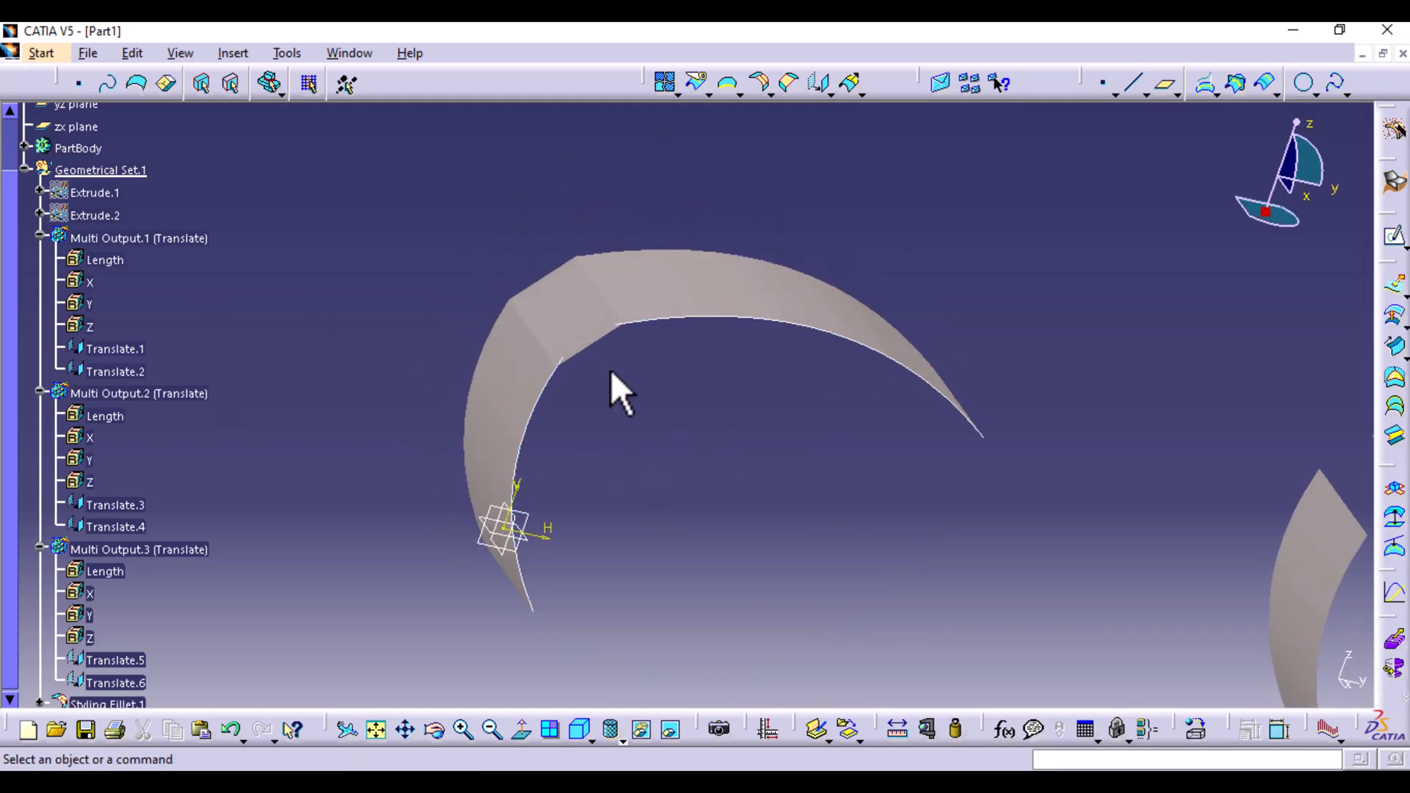
mouse_move(26, 175)
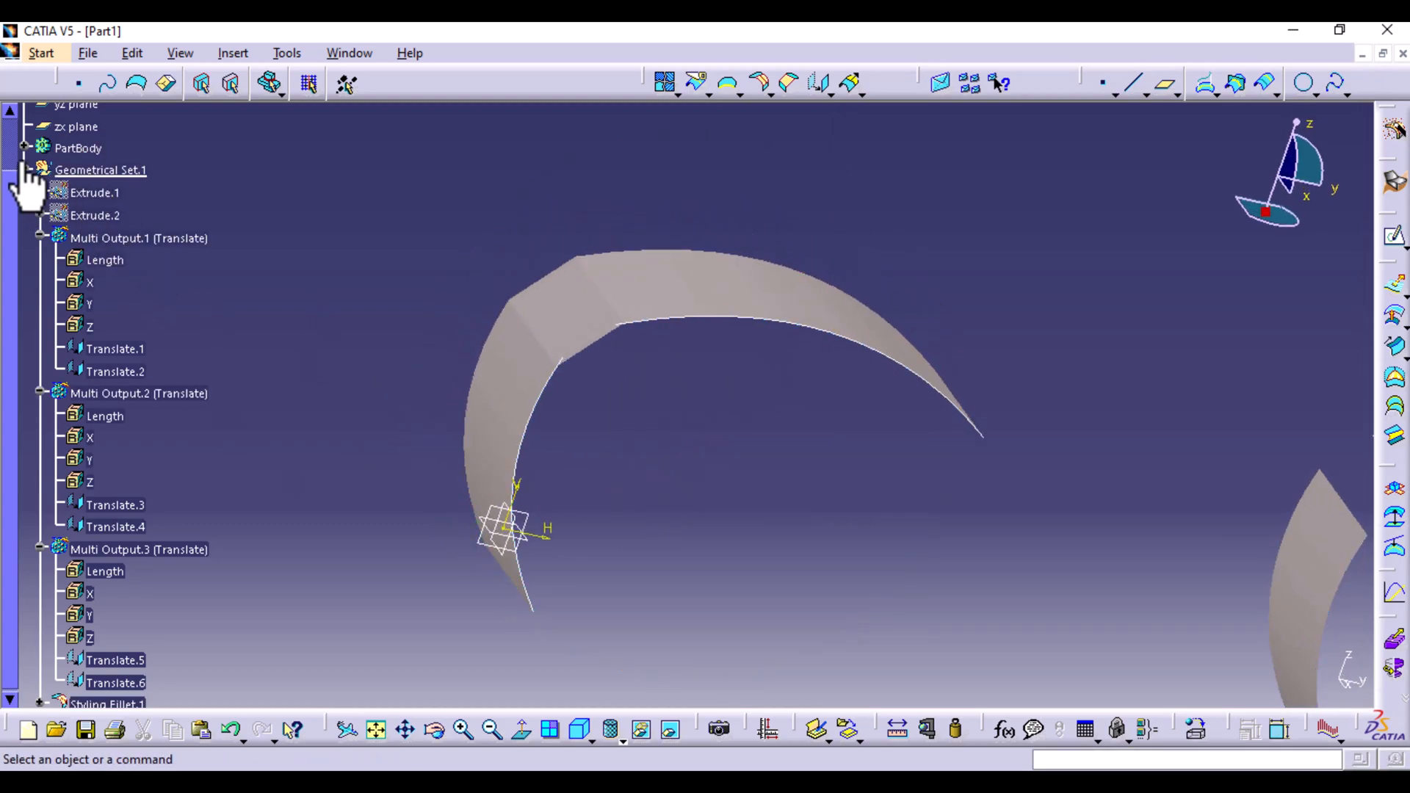
right_click(90, 170)
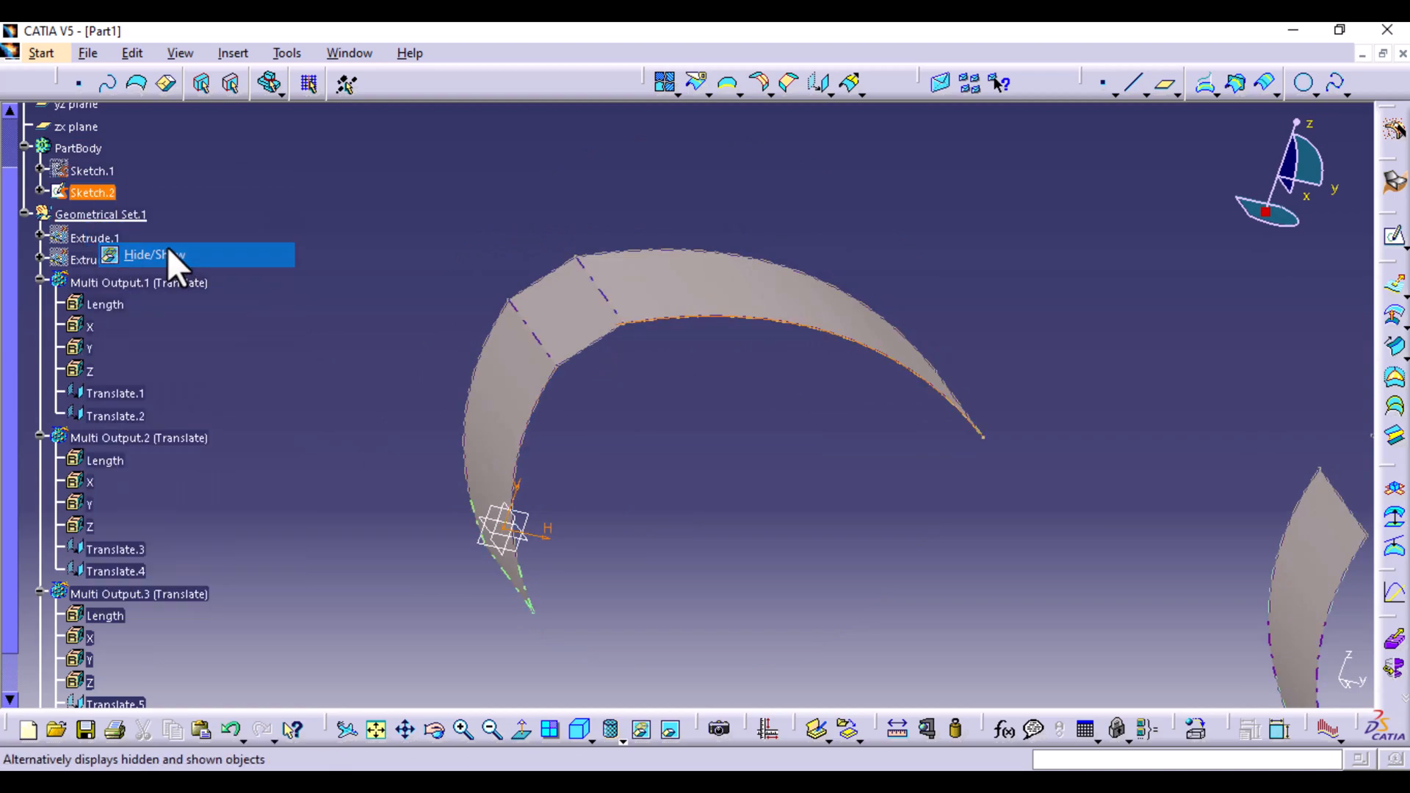
click(152, 254)
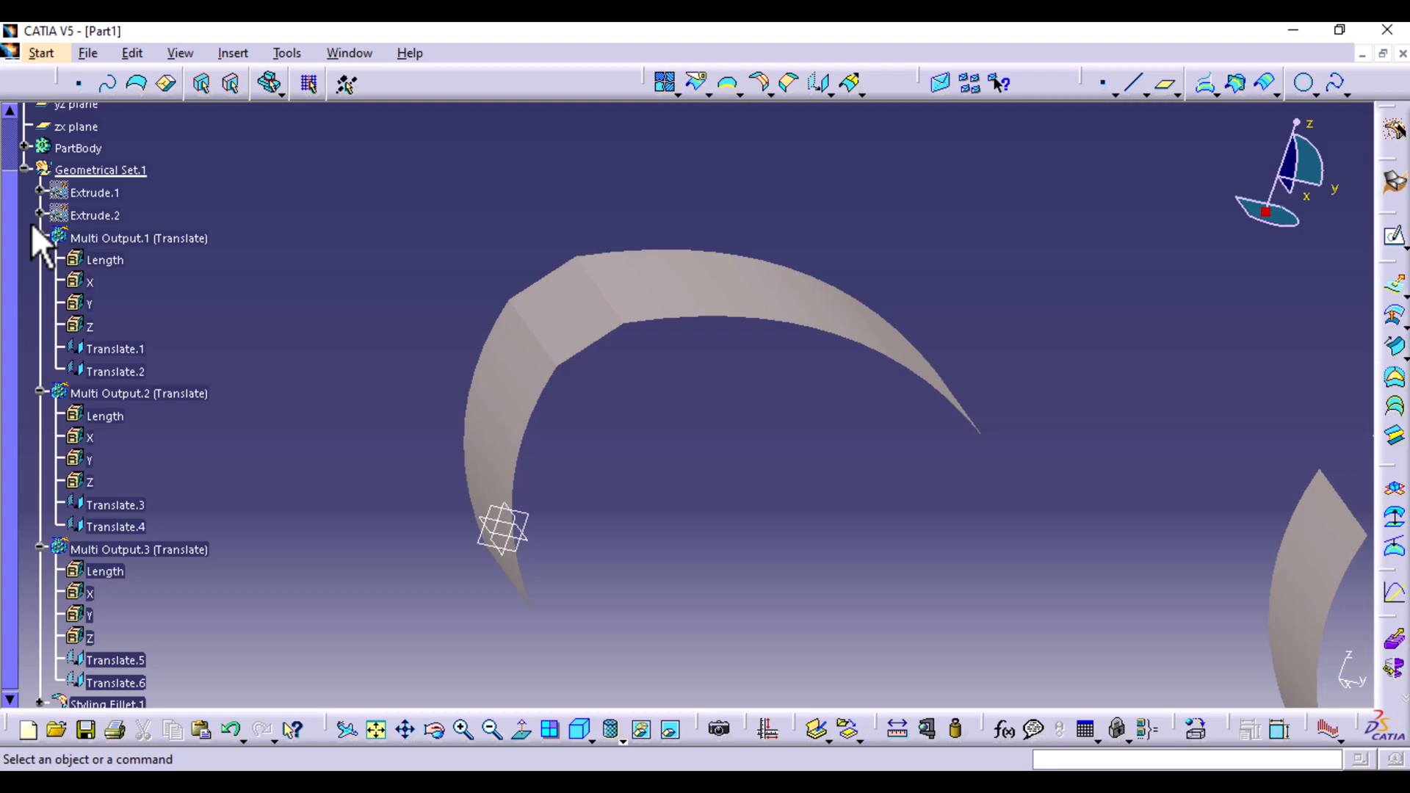
- Collapse the Multi Output translate groups in the specification tree
click(40, 237)
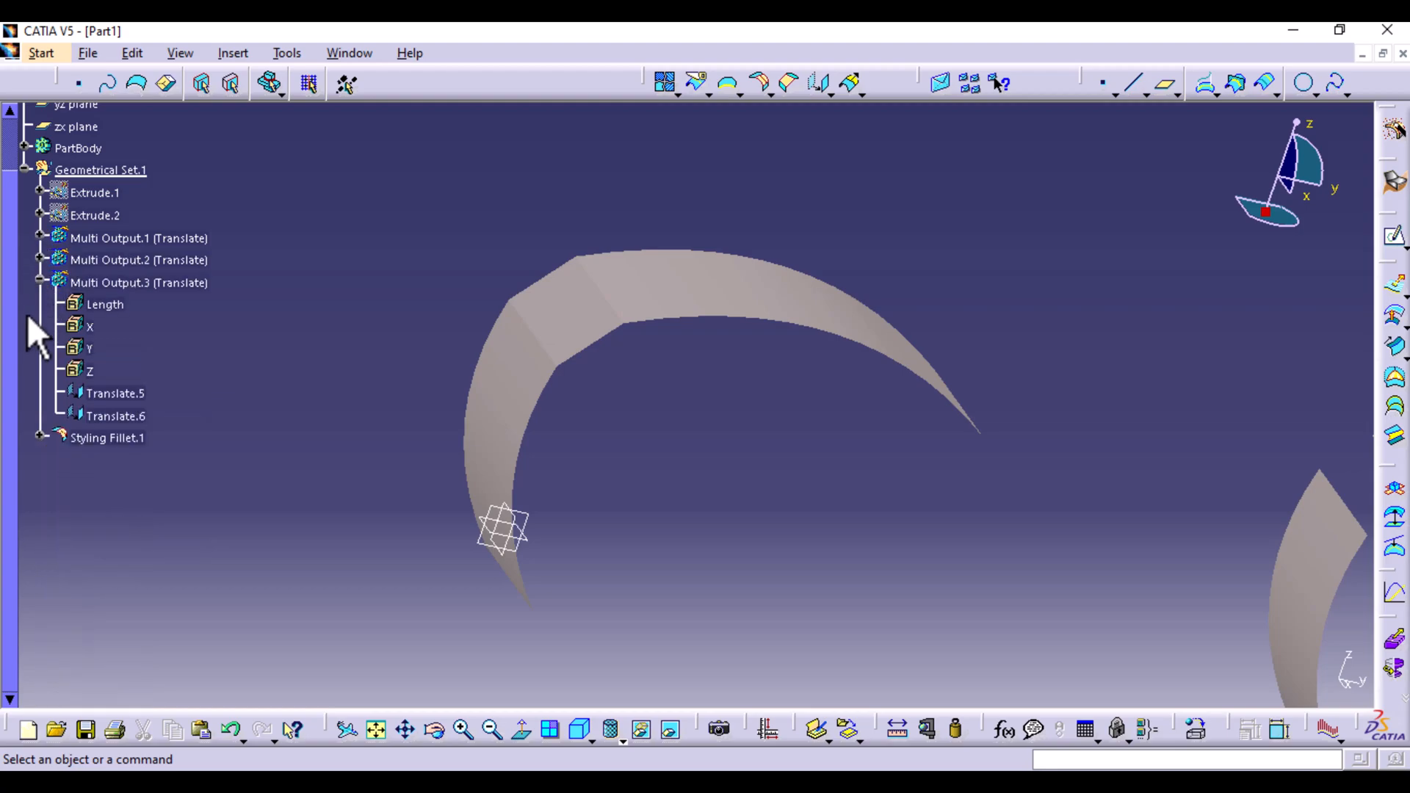
click(41, 282)
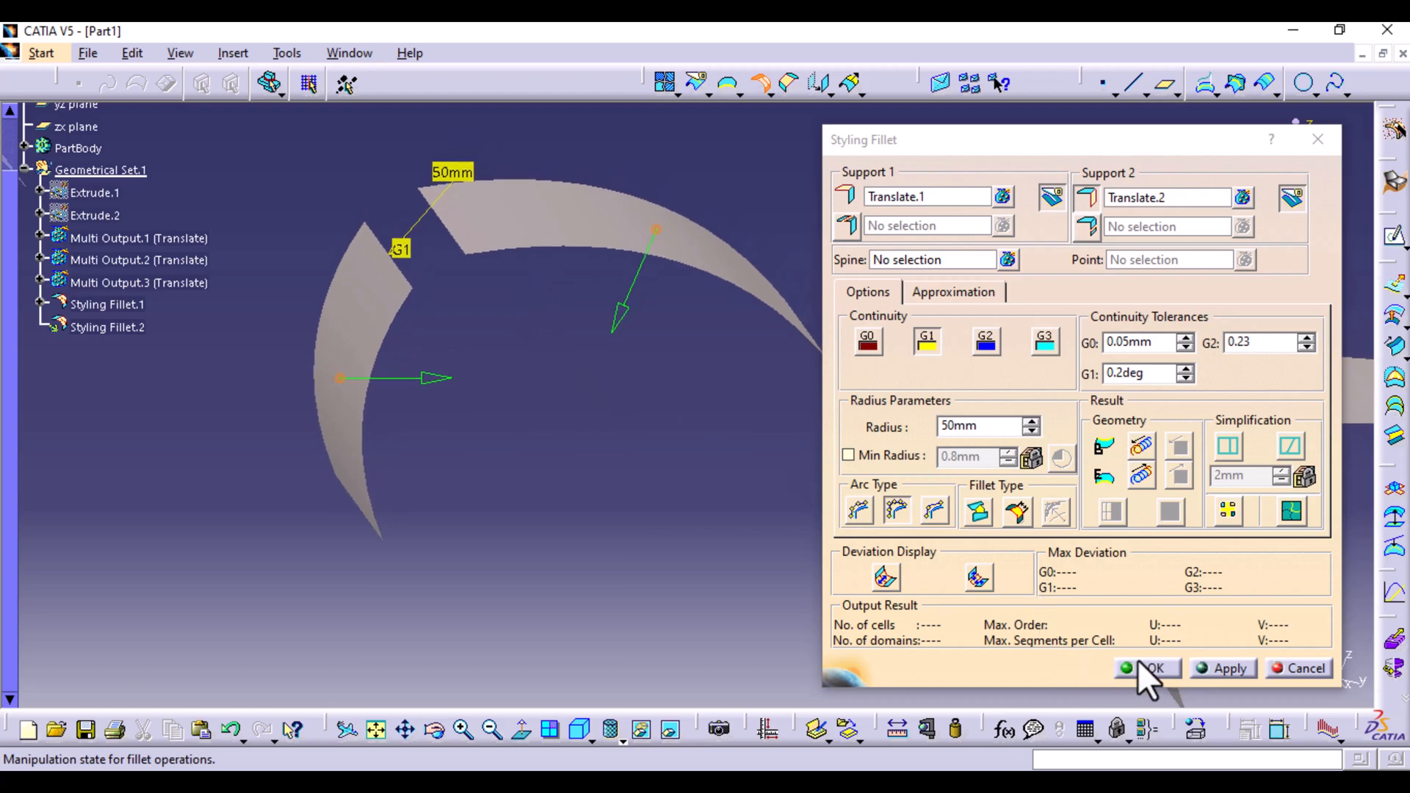
mouse_move(1115, 606)
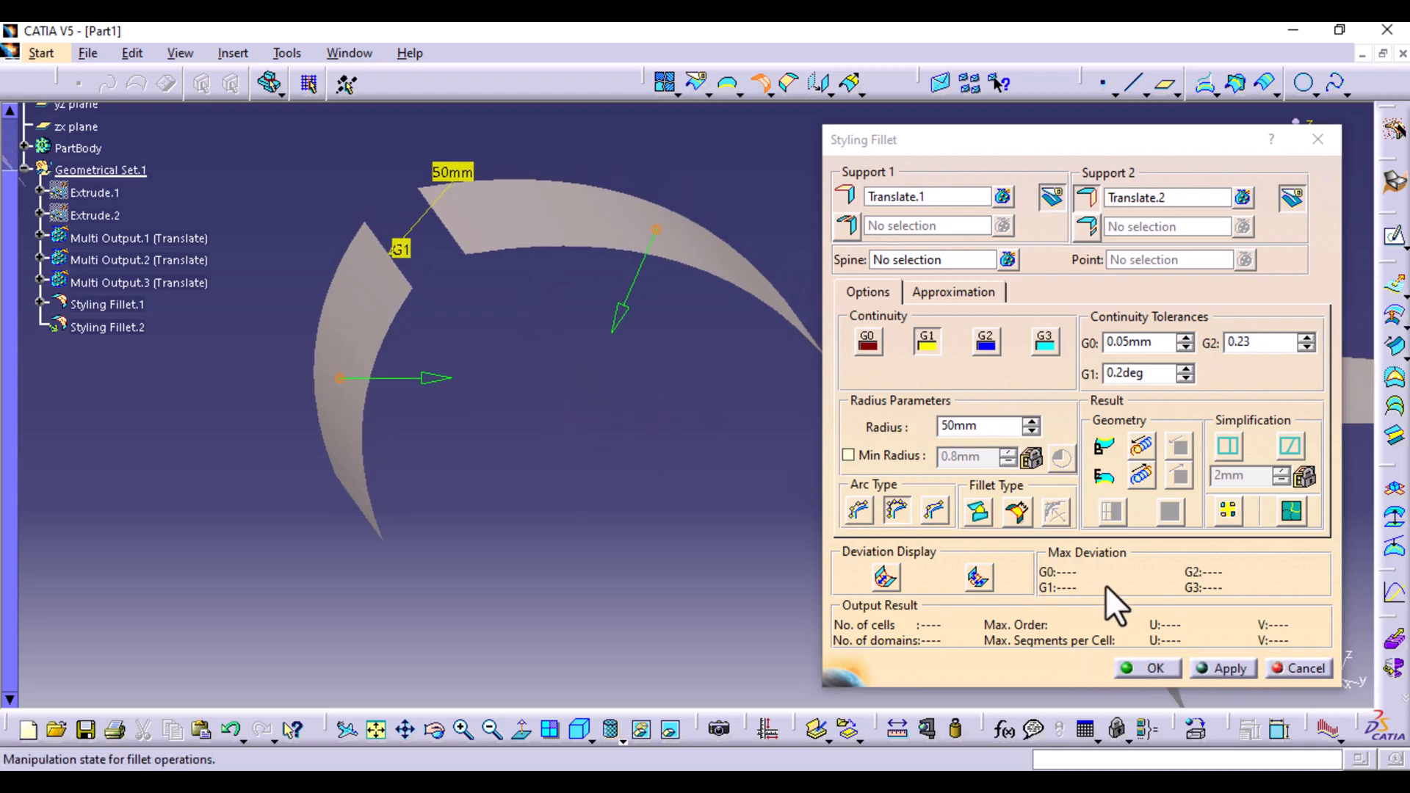
- Preview and confirm the G1 styling fillet between Translate.1 and Translate.2
click(1229, 668)
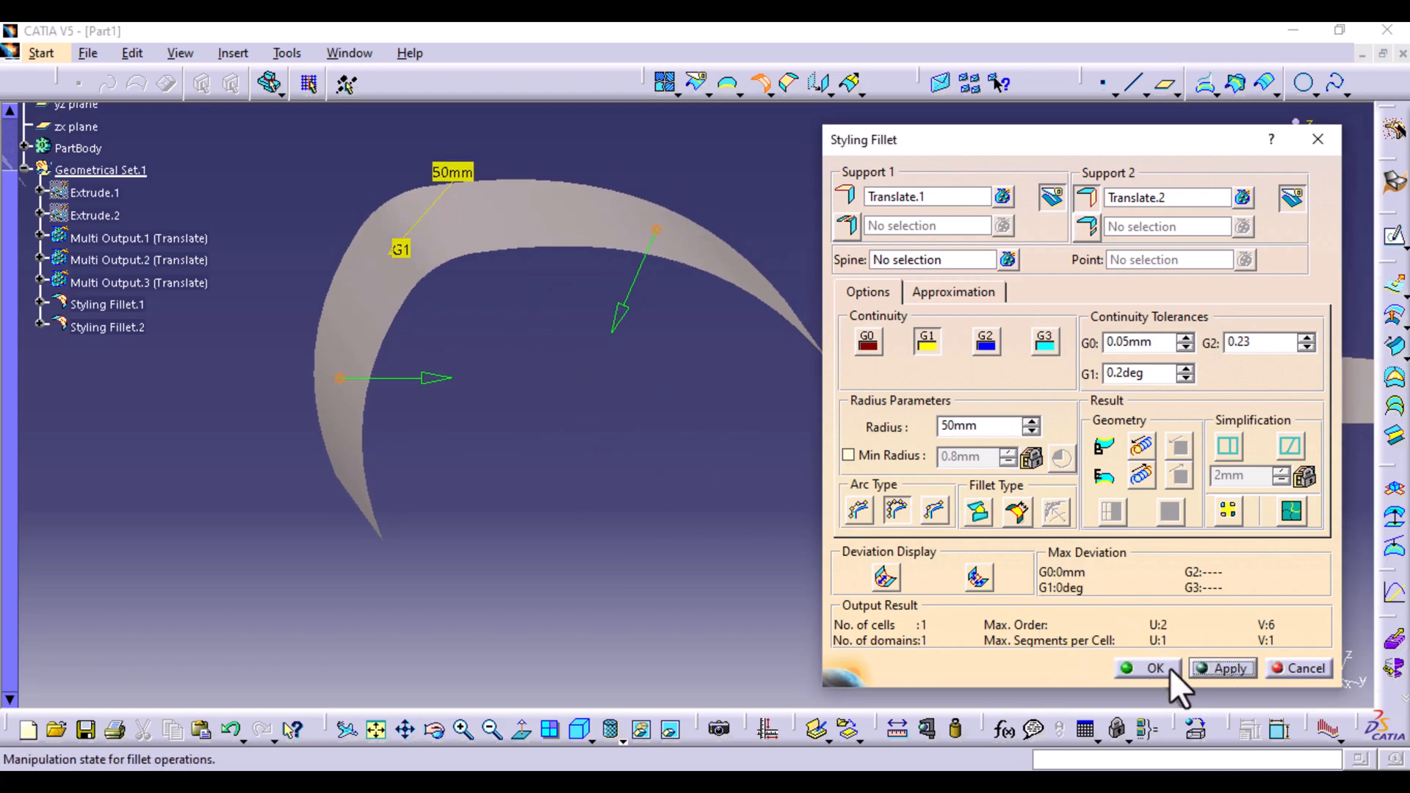
click(1154, 668)
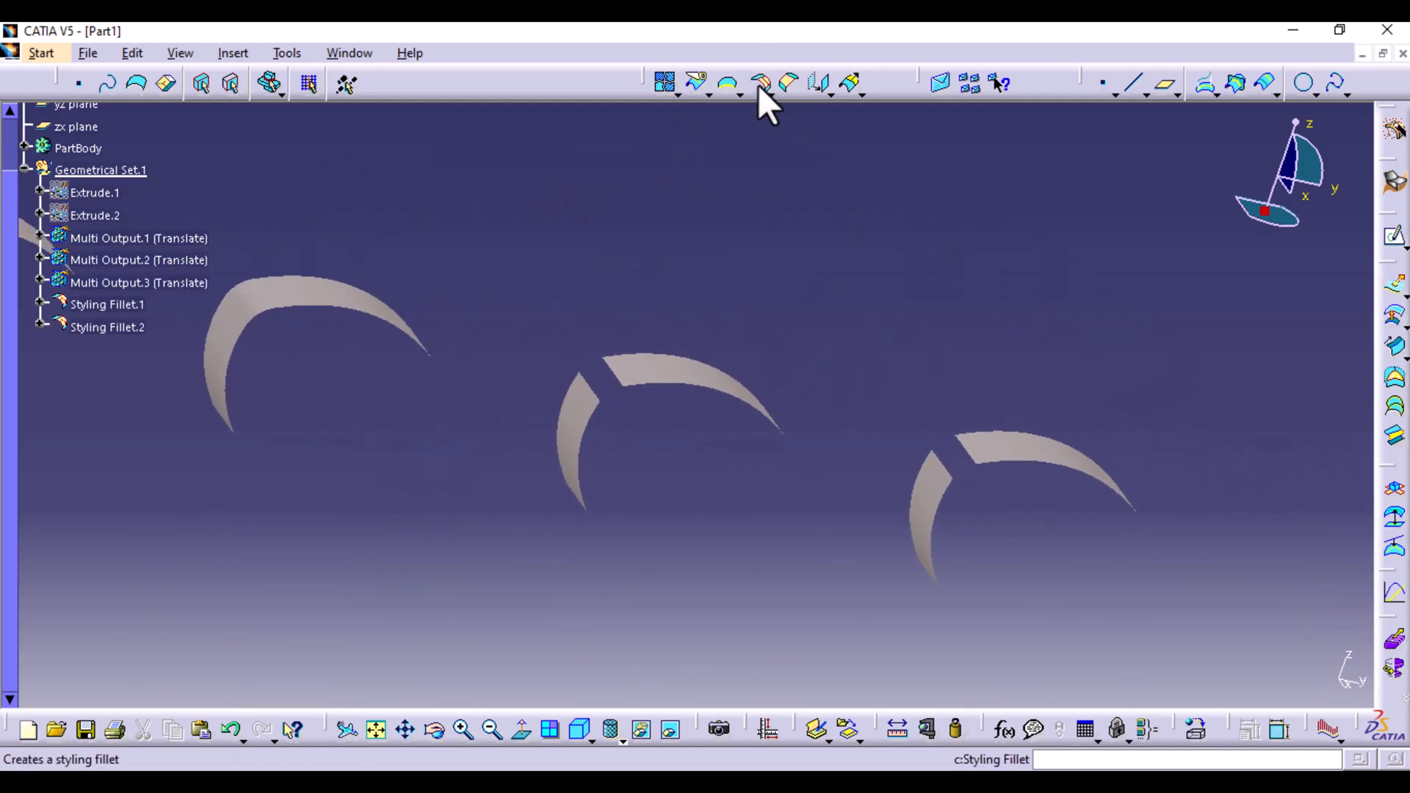
- Create a G2-continuous styling fillet joining Translate.3 and Translate.4
click(757, 82)
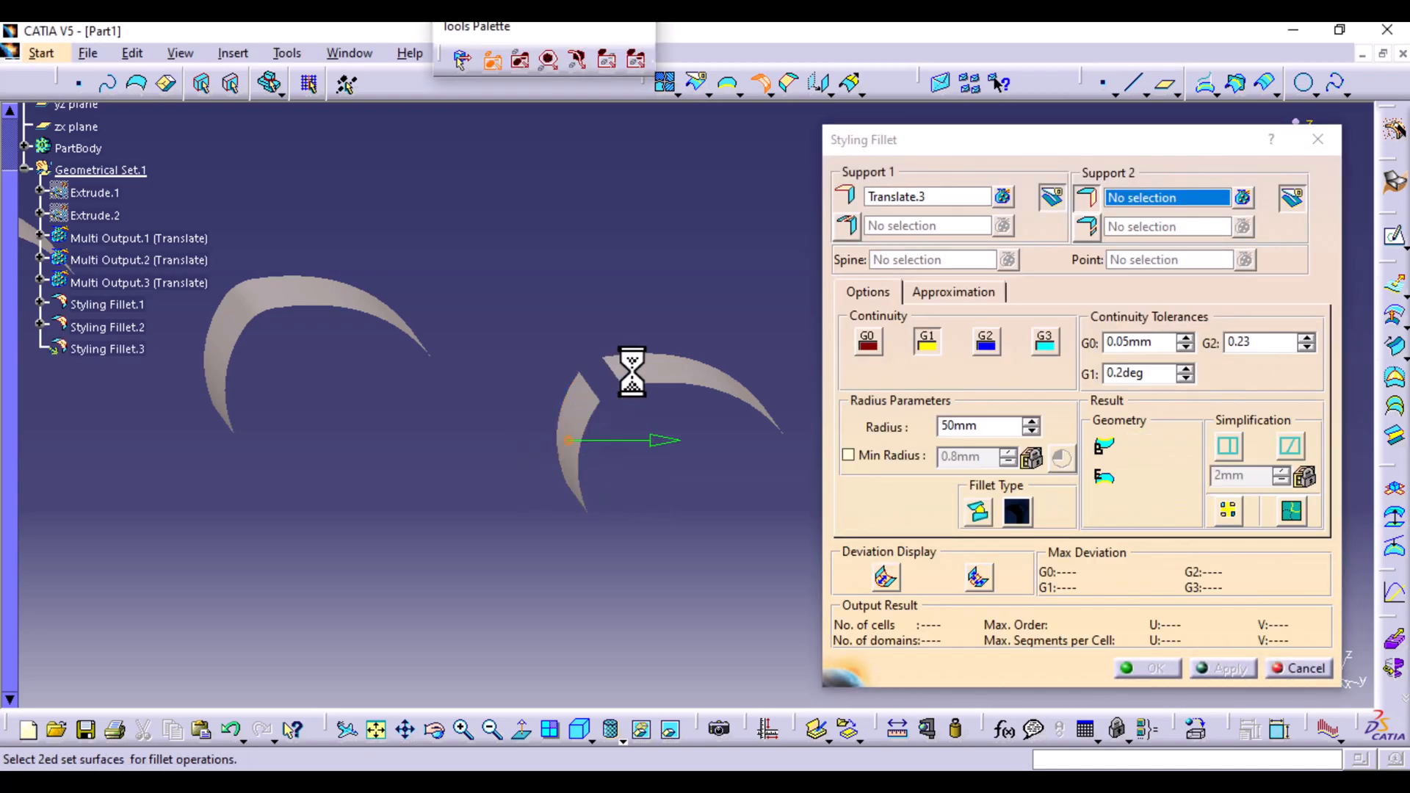
click(706, 374)
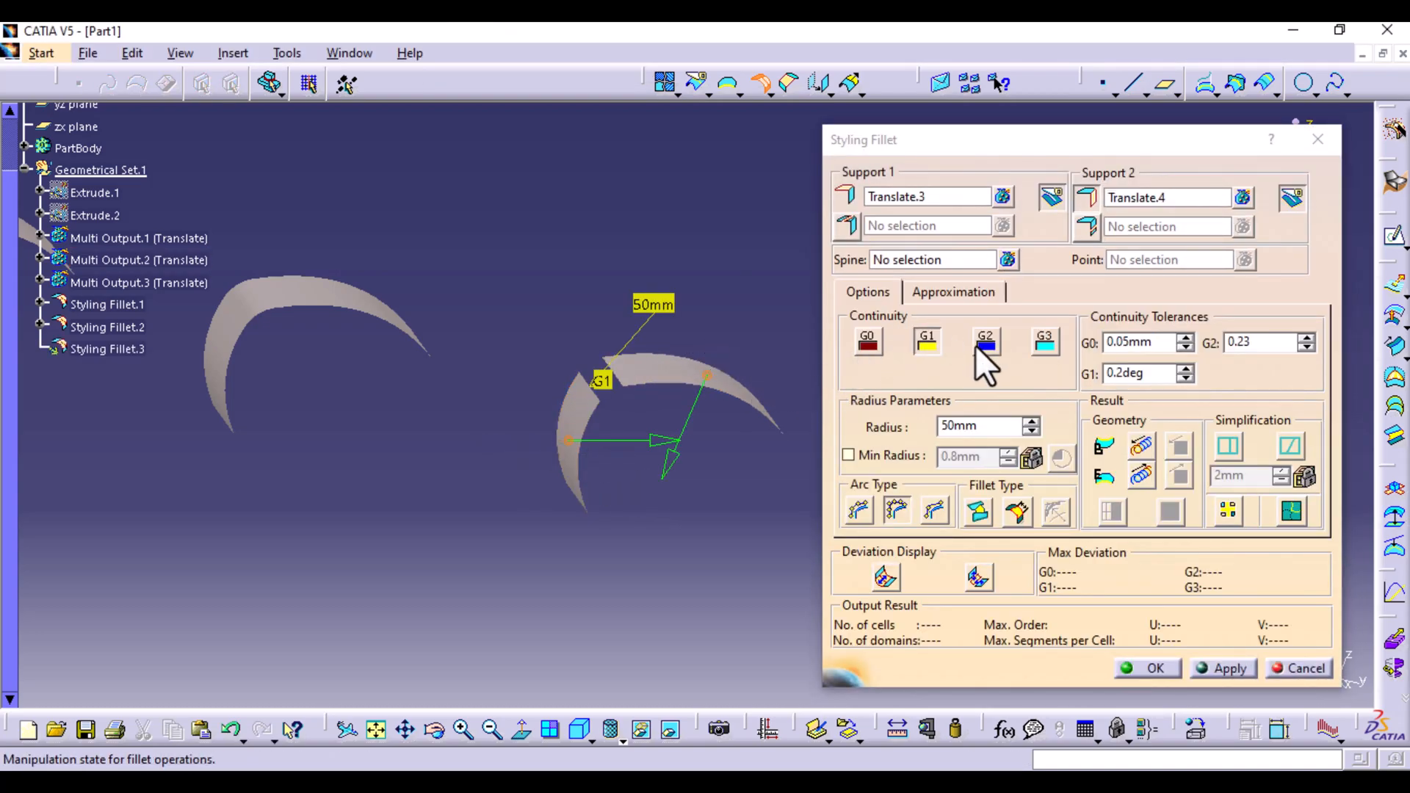
click(984, 339)
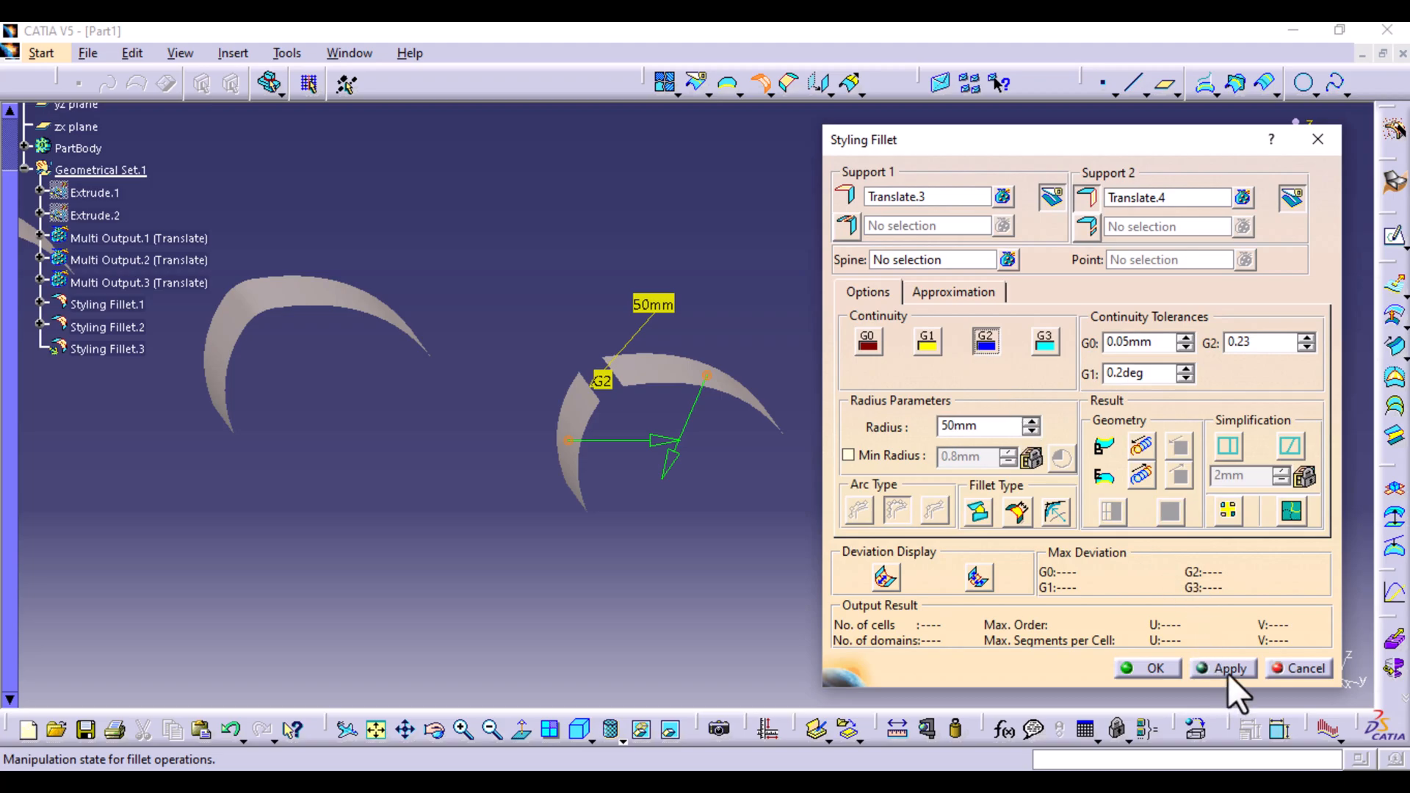
click(1229, 668)
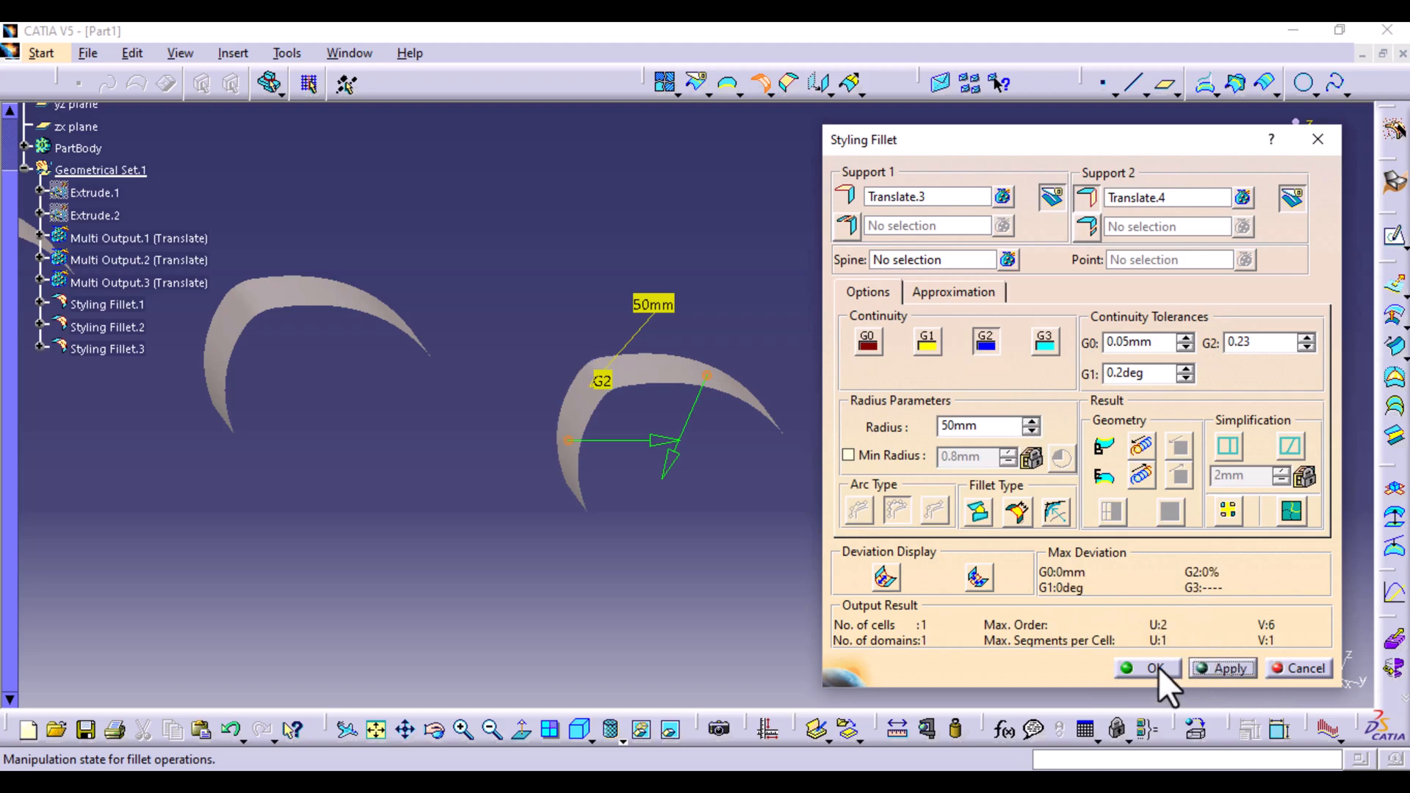
click(1155, 666)
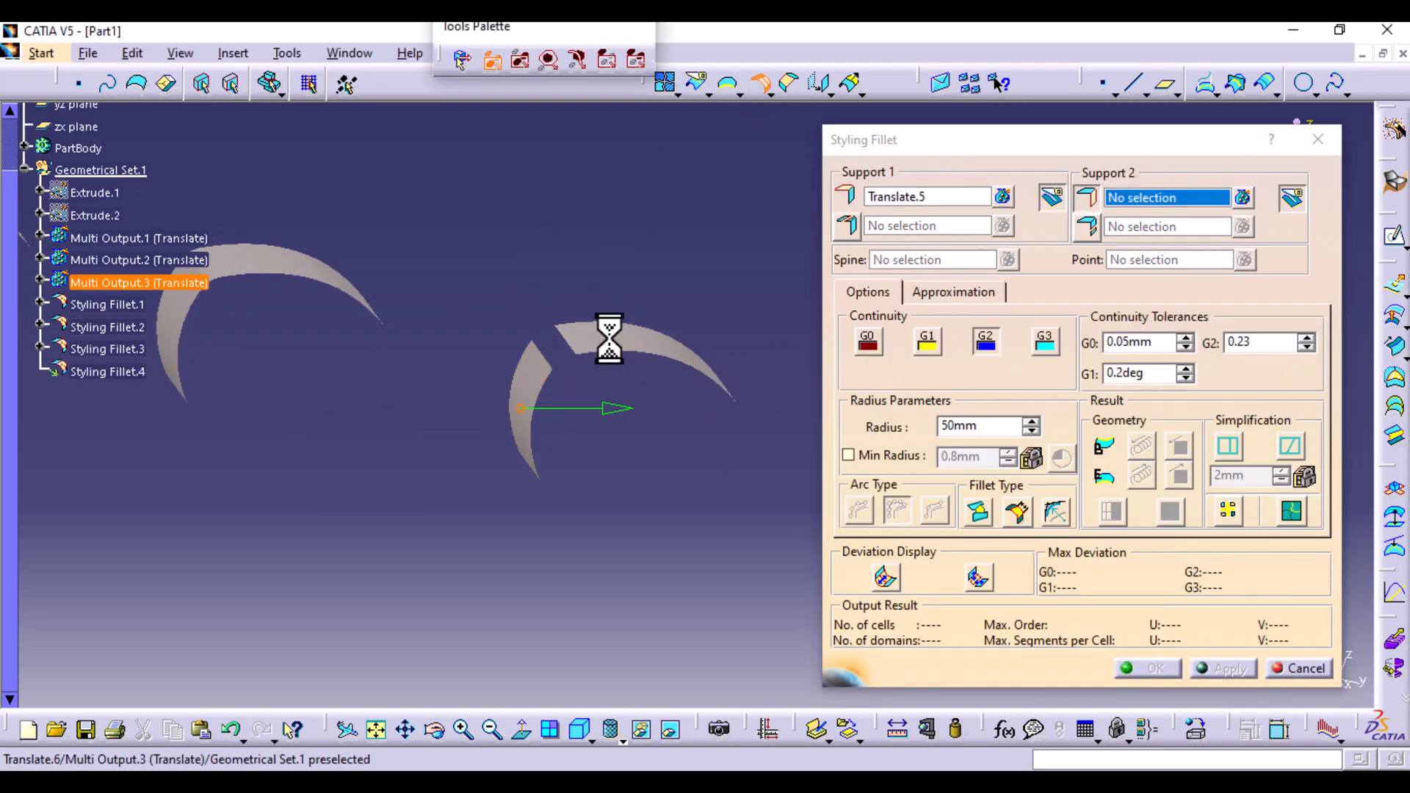
- Create a G3-continuous styling fillet joining Translate.5 and Translate.6
click(656, 343)
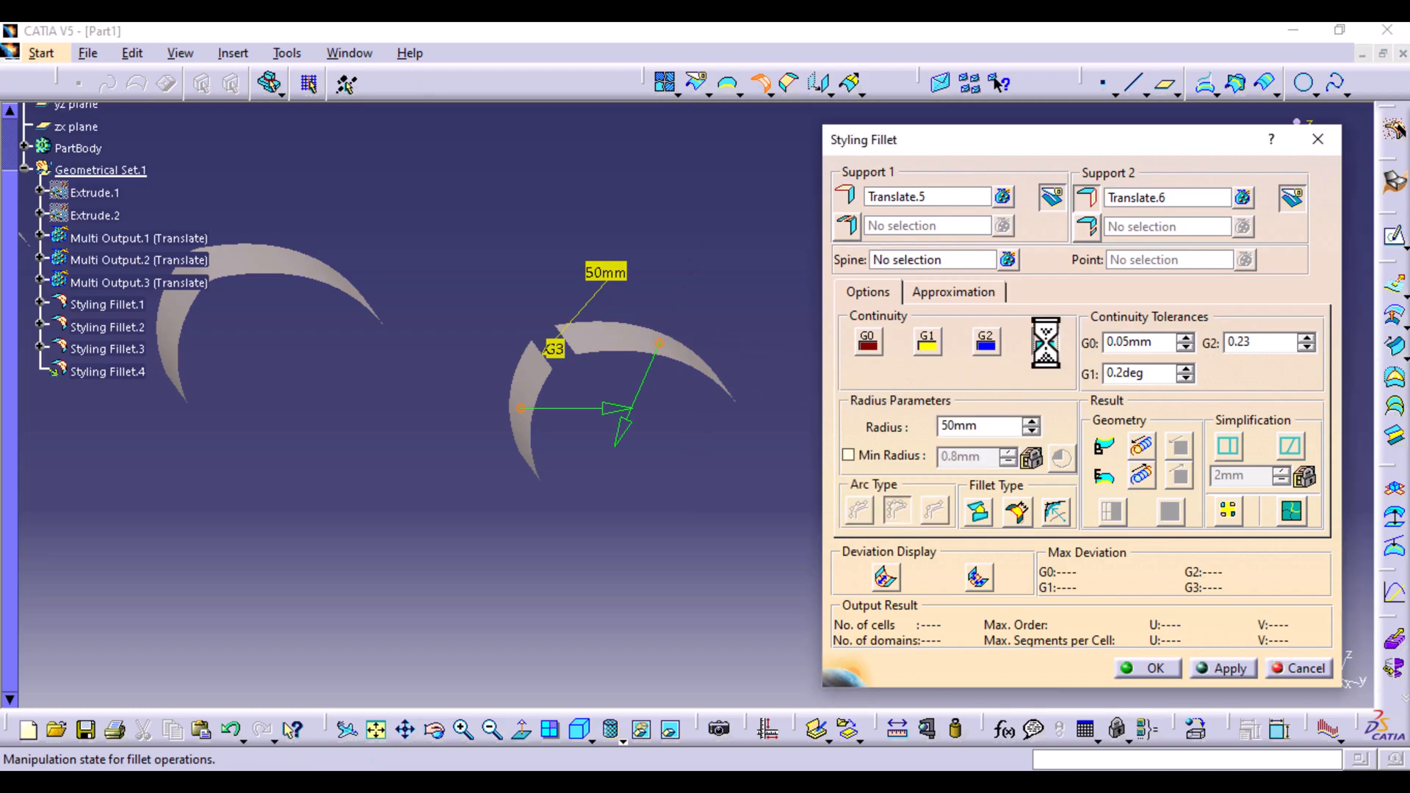
click(1228, 668)
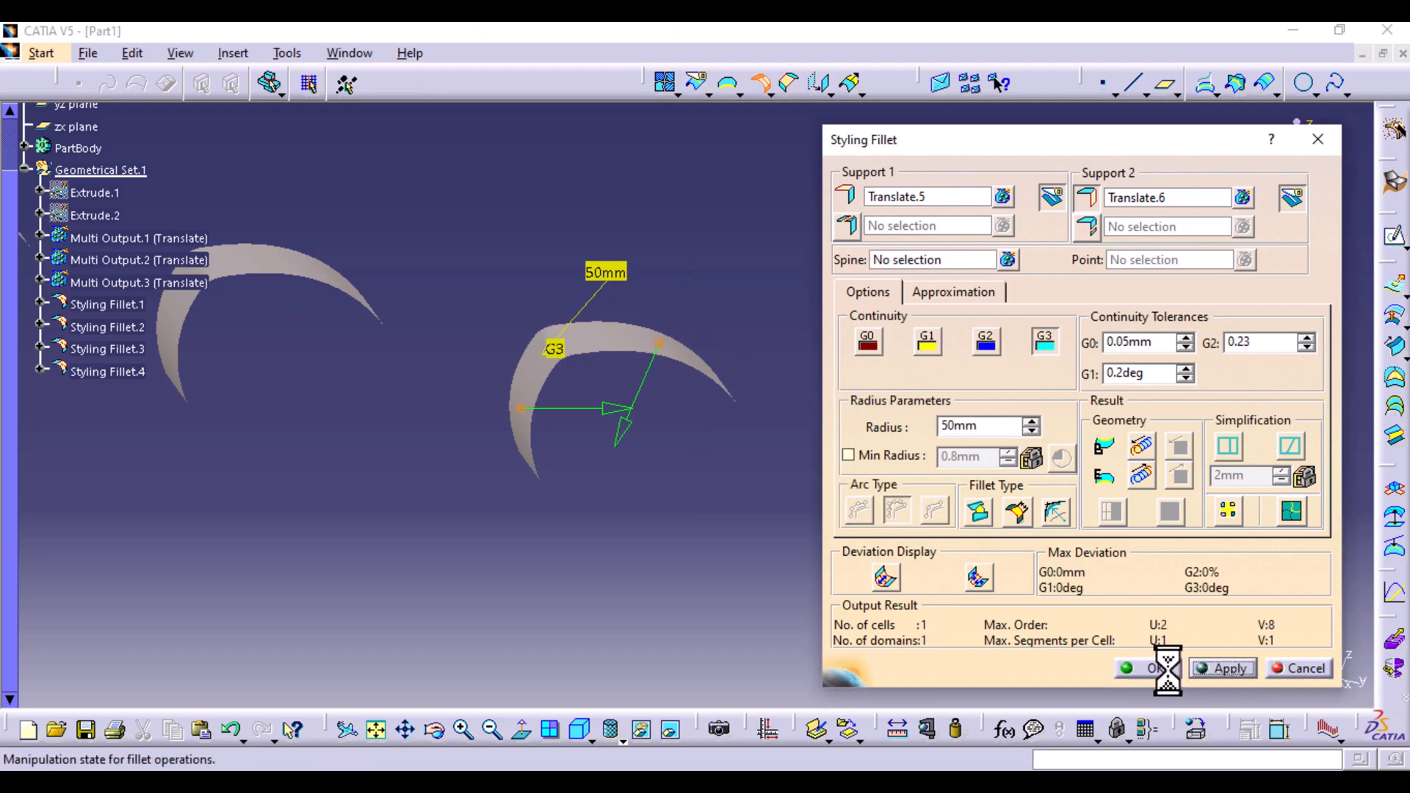
click(1154, 668)
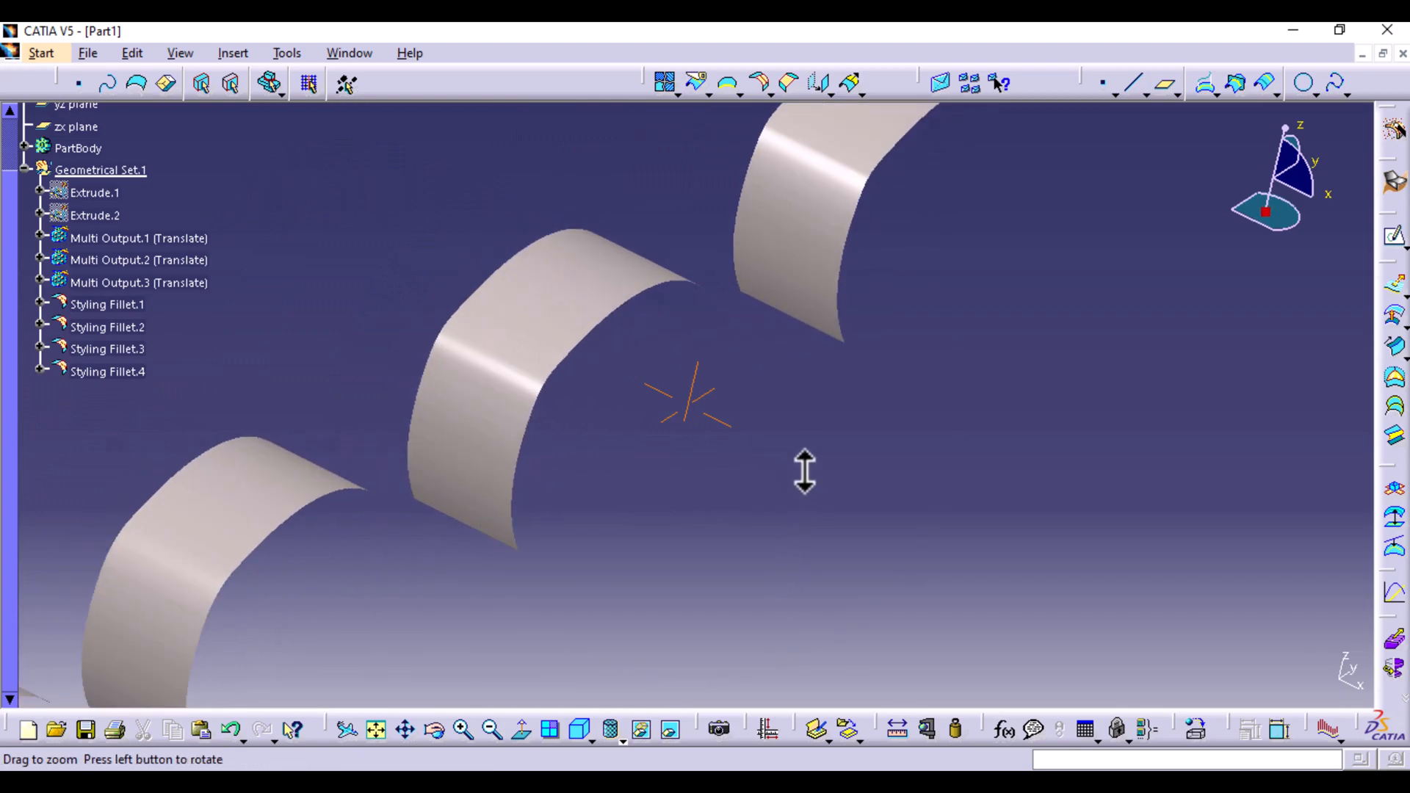
mouse_move(760, 193)
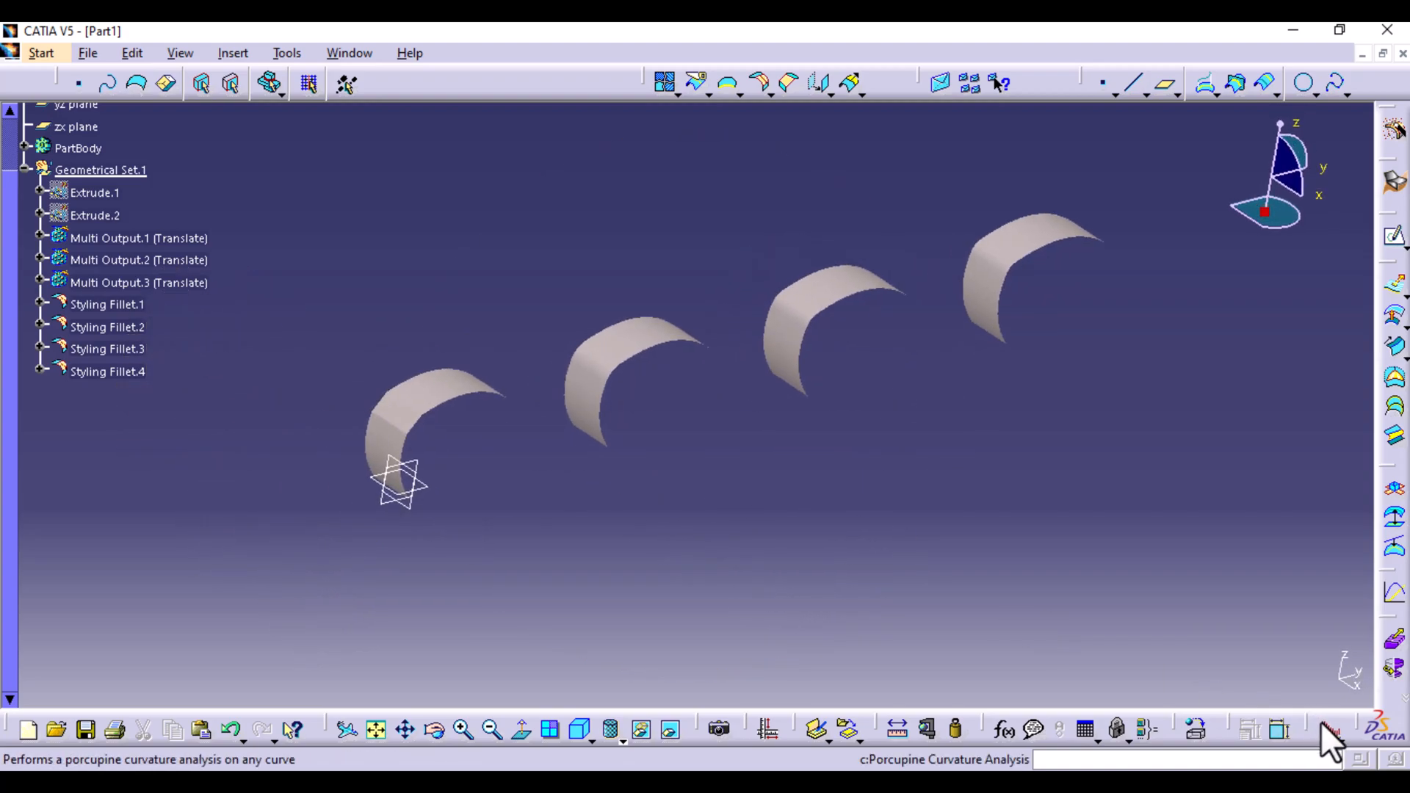
- Add a porcupine curvature comb on Styling Fillet.1
click(1330, 730)
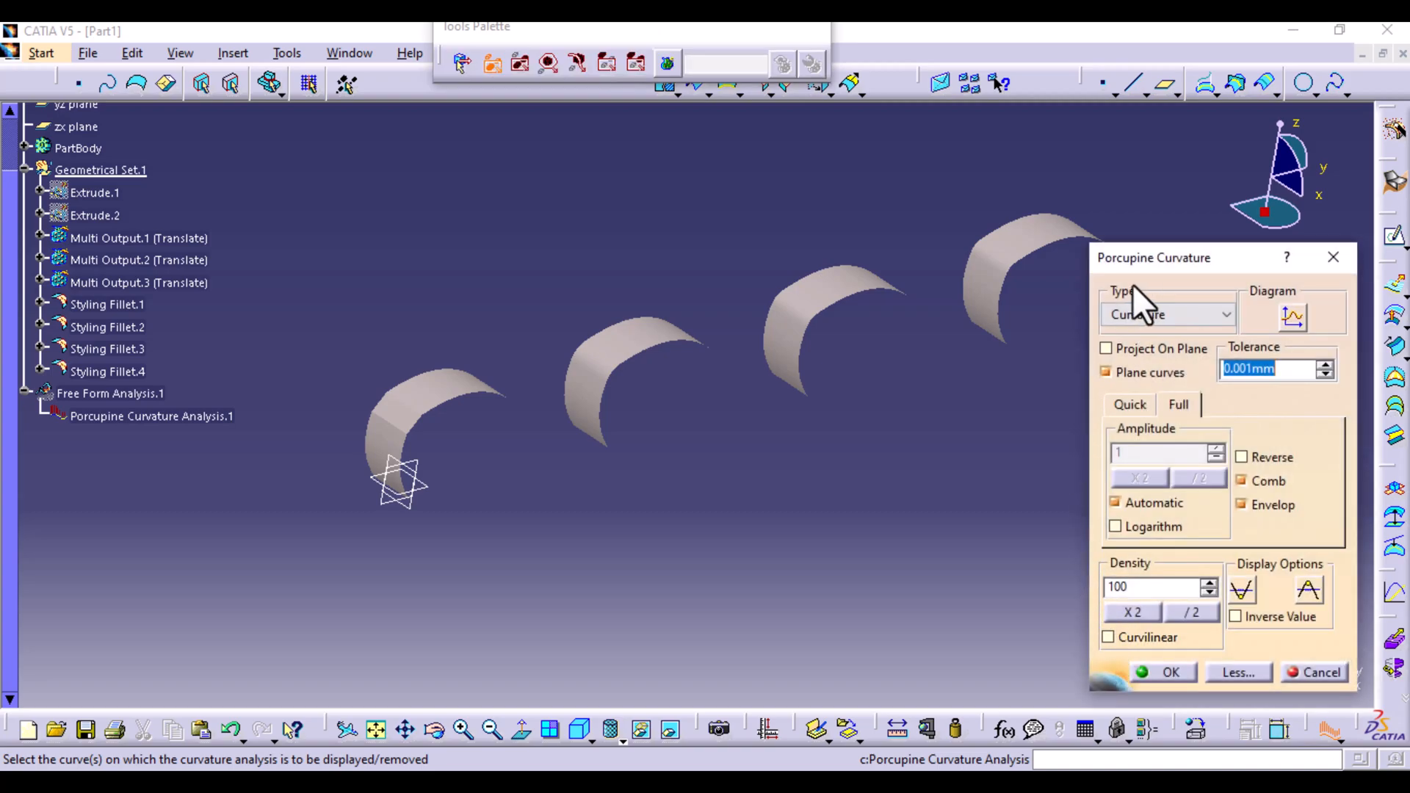
mouse_move(1204, 280)
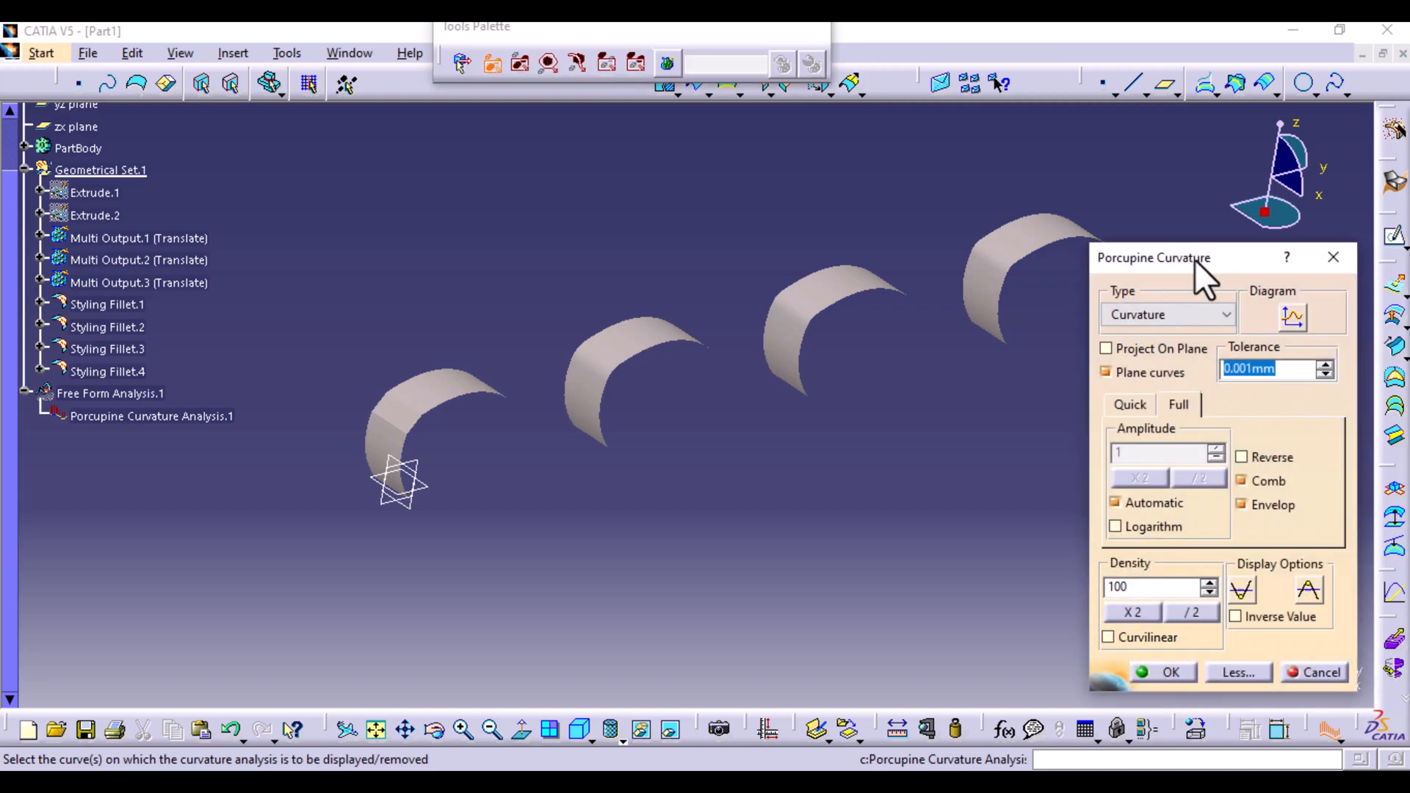
click(107, 306)
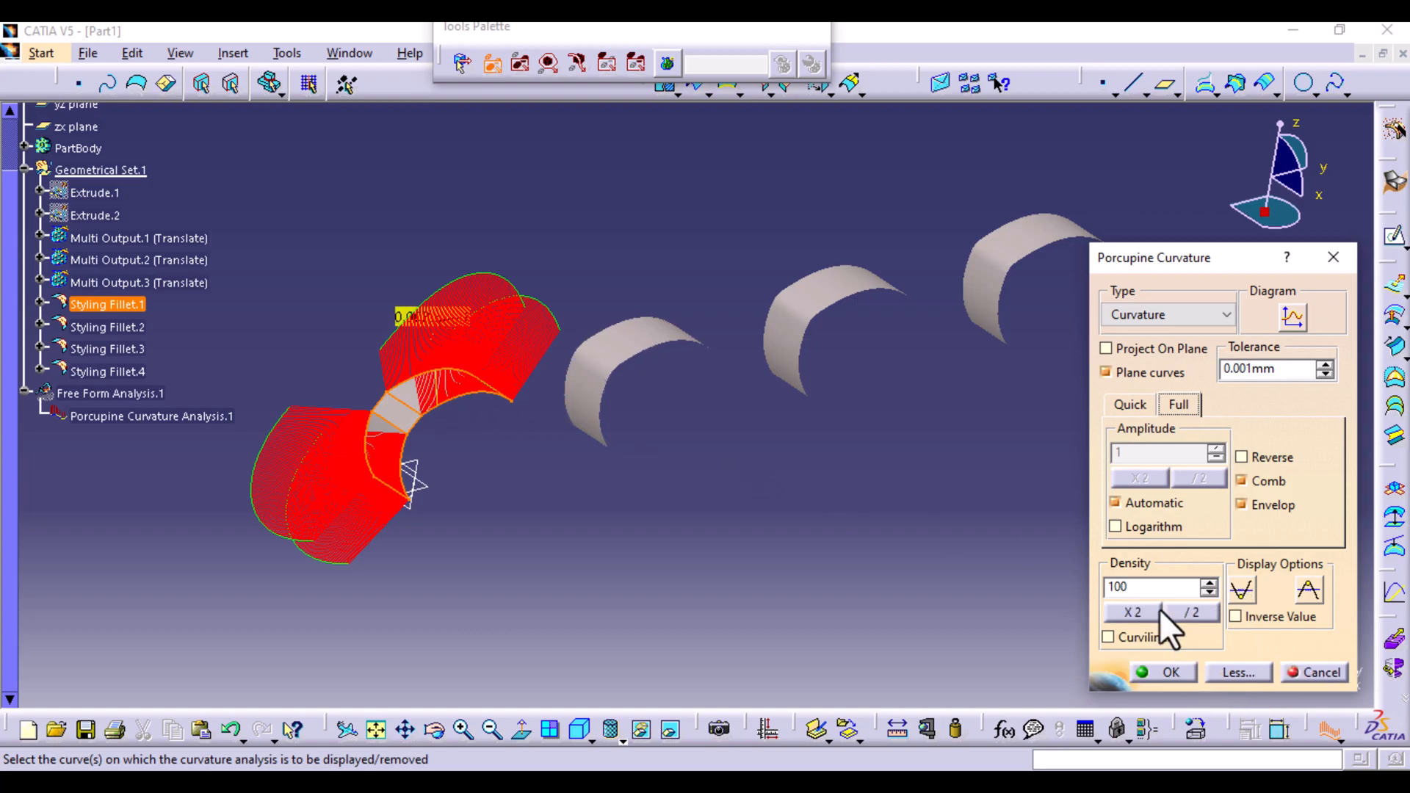
mouse_move(1243, 304)
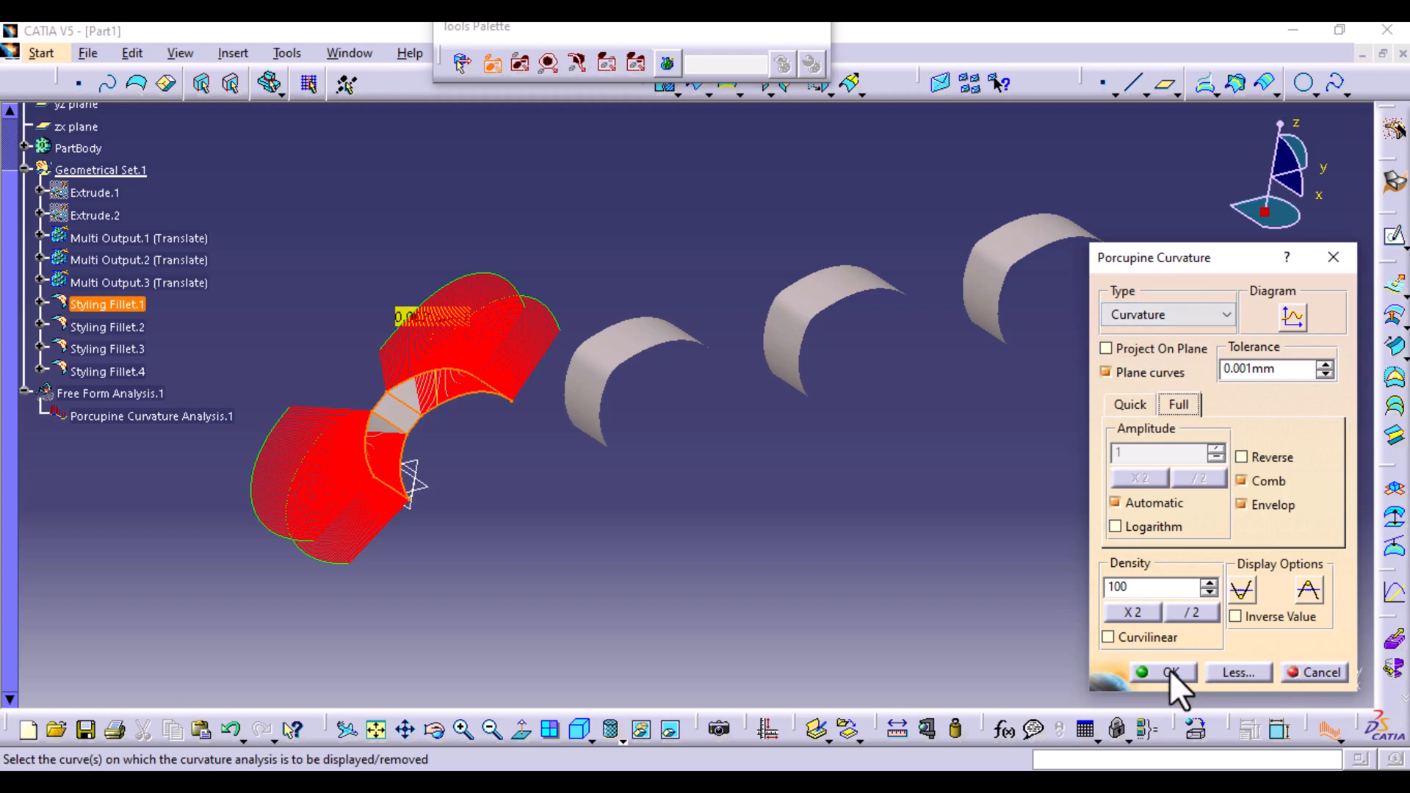
click(1164, 672)
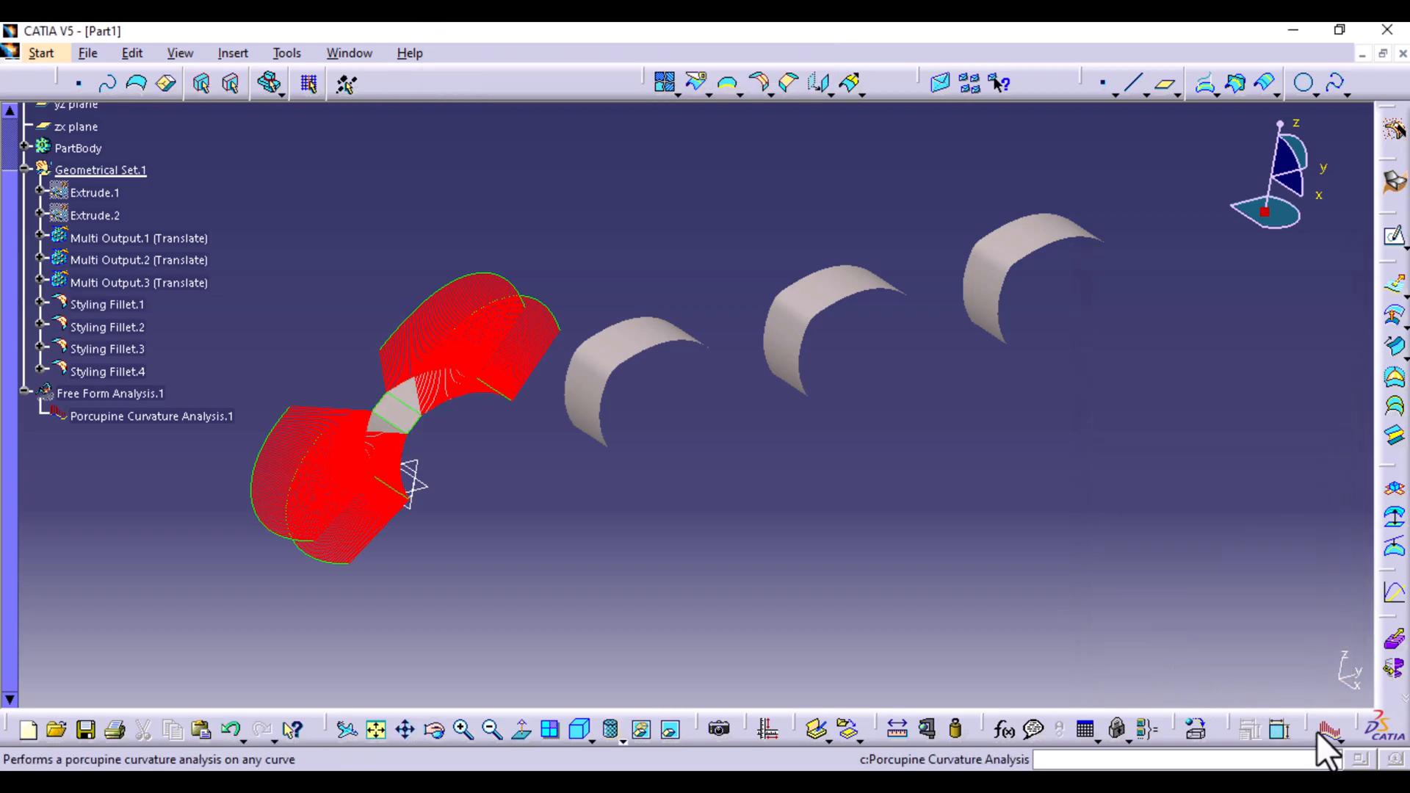
- Add porcupine curvature combs on Styling Fillet.2 and the remaining fillets
click(639, 351)
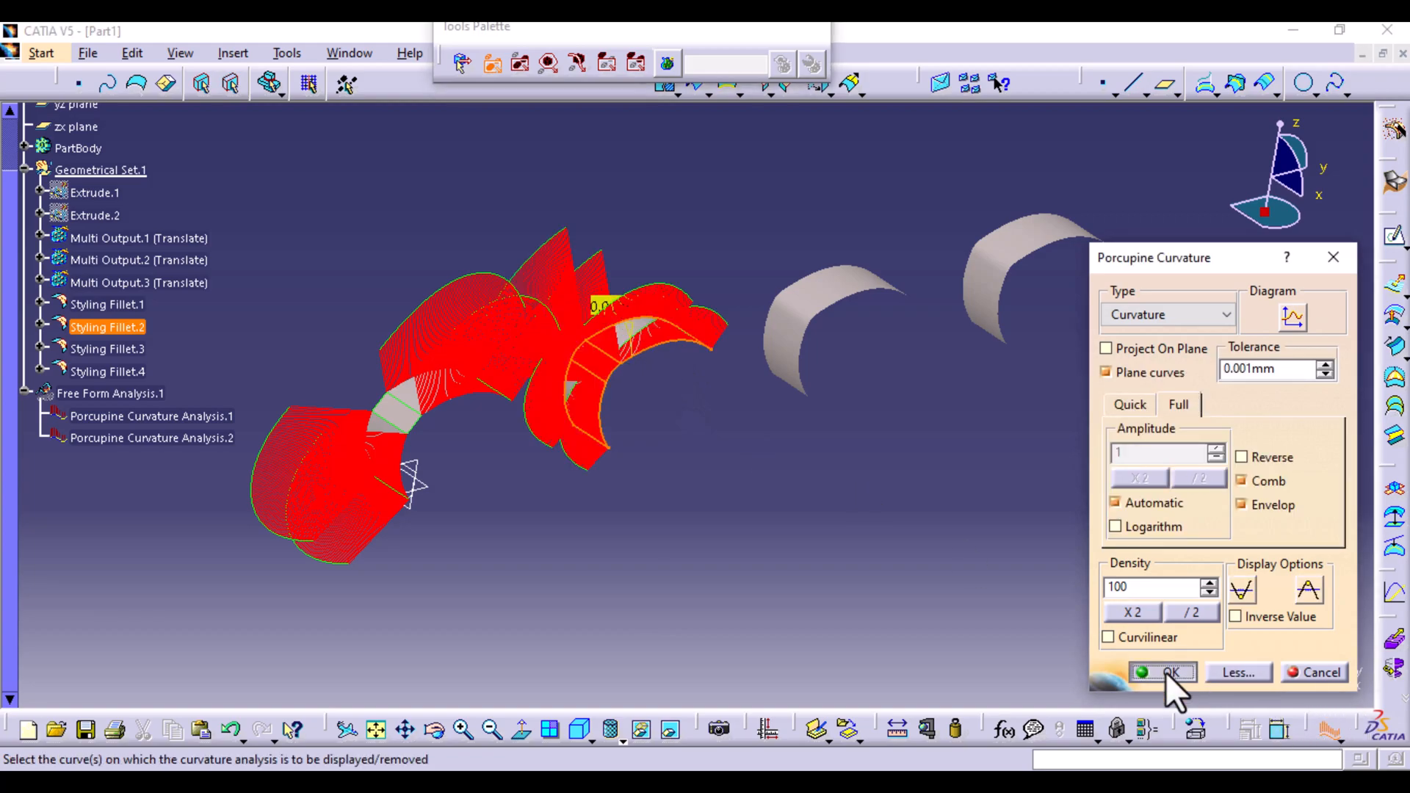
click(1160, 673)
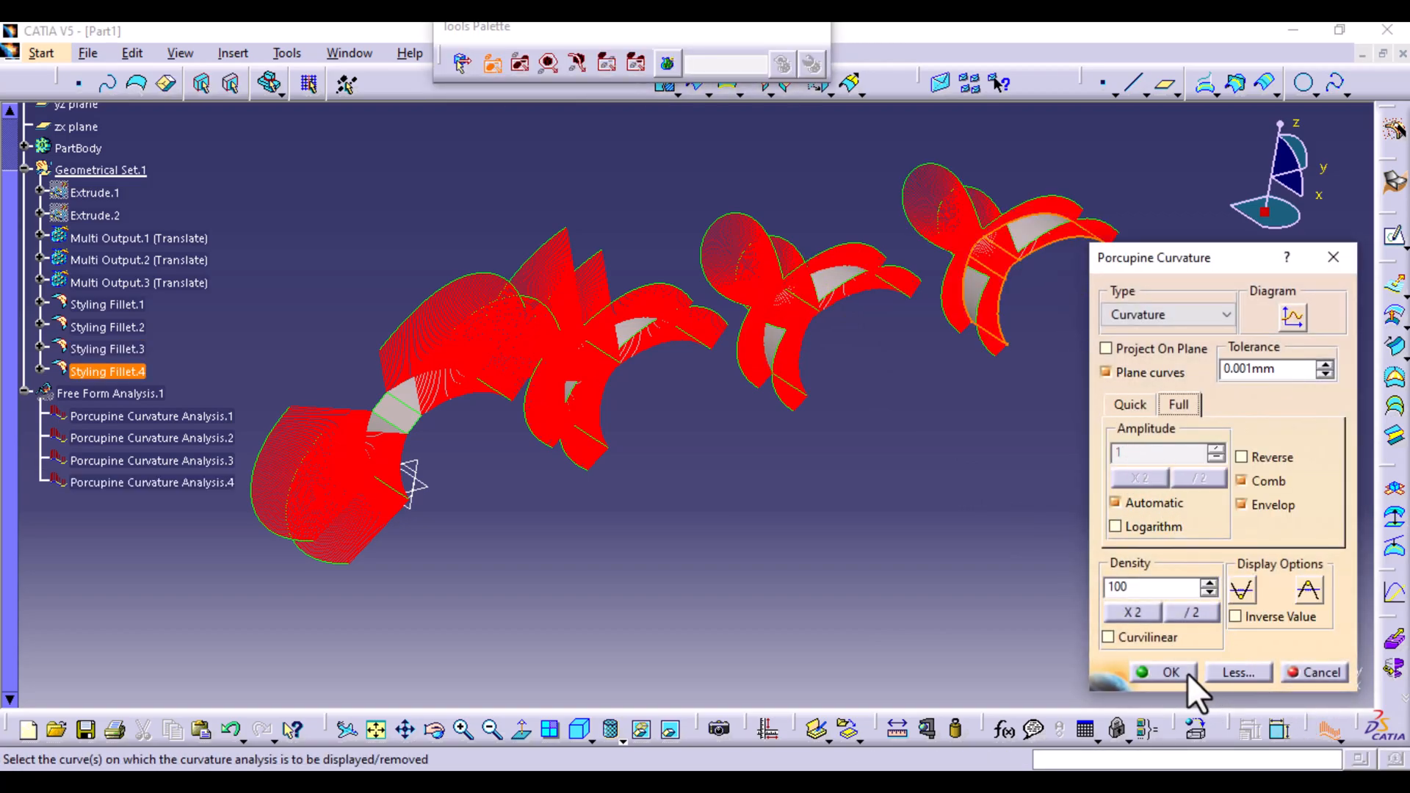
click(1169, 672)
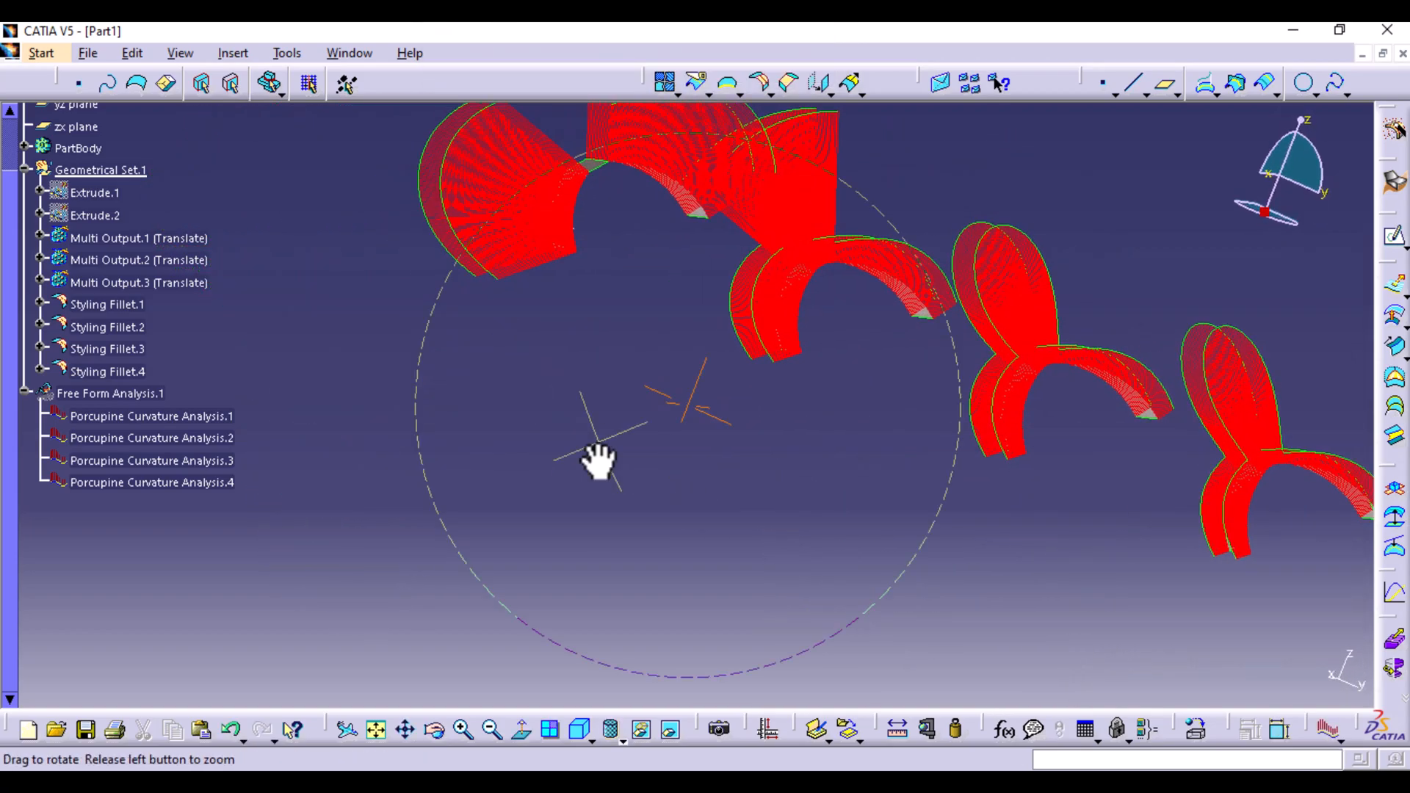
click(576, 730)
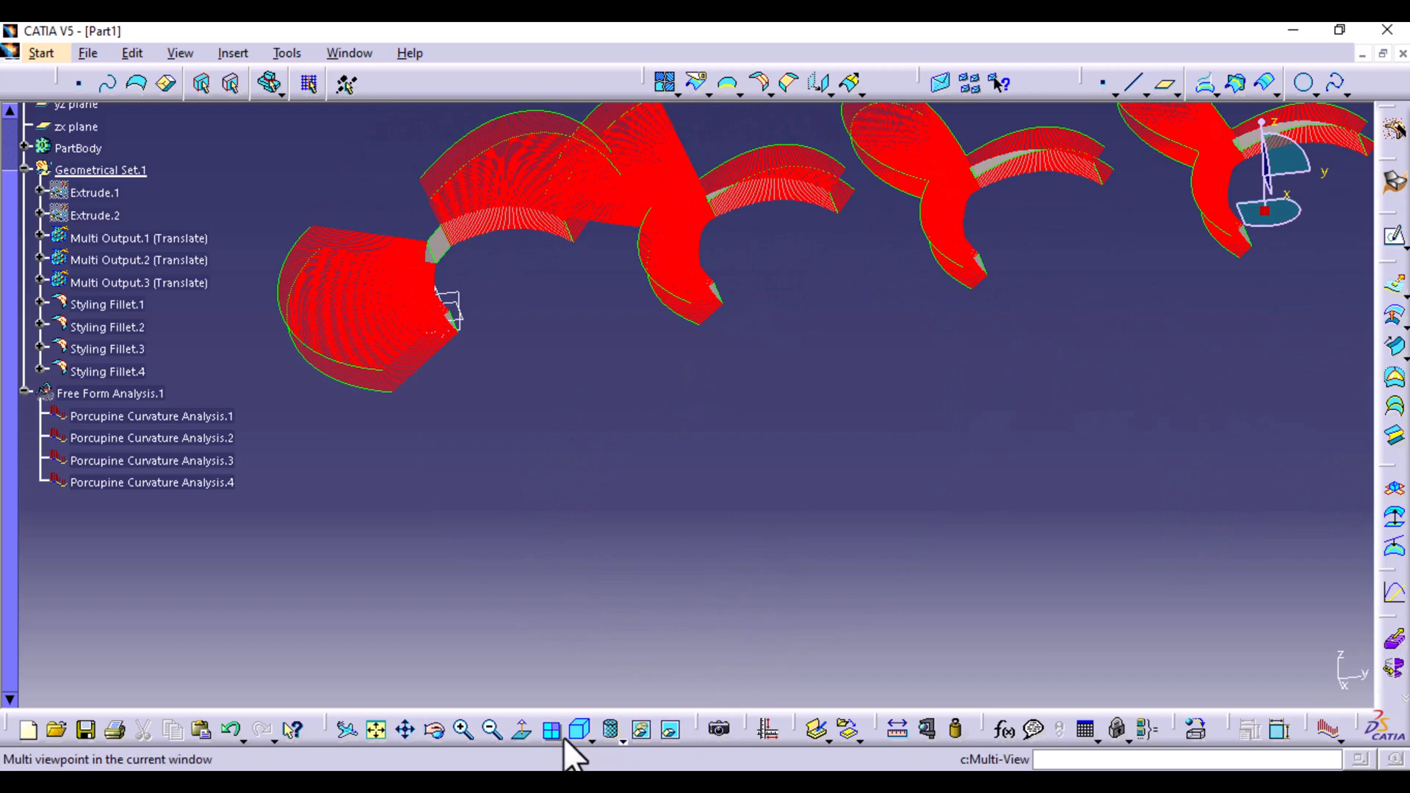
click(606, 730)
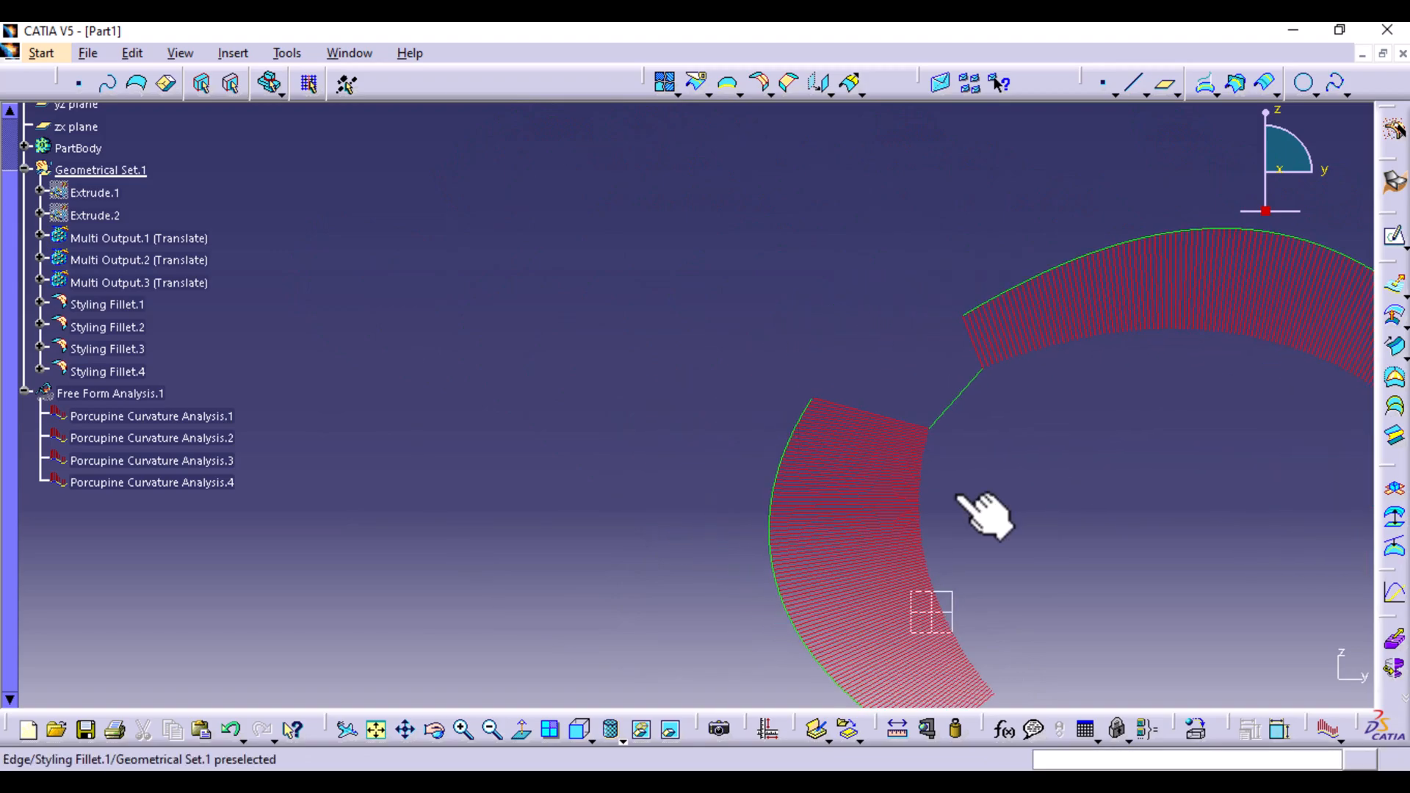
click(106, 304)
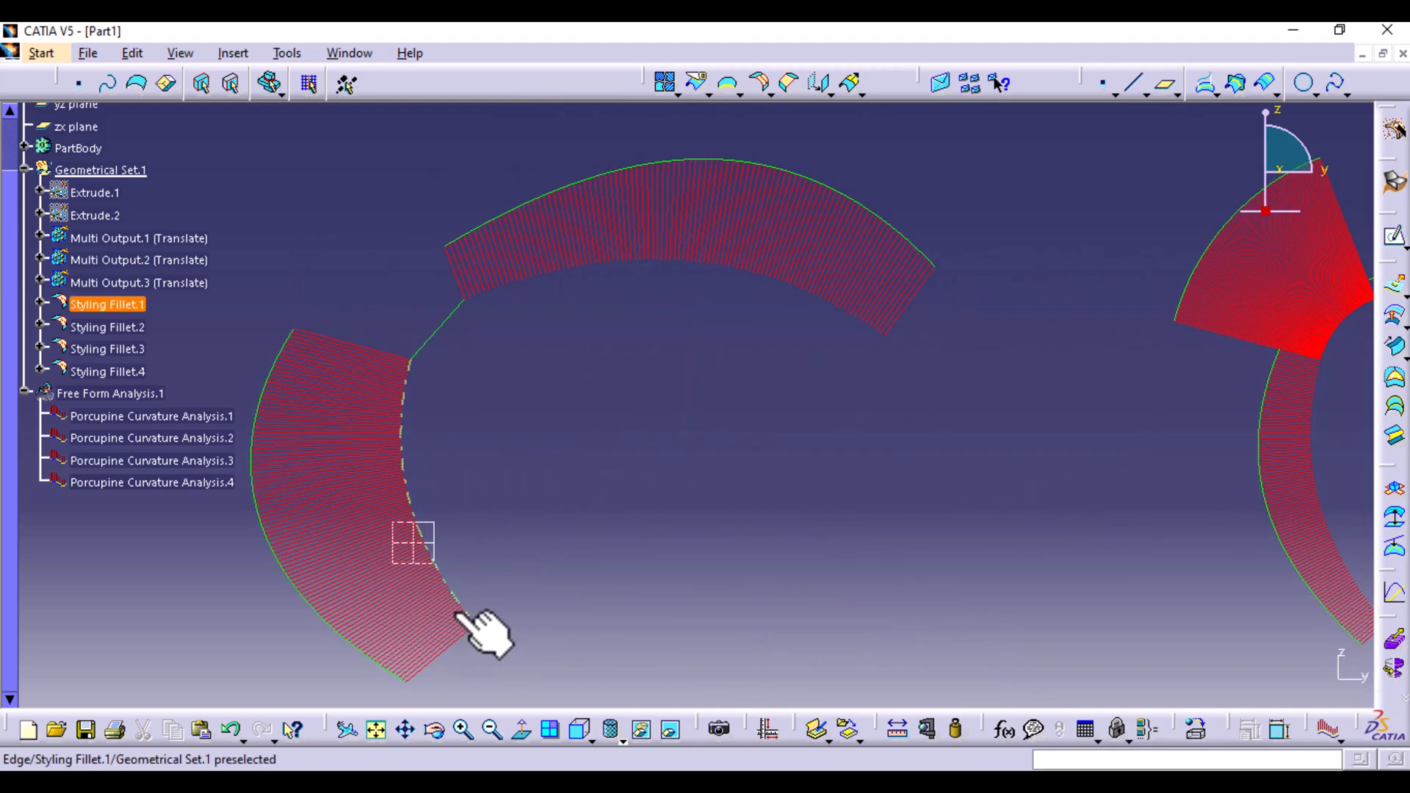
click(936, 351)
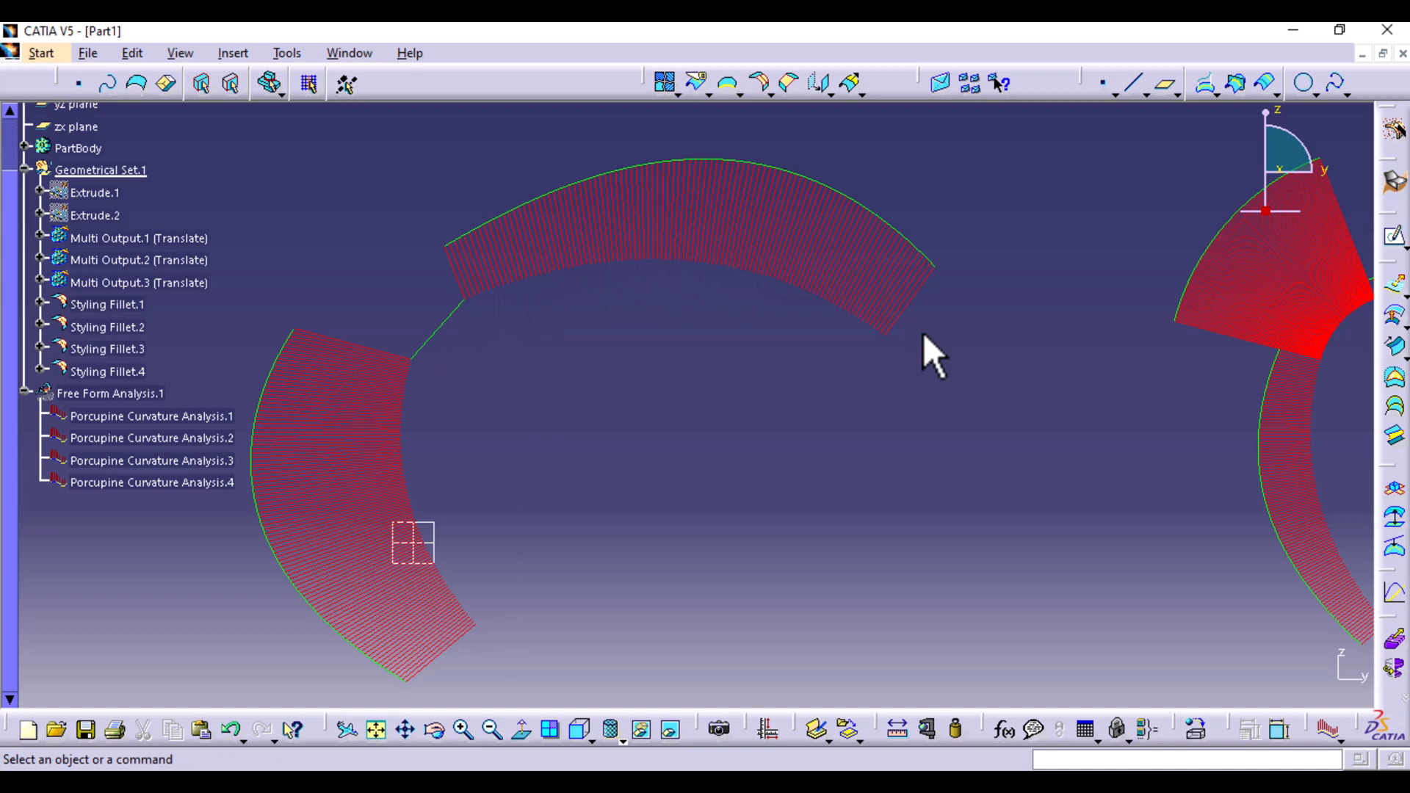
mouse_move(405, 377)
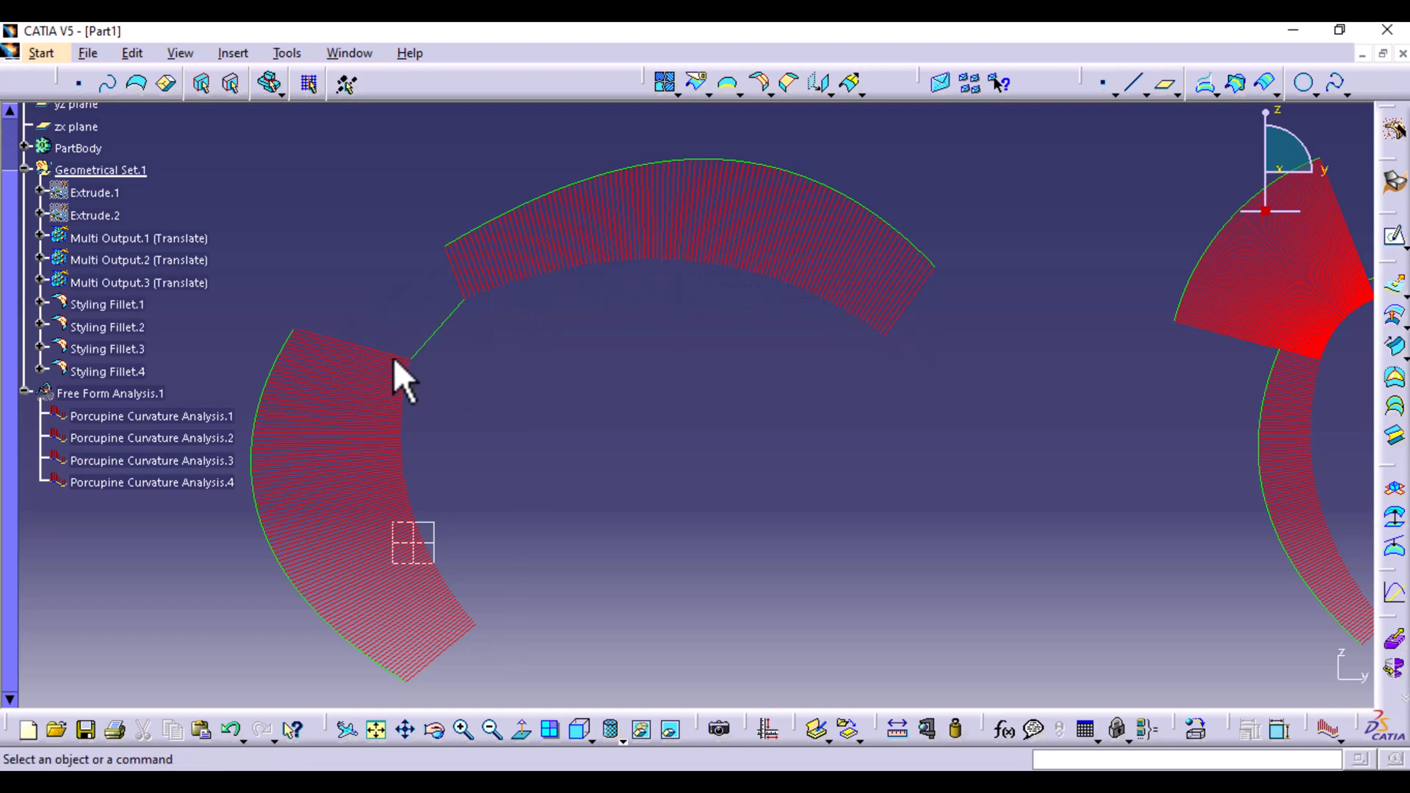
mouse_move(491, 319)
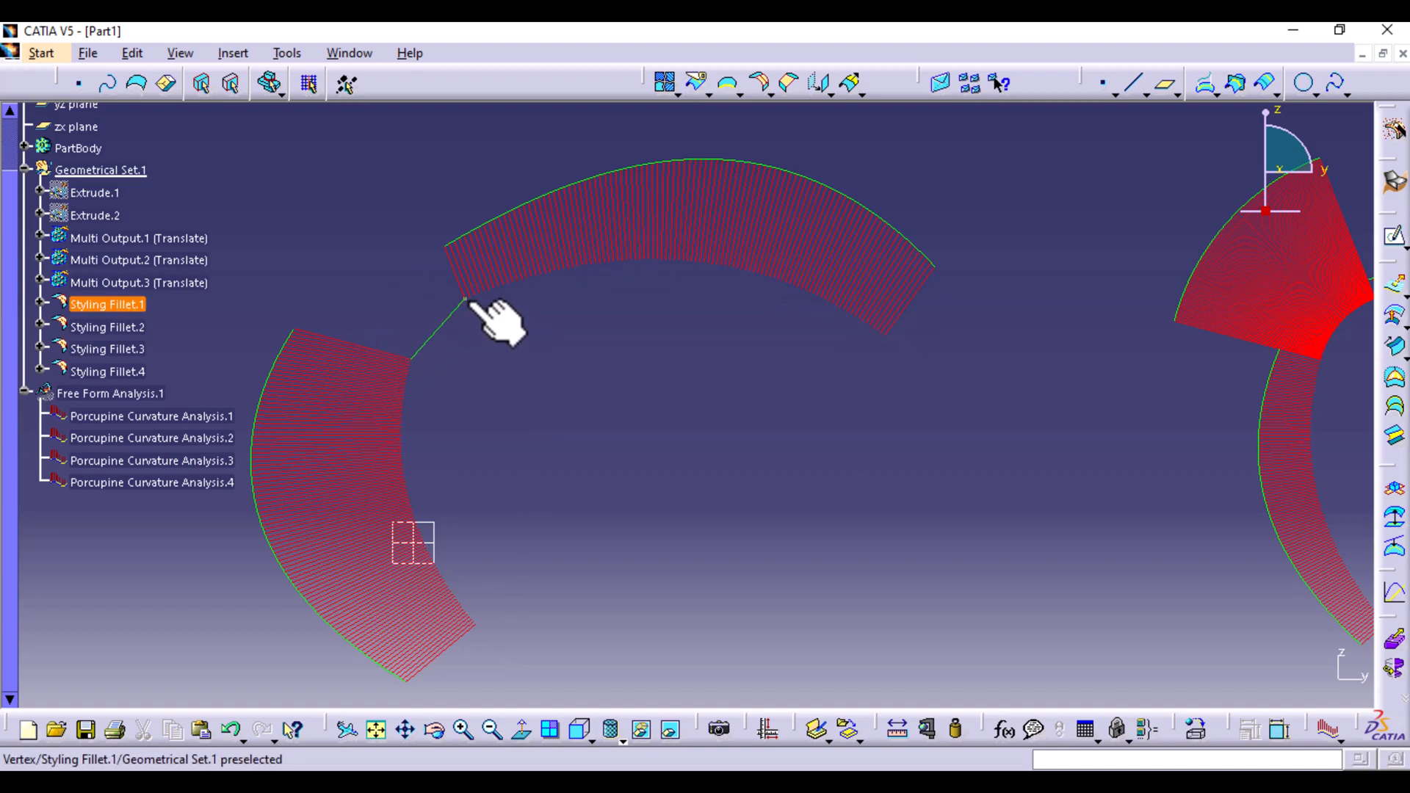
mouse_move(432, 373)
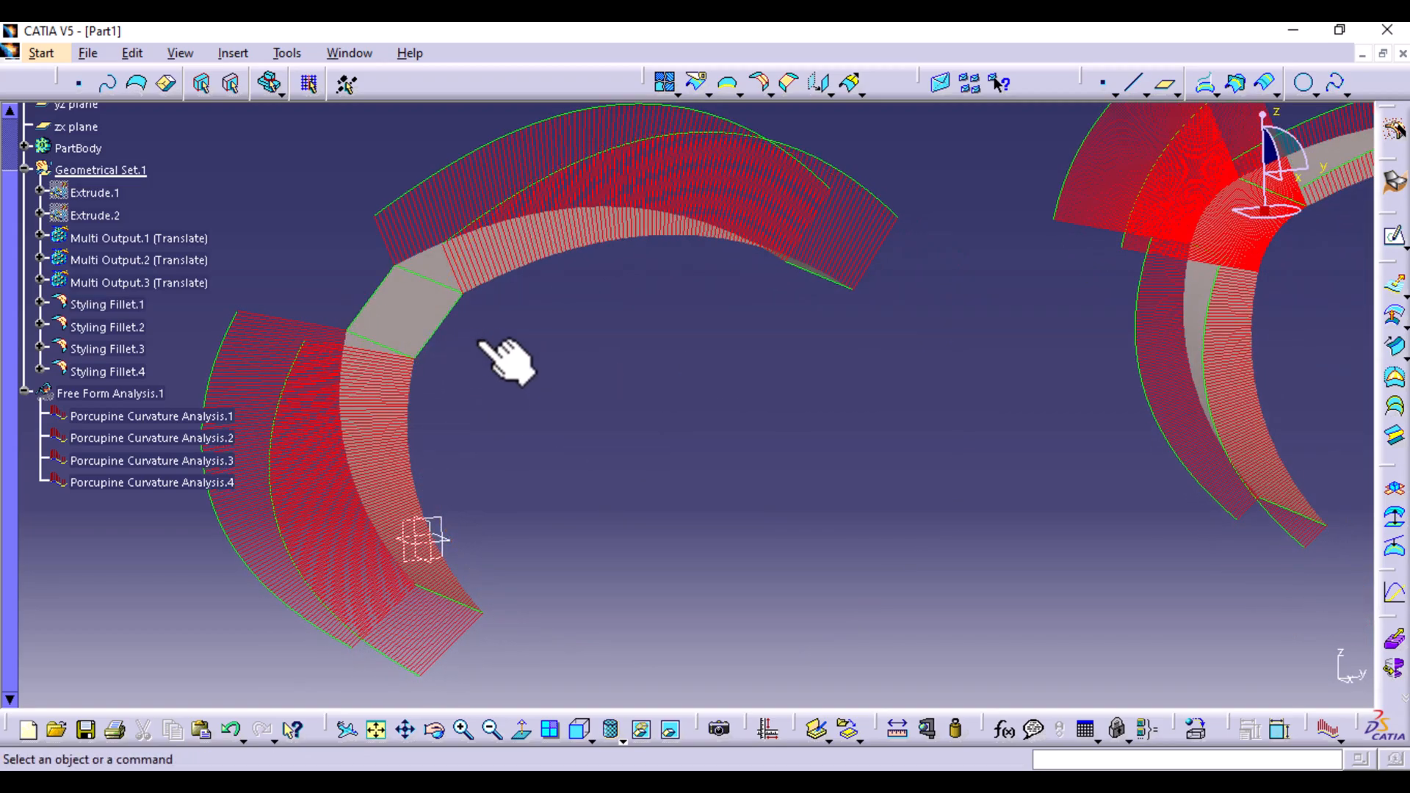
mouse_move(441, 338)
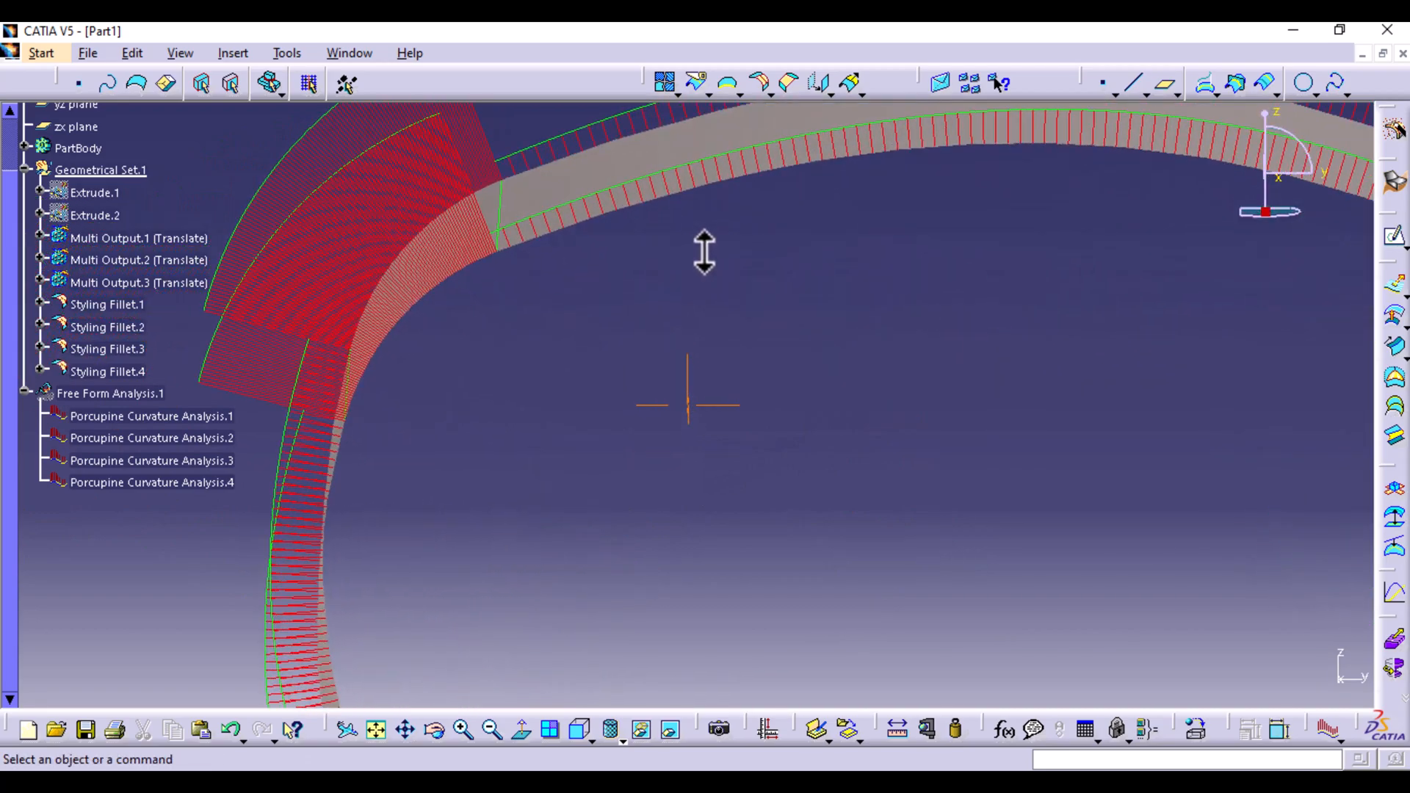
click(581, 730)
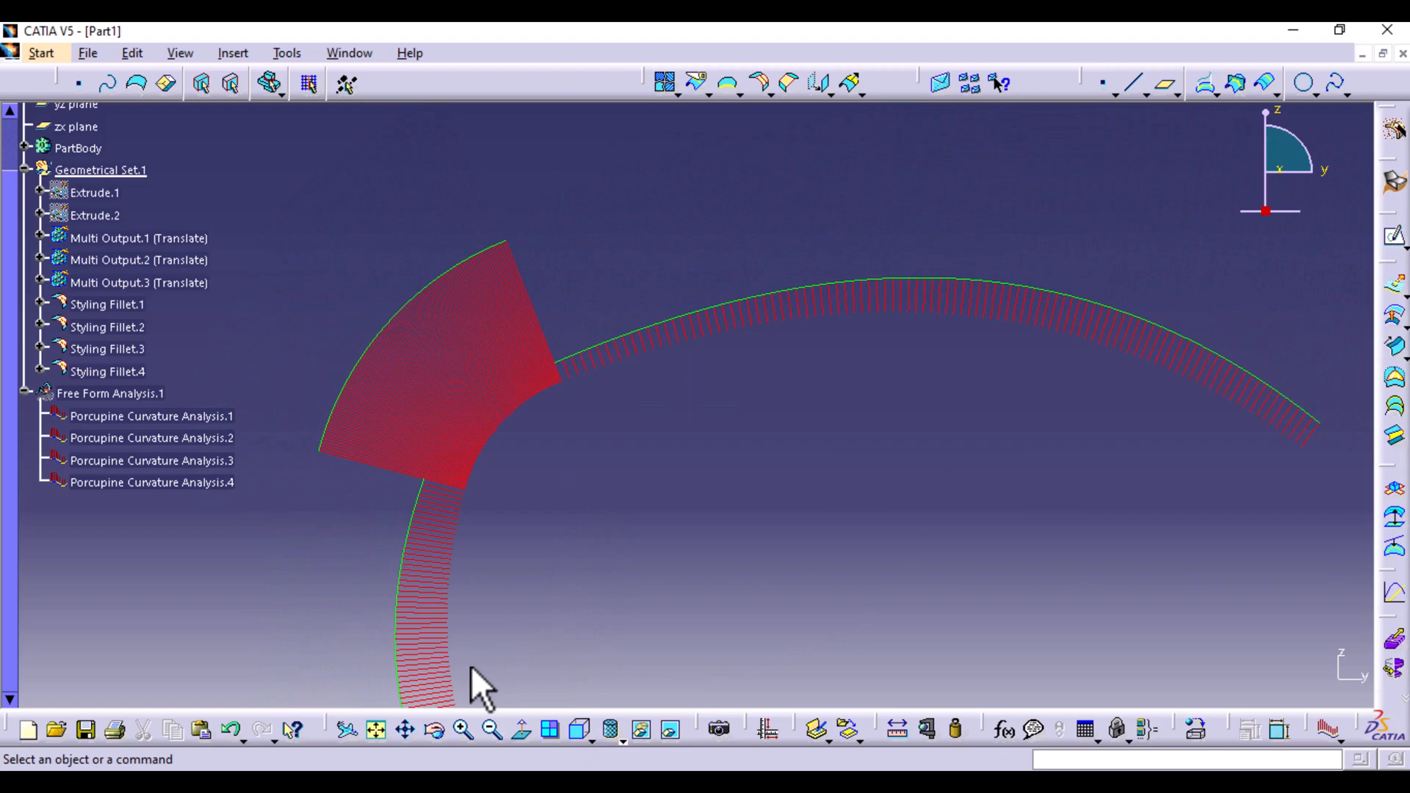
mouse_move(647, 517)
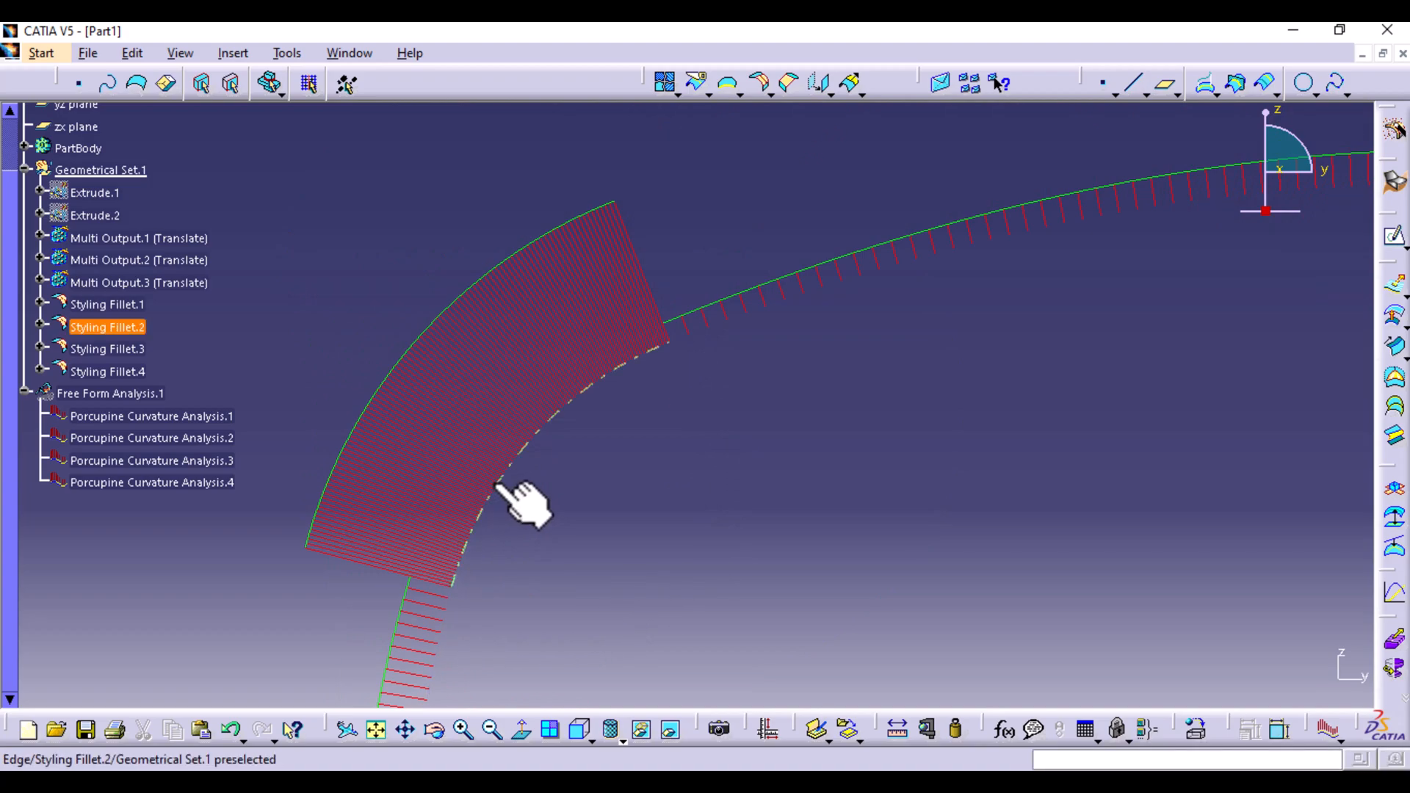
click(855, 305)
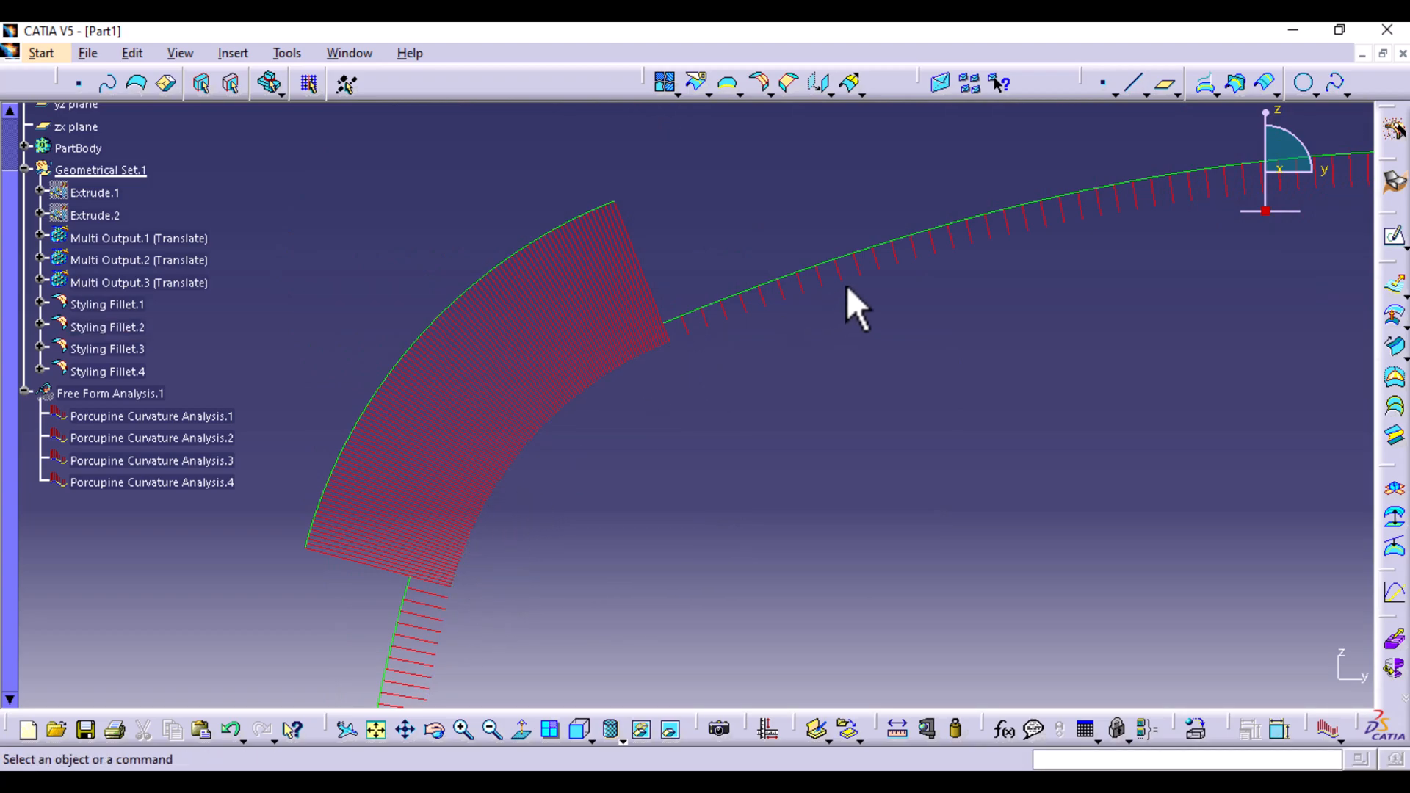
mouse_move(639, 395)
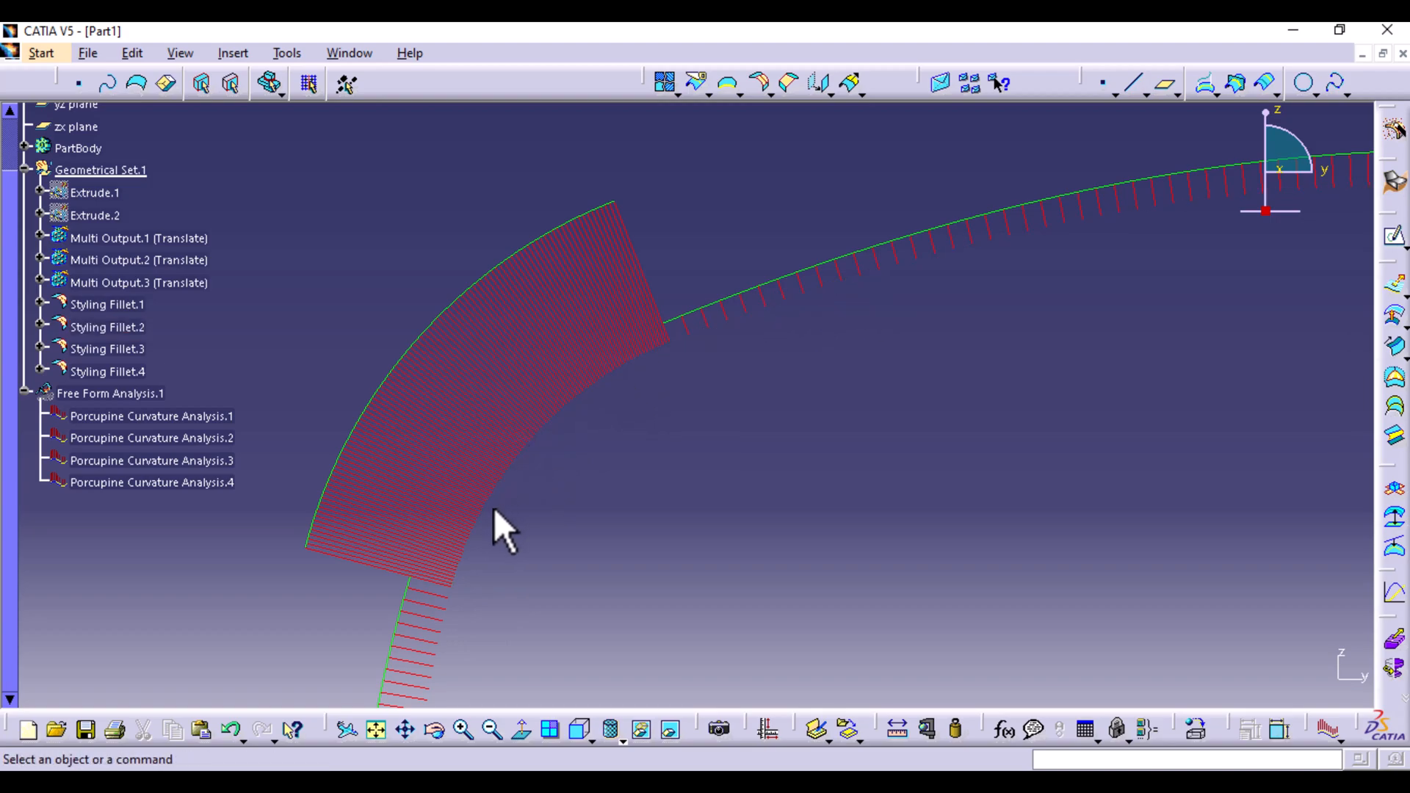
mouse_move(504, 535)
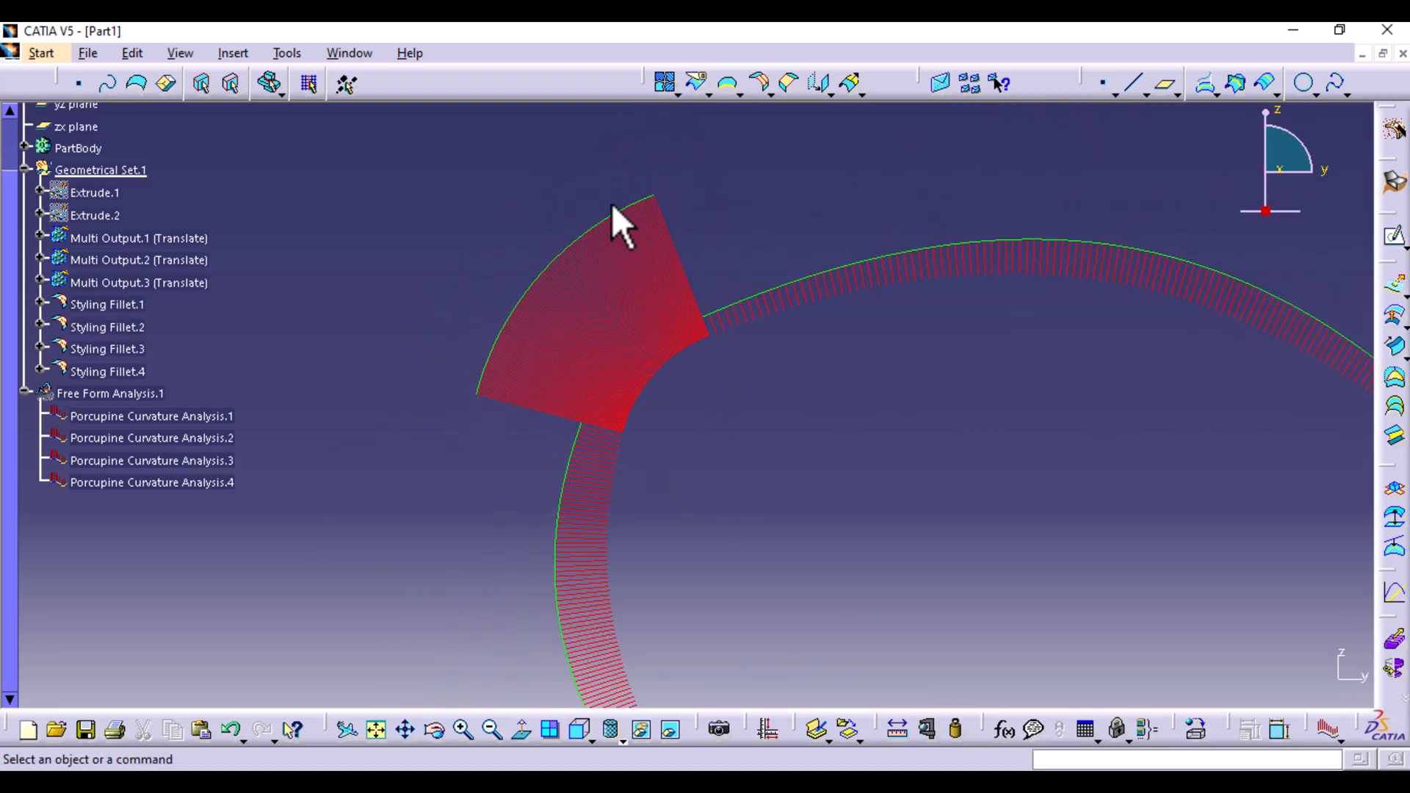
mouse_move(796, 225)
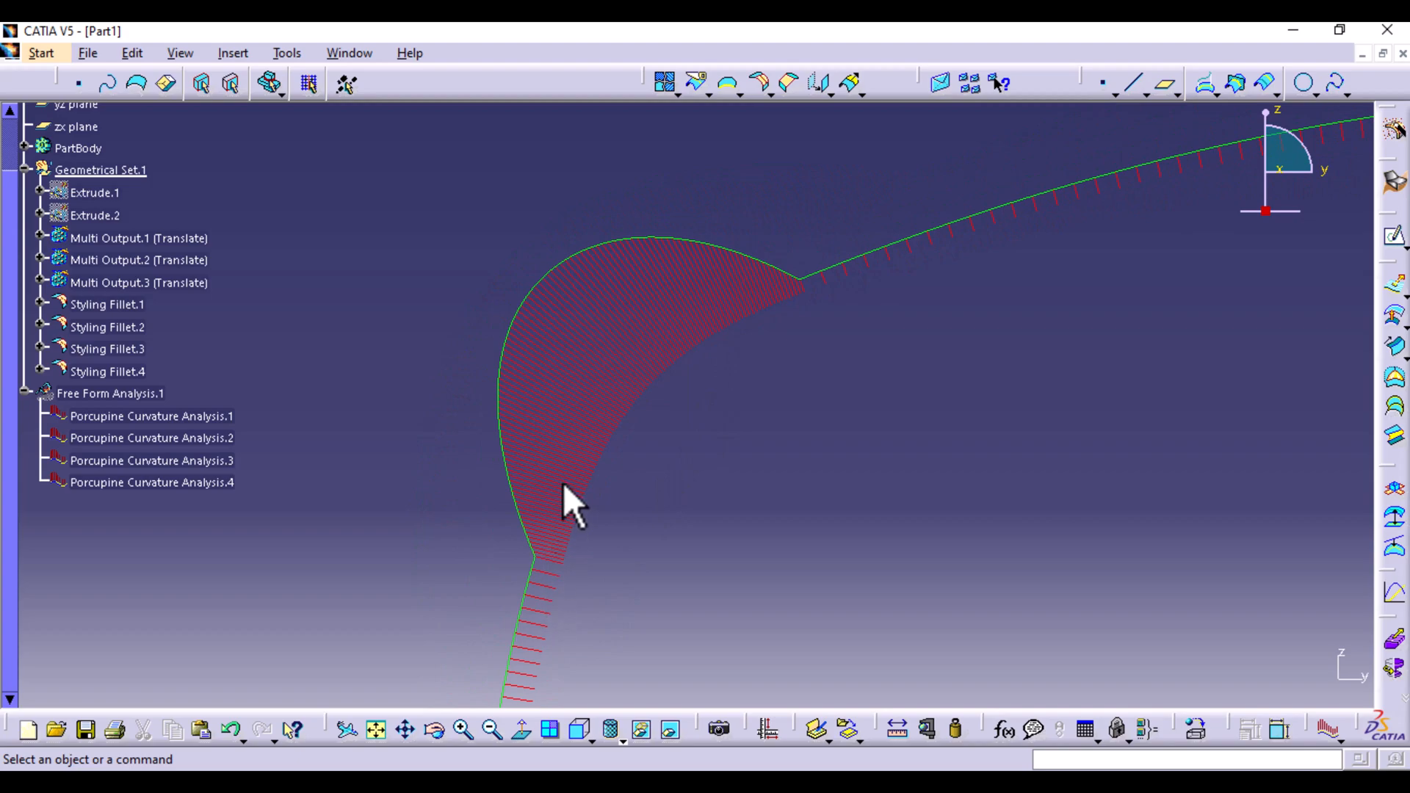
mouse_move(813, 318)
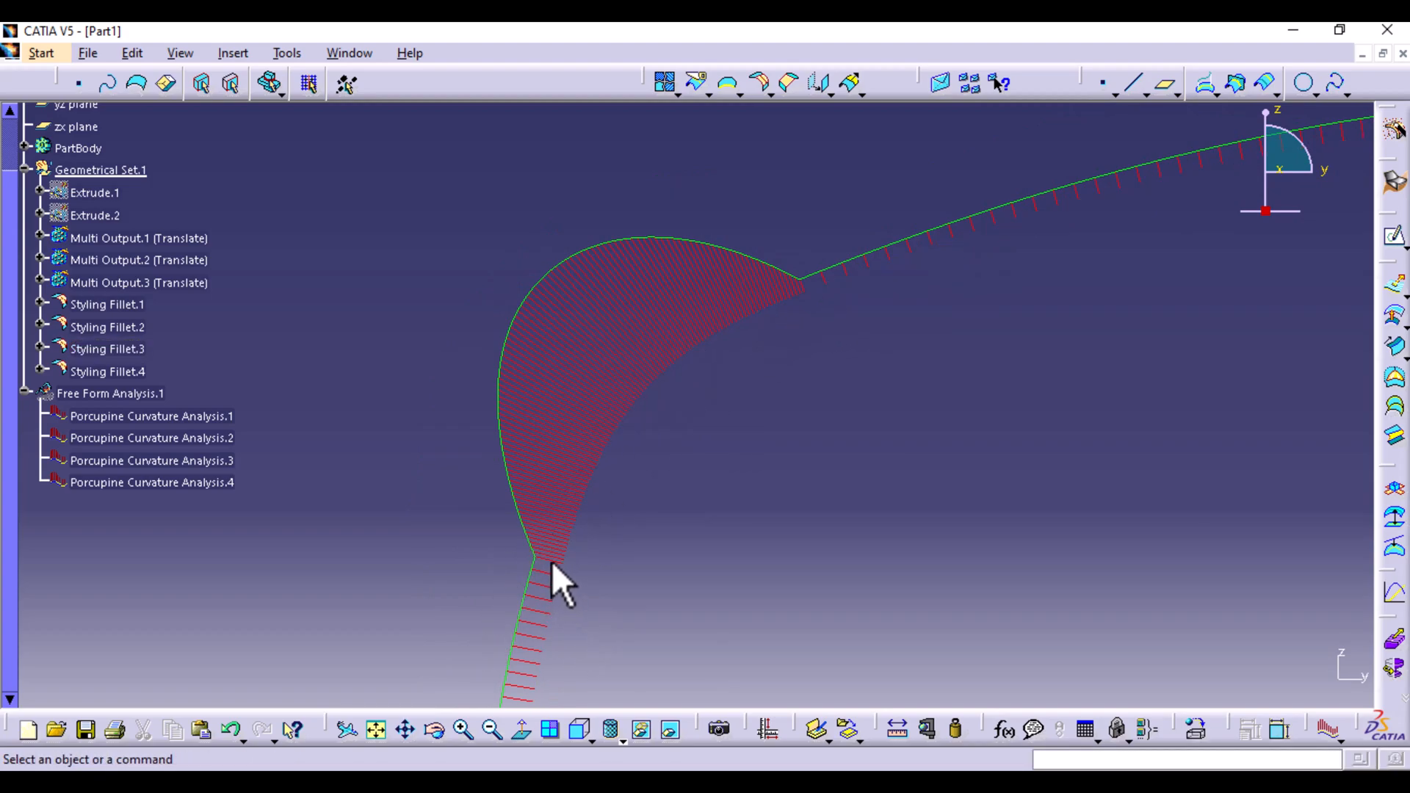
mouse_move(889, 315)
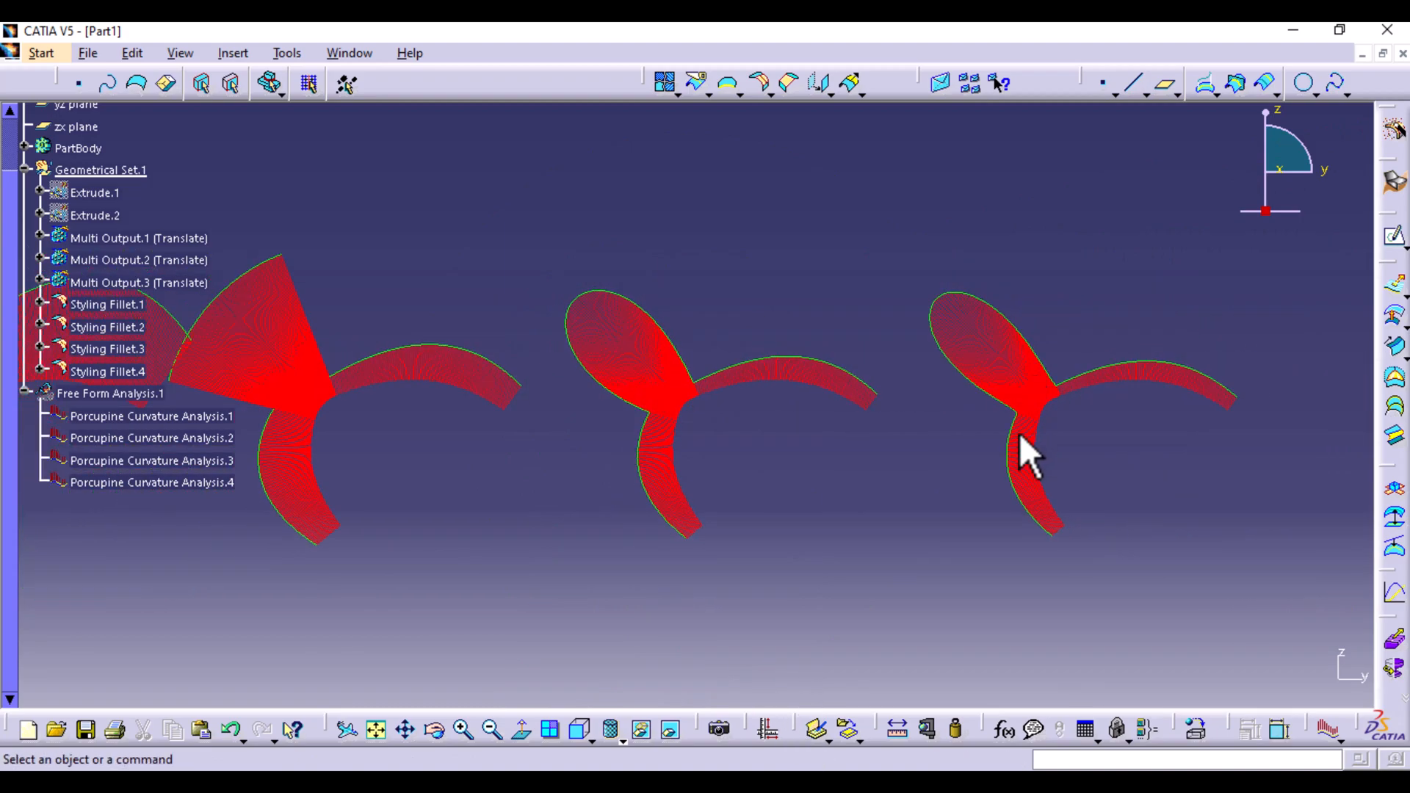
mouse_move(657, 419)
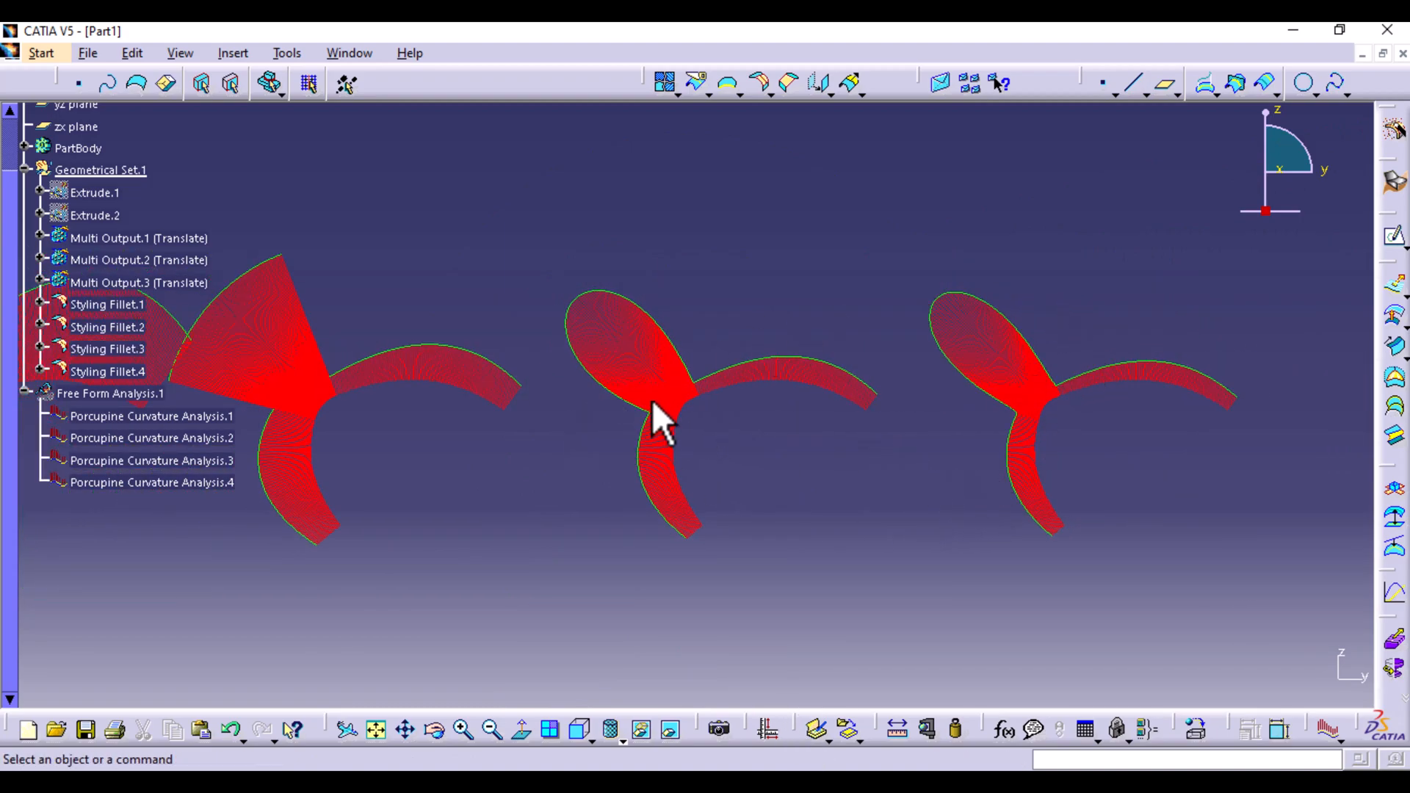
mouse_move(944, 297)
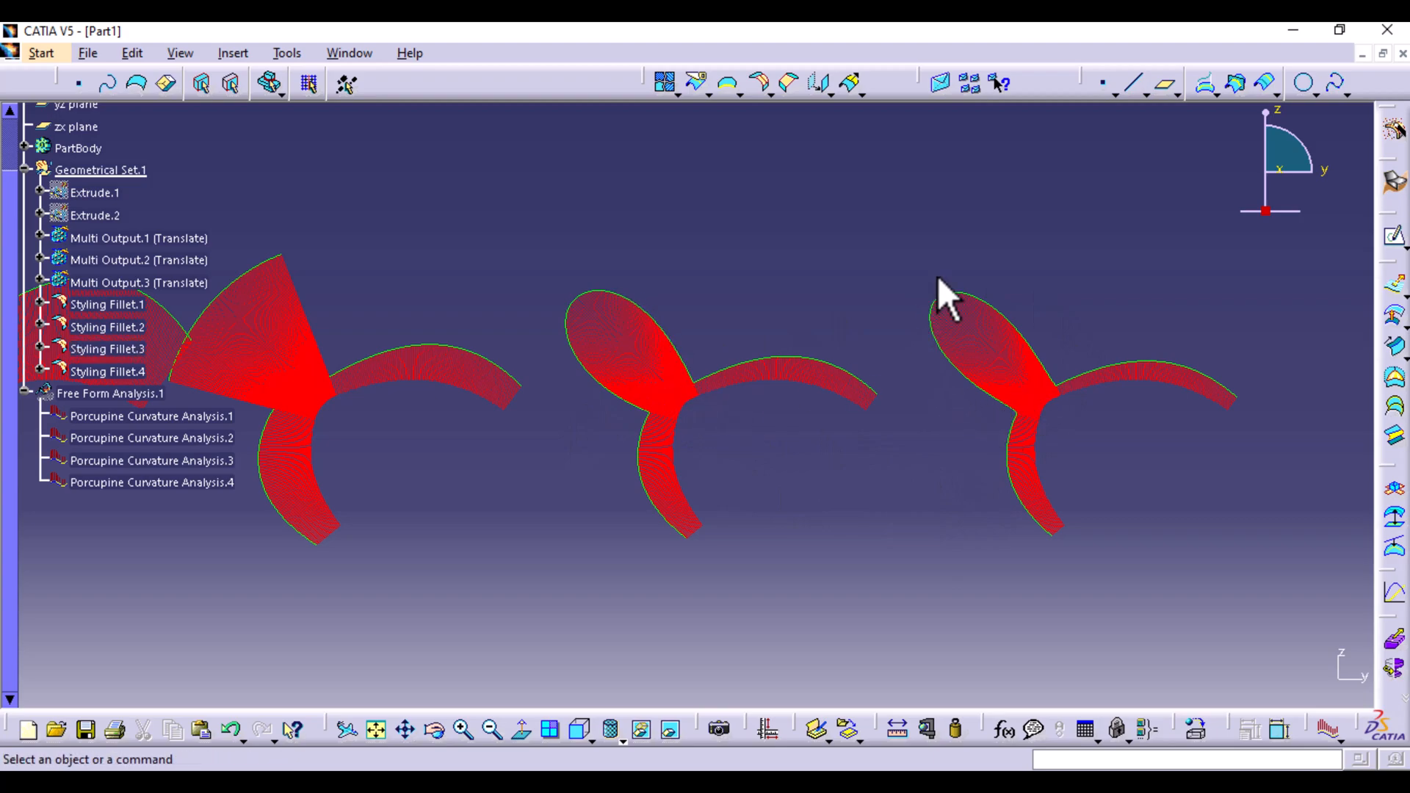
mouse_move(1016, 440)
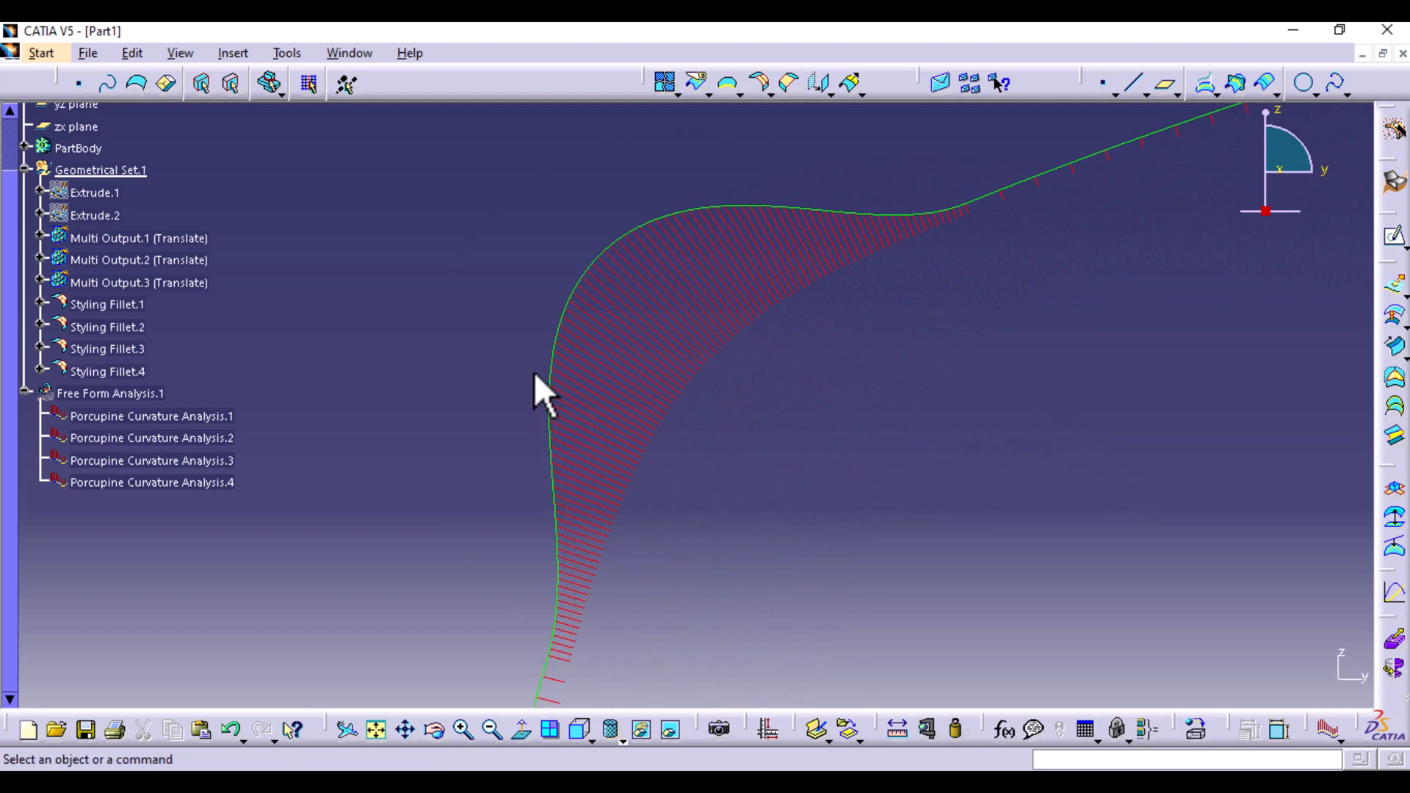
mouse_move(589, 382)
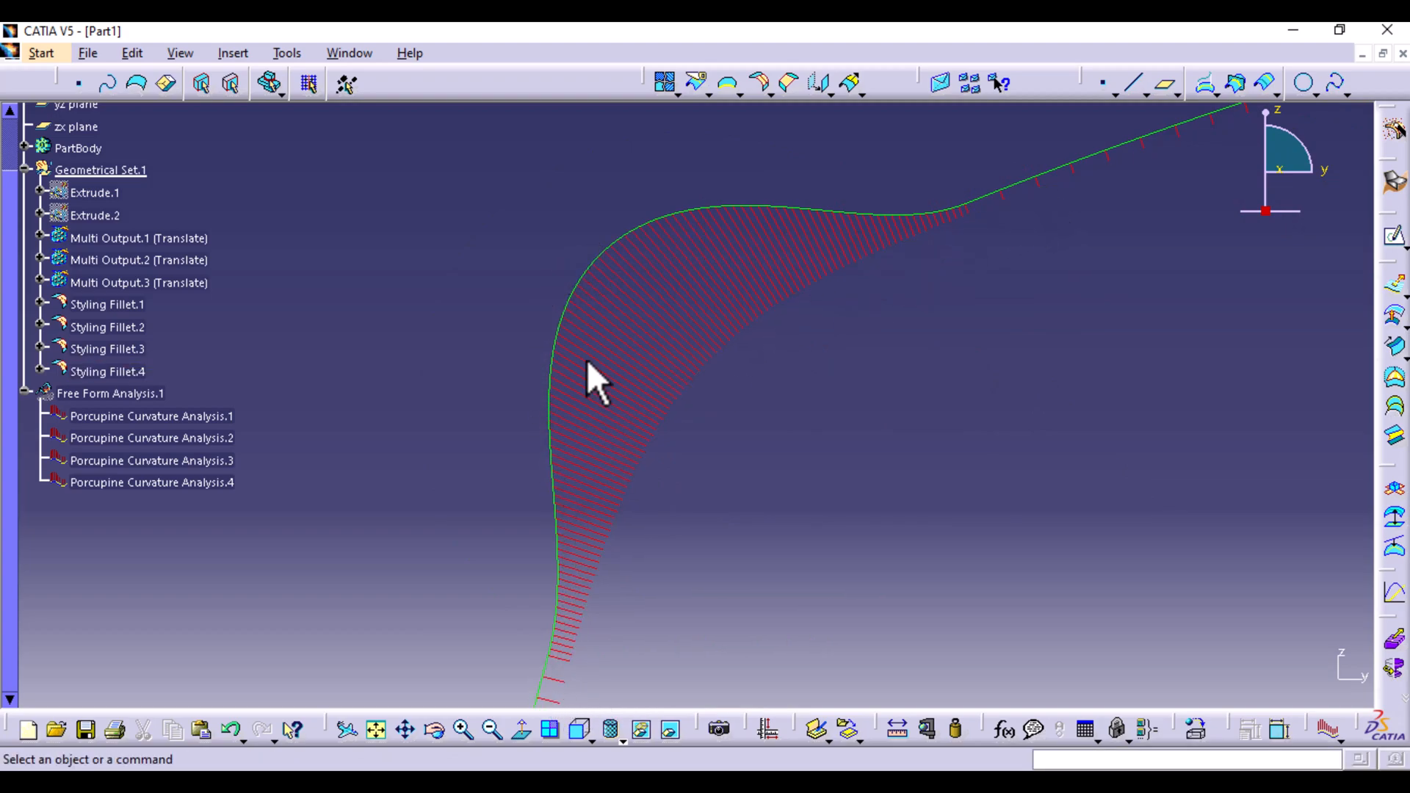
mouse_move(776, 477)
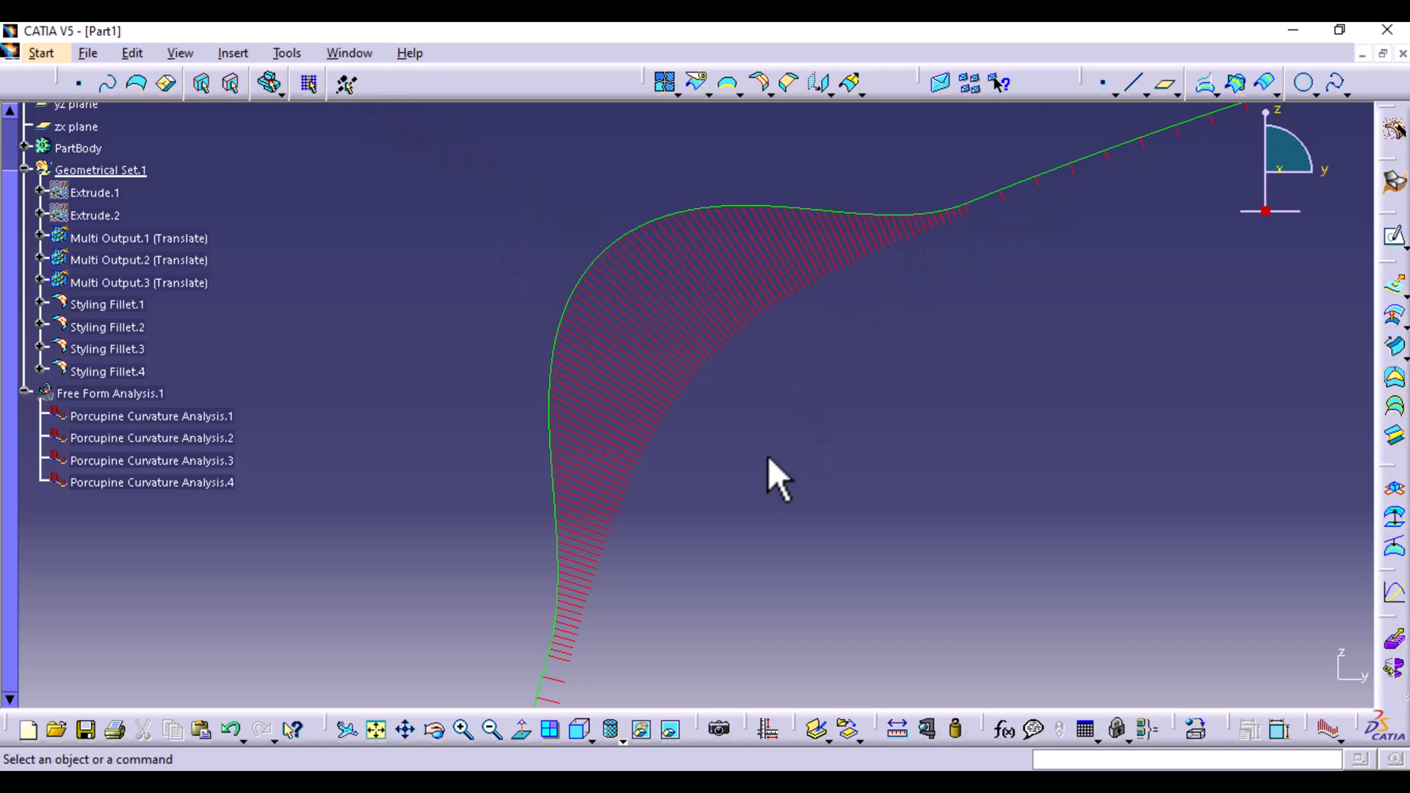
mouse_move(854, 234)
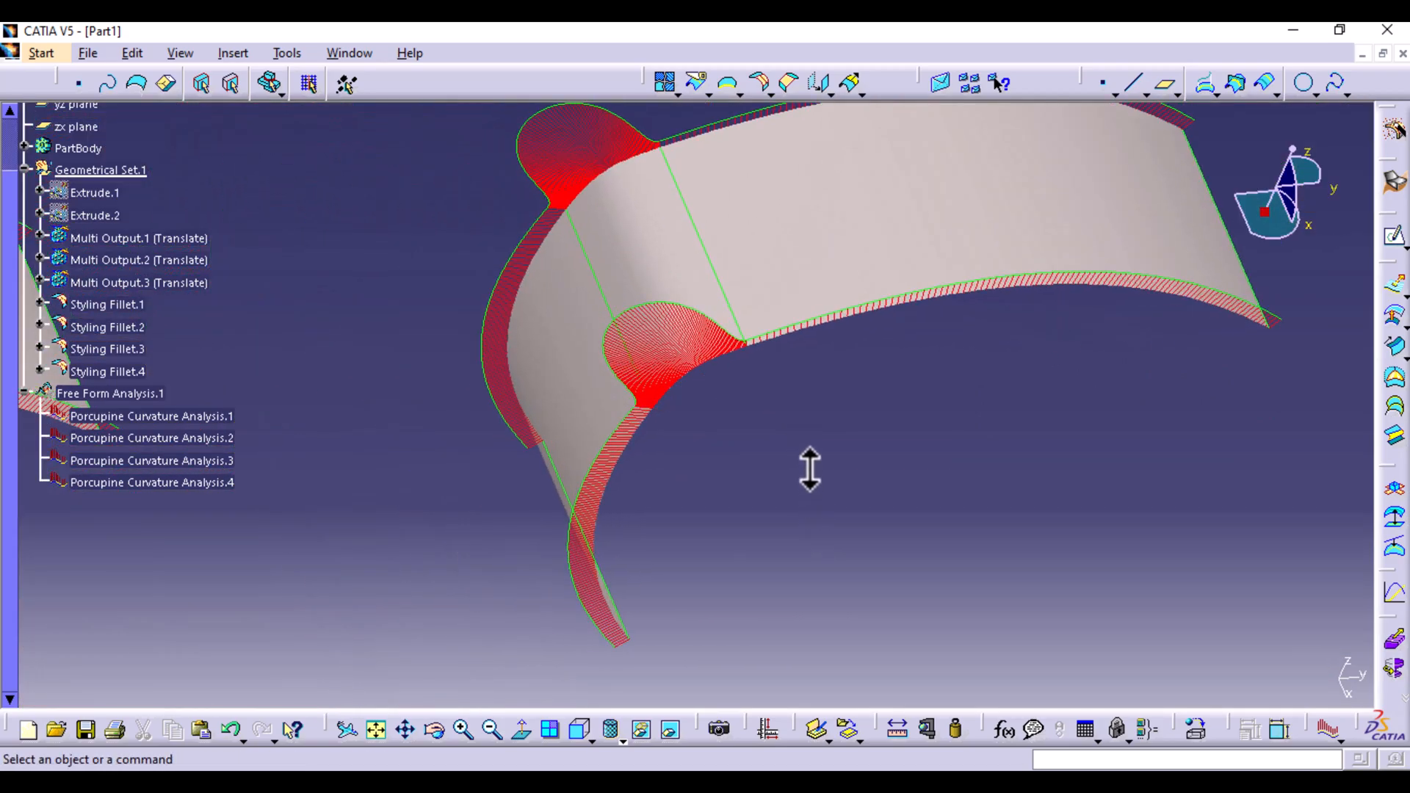
mouse_move(818, 491)
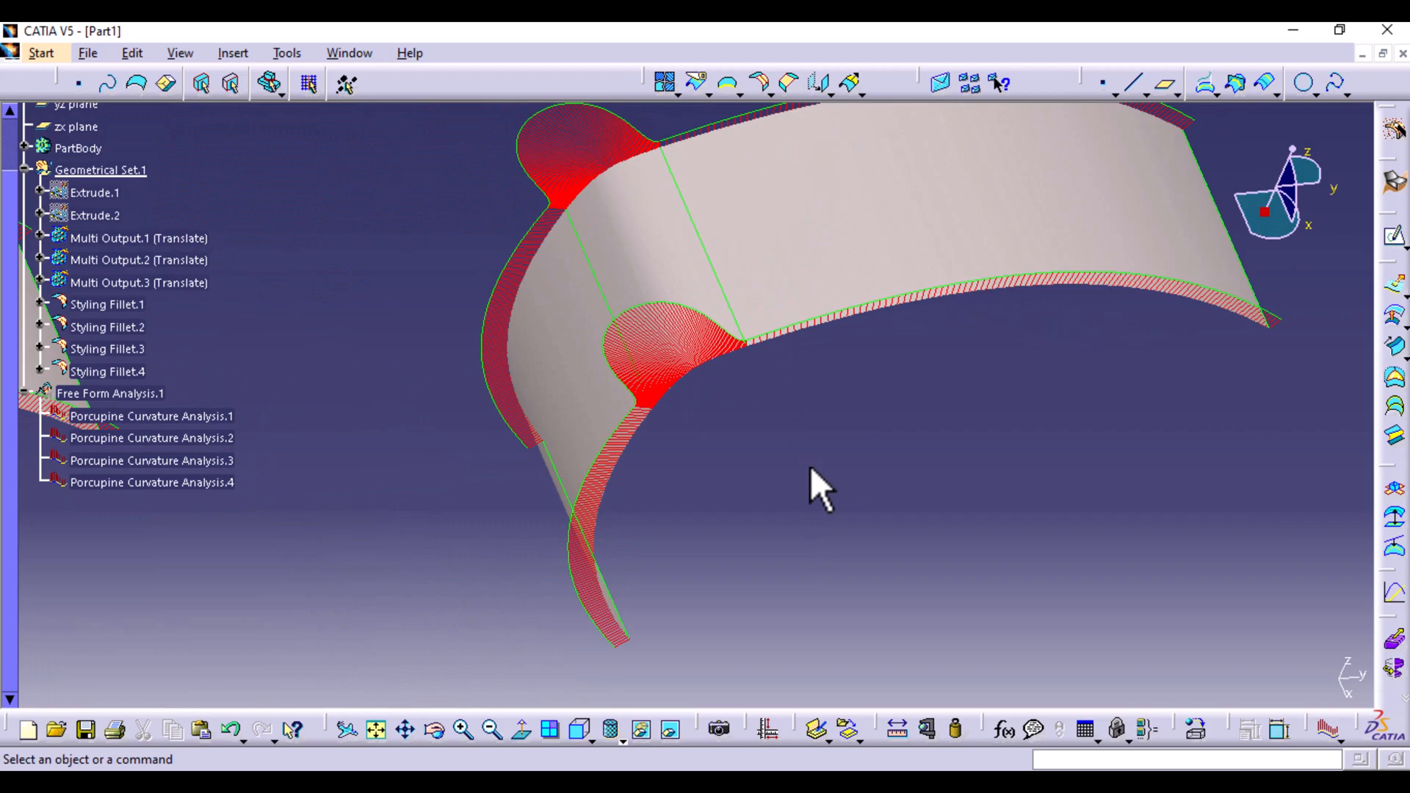
mouse_move(803, 575)
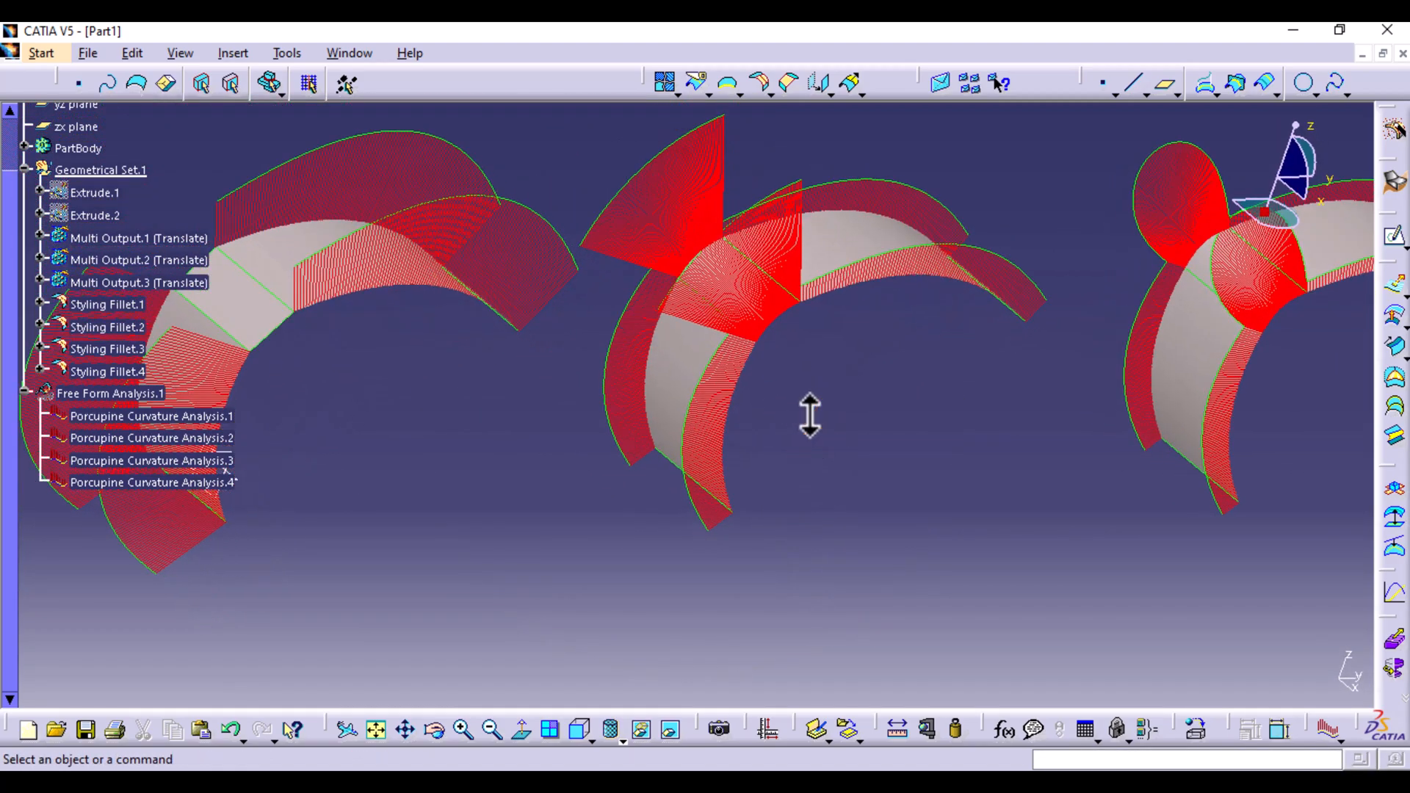
scroll(up, 3)
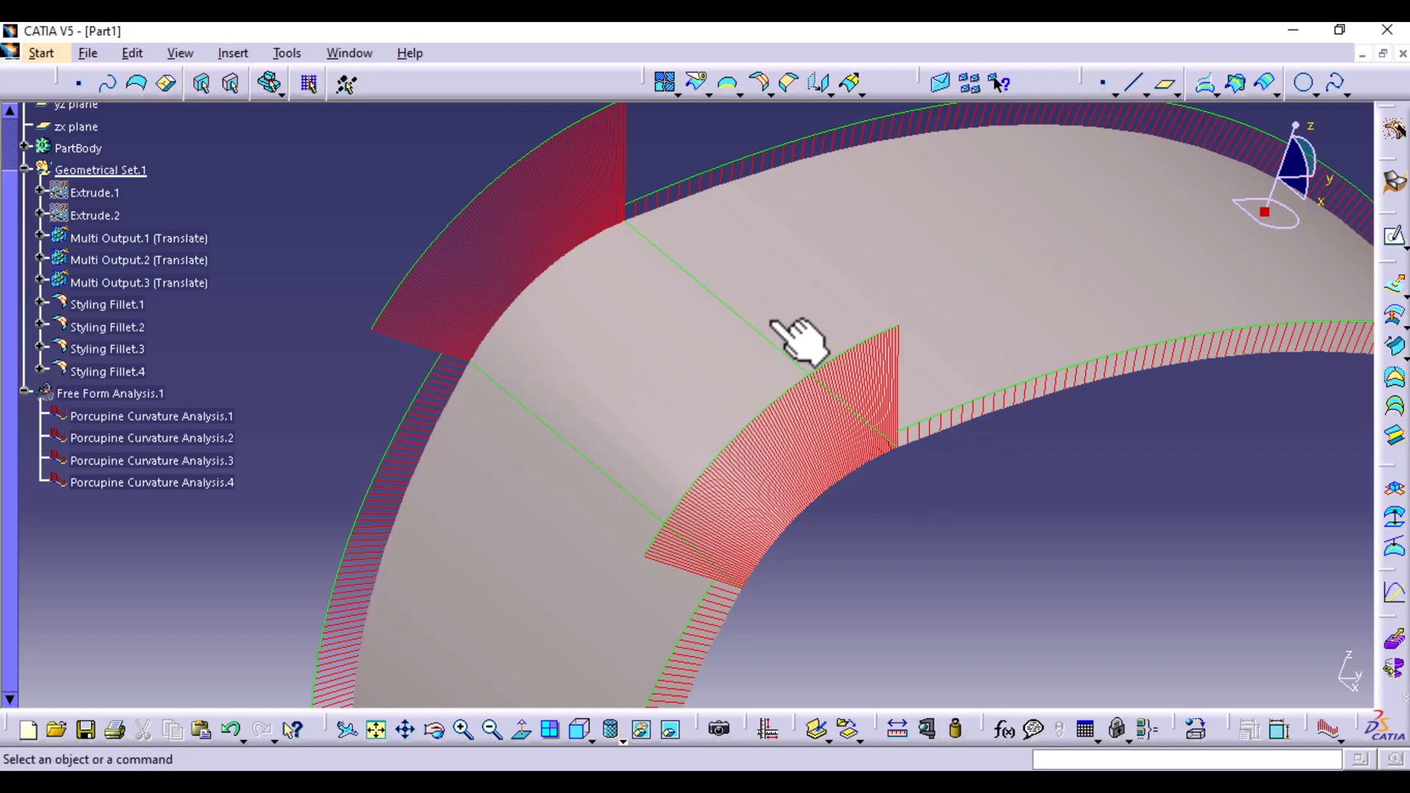
mouse_move(988, 571)
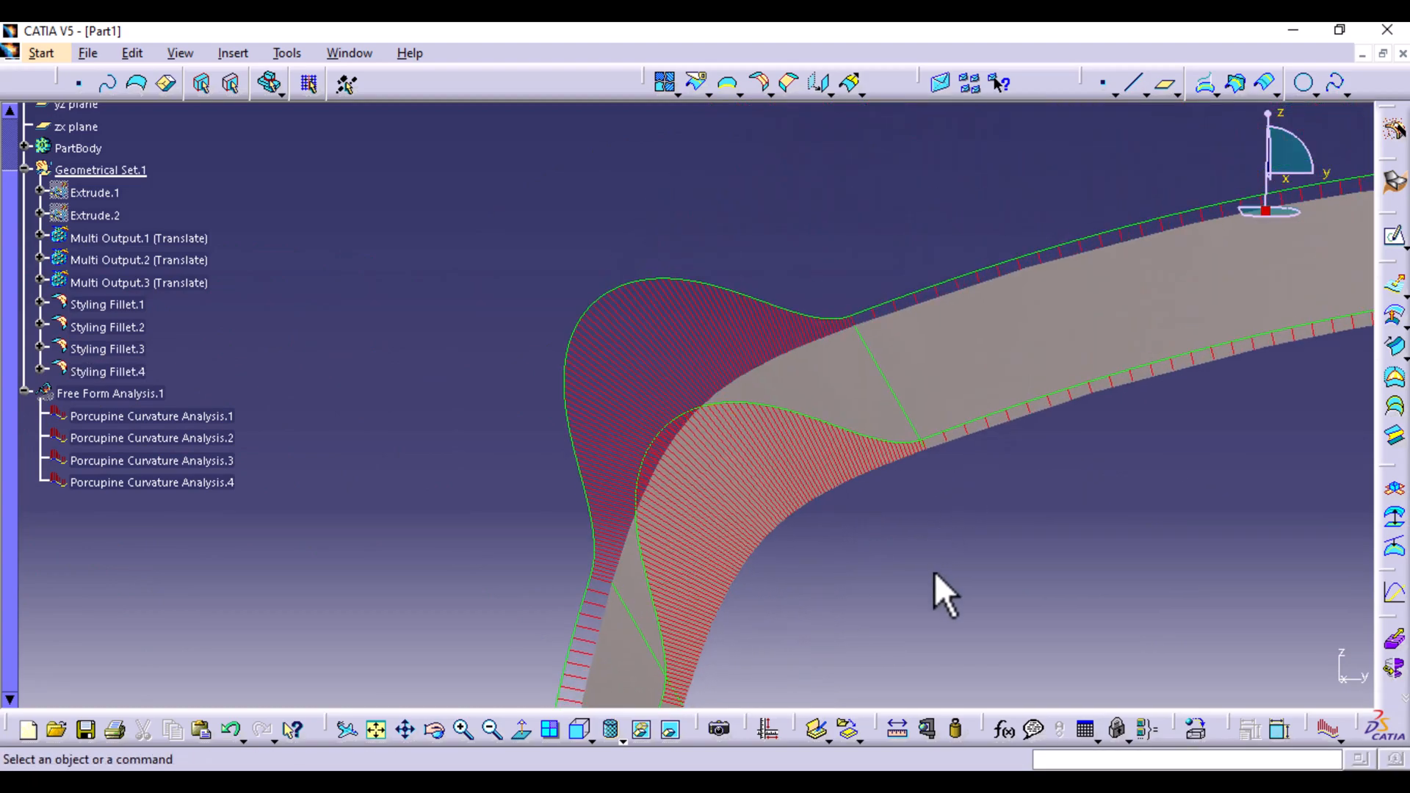
mouse_move(648, 575)
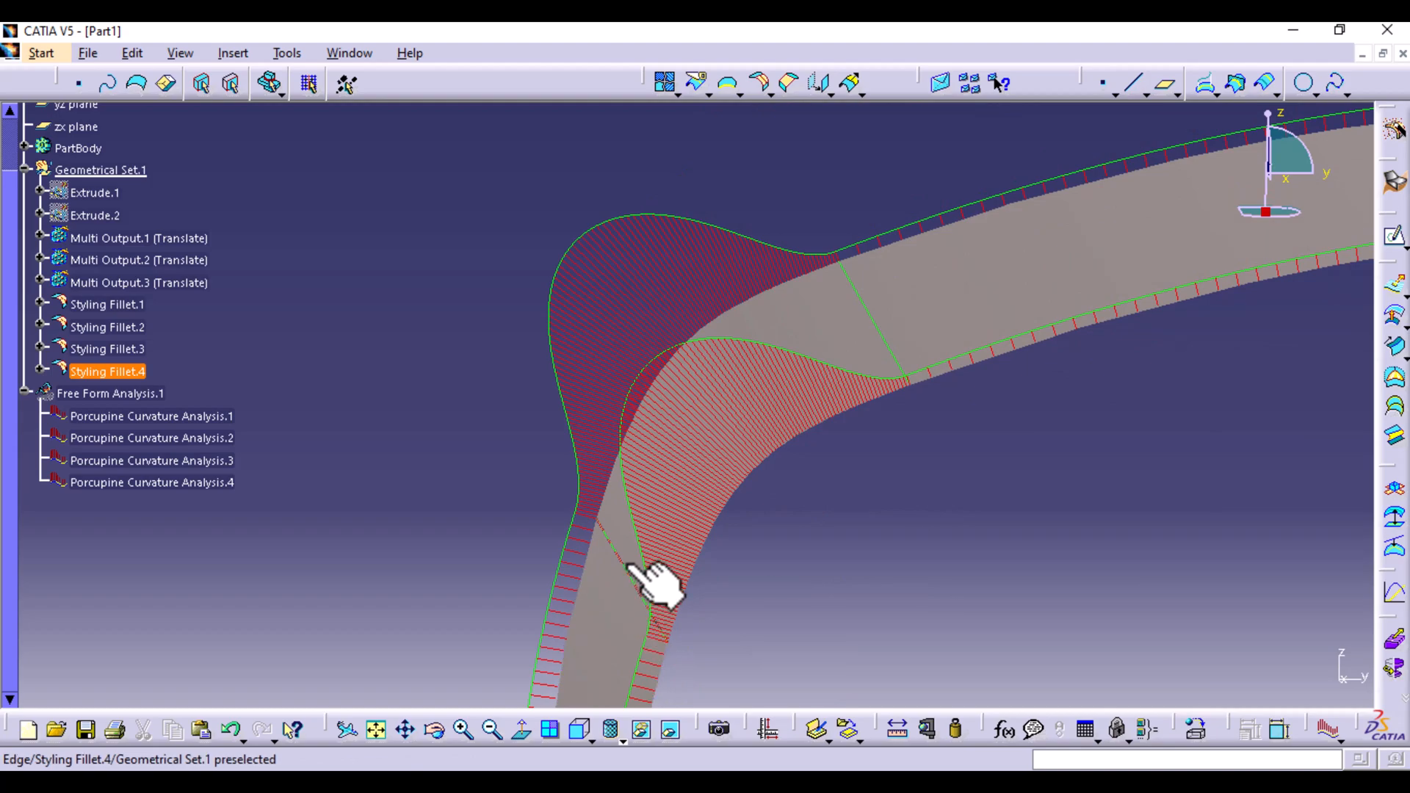
mouse_move(656, 630)
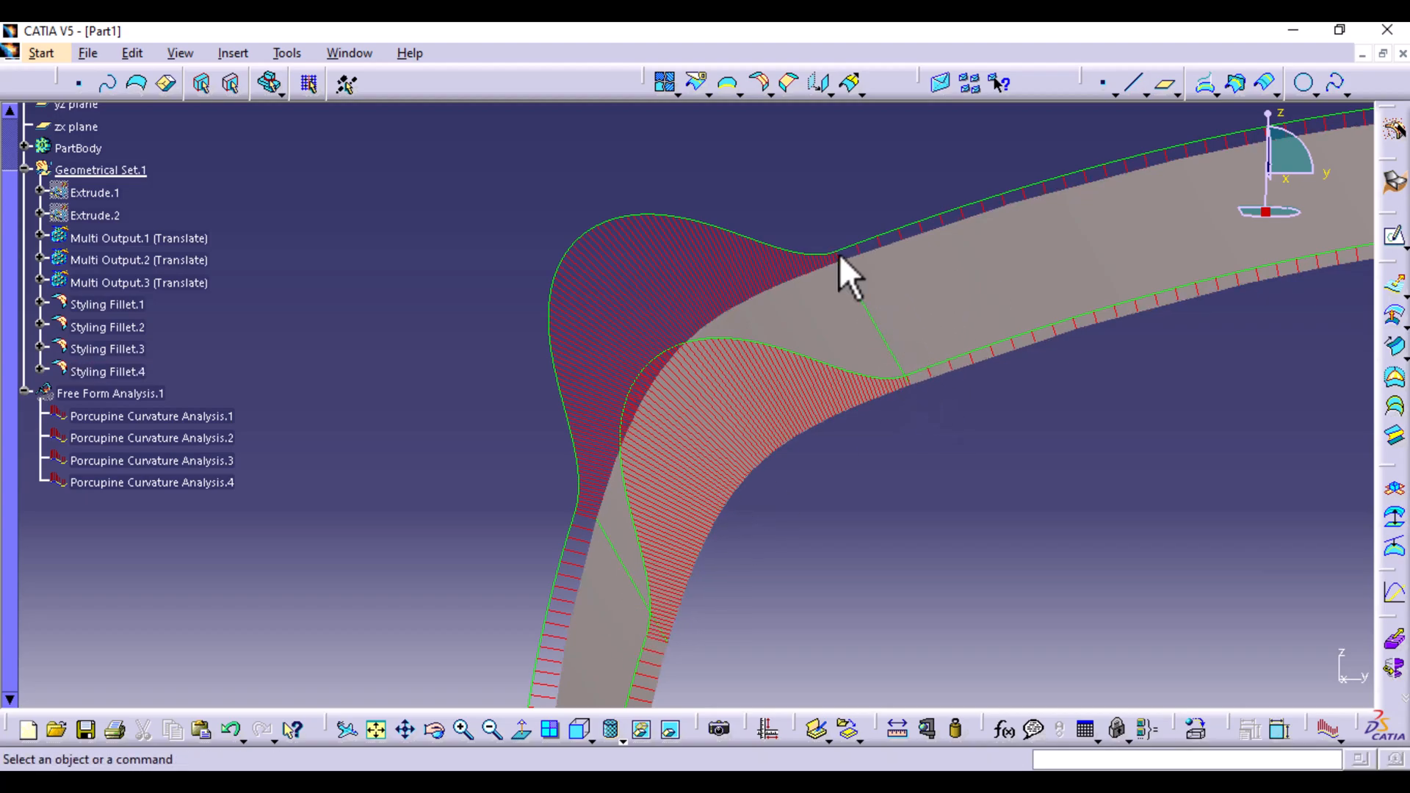
mouse_move(657, 611)
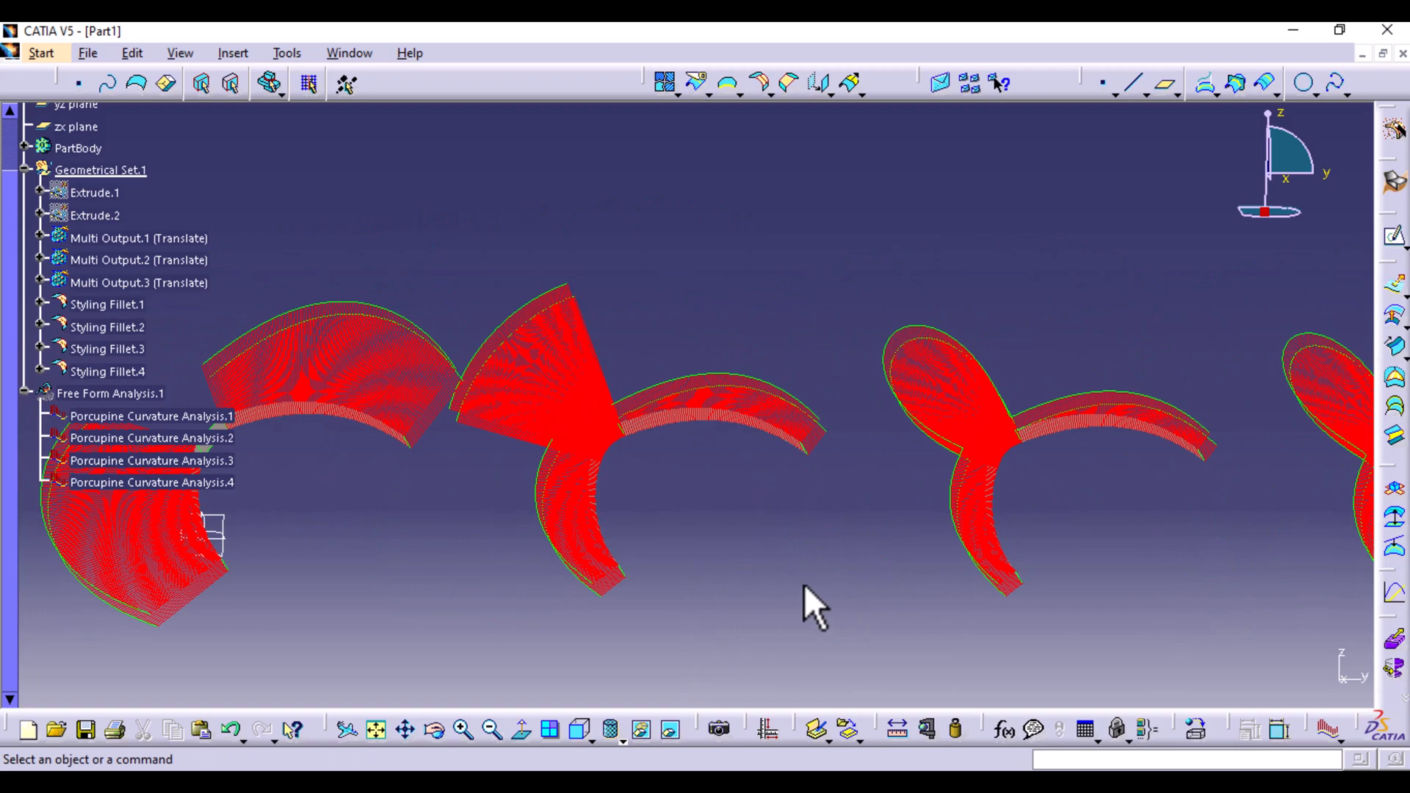
- Collapse the Free Form Analysis.1 node in the specification tree
click(26, 394)
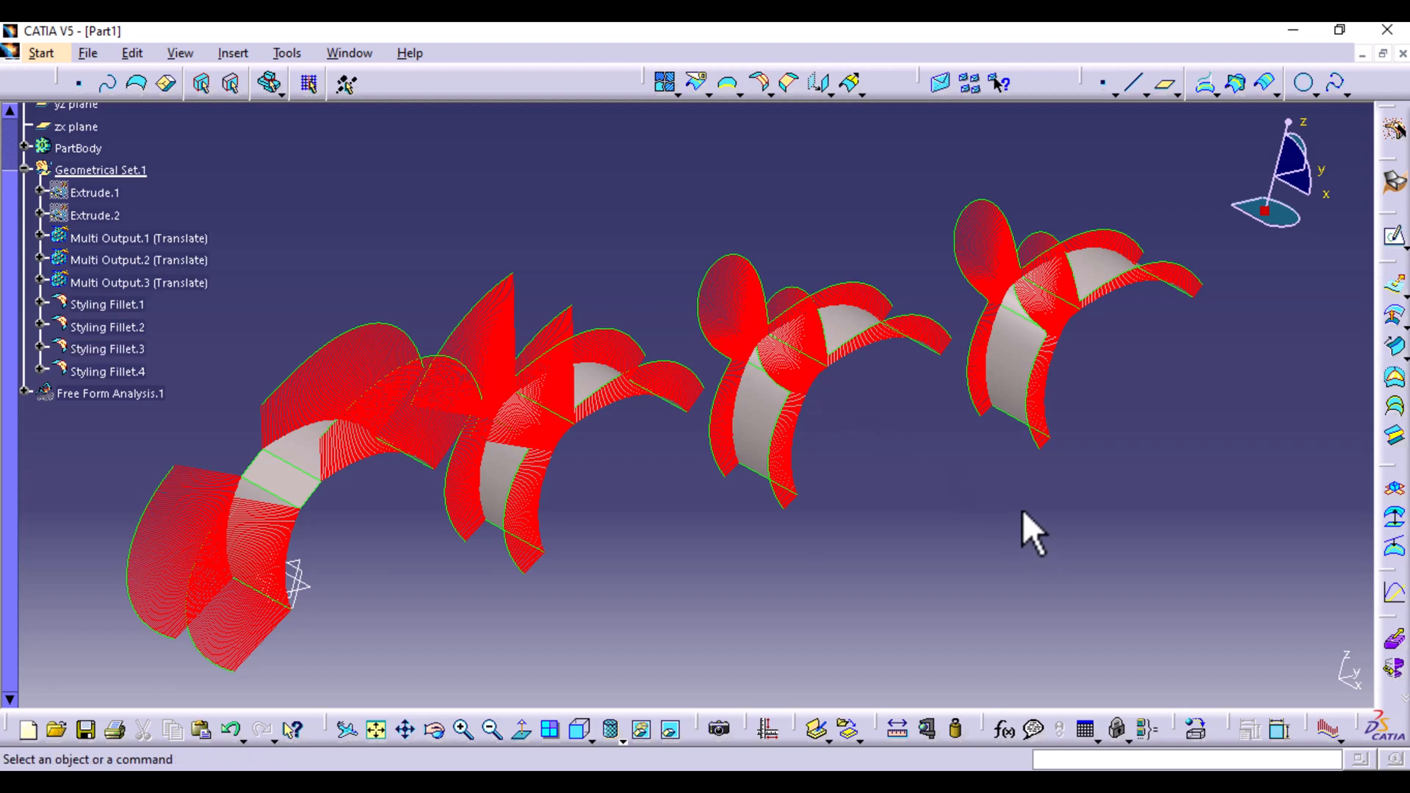
mouse_move(1034, 539)
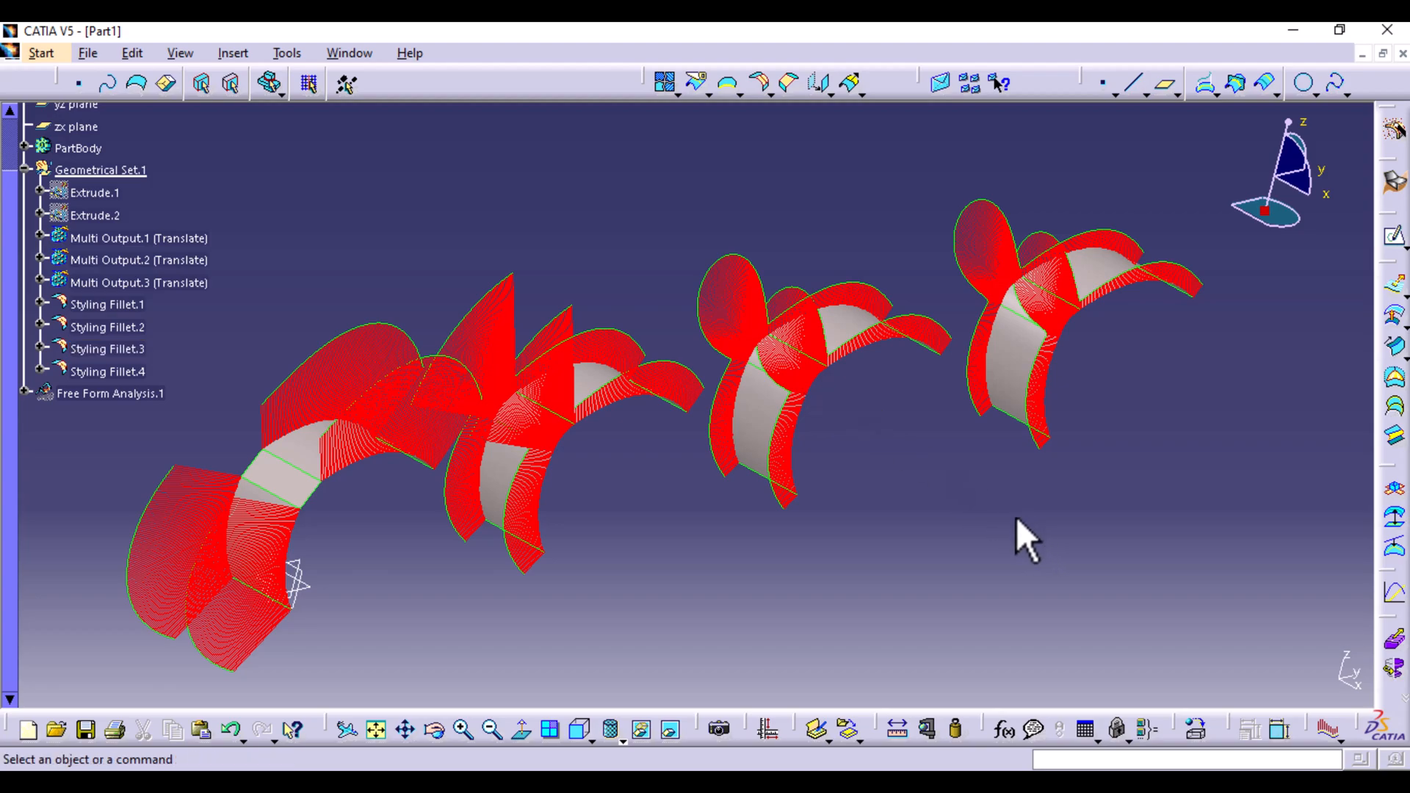